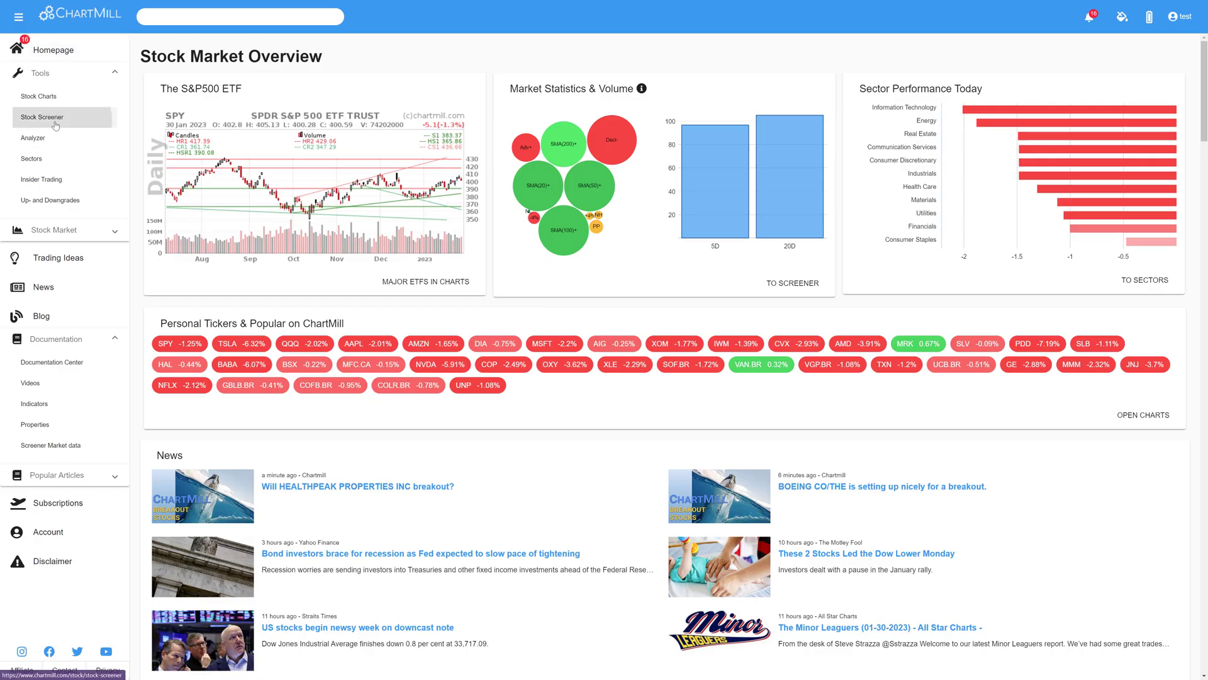
Launch the Stock Screener from Tools and go through Performance and FA to the FA (cont.) filters
click(42, 117)
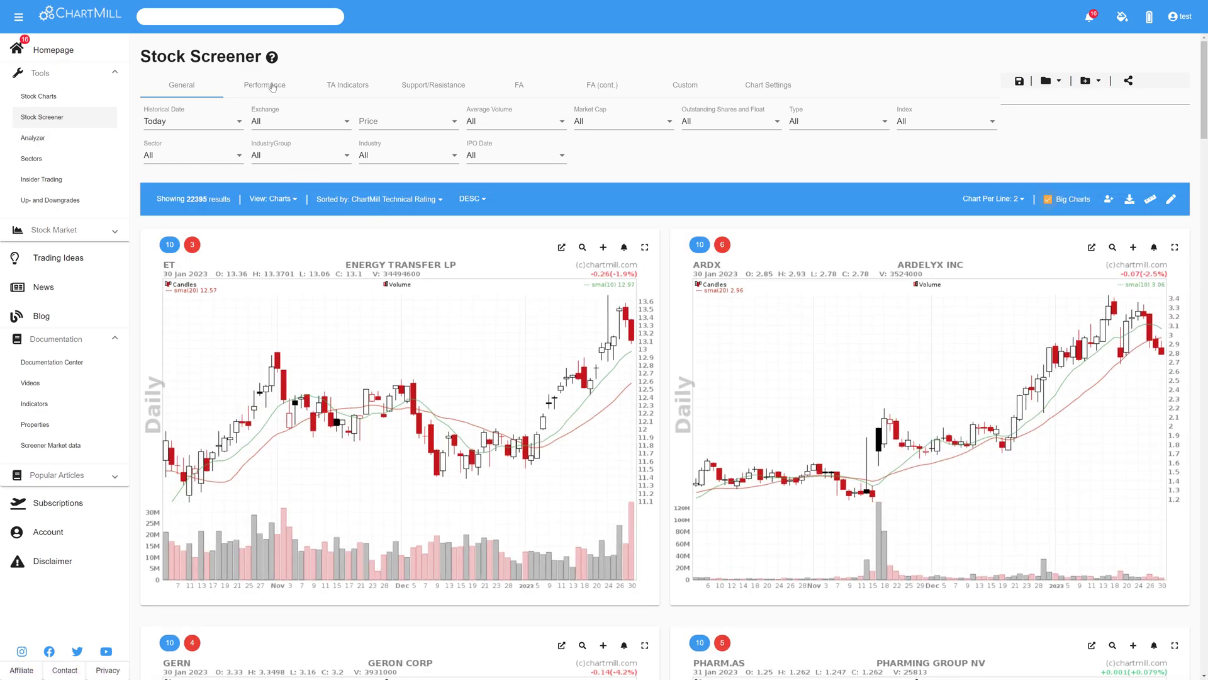
click(347, 84)
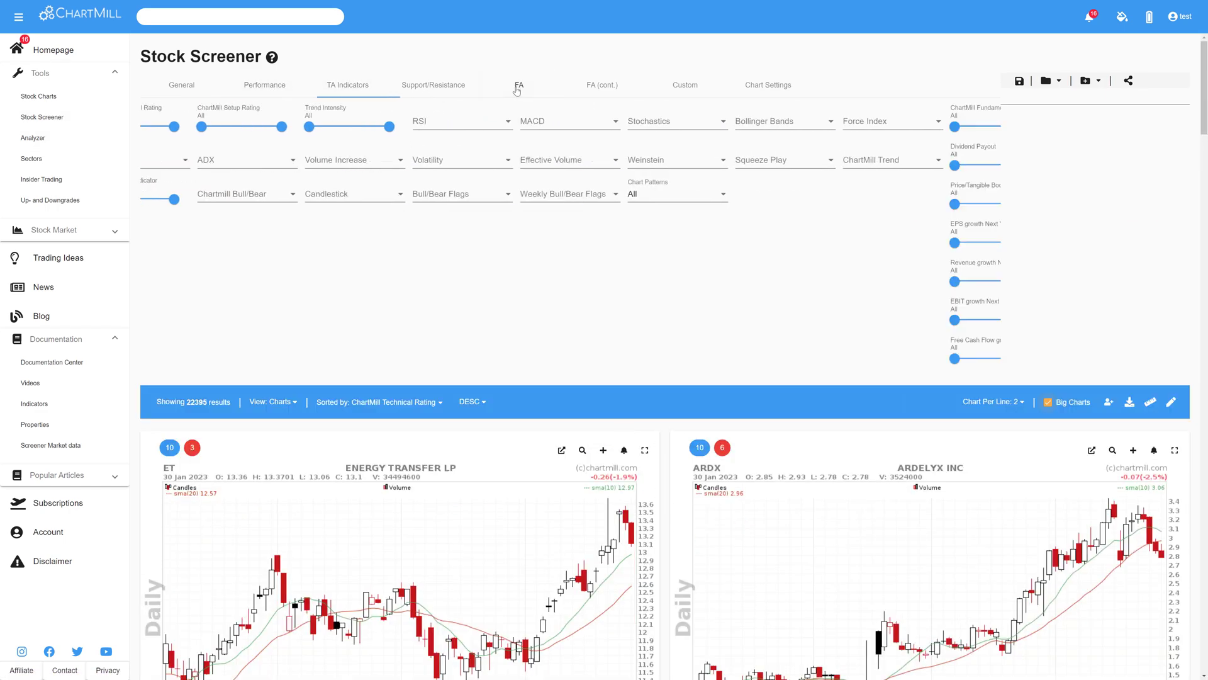
click(602, 84)
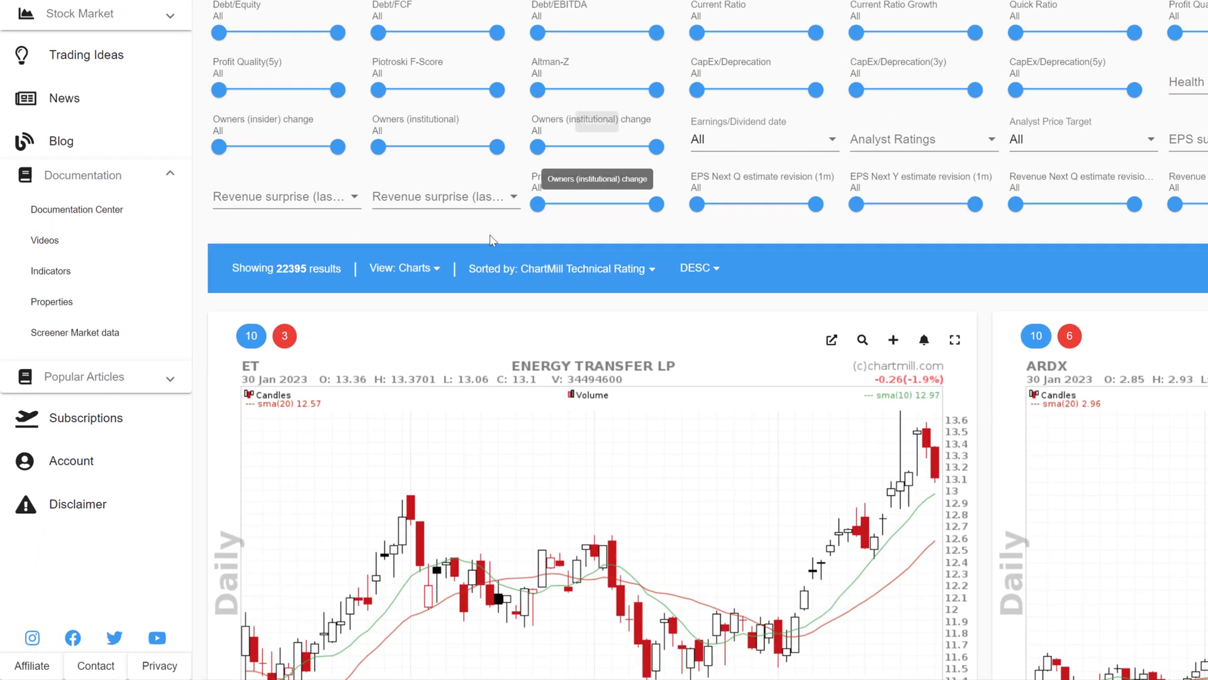
click(404, 267)
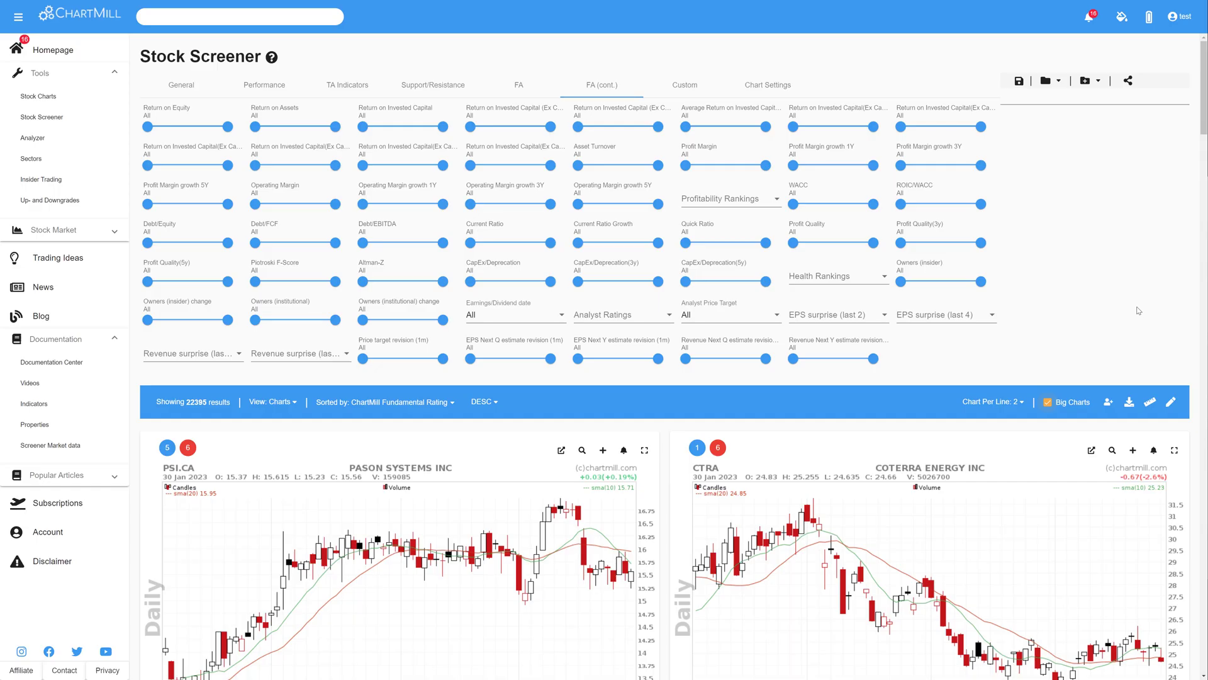
mouse_move(293, 397)
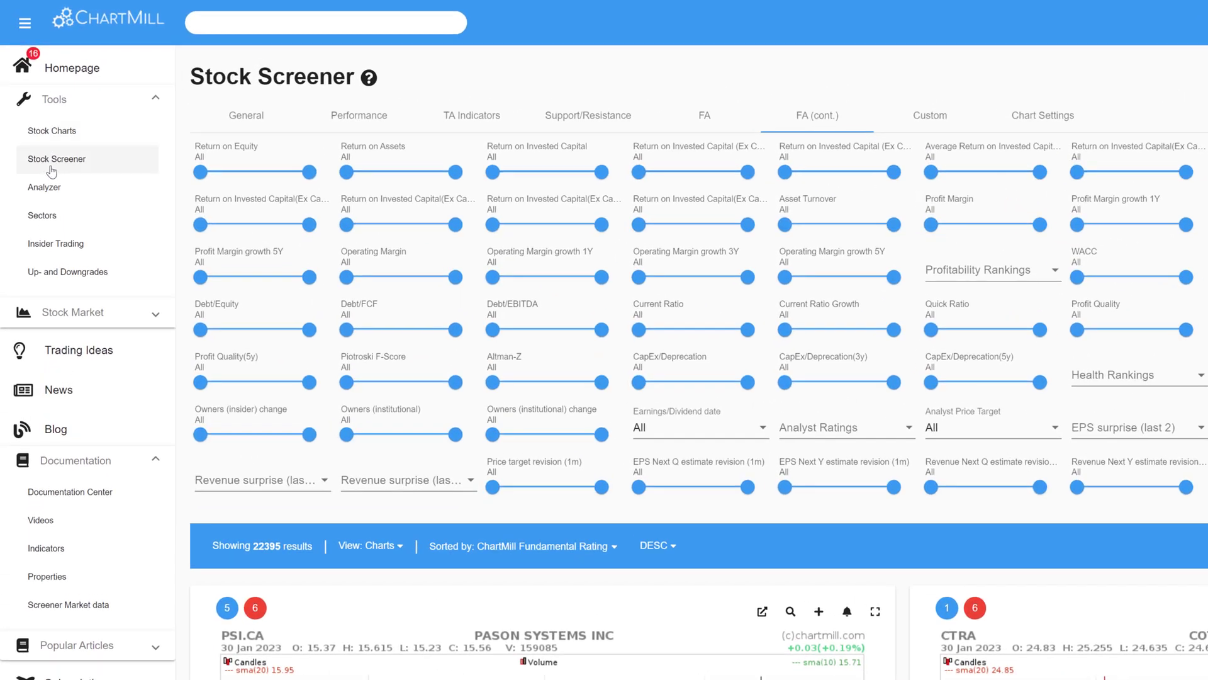
Switch the screener results from charts to the Overview Table with ratings and returns
scroll(down, 3)
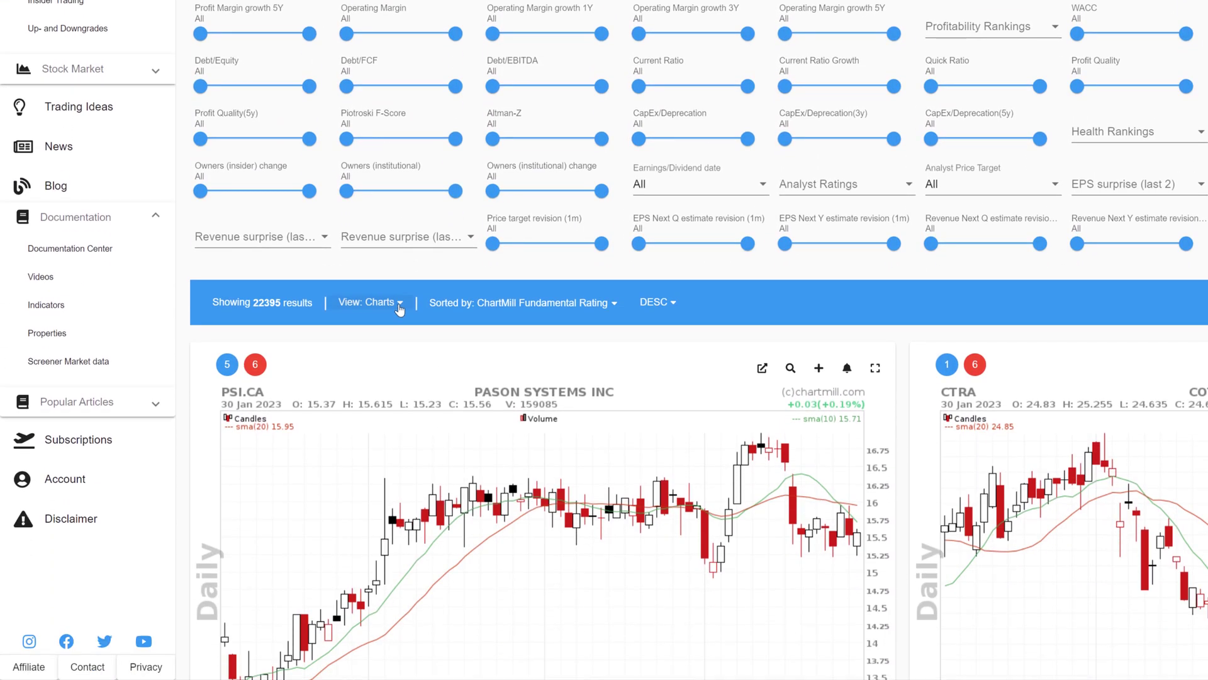
click(370, 301)
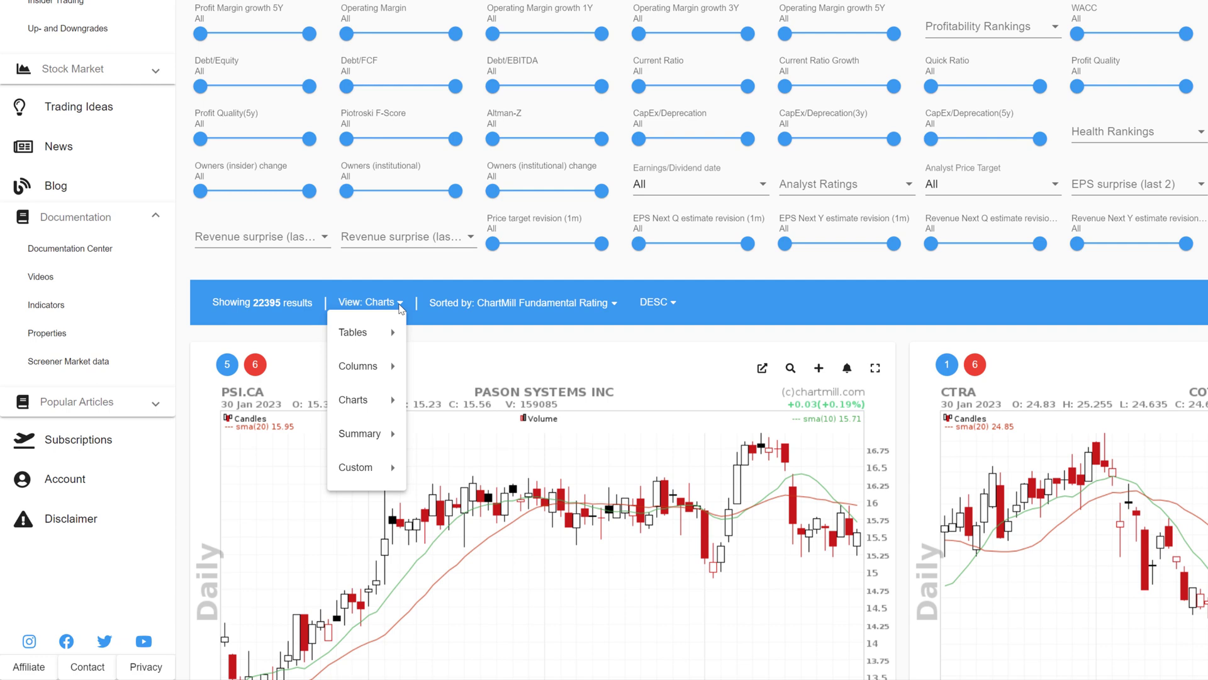
mouse_move(352, 332)
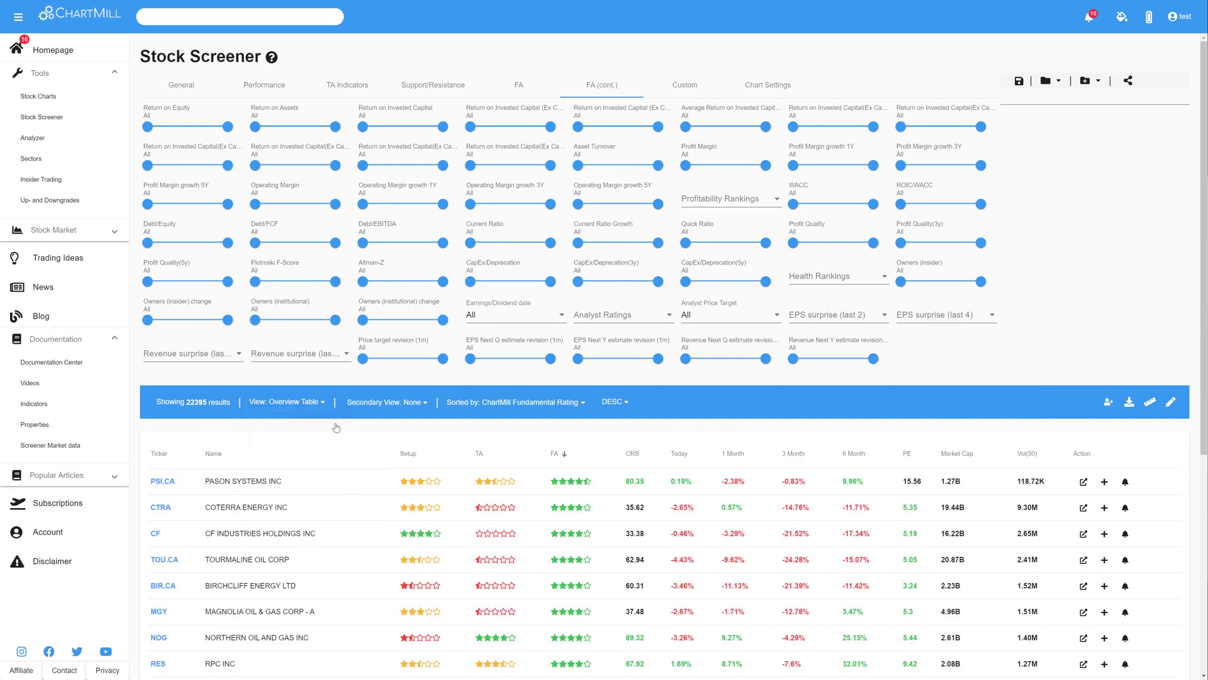
mouse_move(1205, 361)
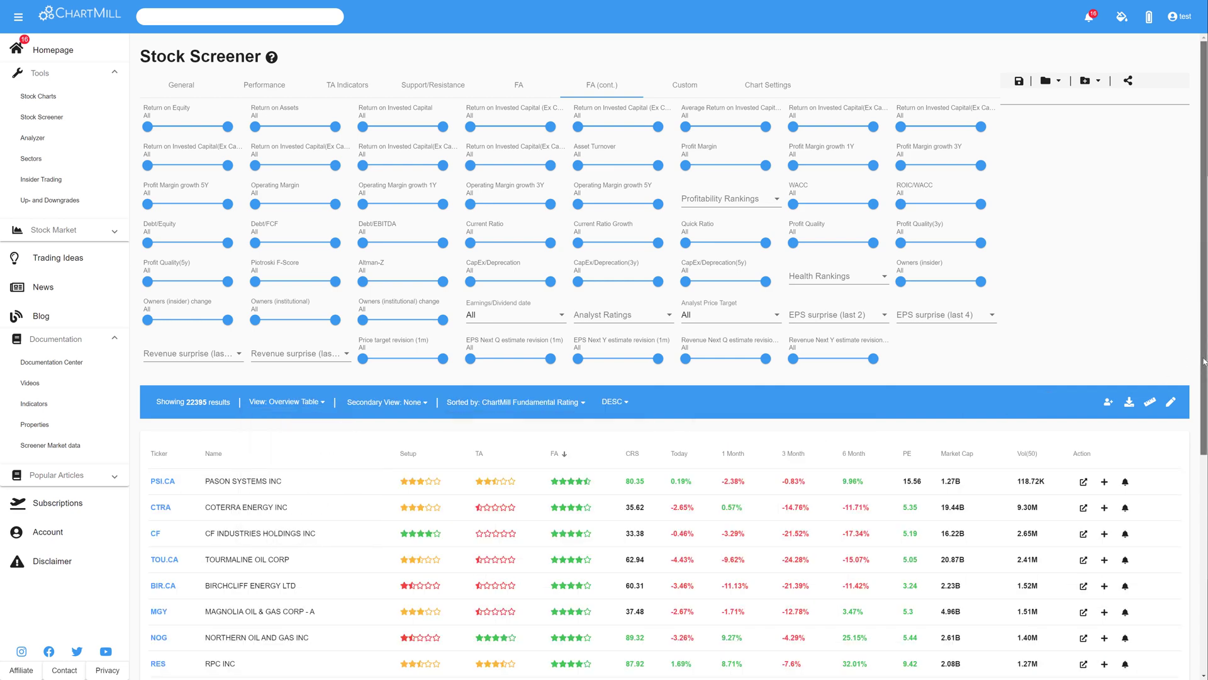
scroll(down, 3)
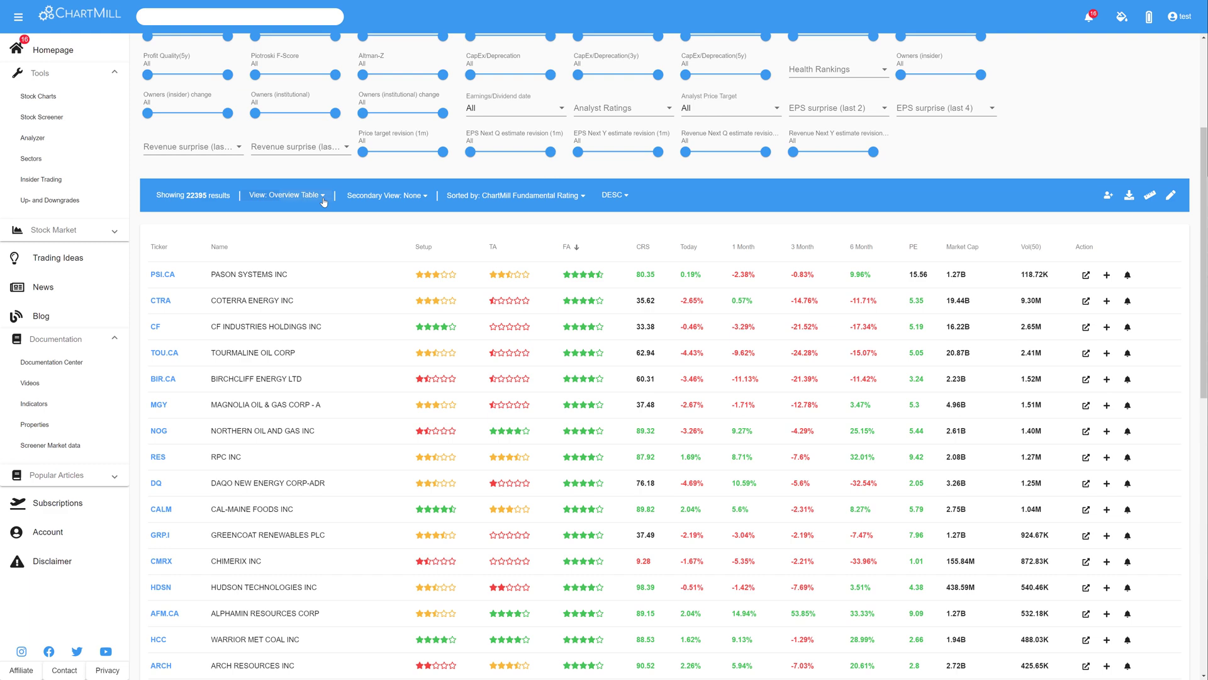
Show the TA Table, re-sort it by performance, then switch to the FA Table
click(284, 196)
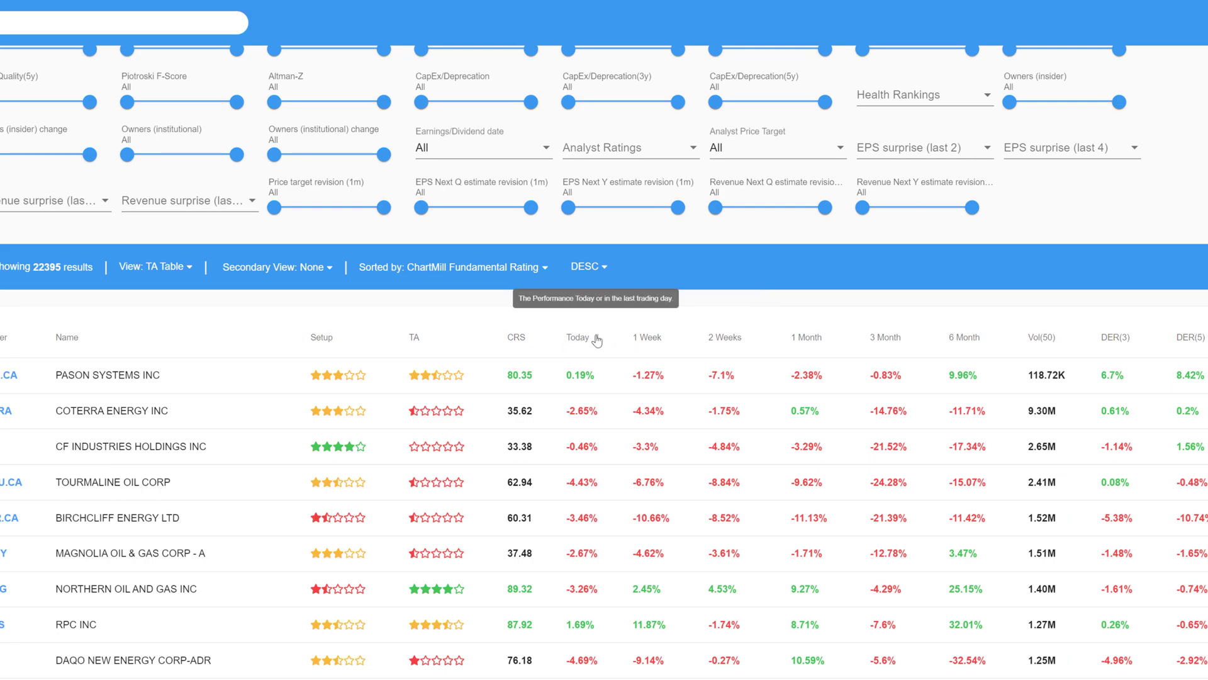
click(646, 337)
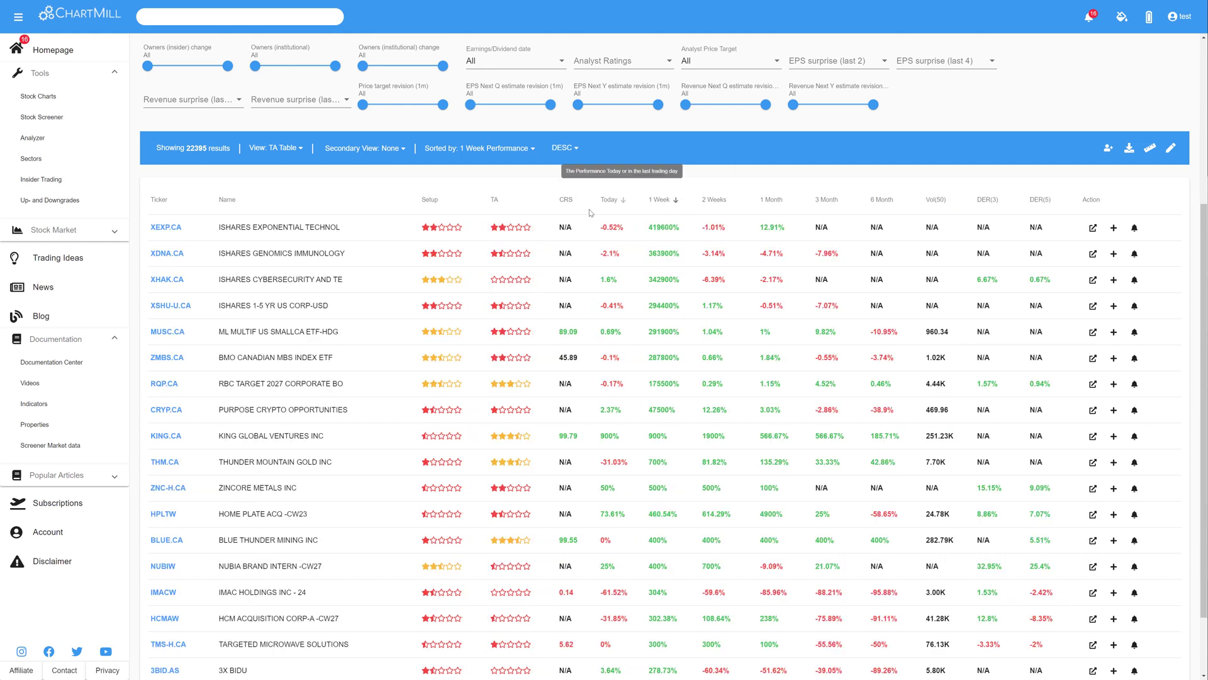
click(273, 147)
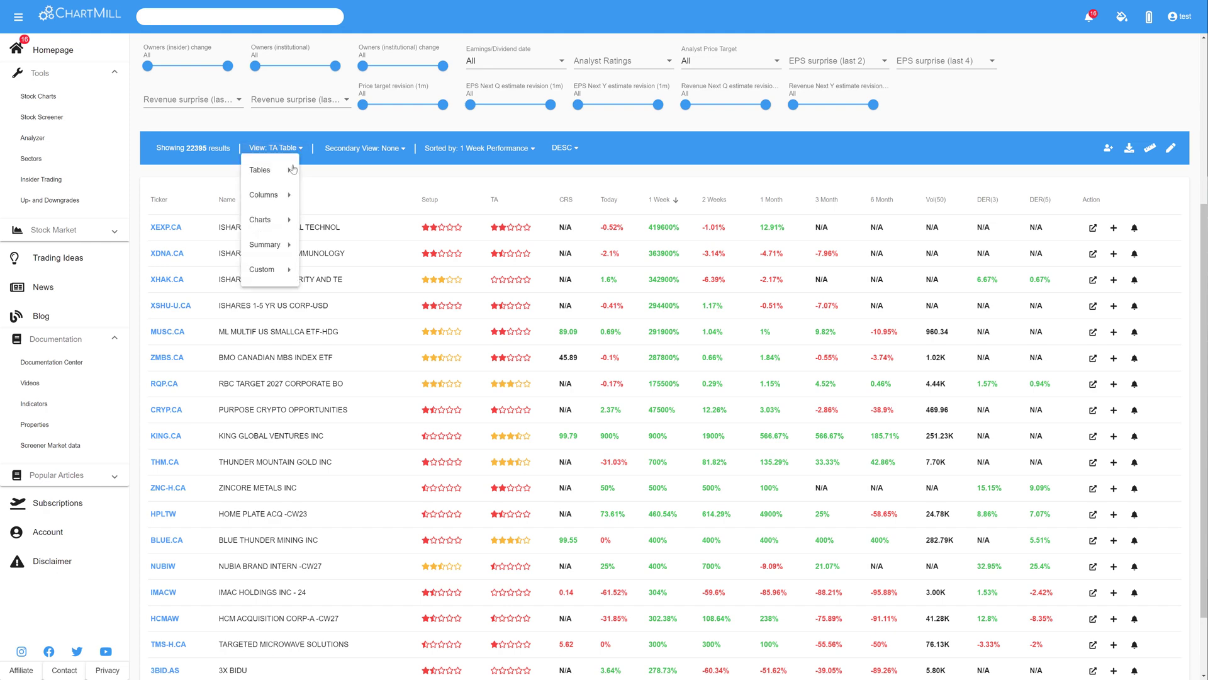
click(259, 170)
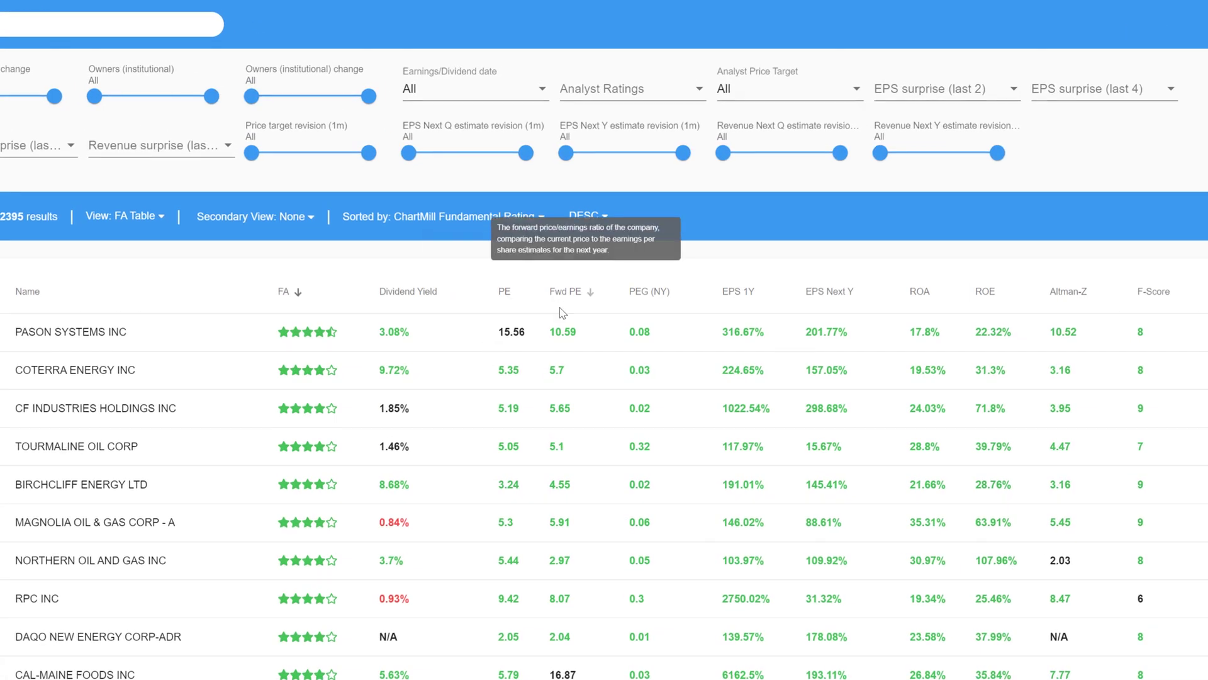
mouse_move(961, 301)
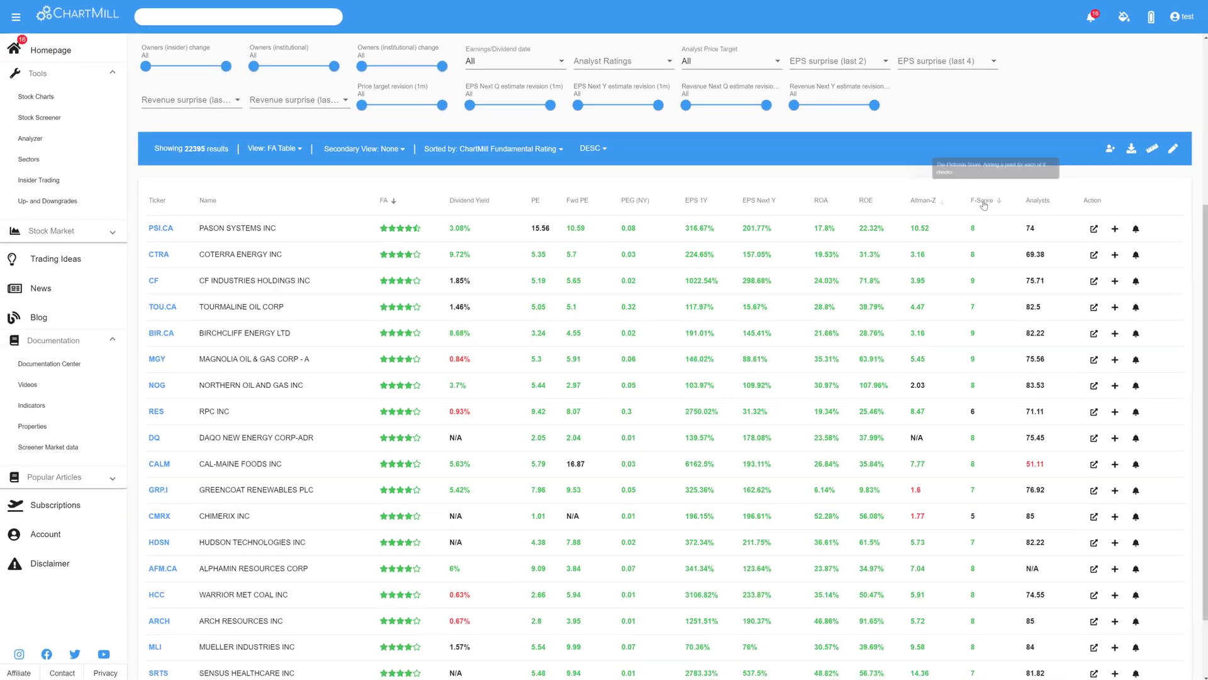
Show the Ratings table, then switch to the Extended Hours table with pre- and after-market changes
click(273, 149)
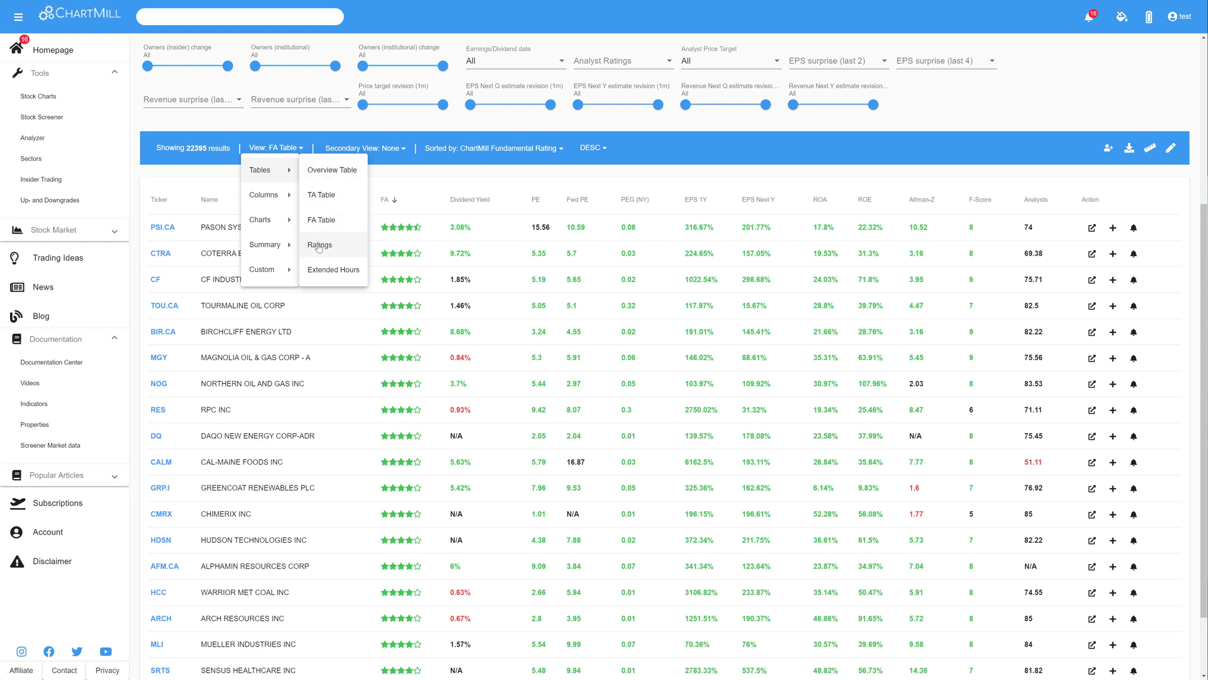
click(319, 244)
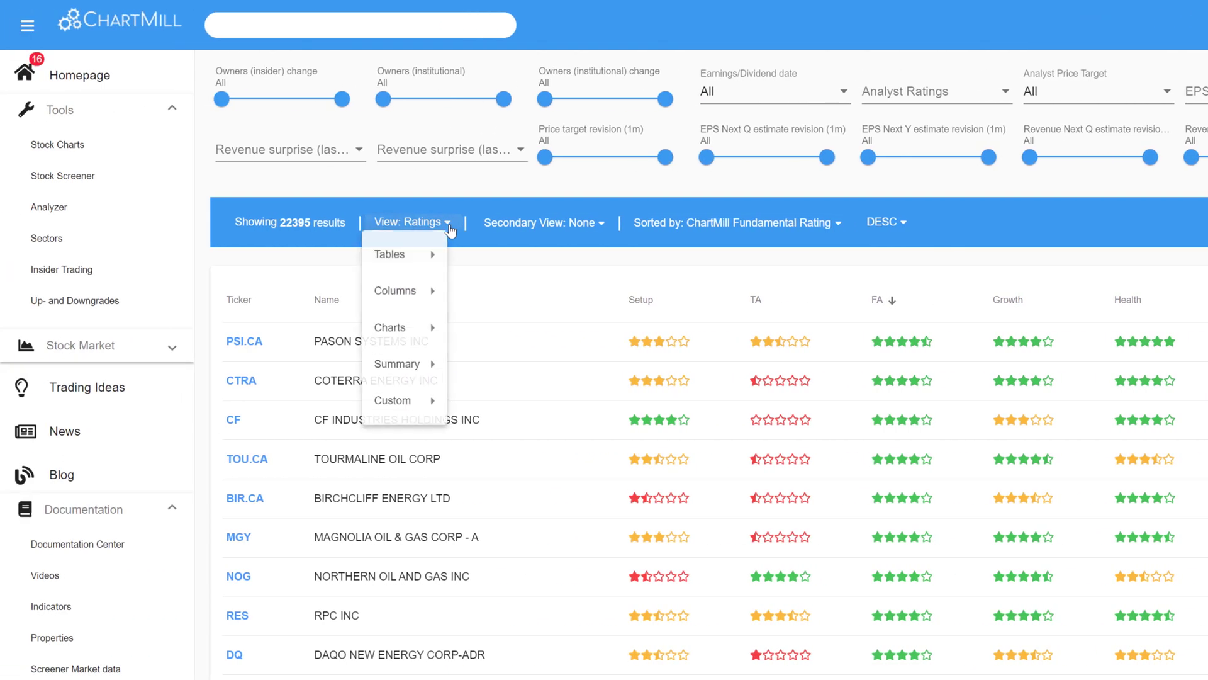
mouse_move(389, 254)
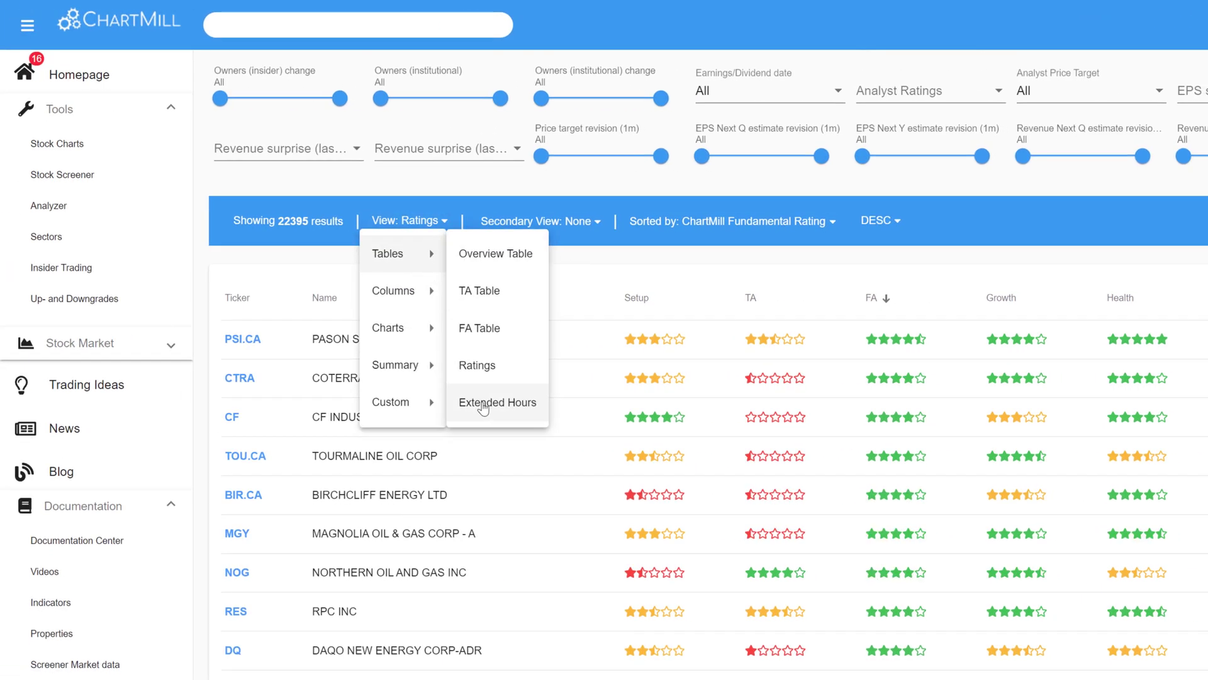
click(497, 403)
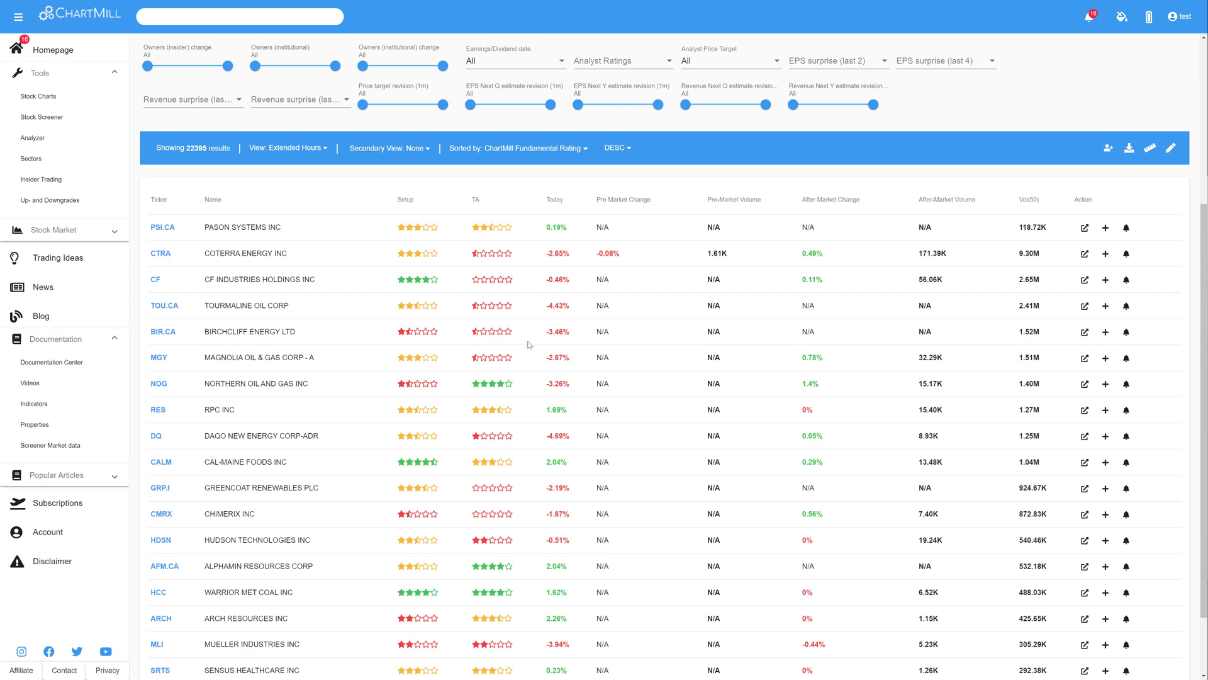
click(286, 147)
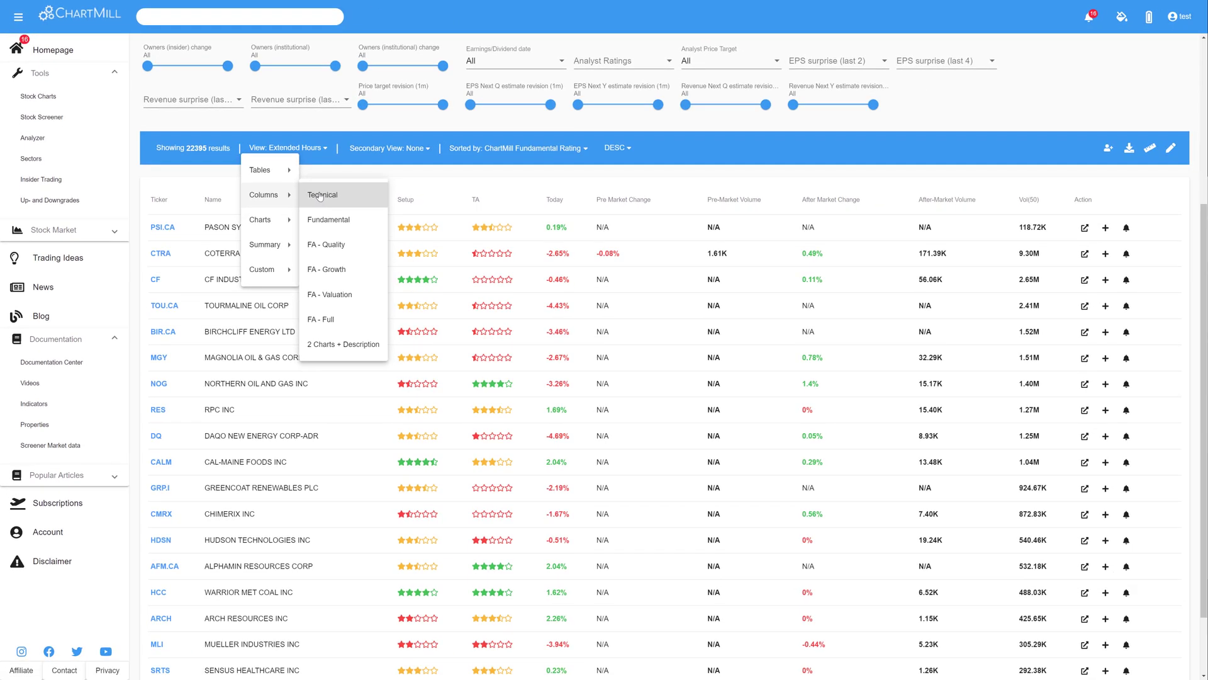
Show results as Technical column cards, then switch to the Fundamental column layout
click(322, 194)
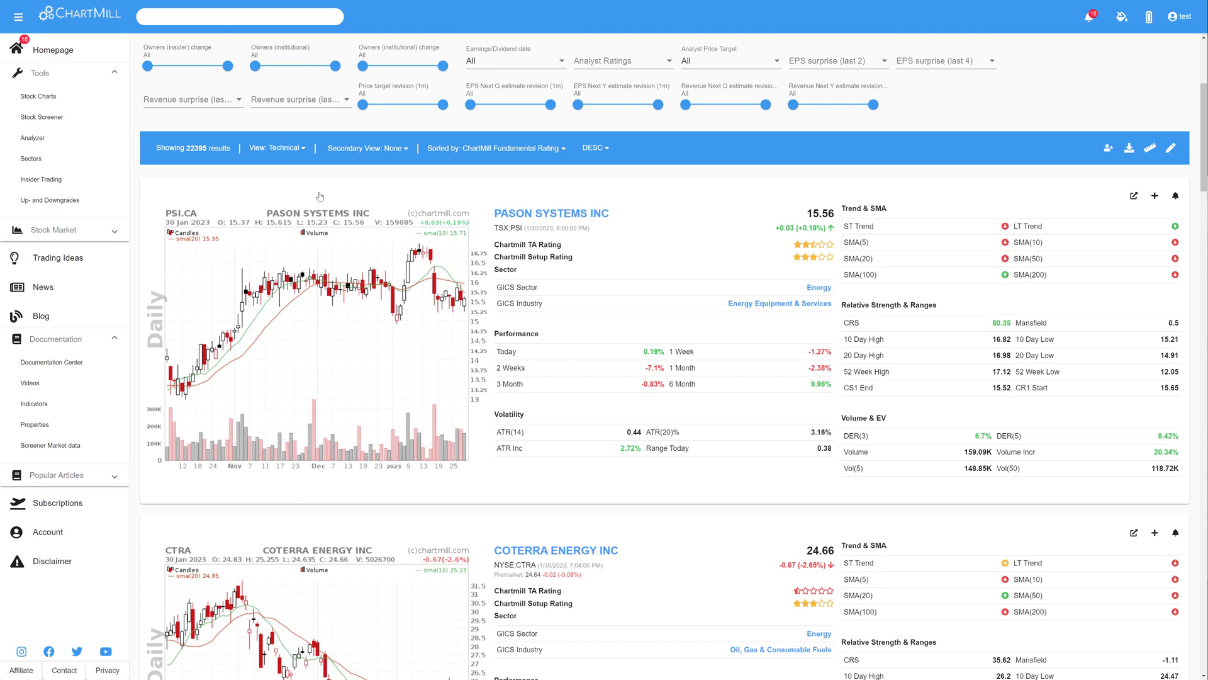
click(19, 17)
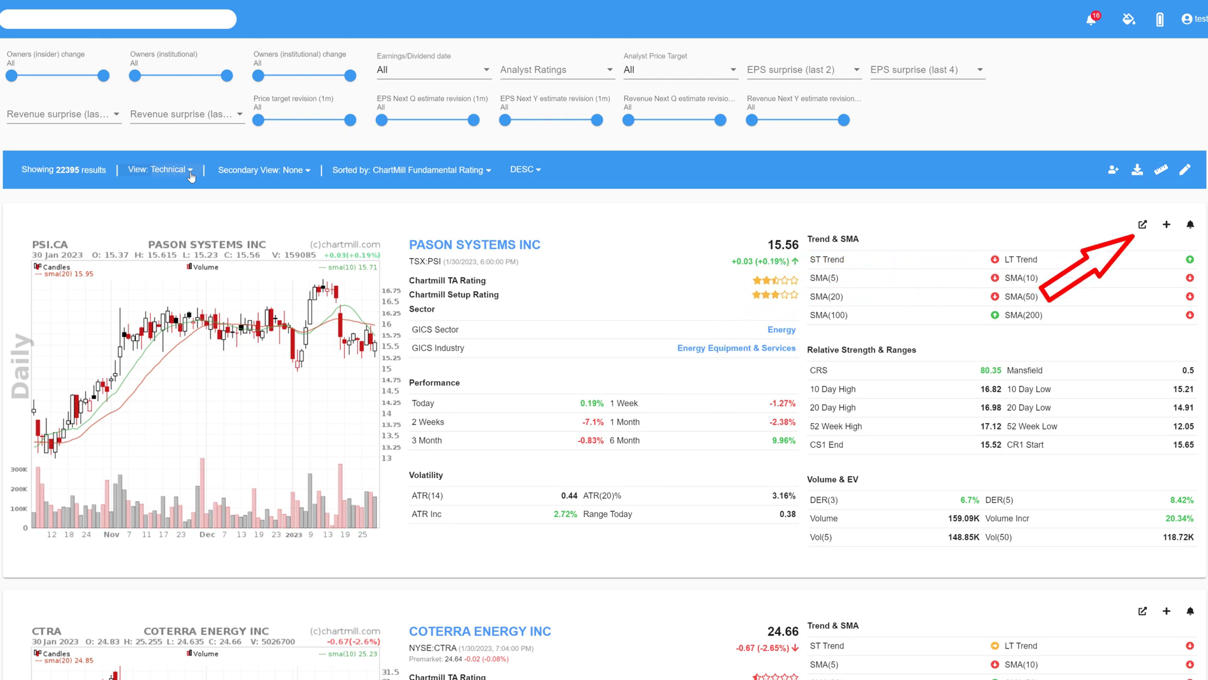
click(162, 170)
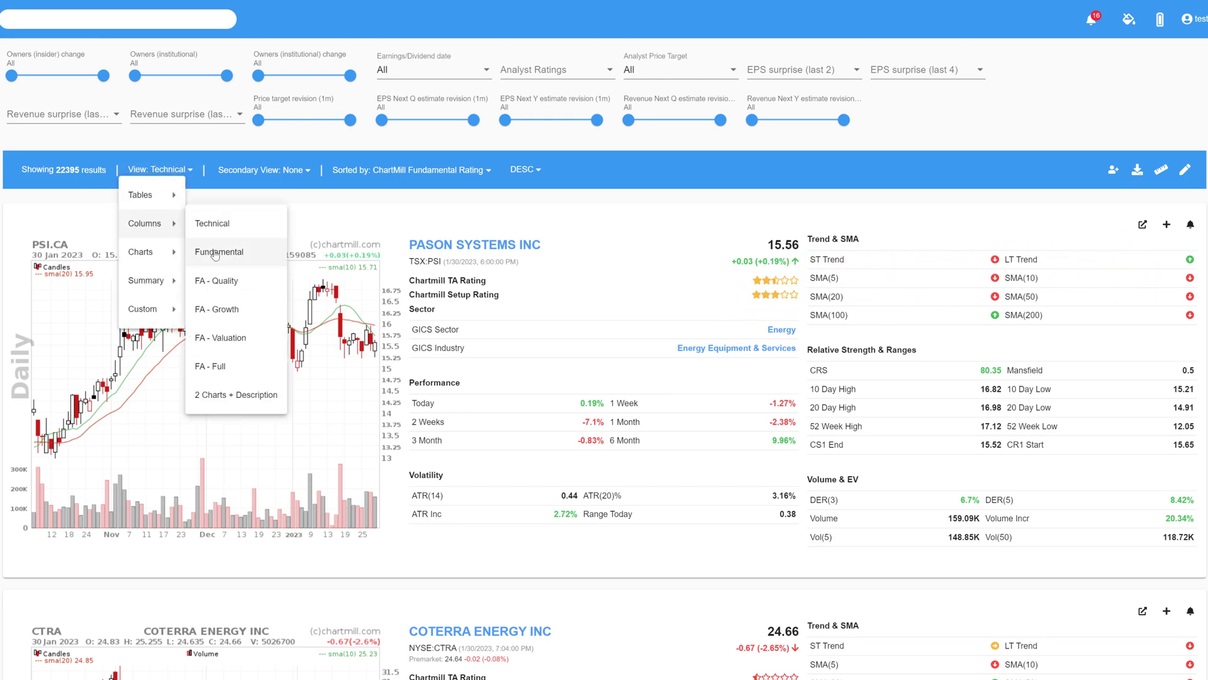
click(219, 251)
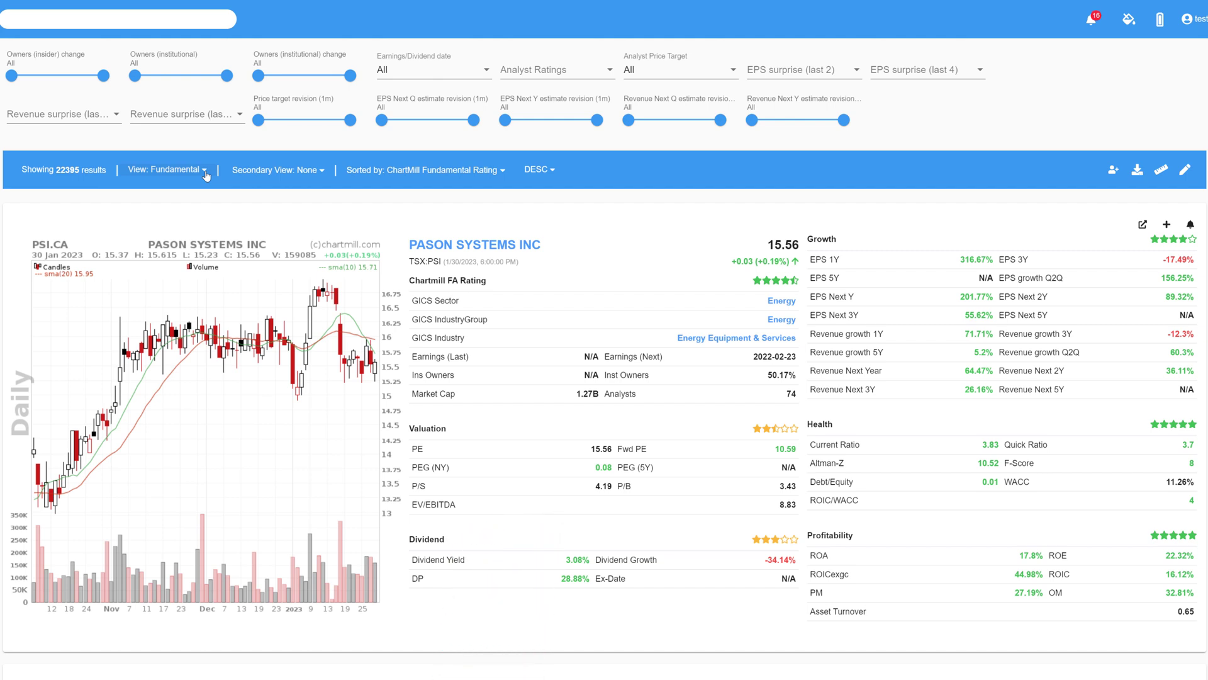
Show the results in the FA - Quality layout, then the FA - Growth layout
click(166, 170)
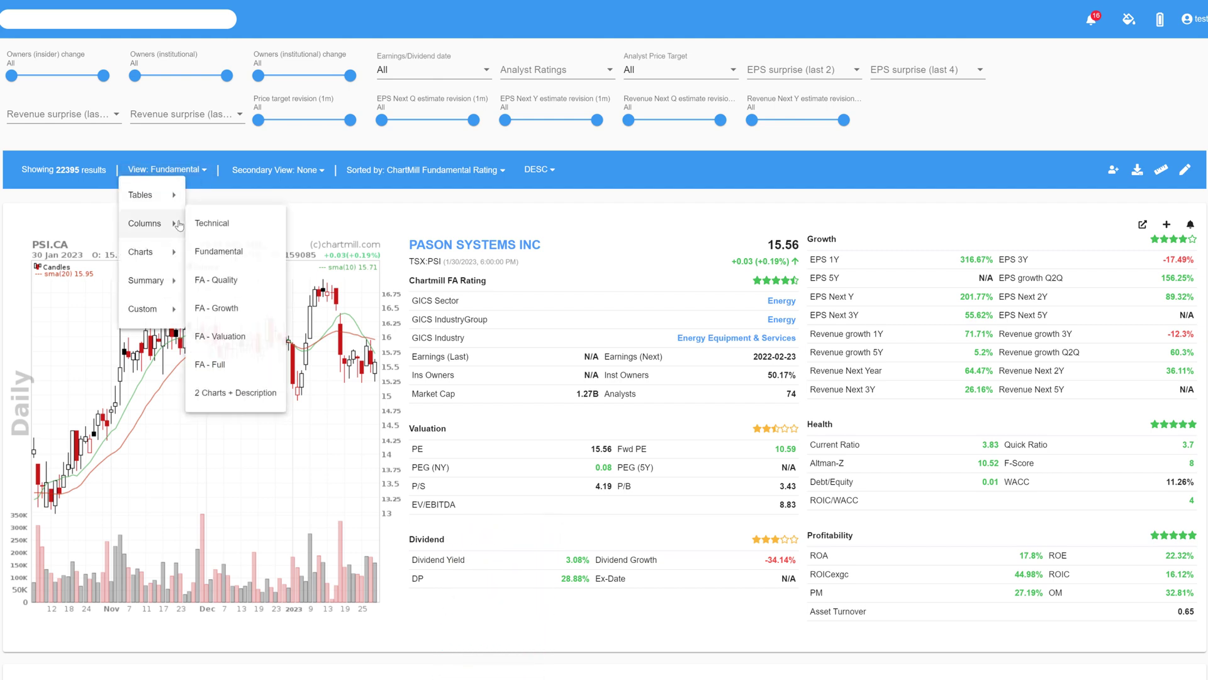
mouse_move(218, 310)
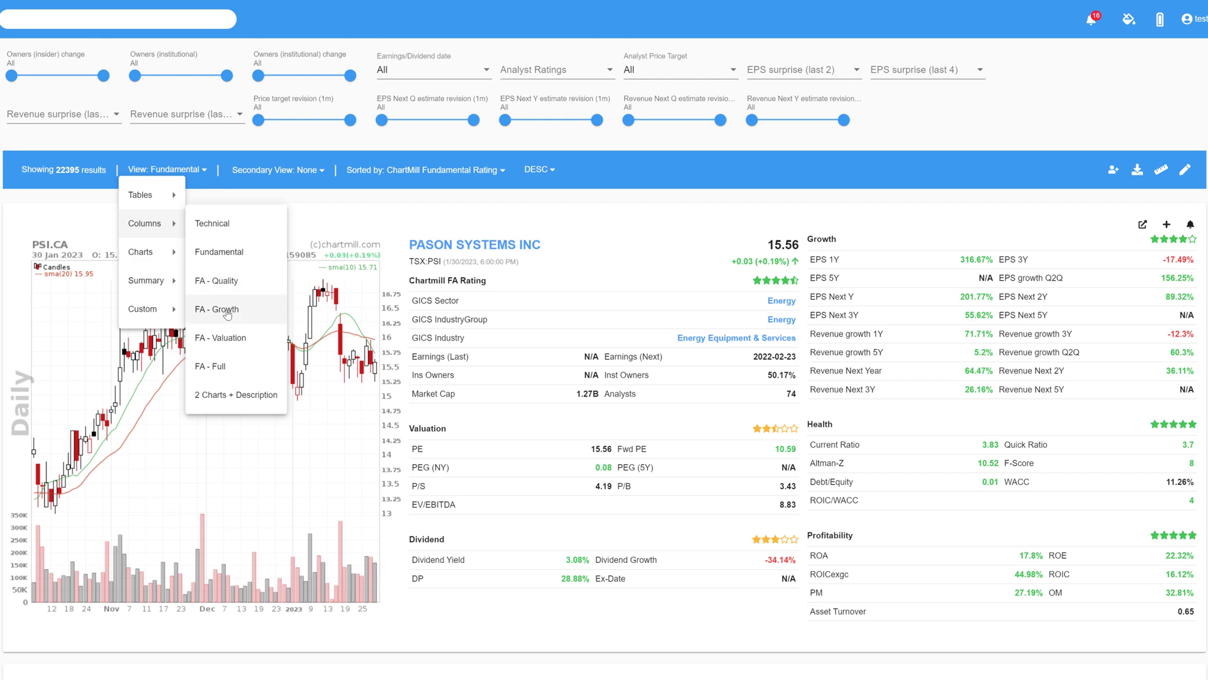
click(18, 19)
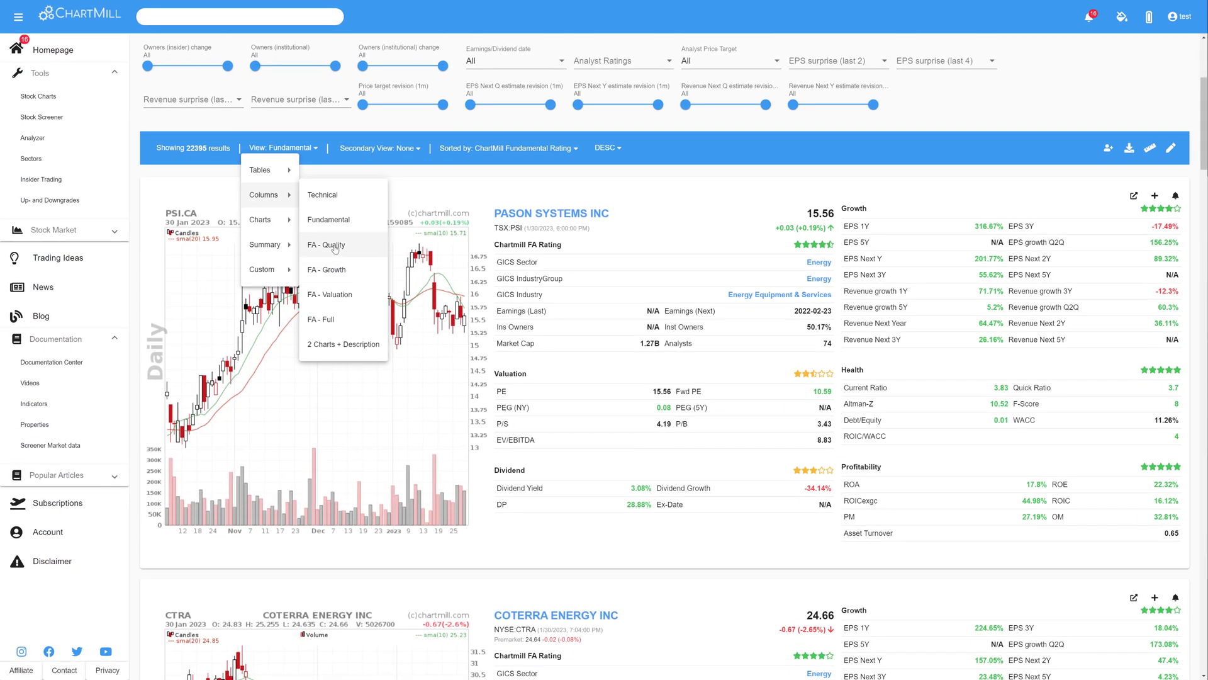
click(326, 245)
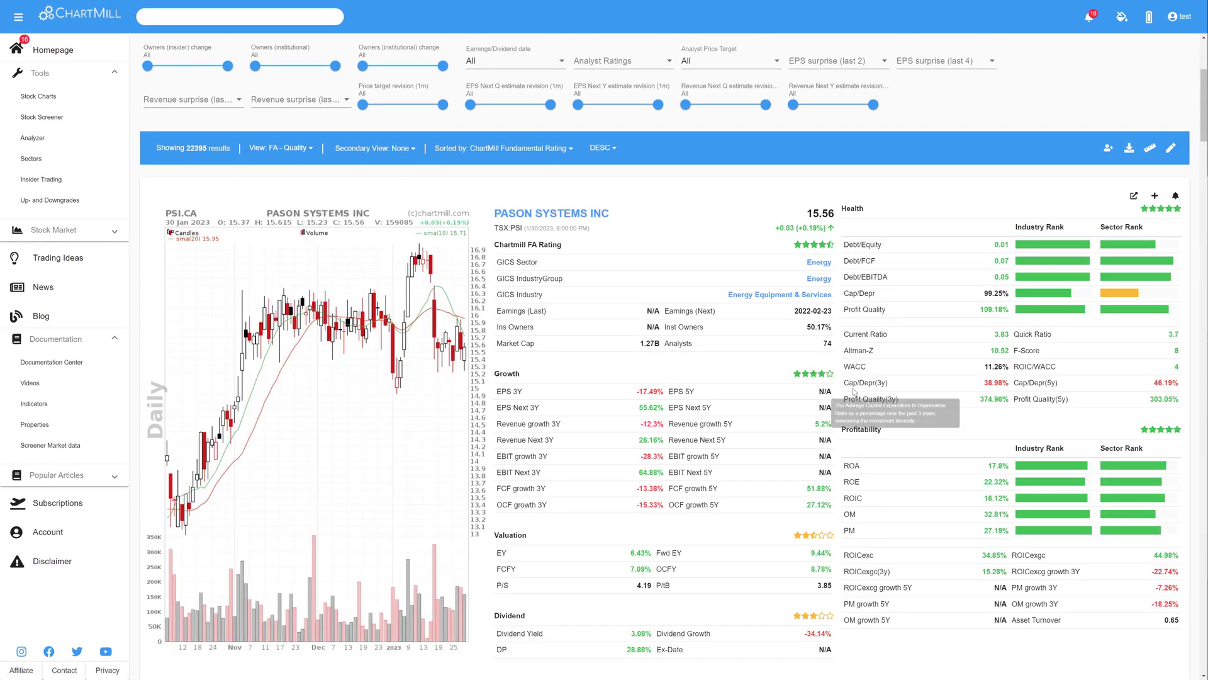
click(280, 149)
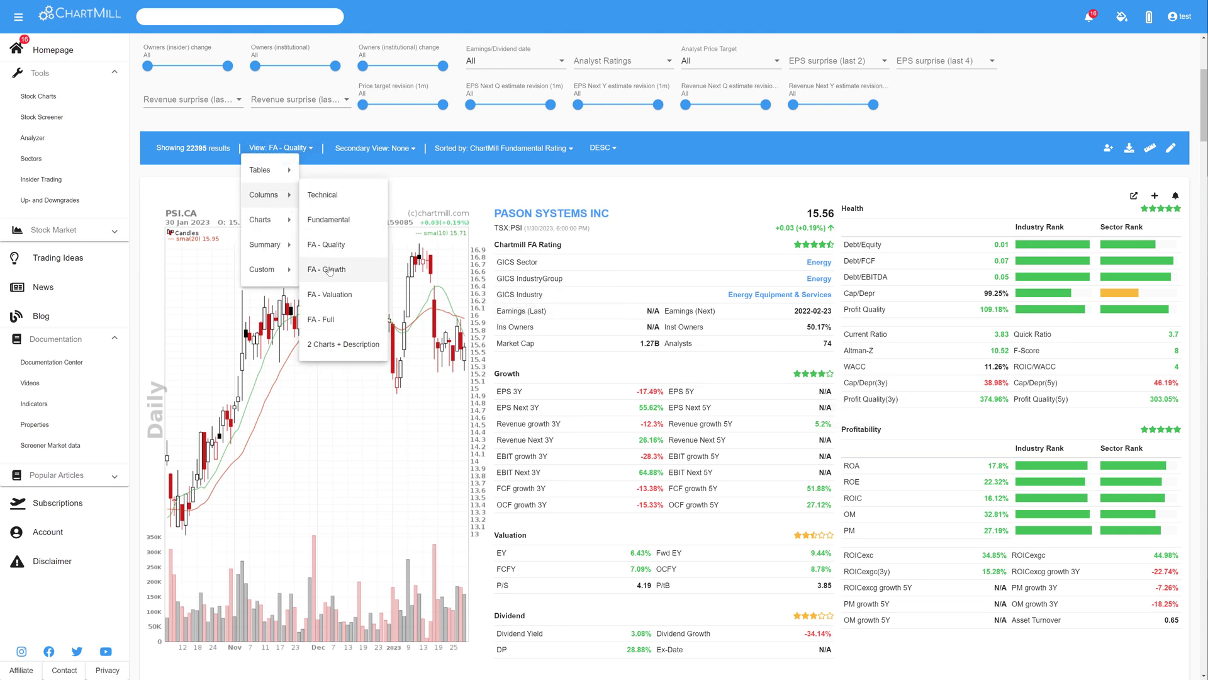
click(326, 270)
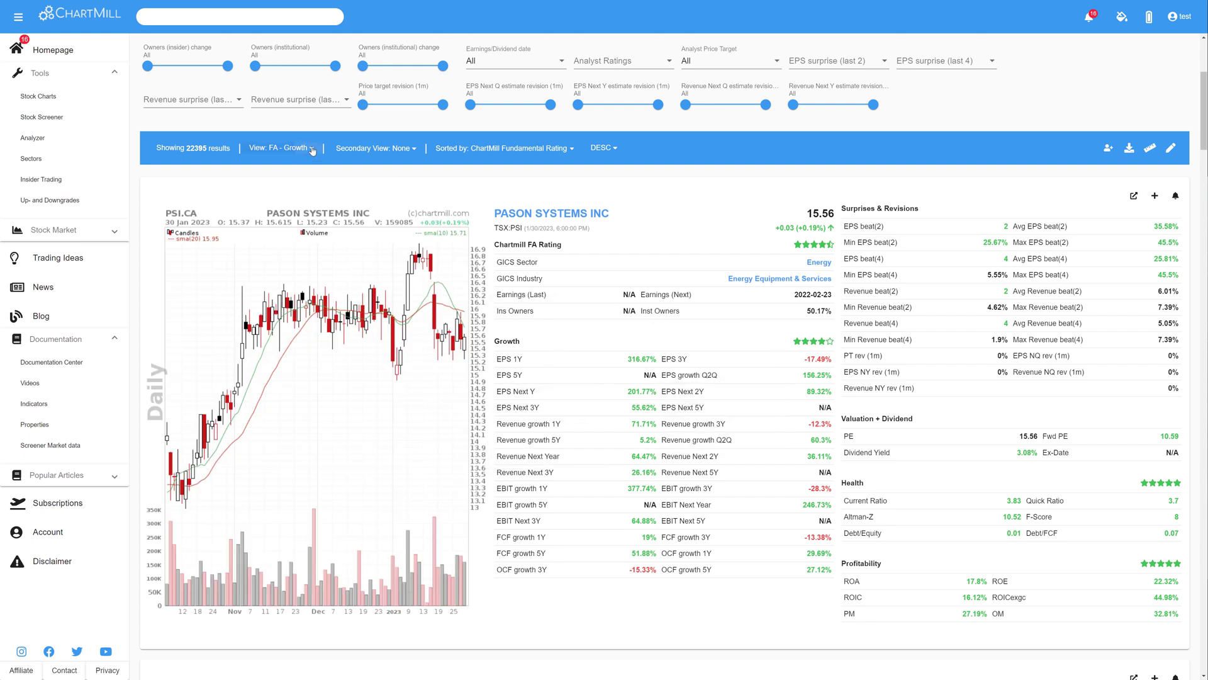
Switch the results to the FA - Full column layout with rank bars
click(282, 148)
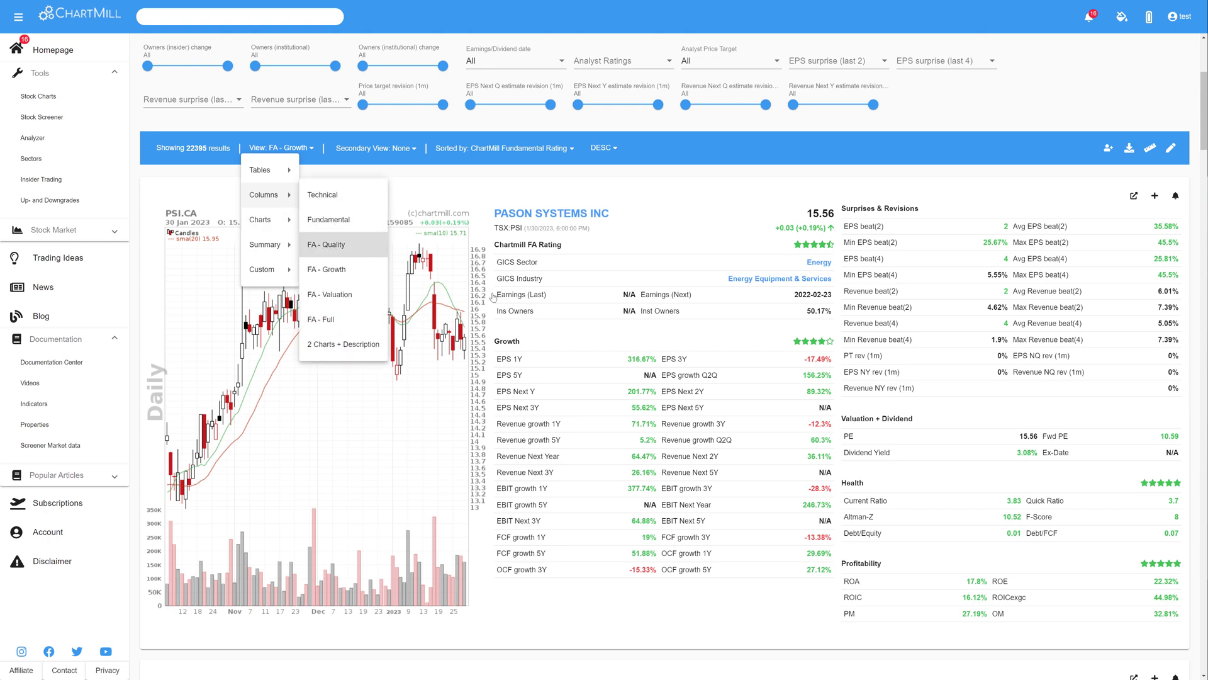
click(327, 244)
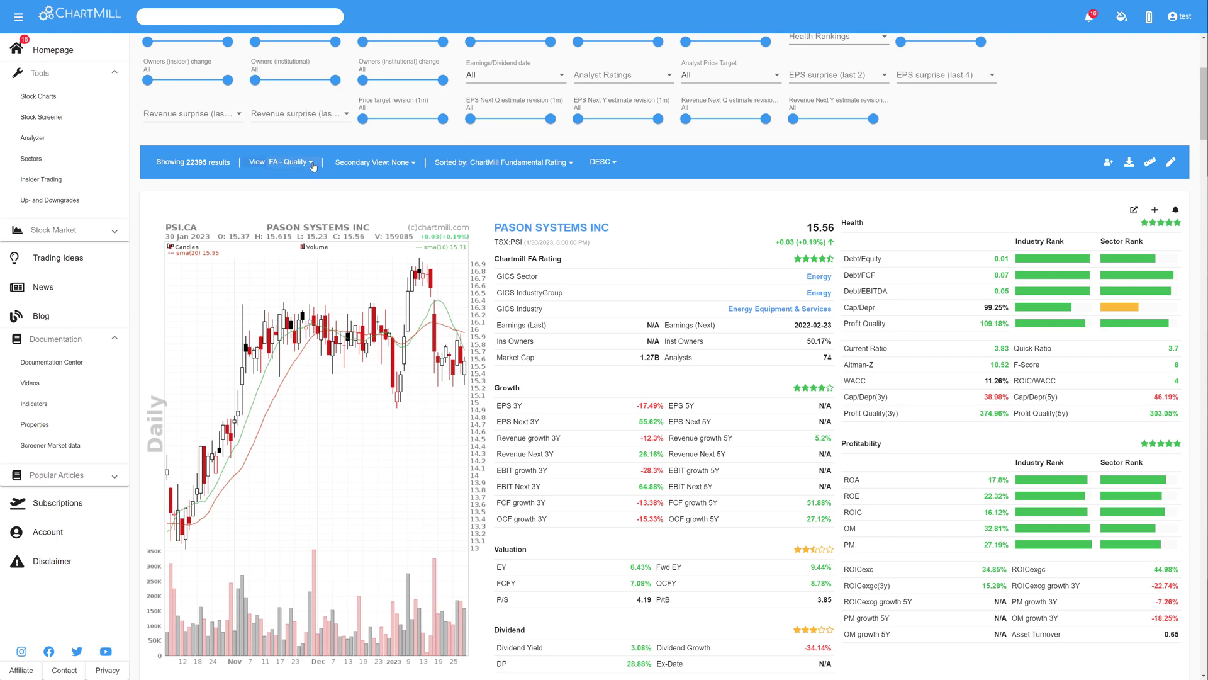
click(281, 161)
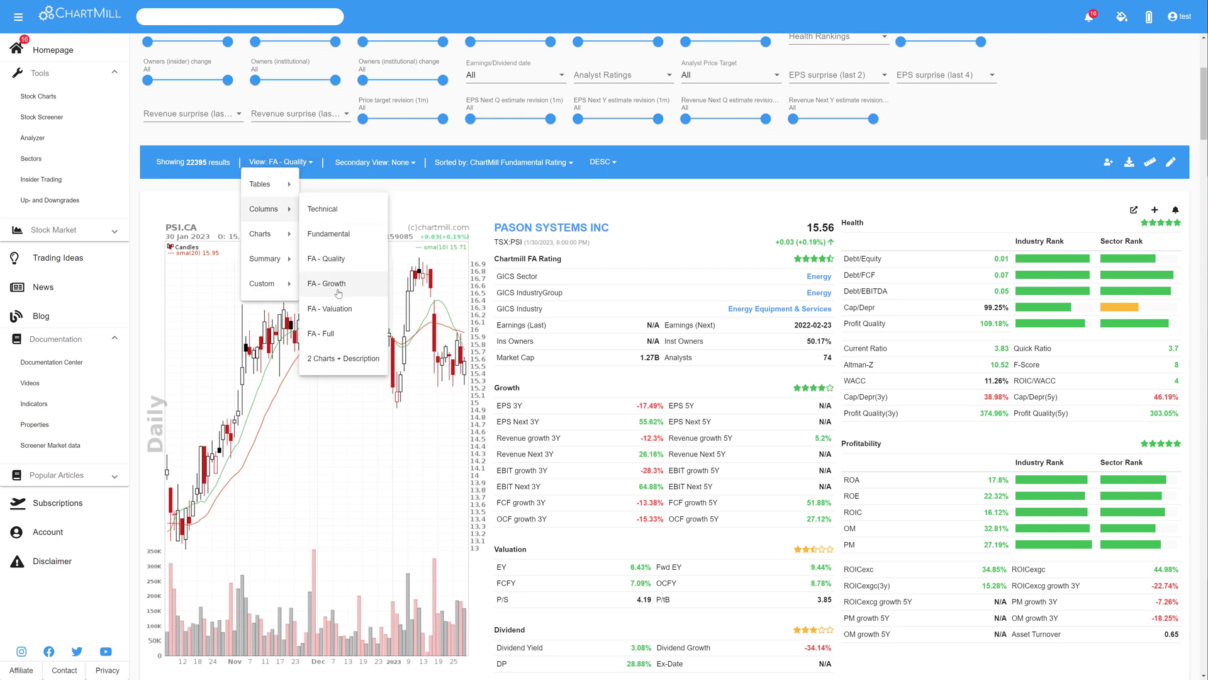
click(319, 332)
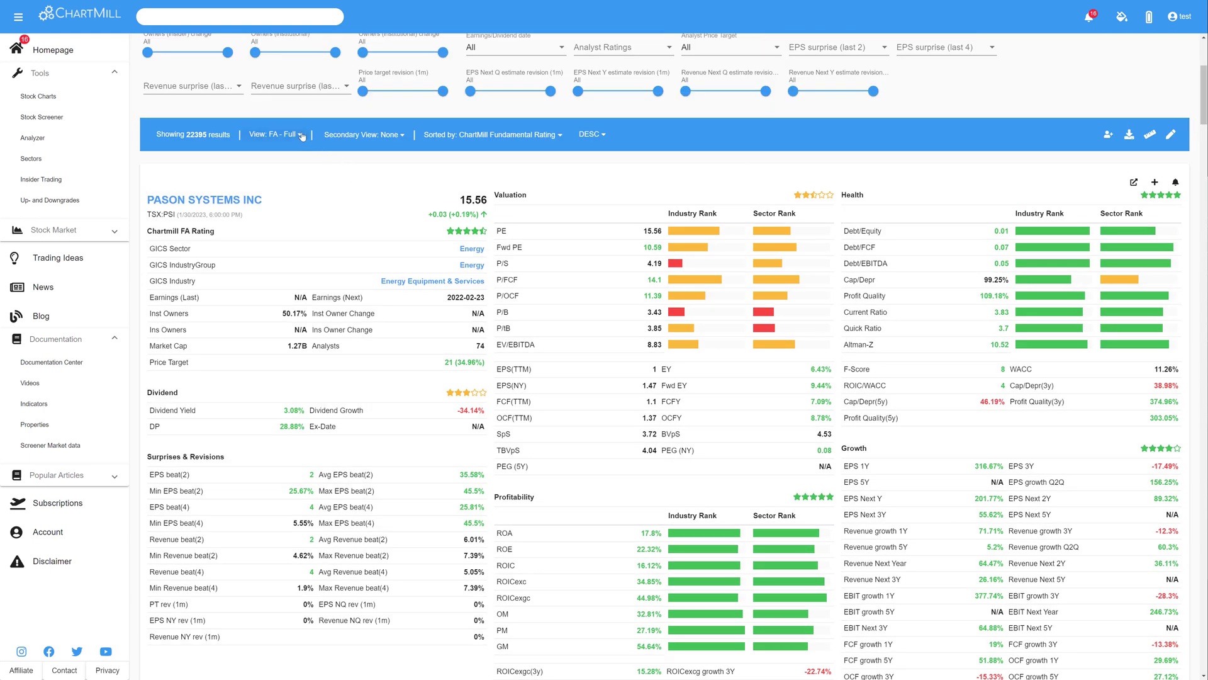
Switch to the 2 Charts + Description layout and browse the stock cards
click(275, 134)
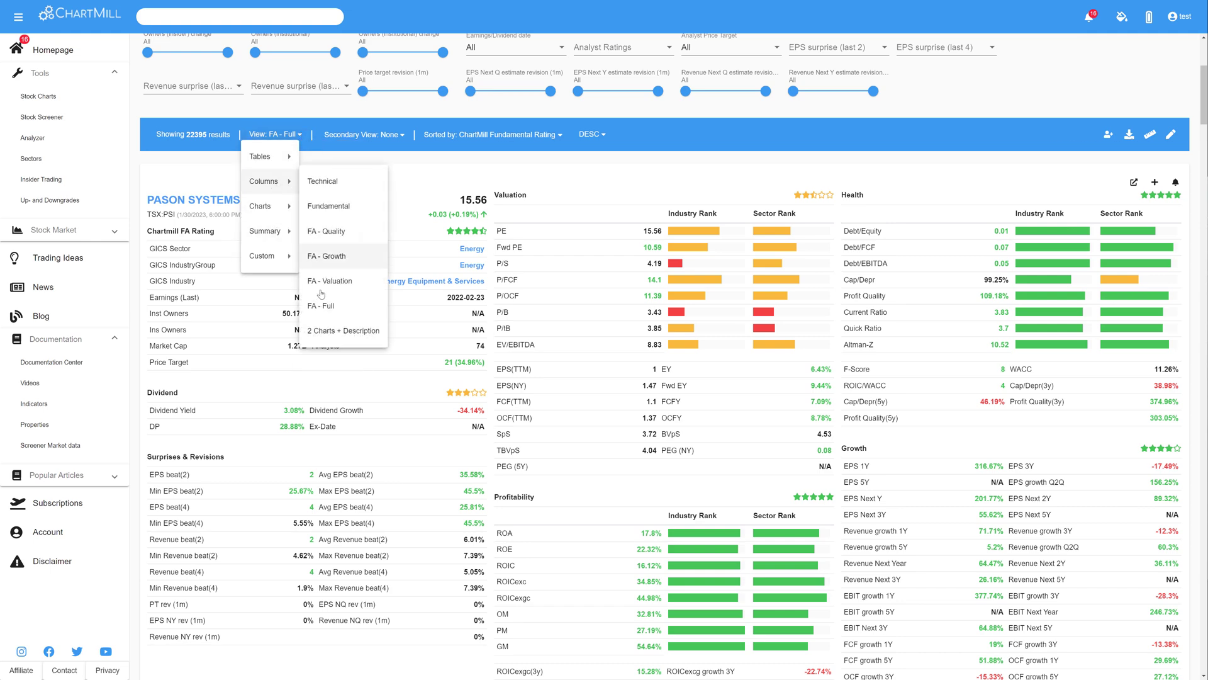
click(342, 330)
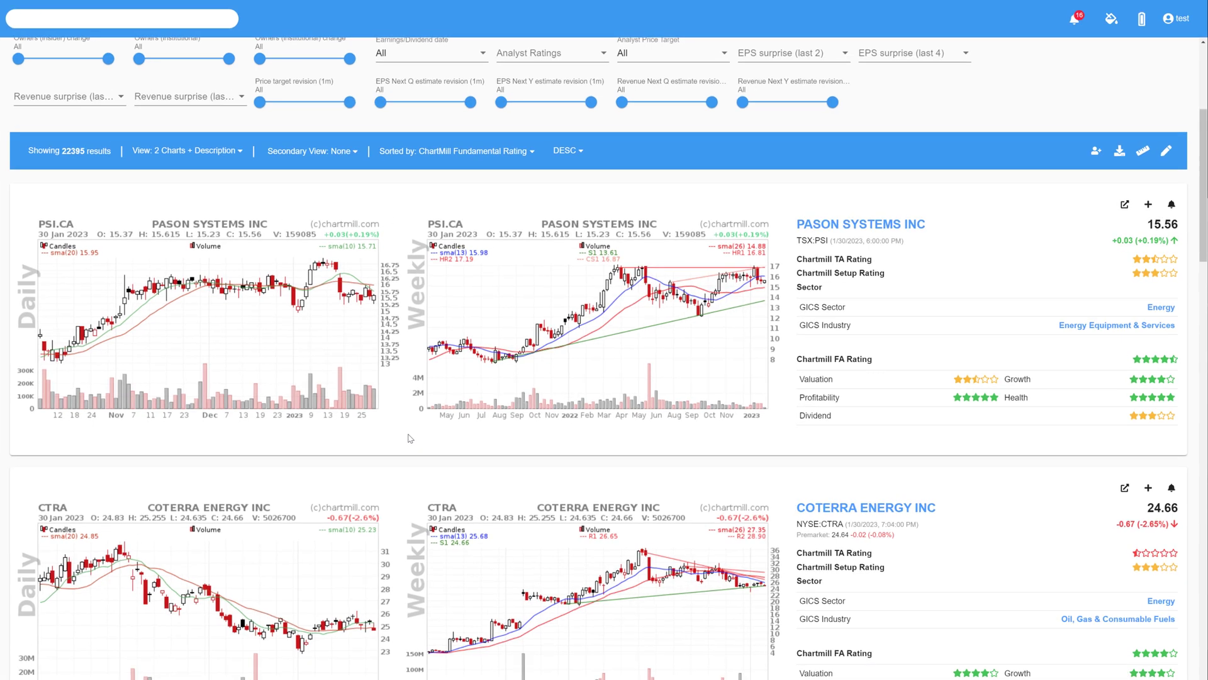
mouse_move(485, 399)
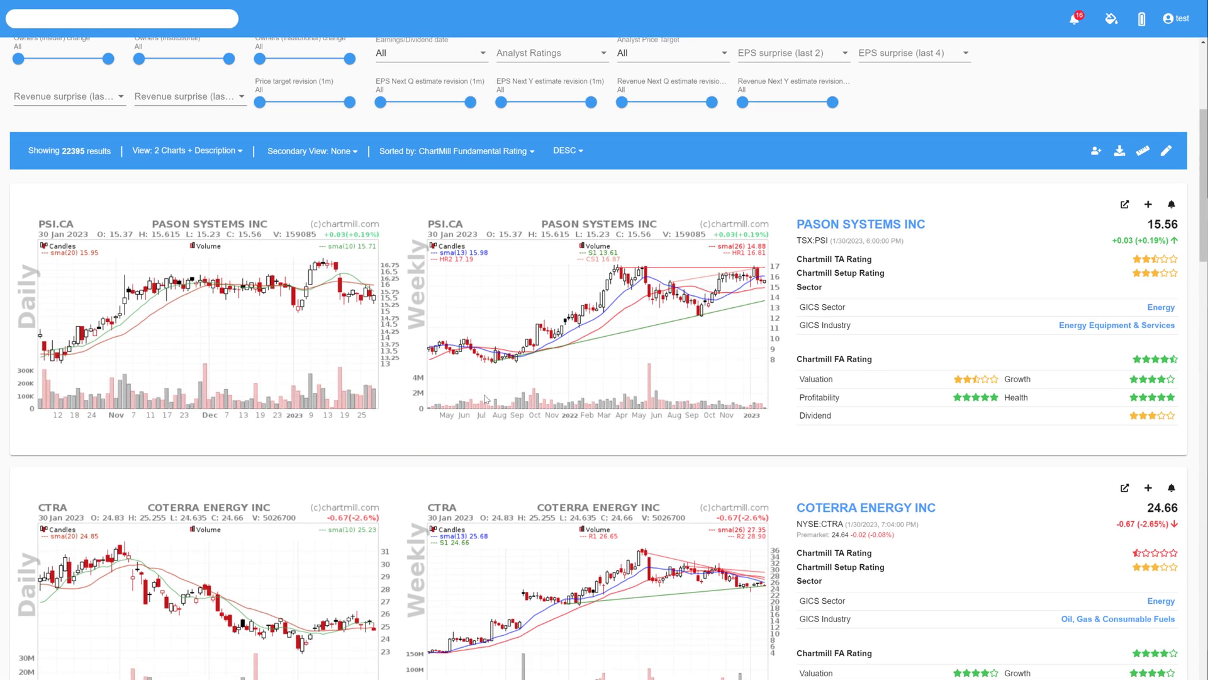
scroll(down, 3)
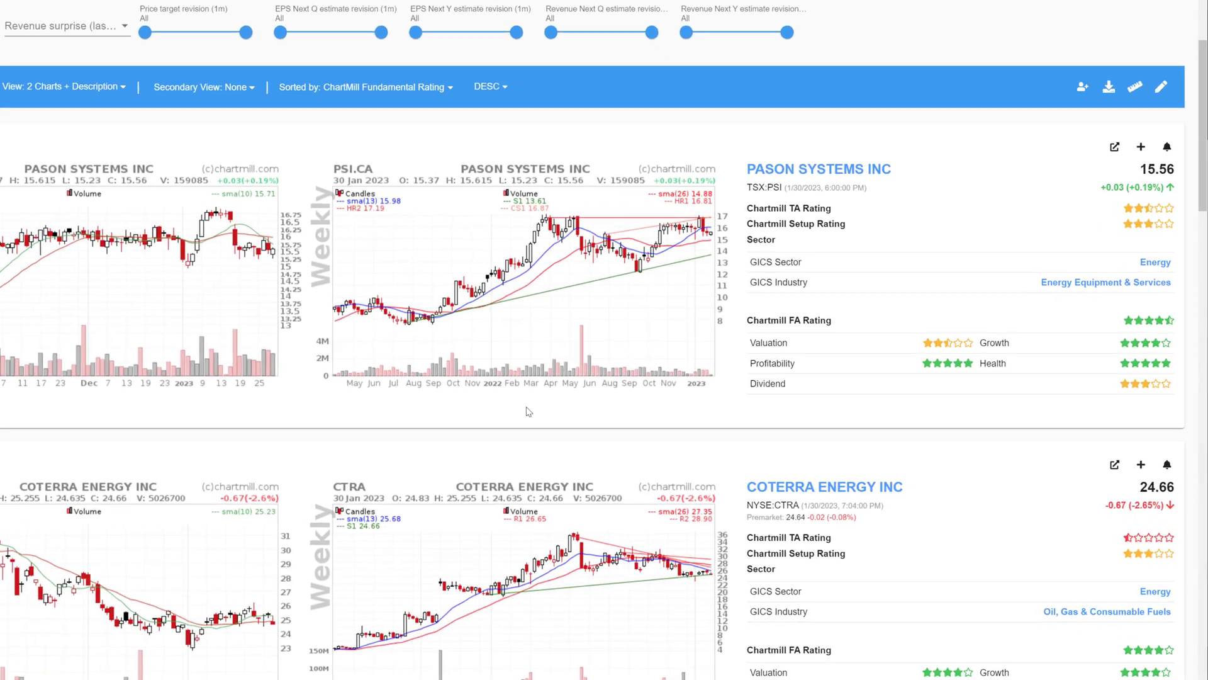
scroll(down, 3)
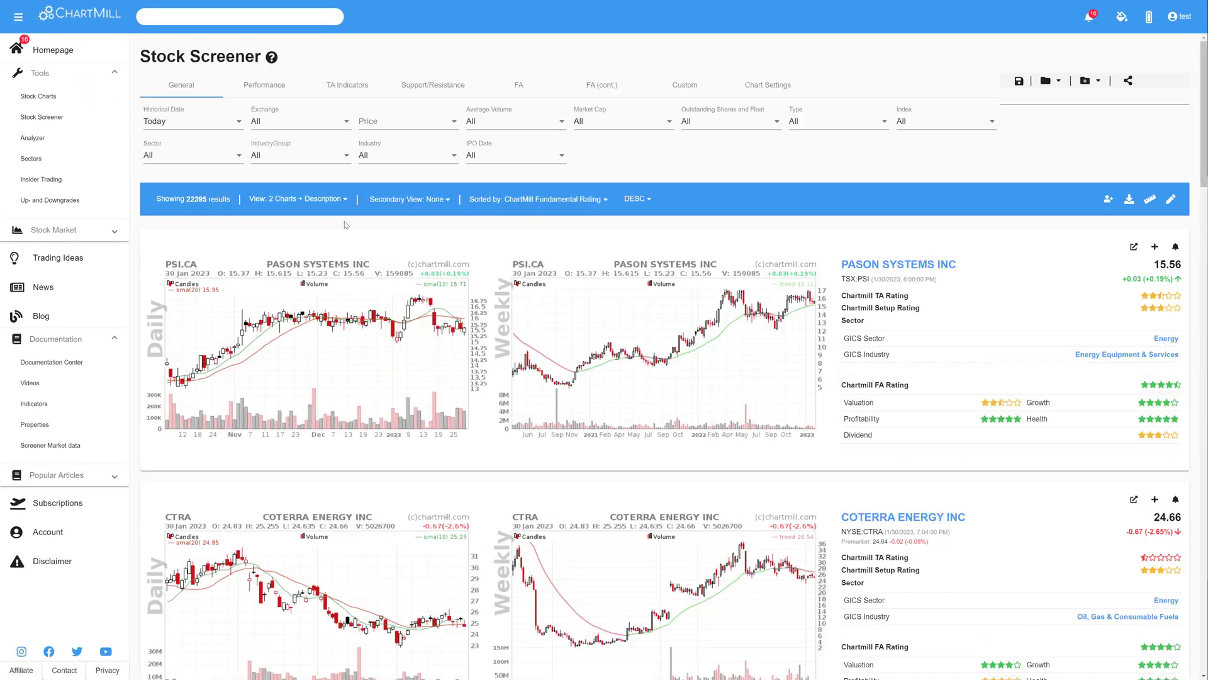
Show one large chart per stock and review the main and secondary Chart Settings
click(297, 199)
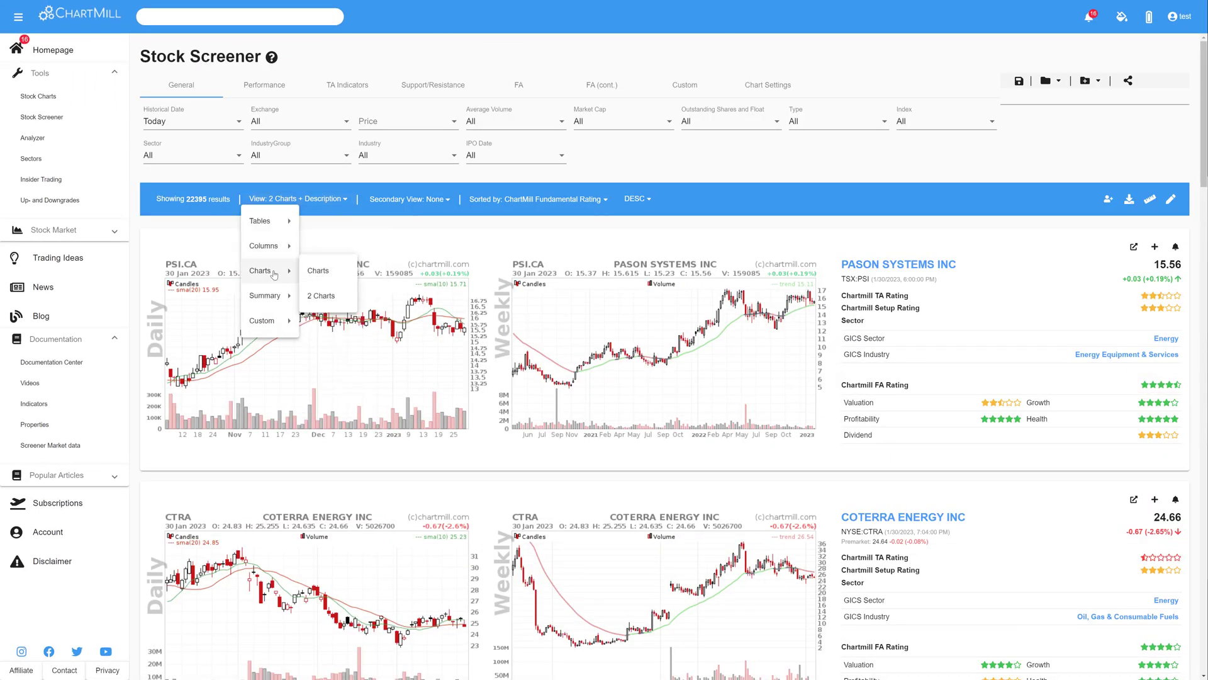
click(317, 271)
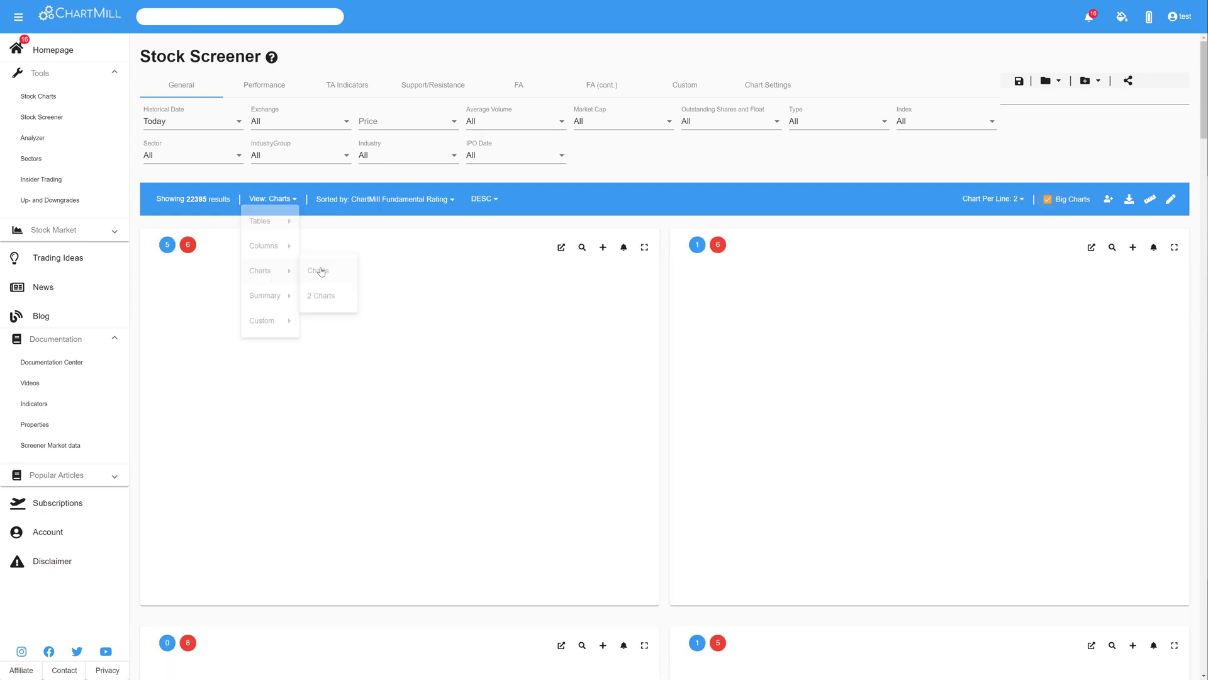
click(317, 271)
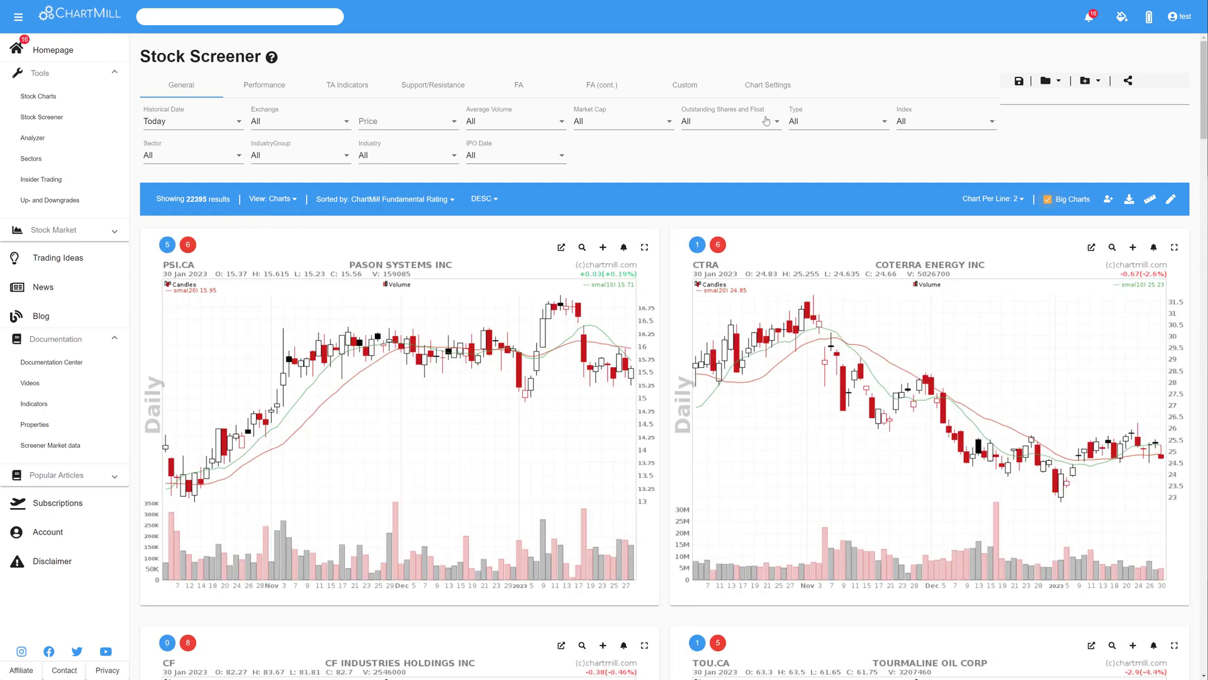
click(767, 84)
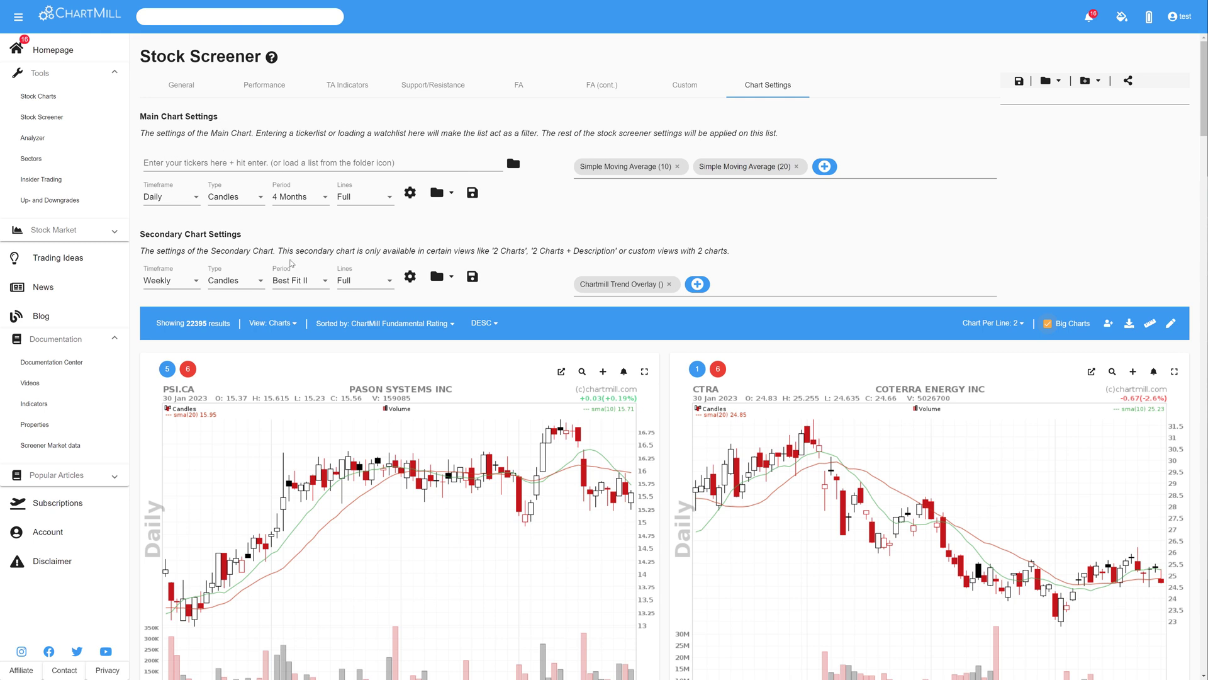
mouse_move(416, 174)
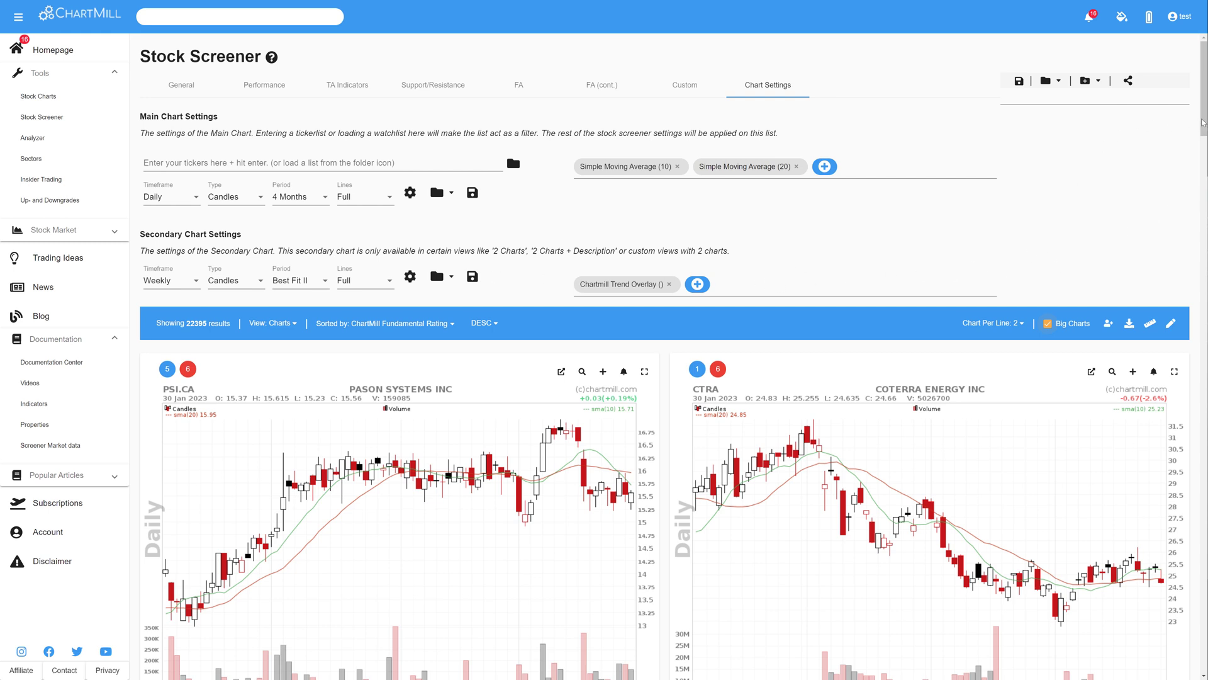
scroll(down, 3)
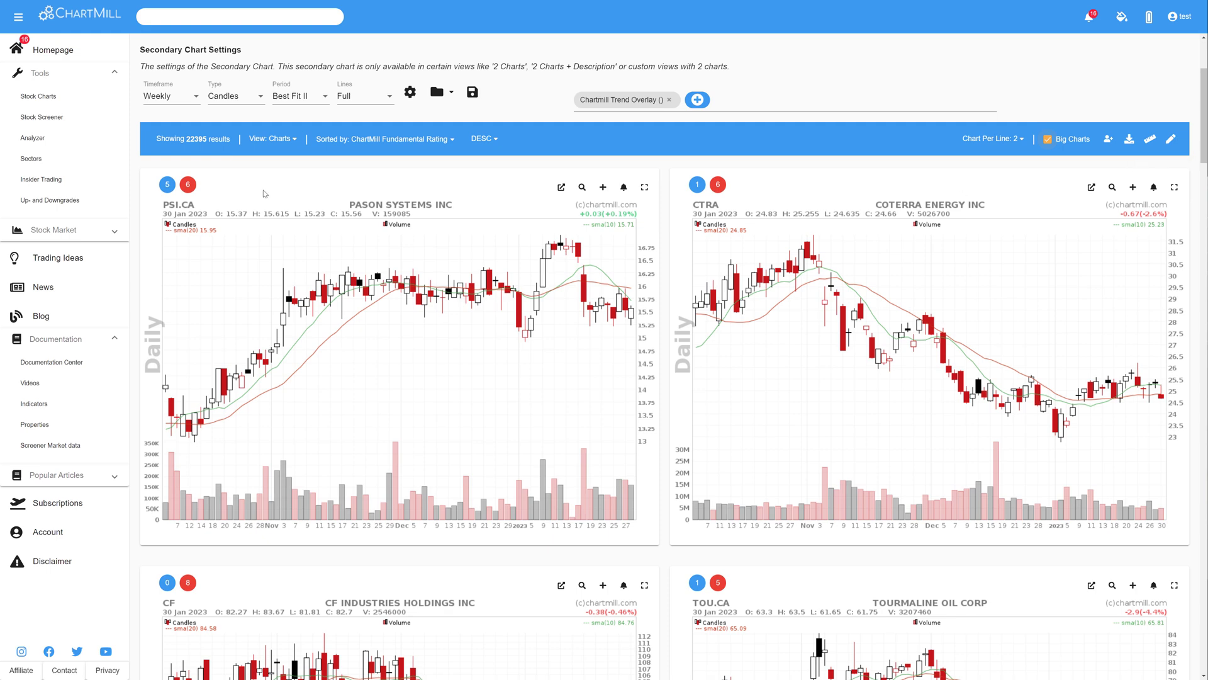
Switch to 2 Charts per stock, daily beside weekly, limited to US-only stocks
click(272, 138)
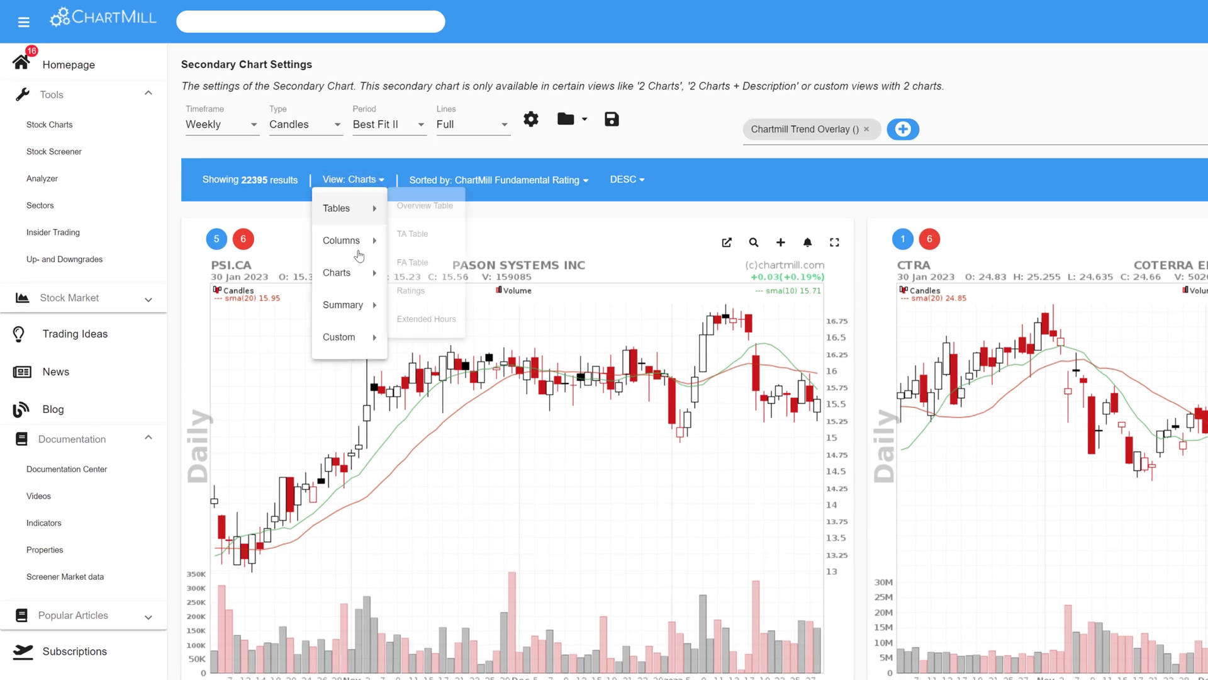
mouse_move(336, 272)
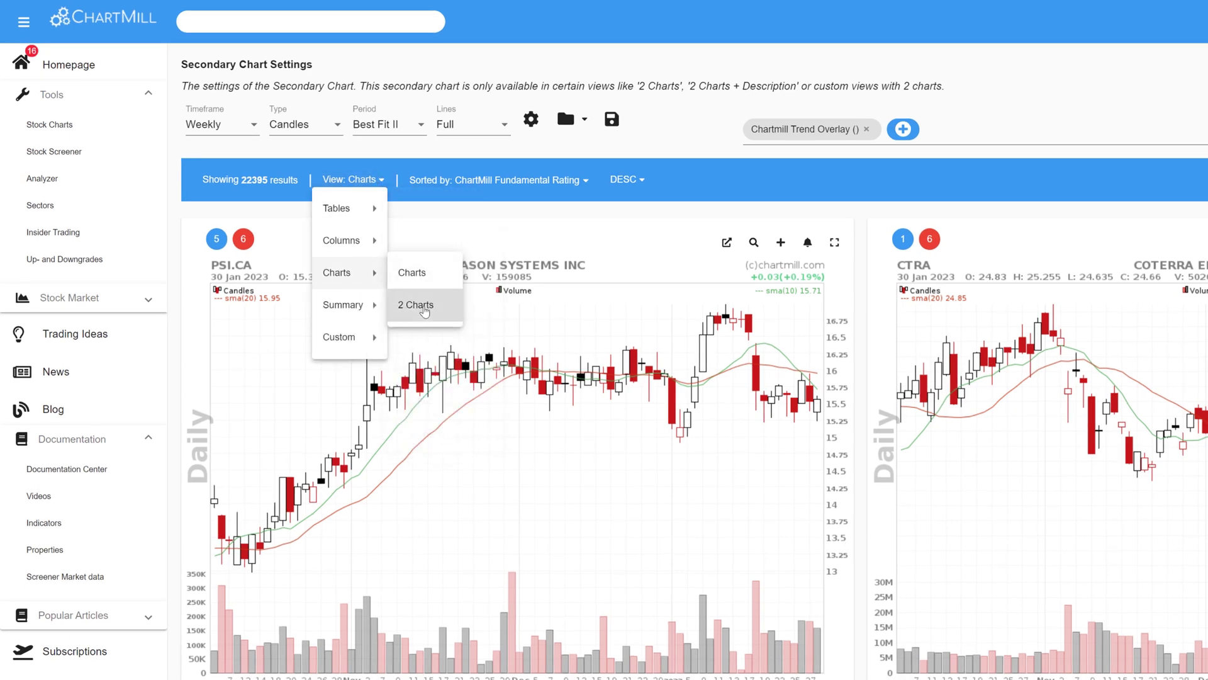
click(416, 304)
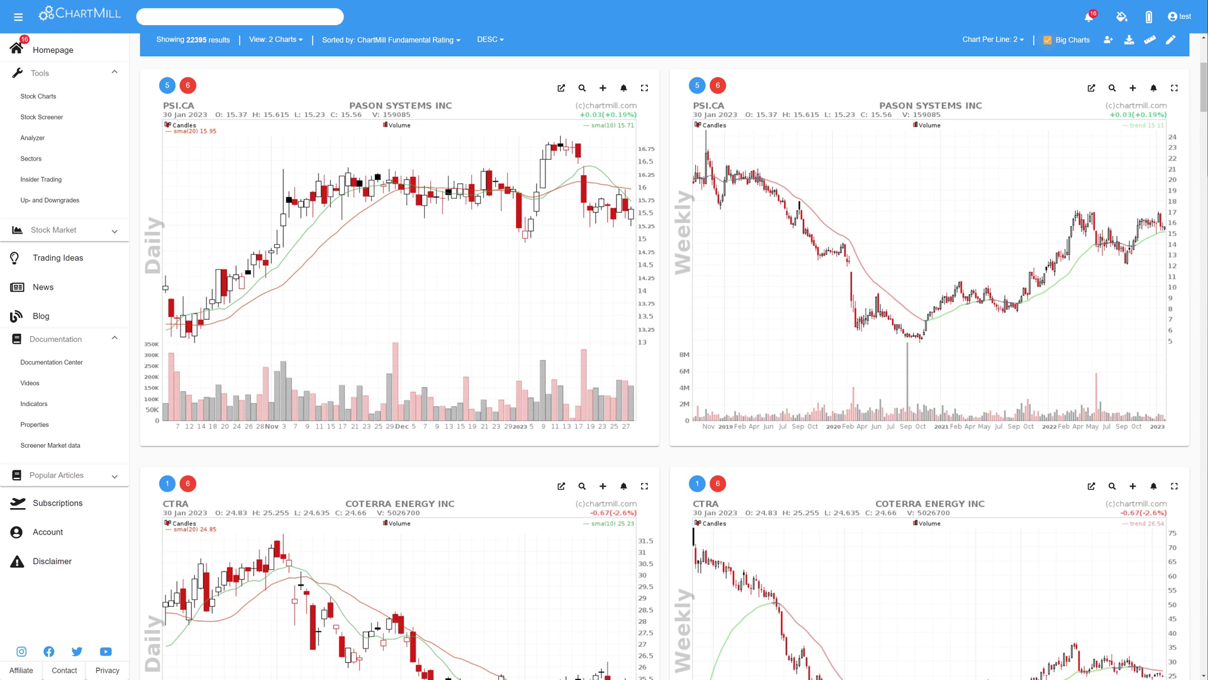
click(227, 210)
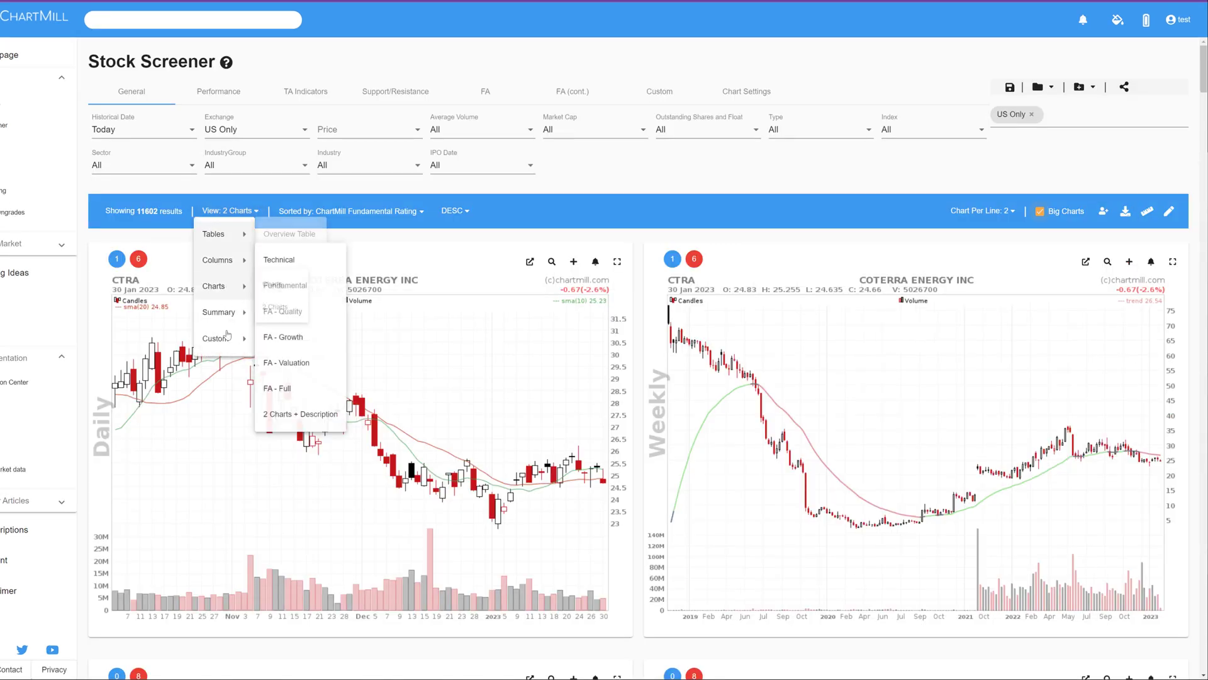
mouse_move(219, 312)
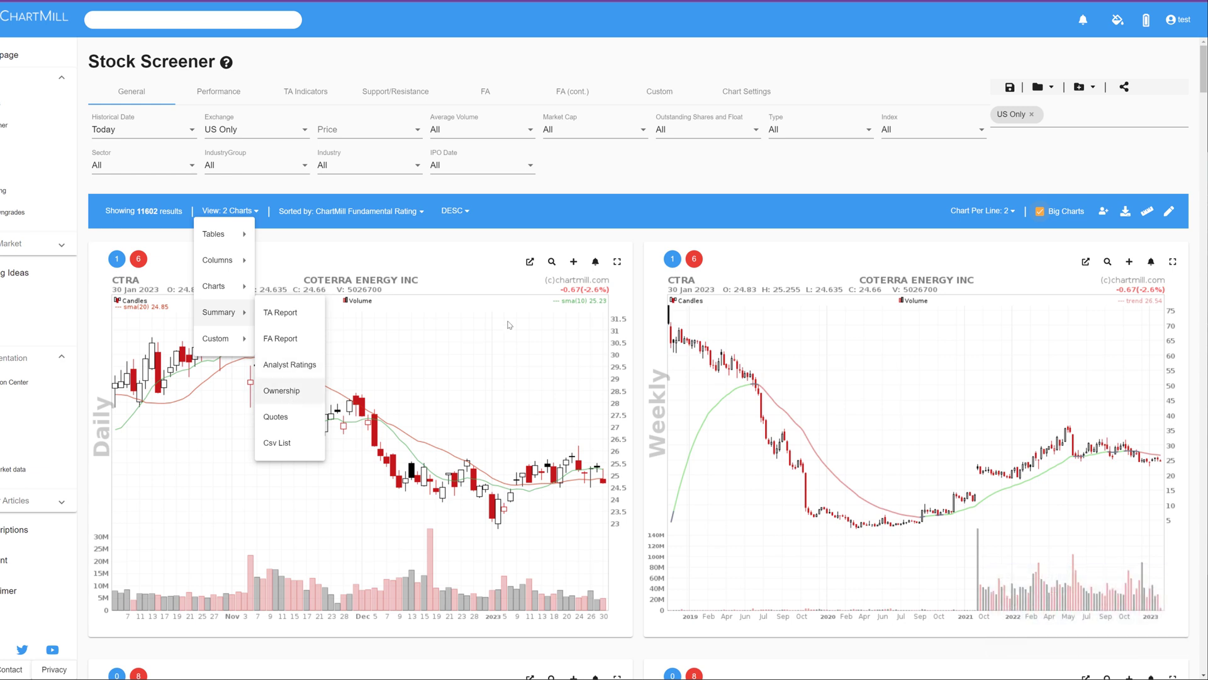
mouse_move(530, 262)
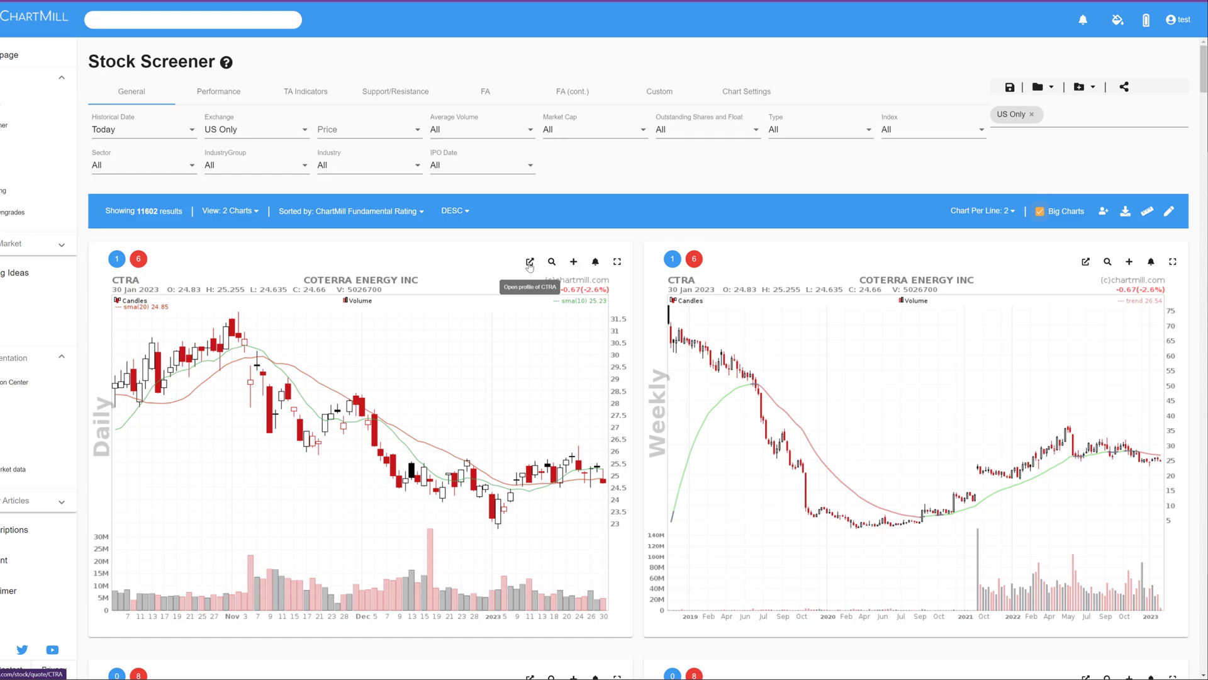
click(529, 262)
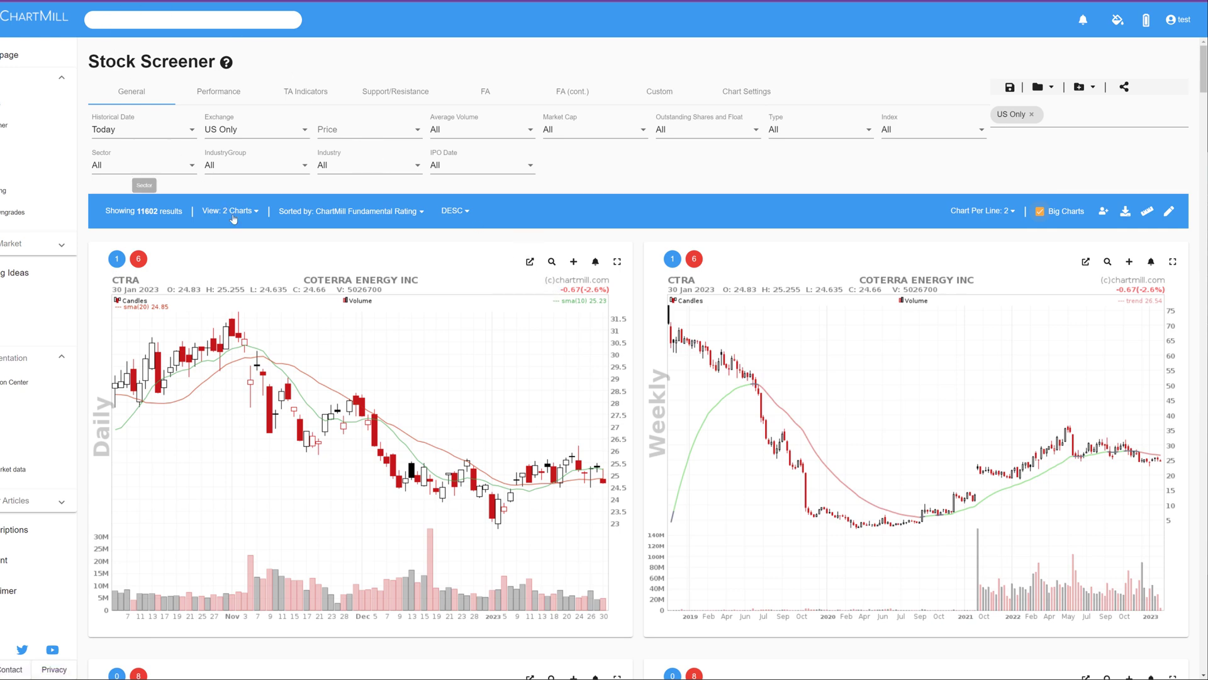
Switch results to TA Report summaries and scroll through the per-stock reports
click(228, 210)
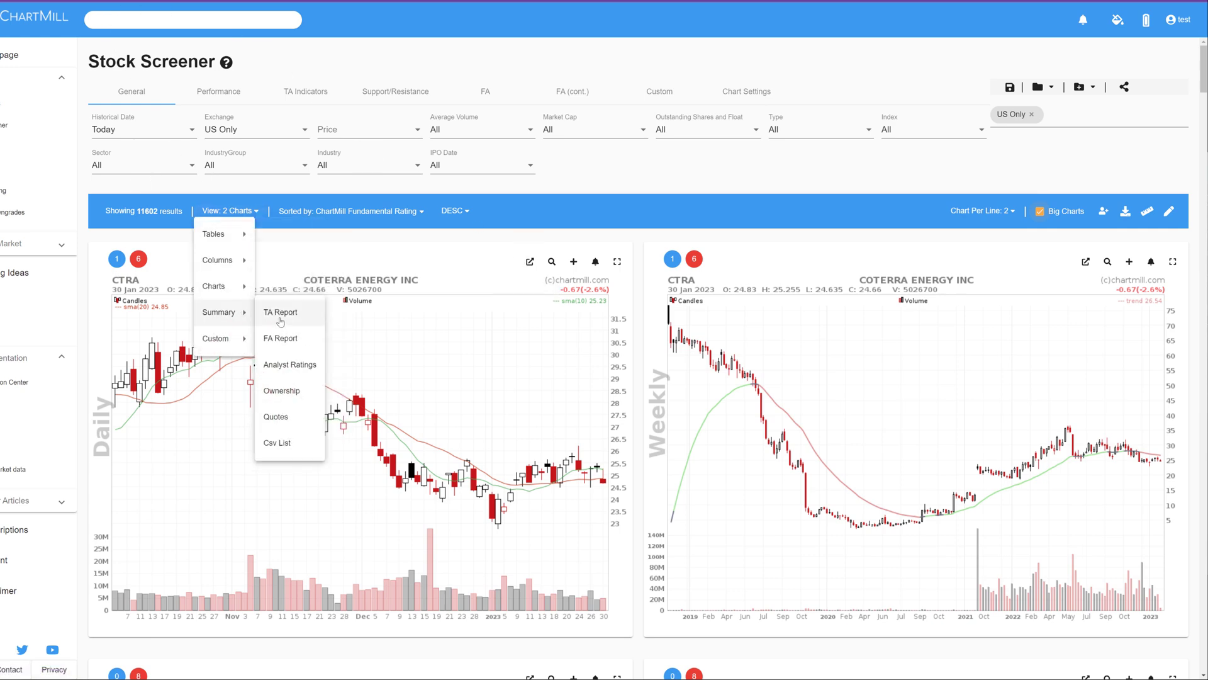
click(279, 312)
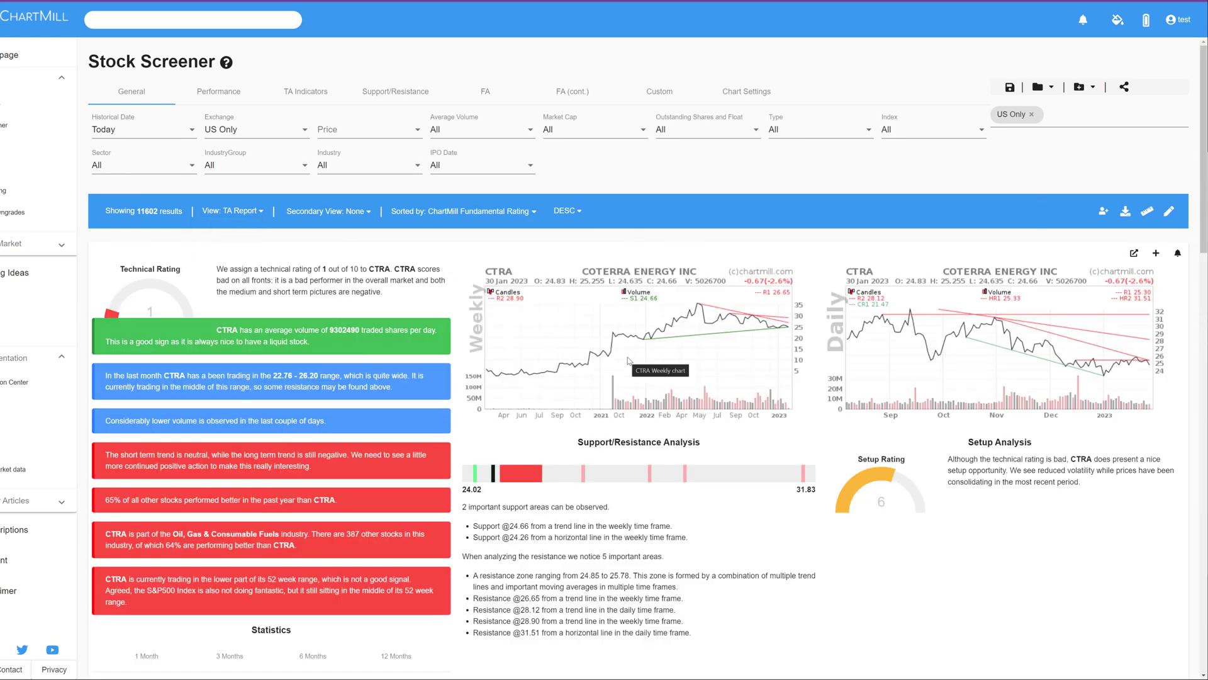
scroll(down, 3)
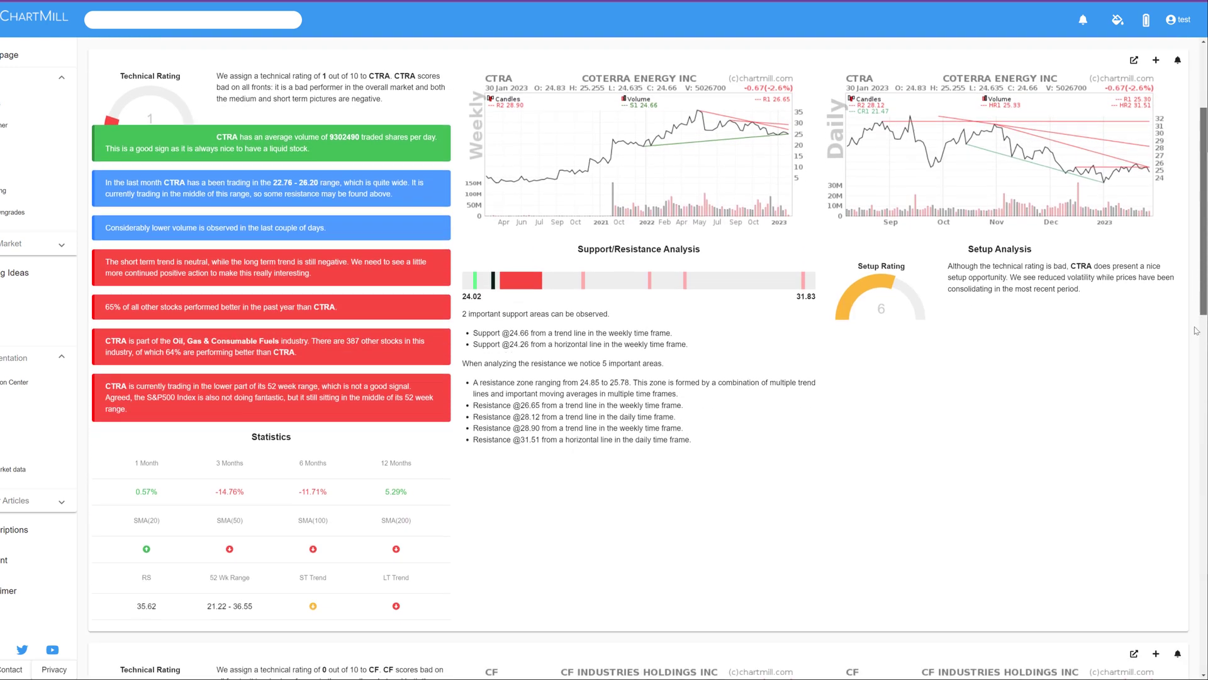
scroll(down, 3)
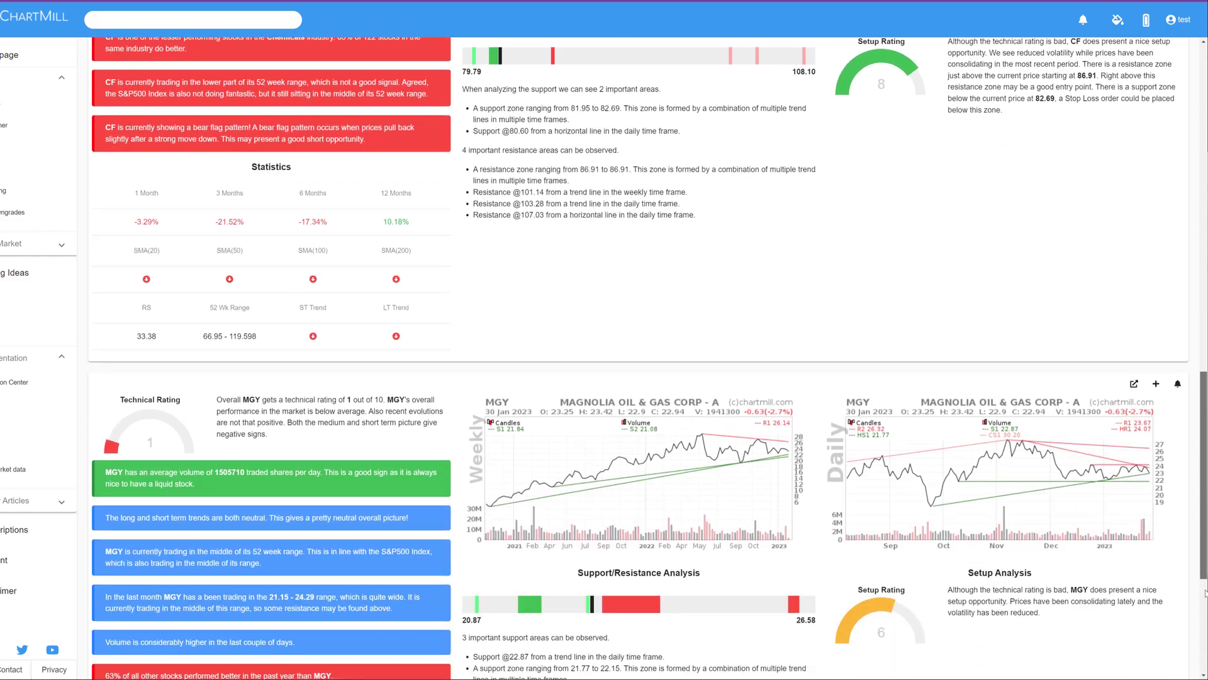
scroll(down, 3)
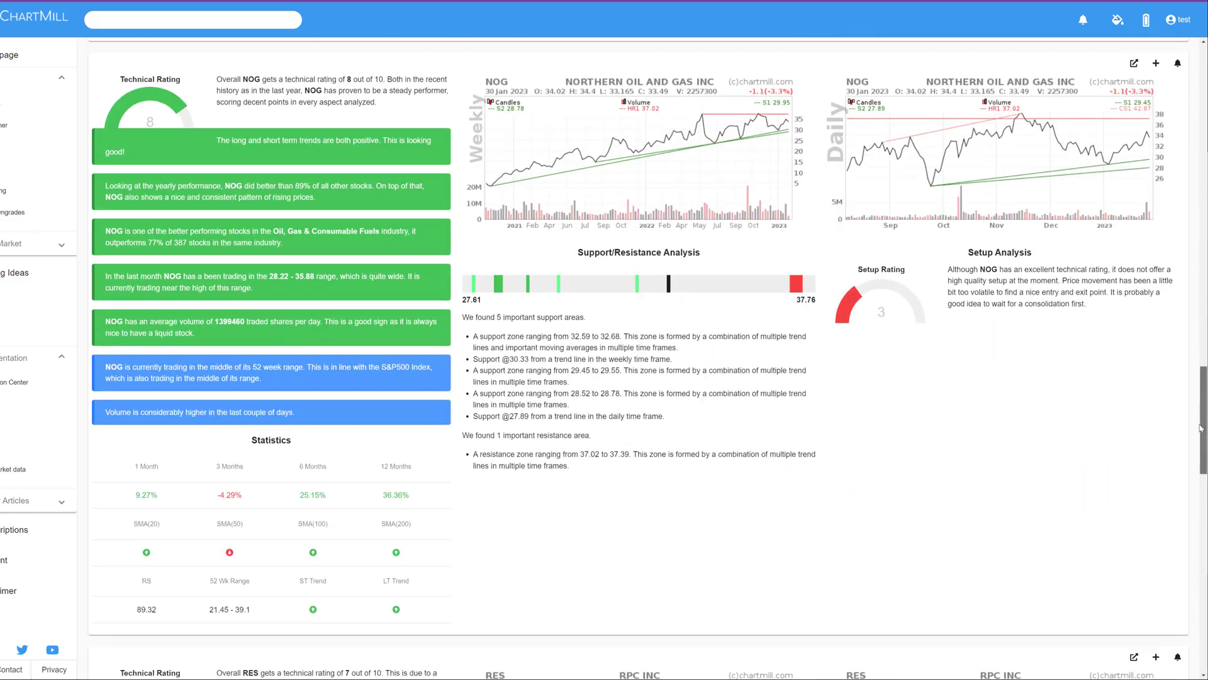
scroll(down, 3)
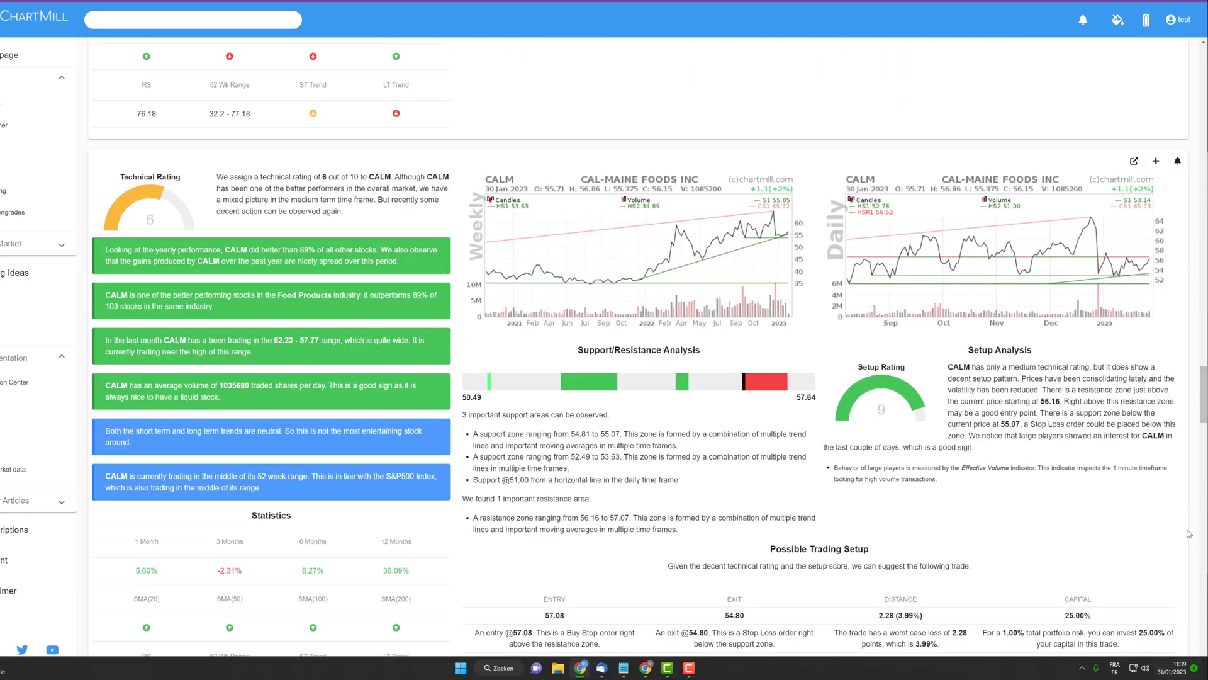
scroll(down, 3)
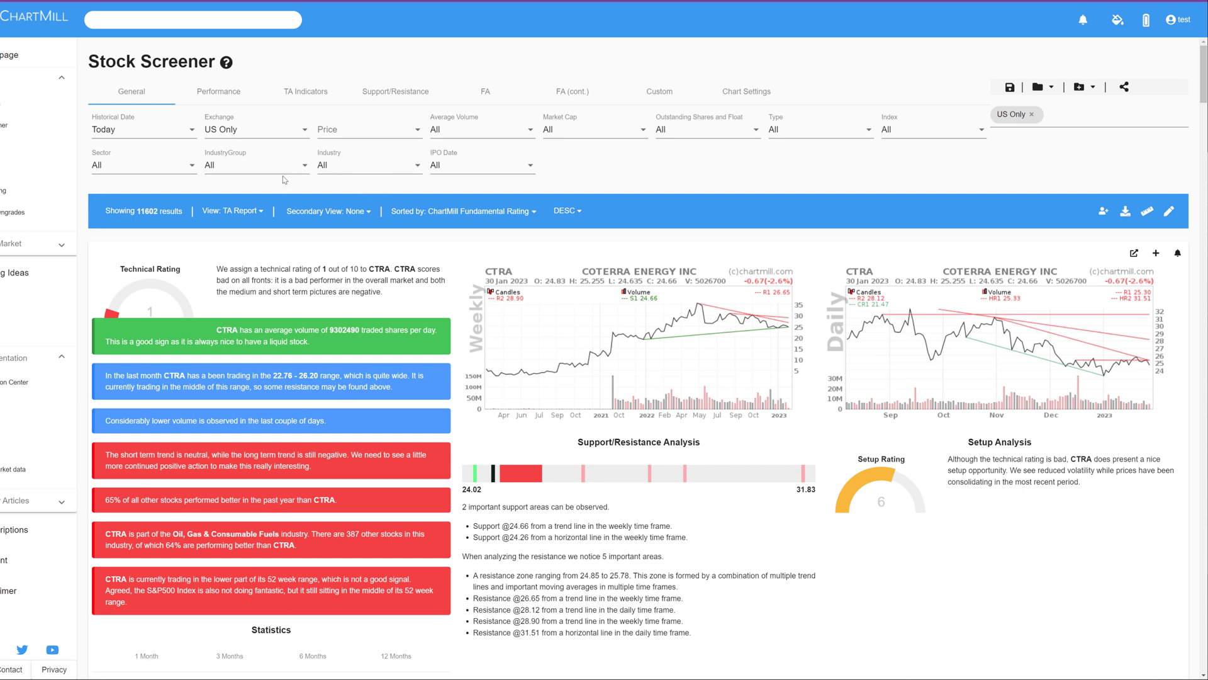
Switch results to FA Report summaries, starting with CTRA's rating and profitability
click(233, 211)
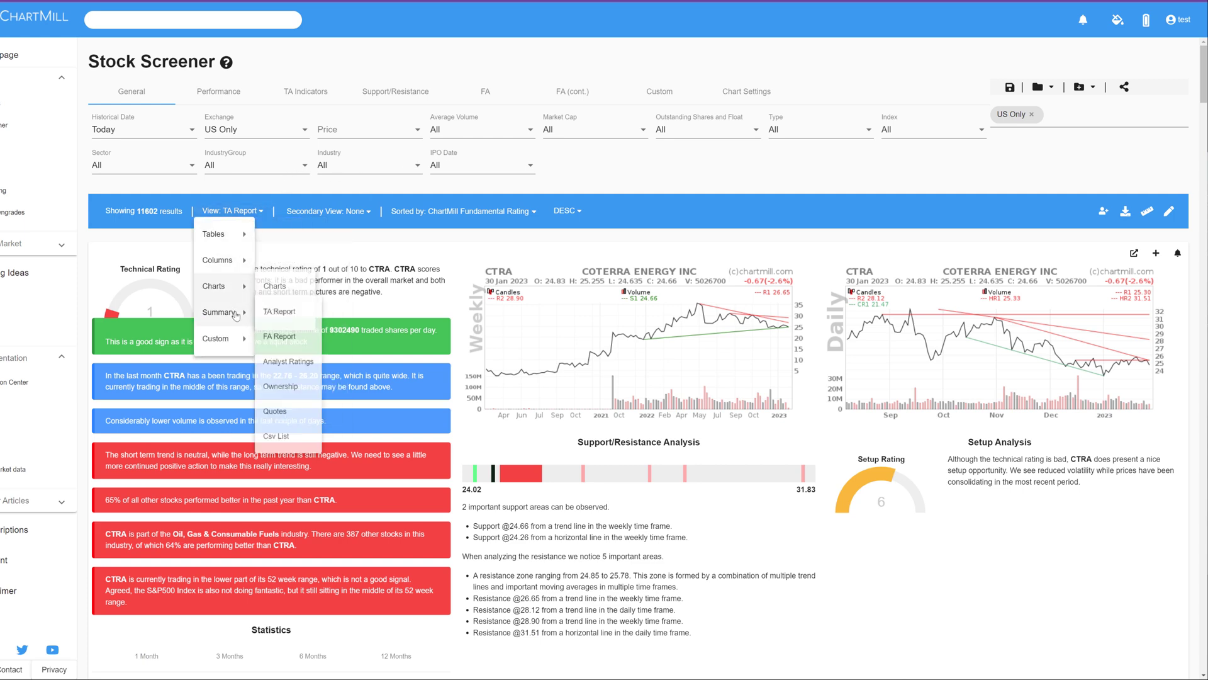
click(279, 336)
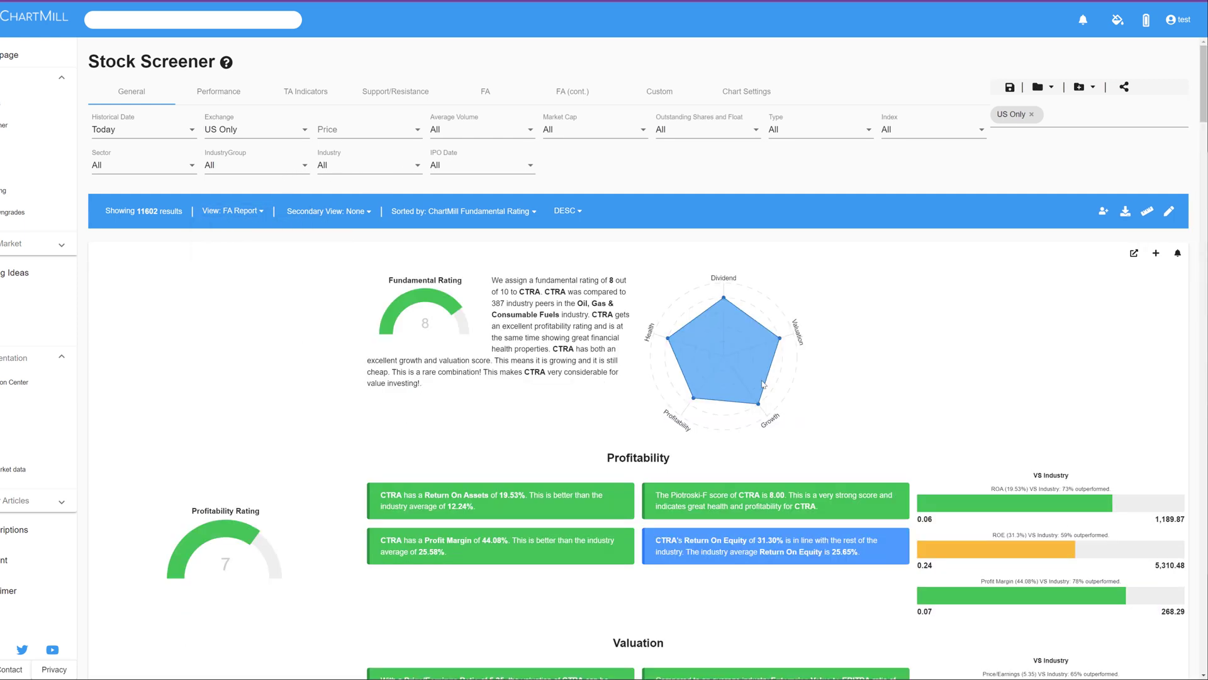
scroll(down, 3)
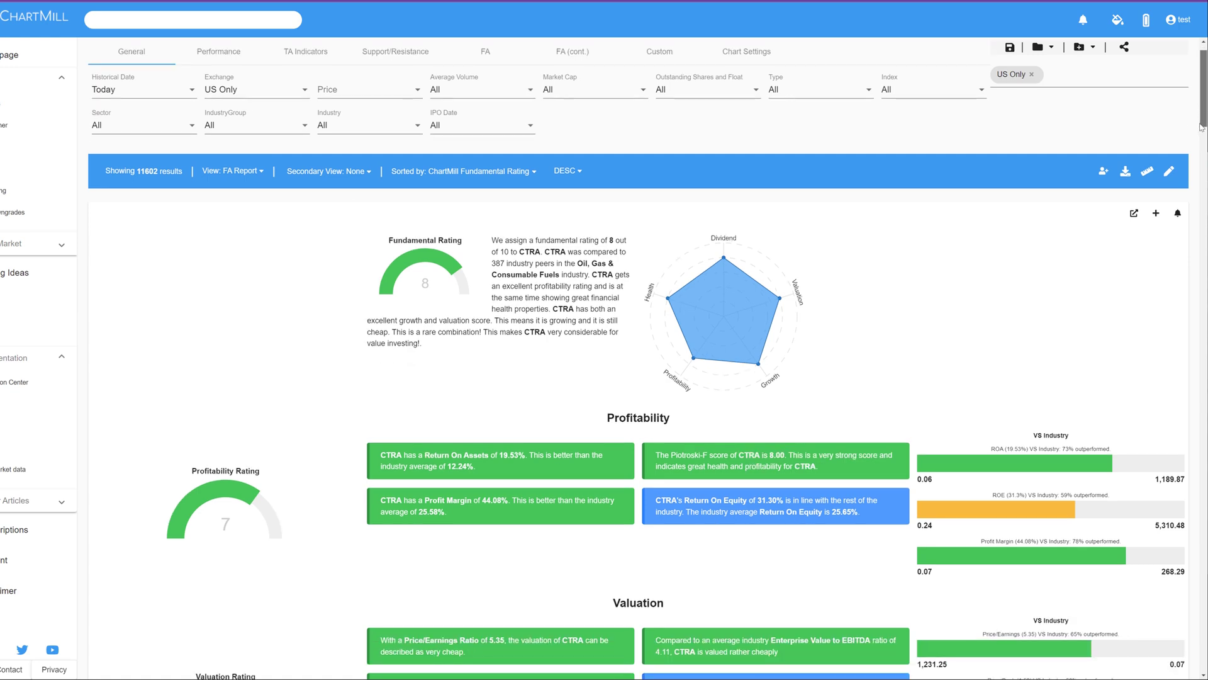
scroll(down, 3)
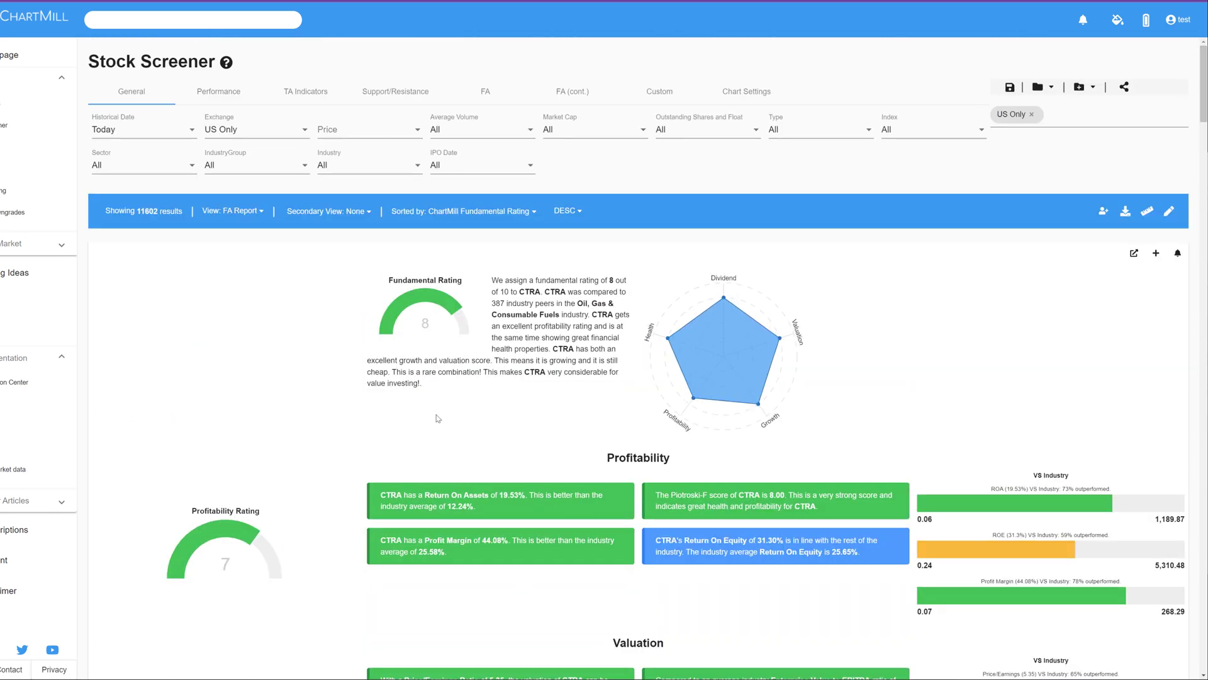
mouse_move(259, 326)
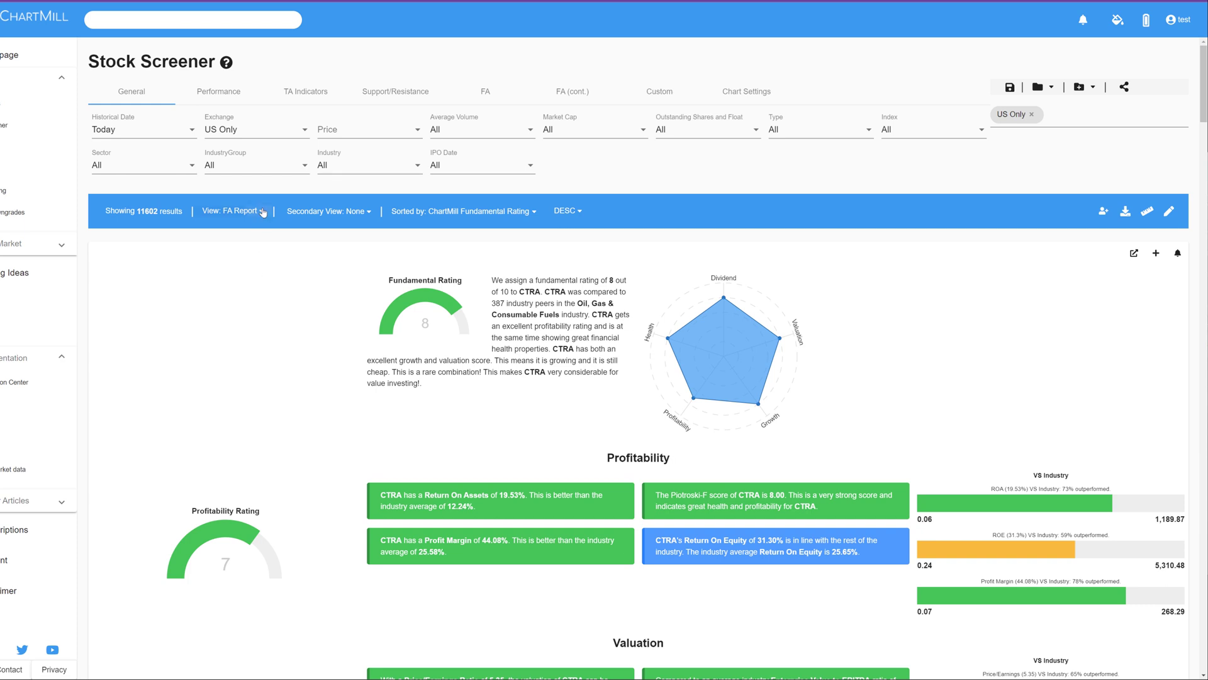
Show screener results as the Analyst Ratings summary and review grades and price targets
click(232, 210)
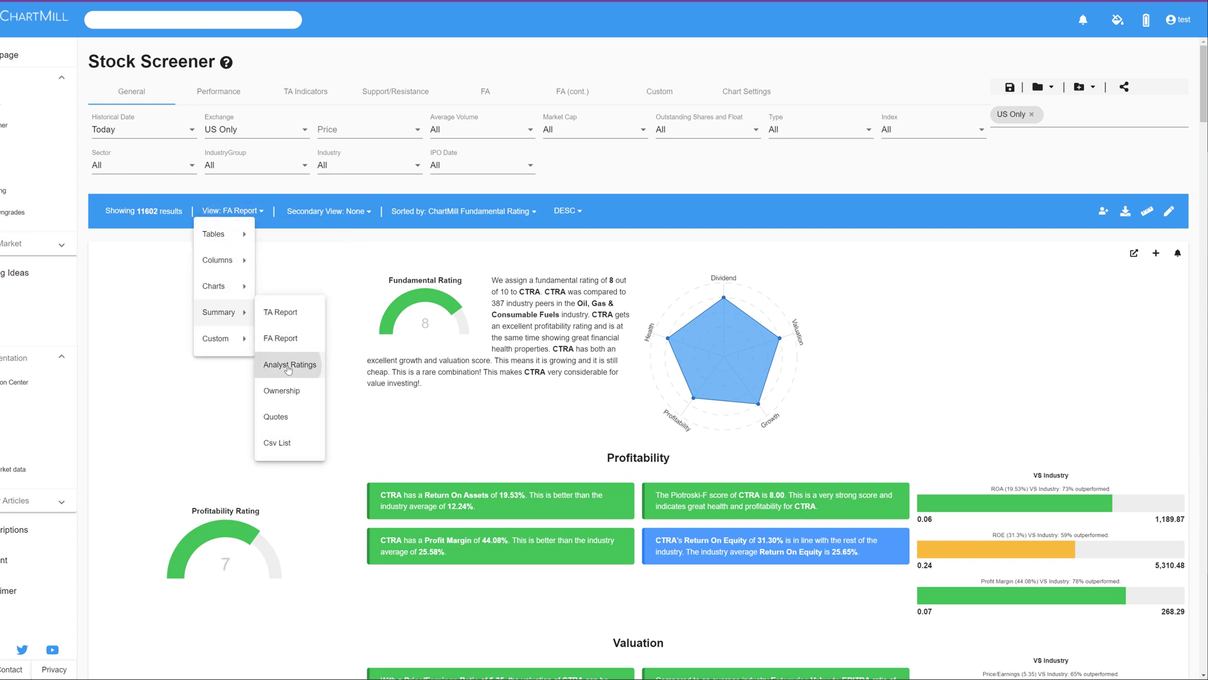
click(288, 364)
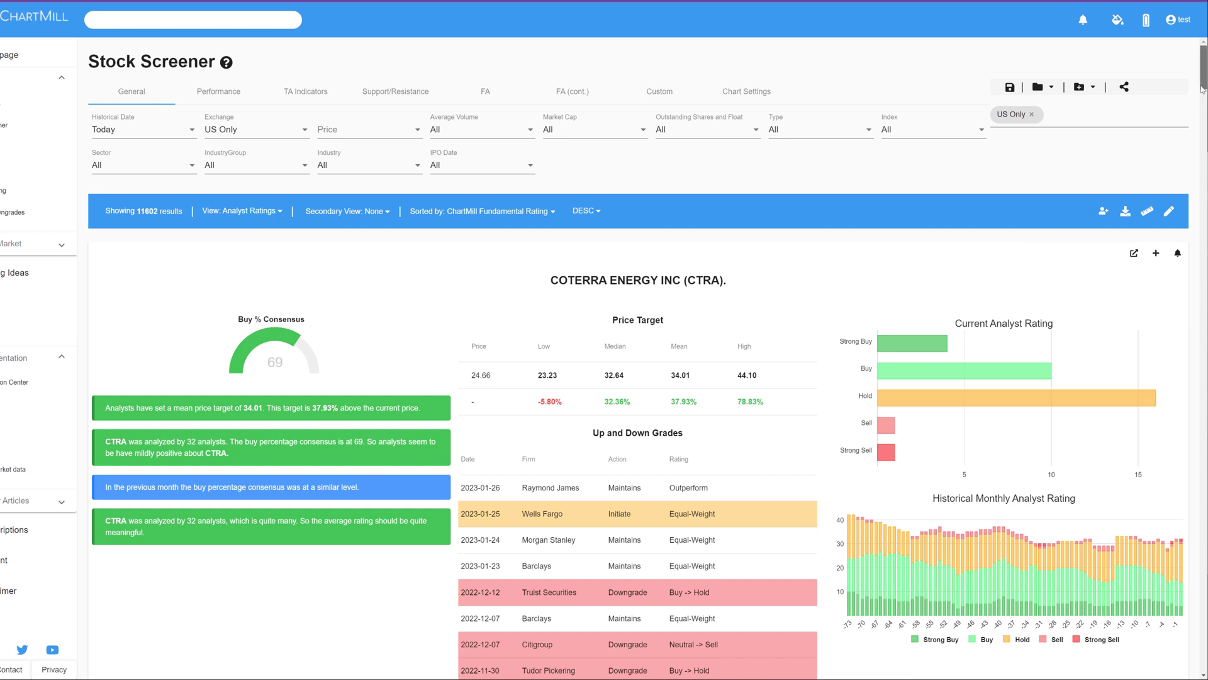
scroll(down, 3)
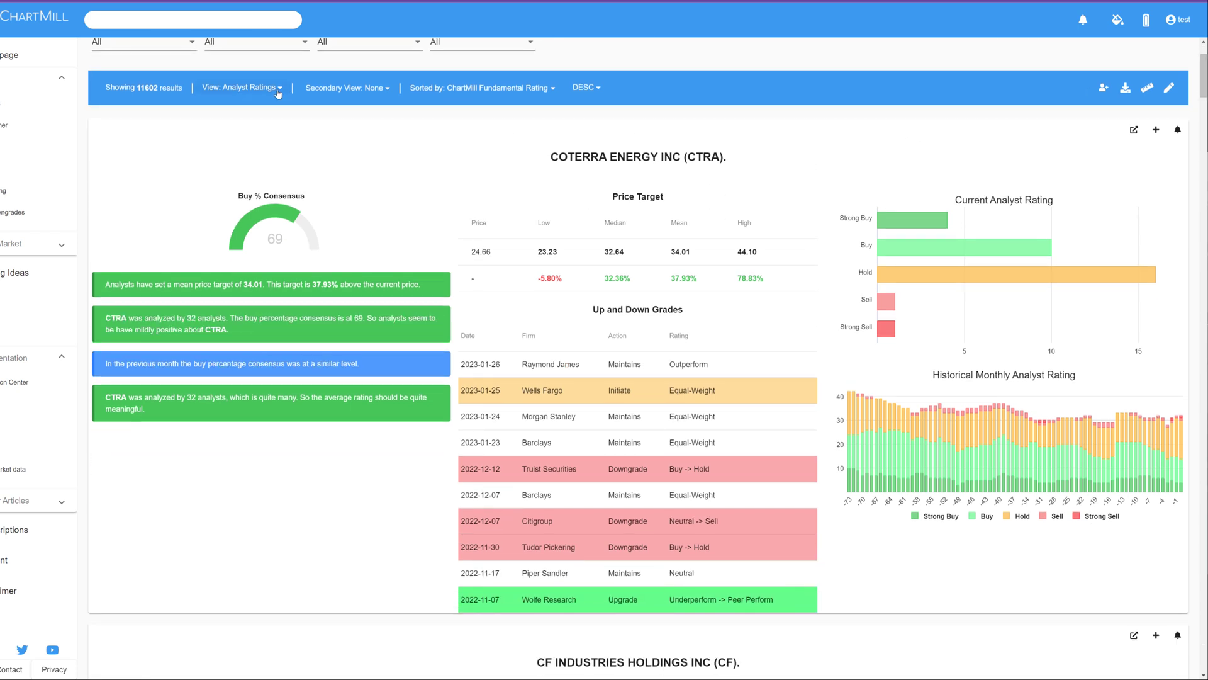
mouse_move(893, 455)
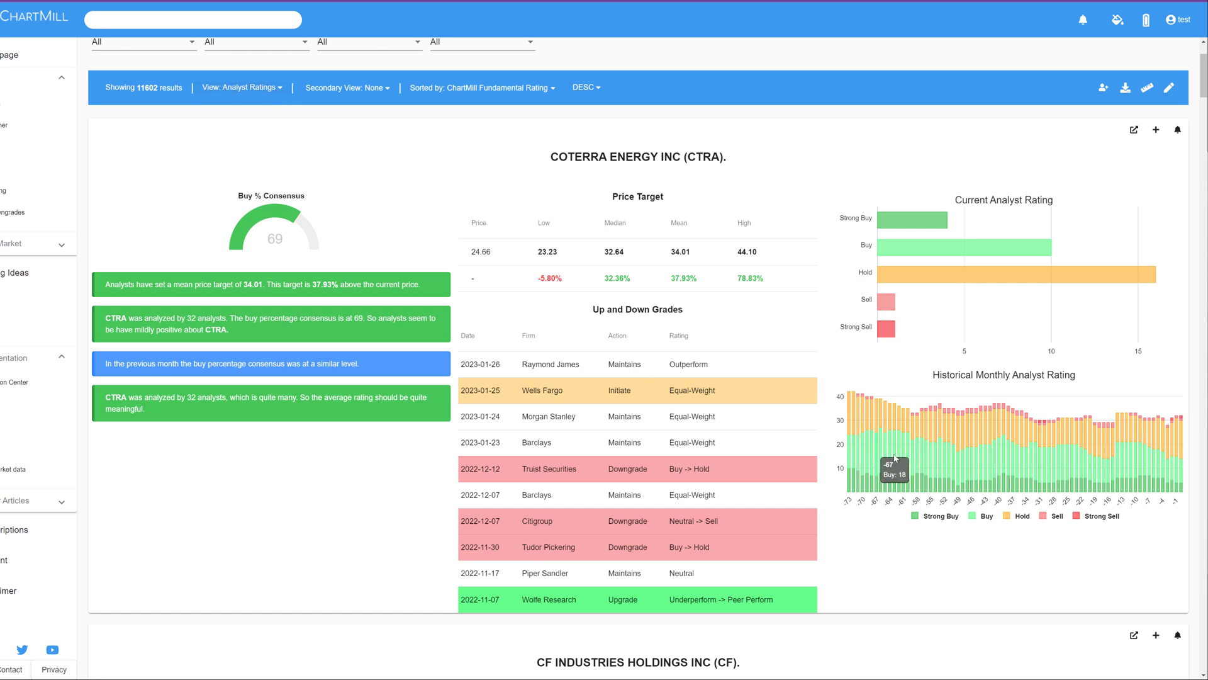
mouse_move(283, 96)
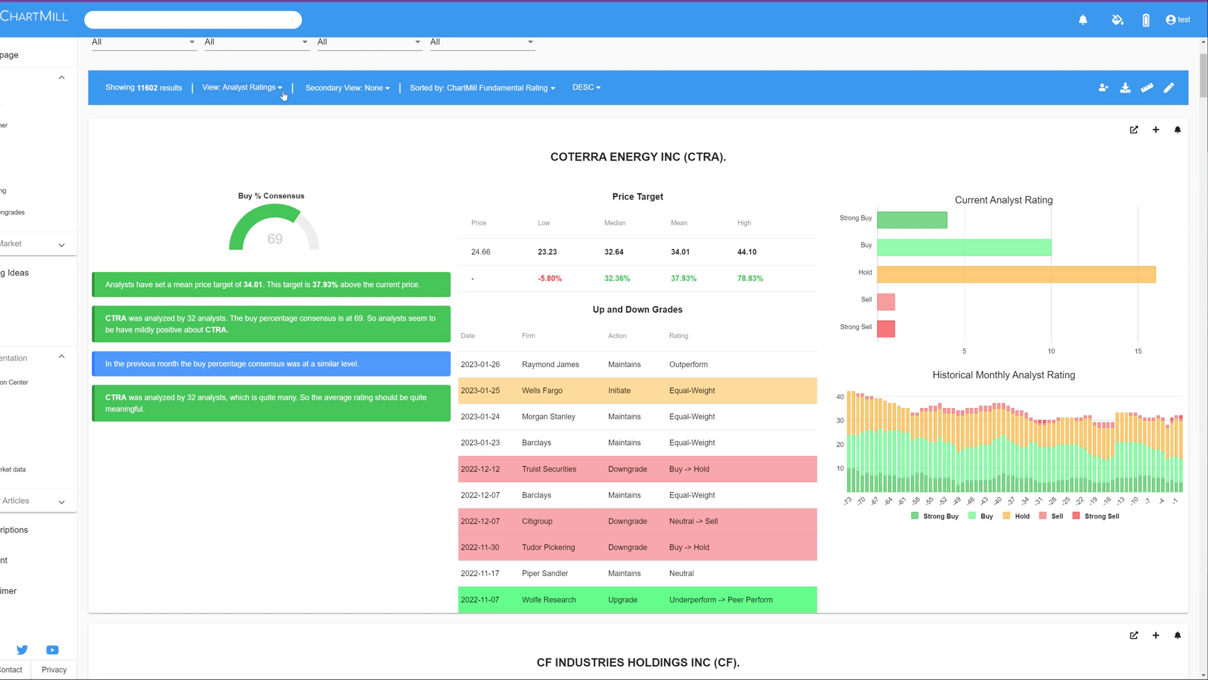
Show screener results as Summary > Quotes price cards
click(241, 87)
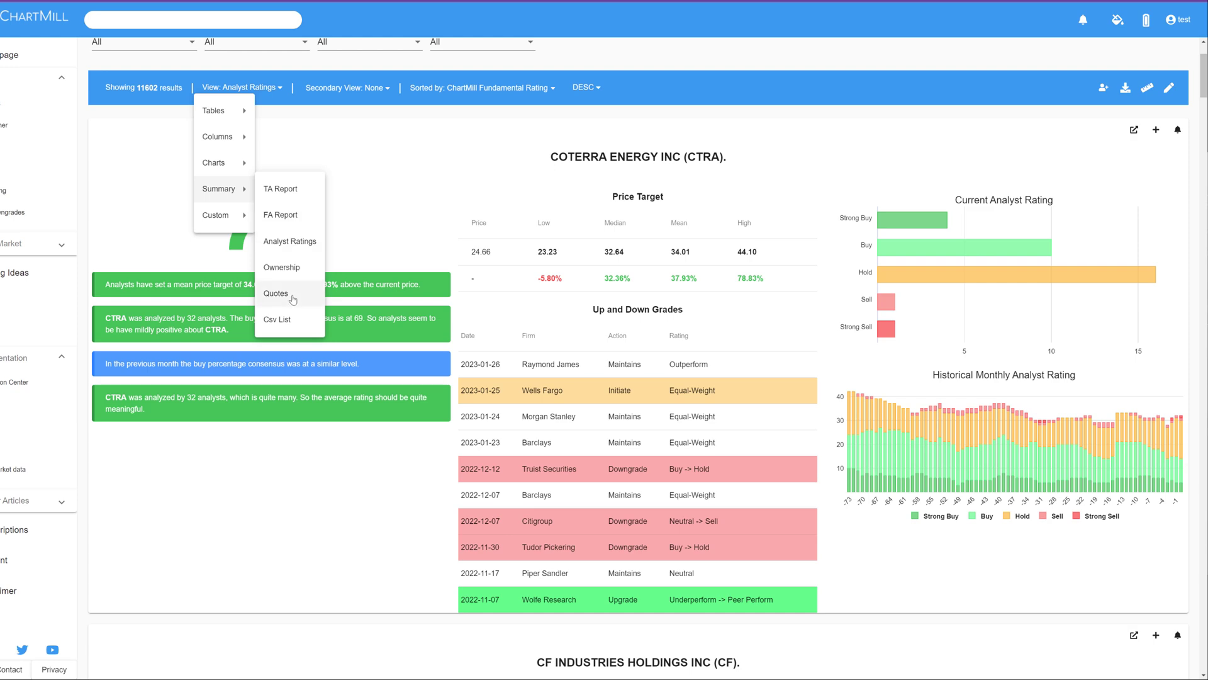
click(276, 293)
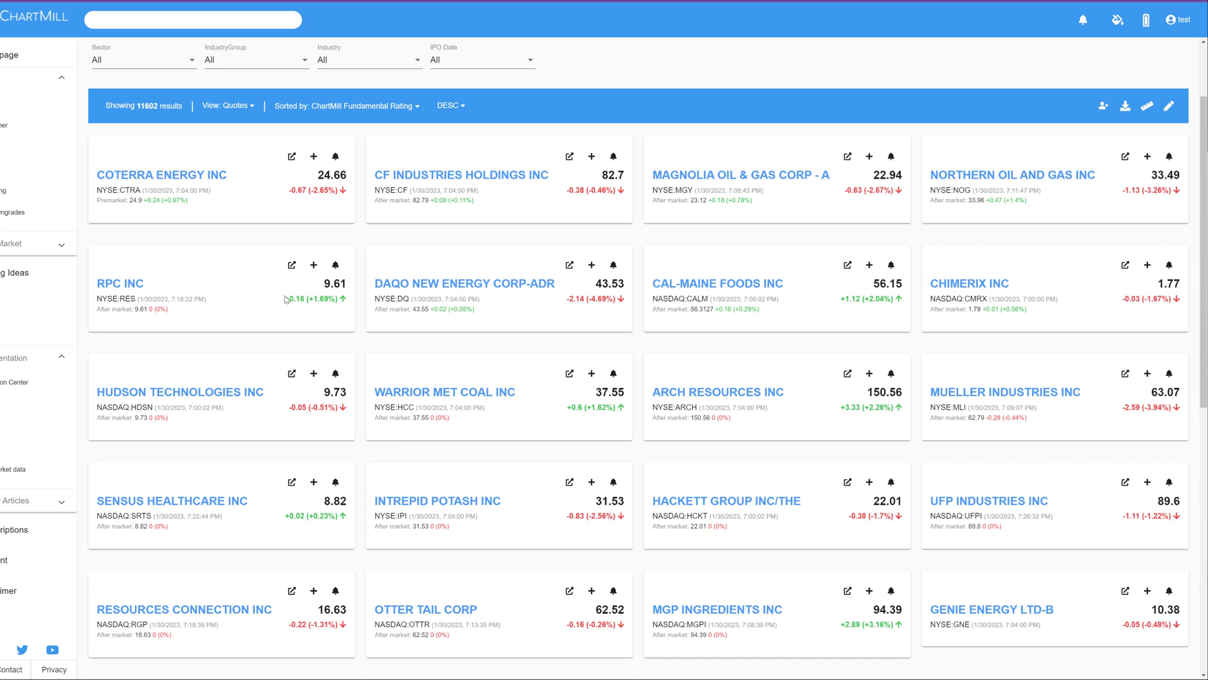
Show results as a Csv ticker list, inspect the CSV export's table-view choices, then cancel
click(227, 105)
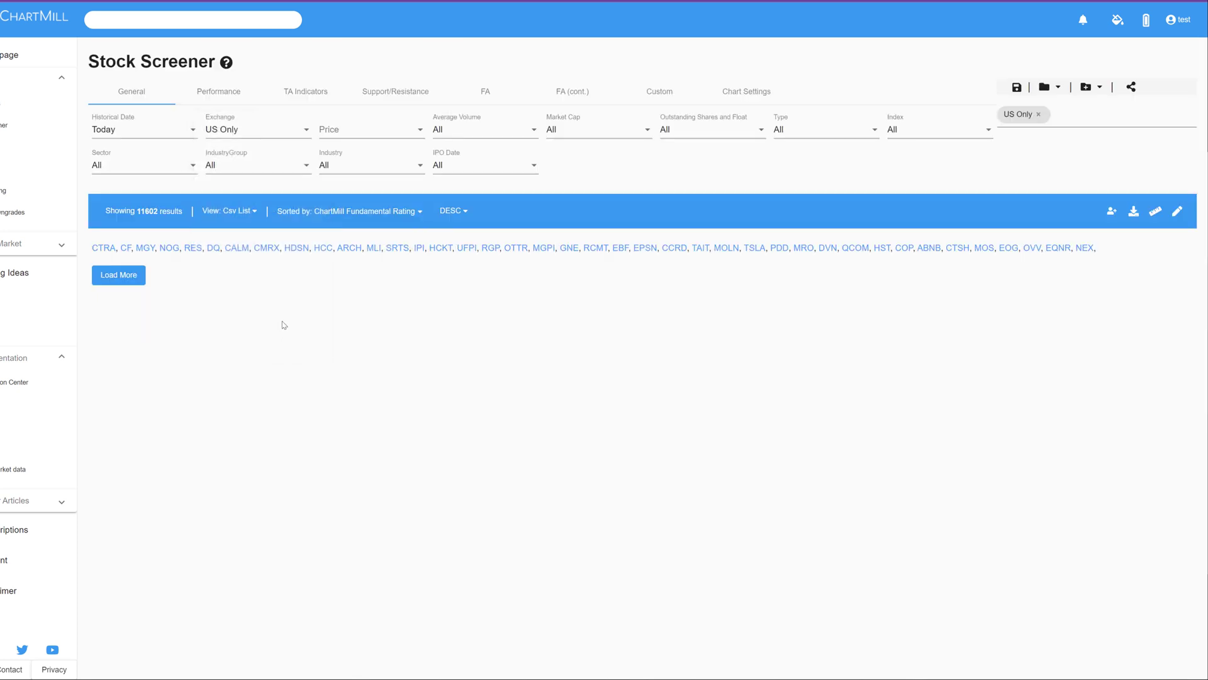
mouse_move(441, 248)
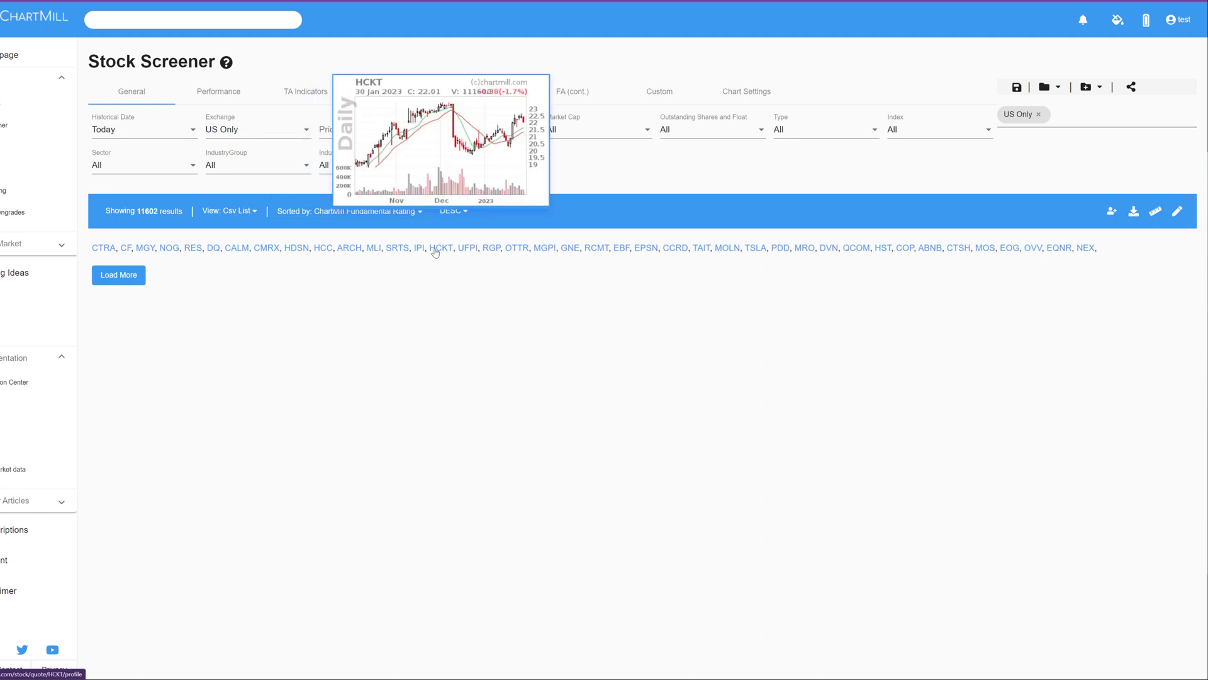
mouse_move(1125, 236)
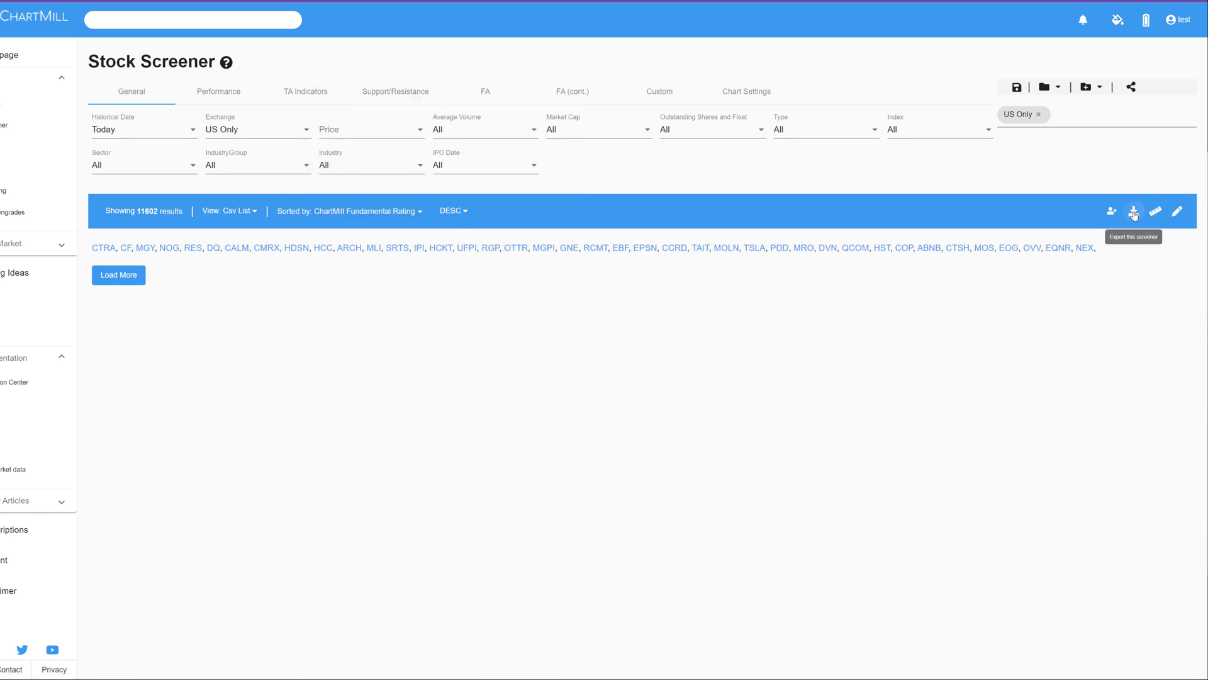
click(1133, 210)
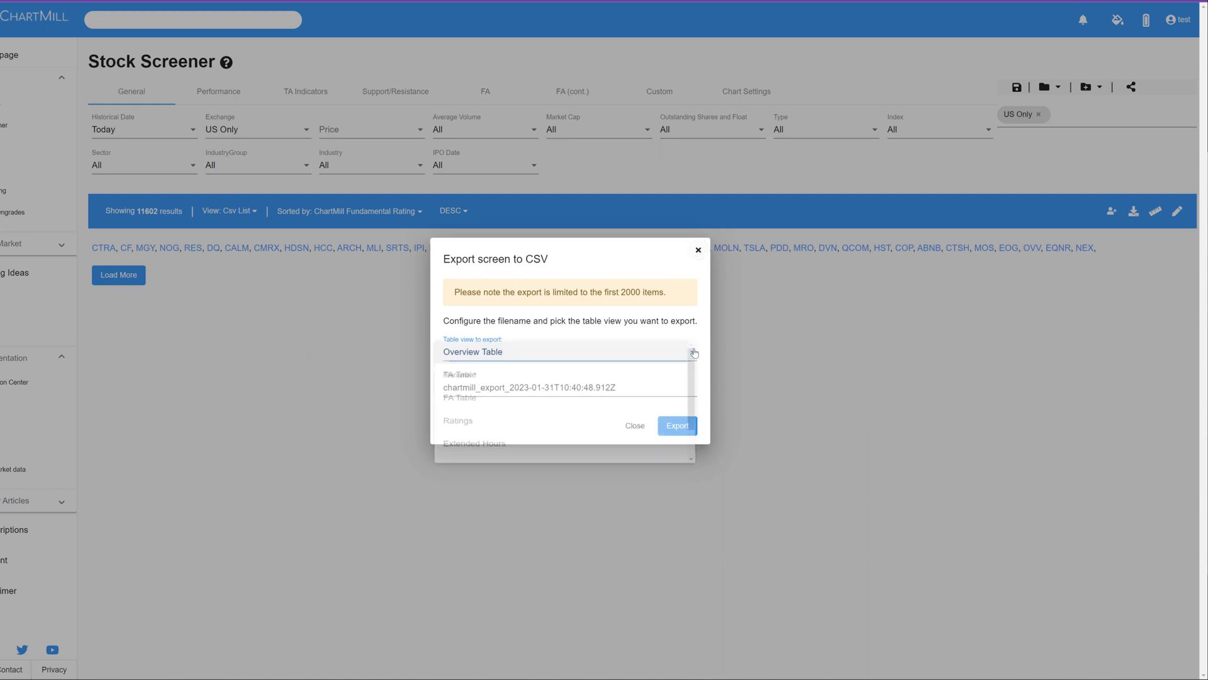
click(569, 351)
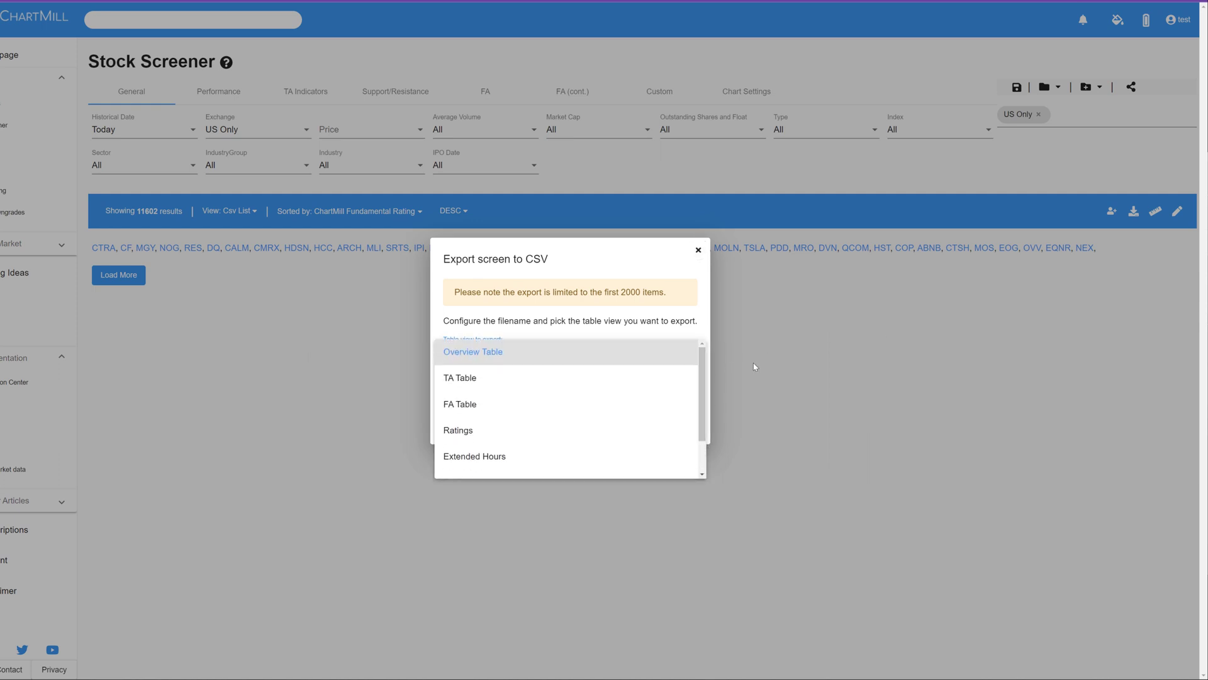
click(472, 351)
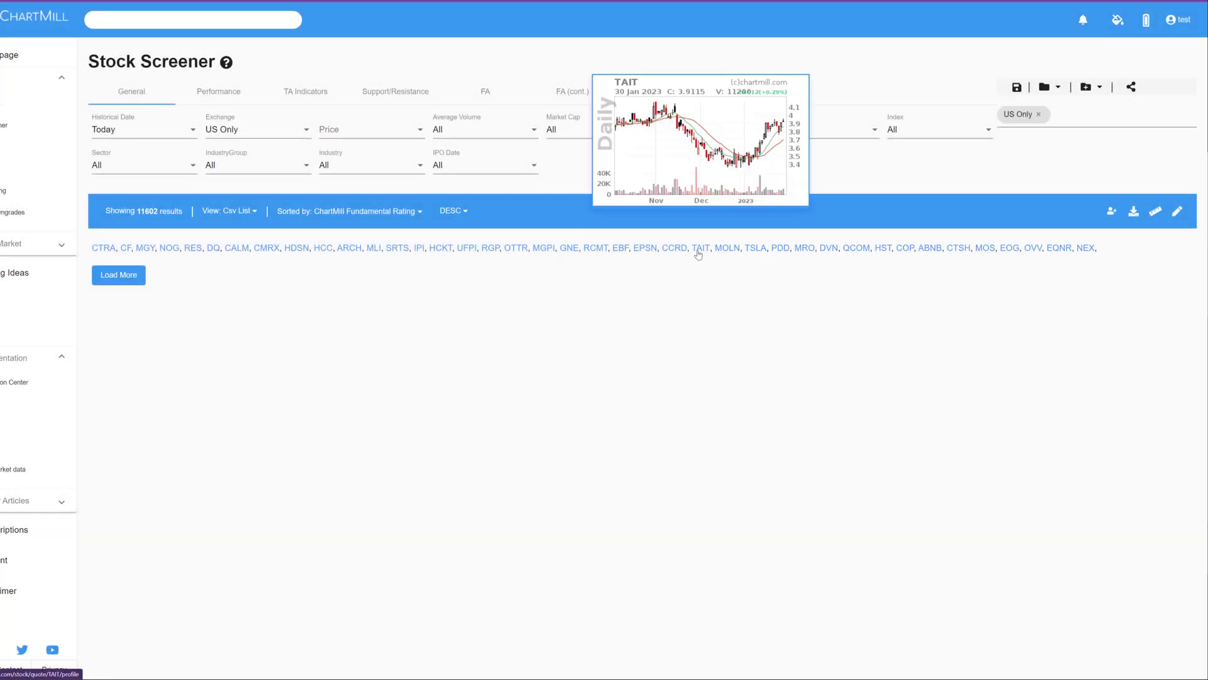
Show chart settings, start Create Custom View, close the editor and revisit the Custom views
click(768, 84)
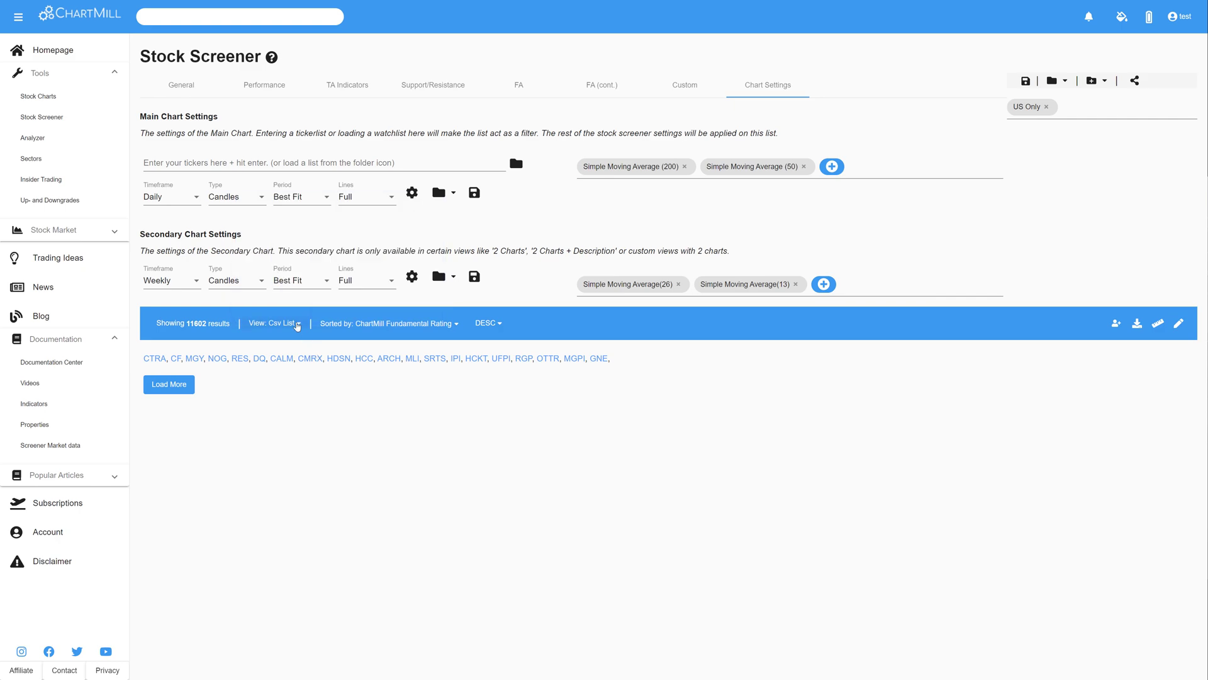
click(276, 323)
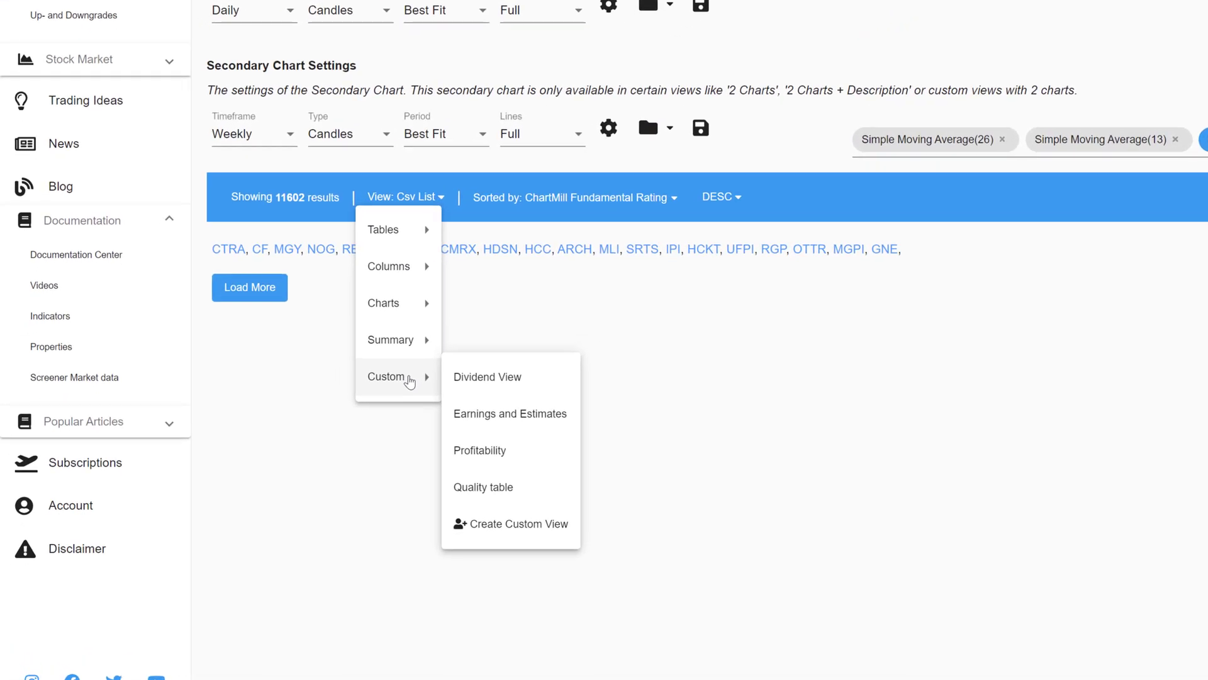
mouse_move(400, 380)
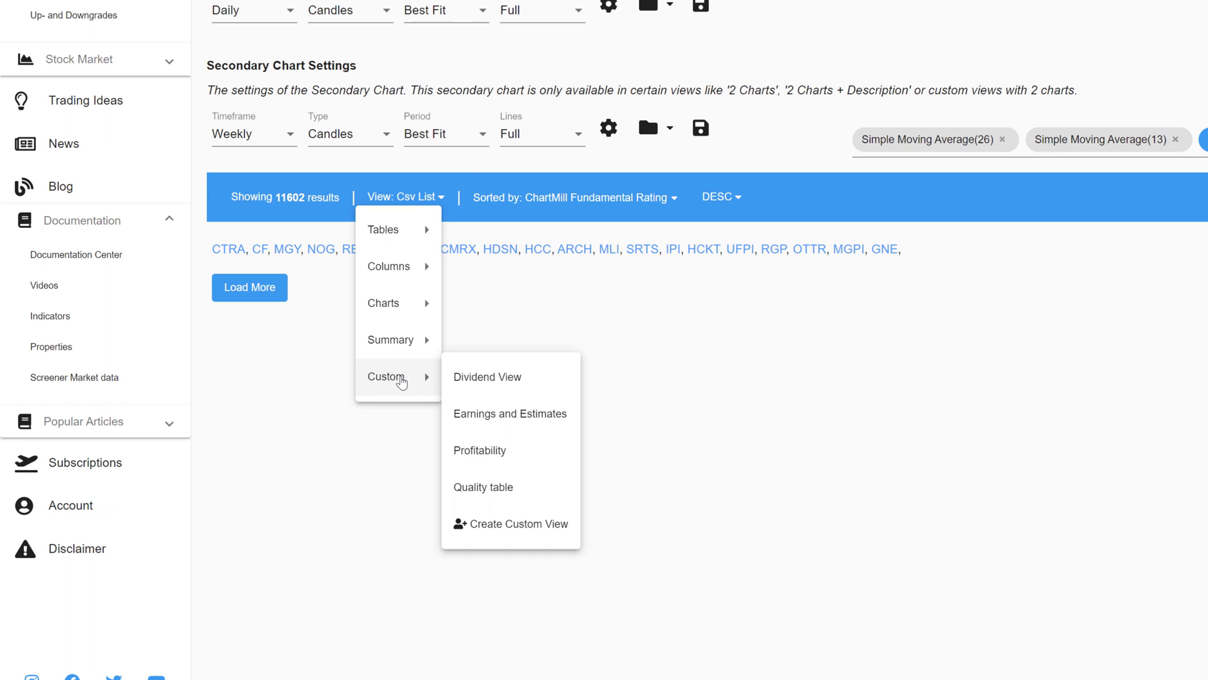
mouse_move(519, 531)
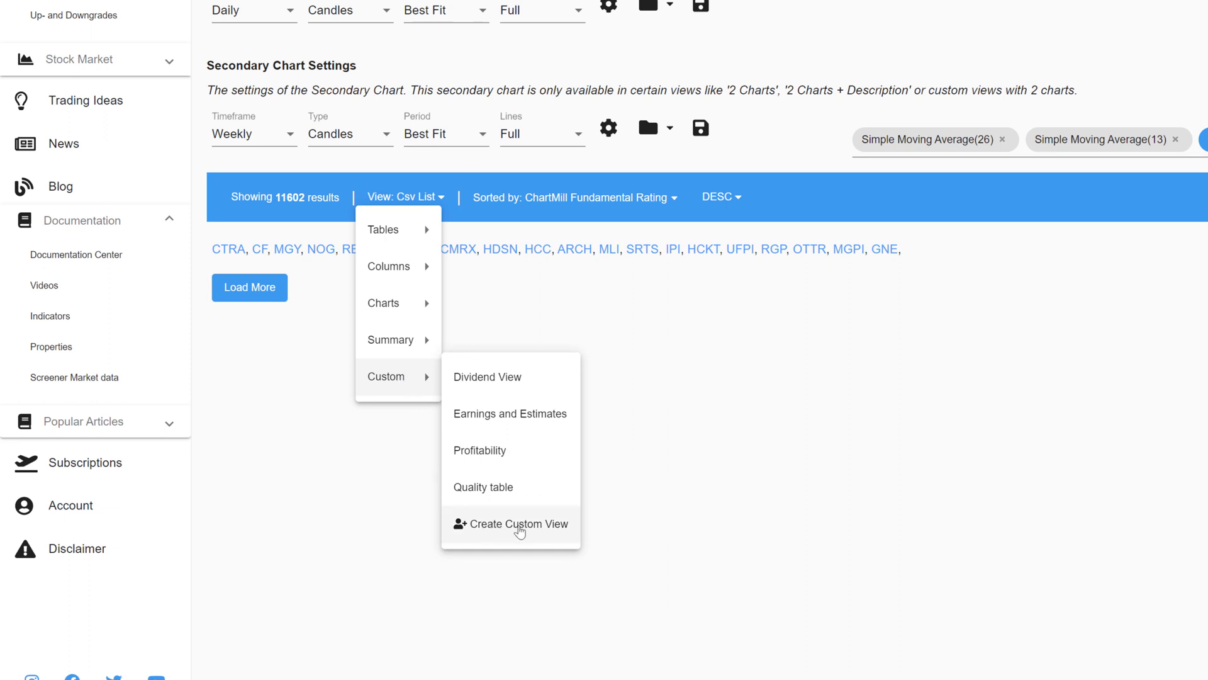
click(517, 523)
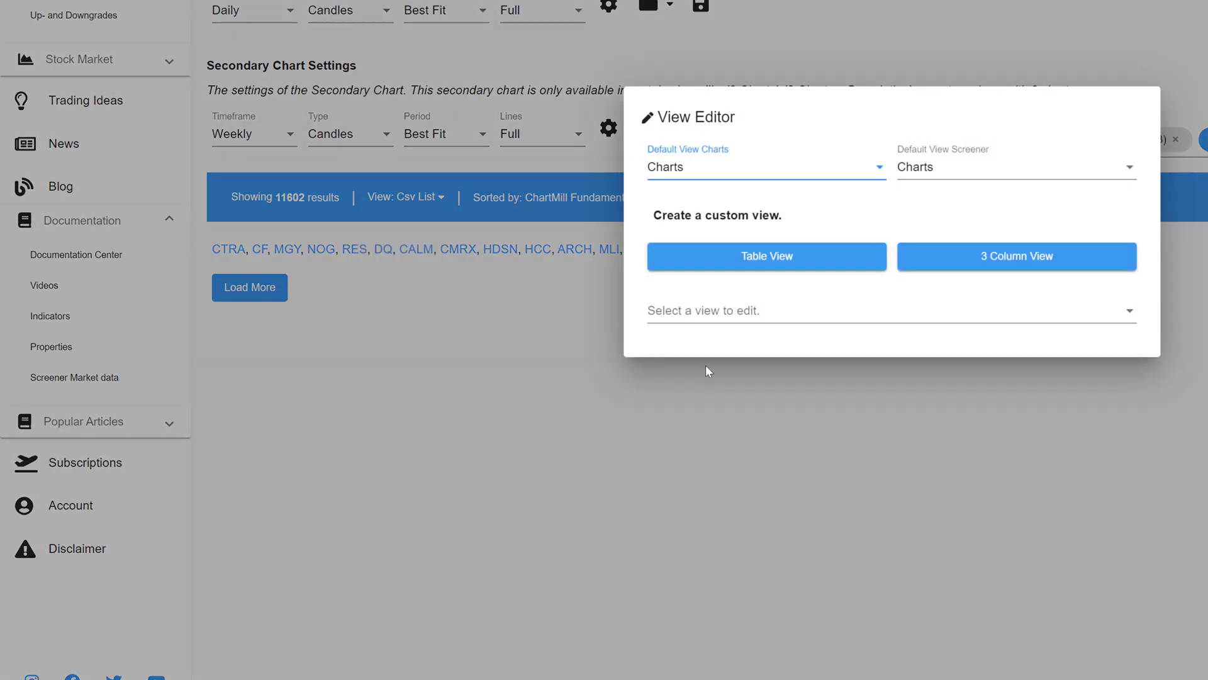
mouse_move(579, 370)
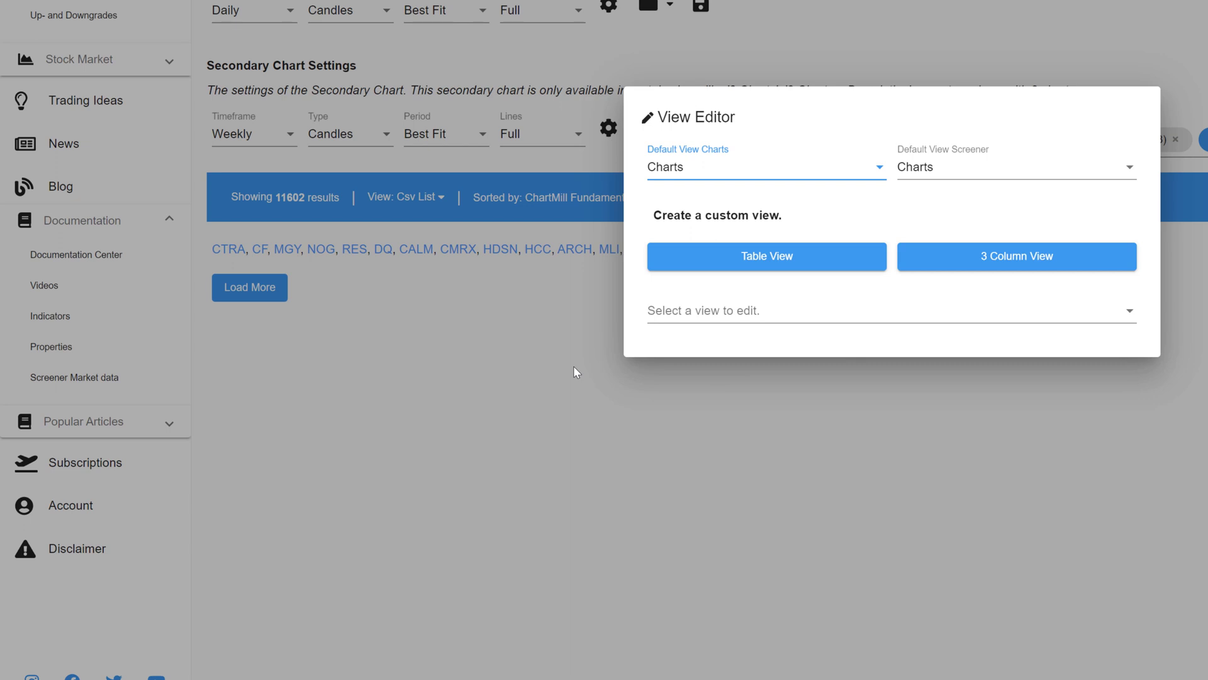
click(404, 198)
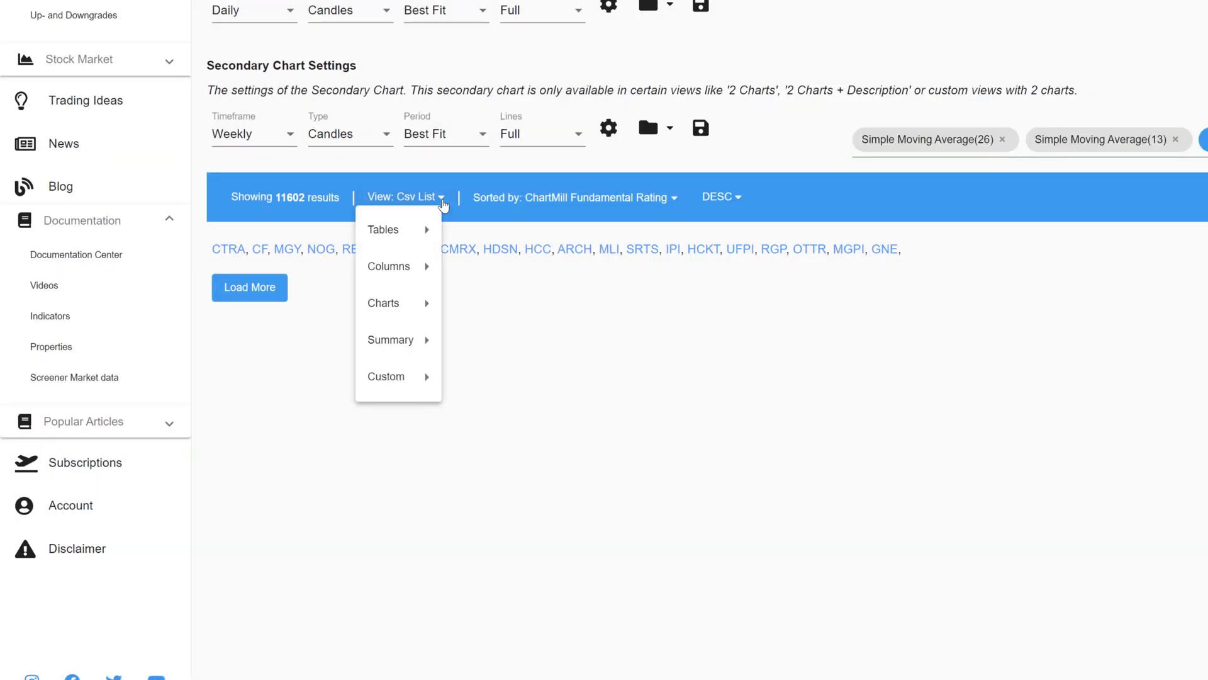
mouse_move(385, 376)
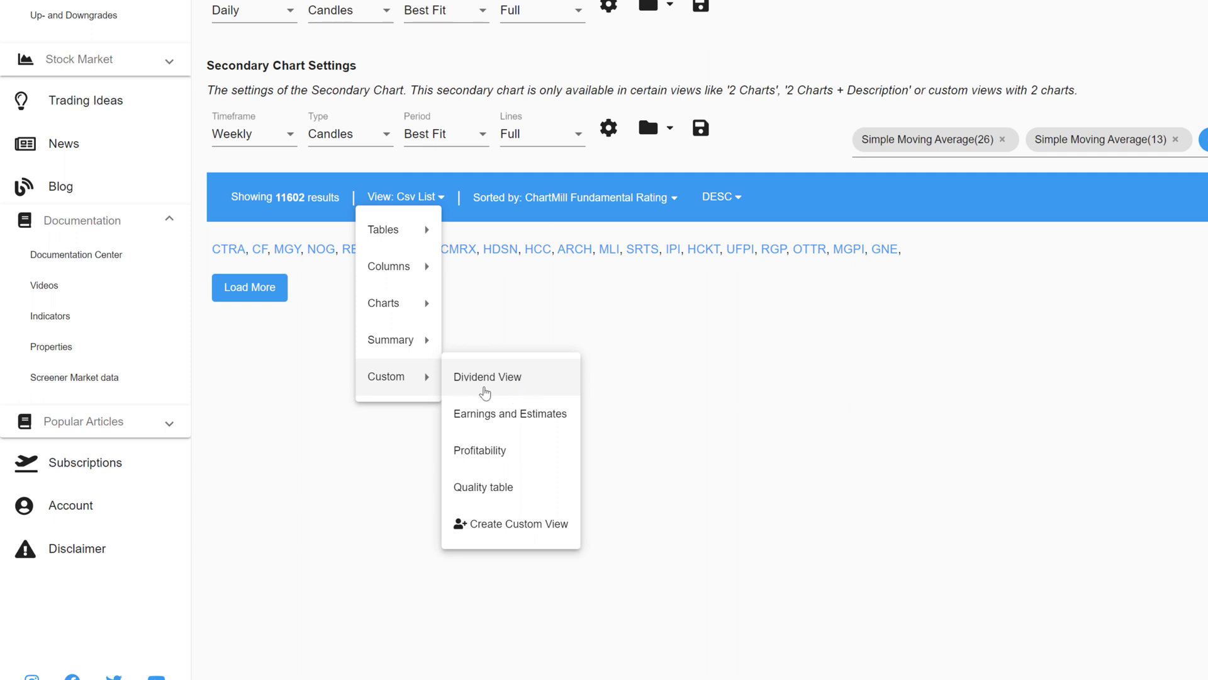
click(637, 396)
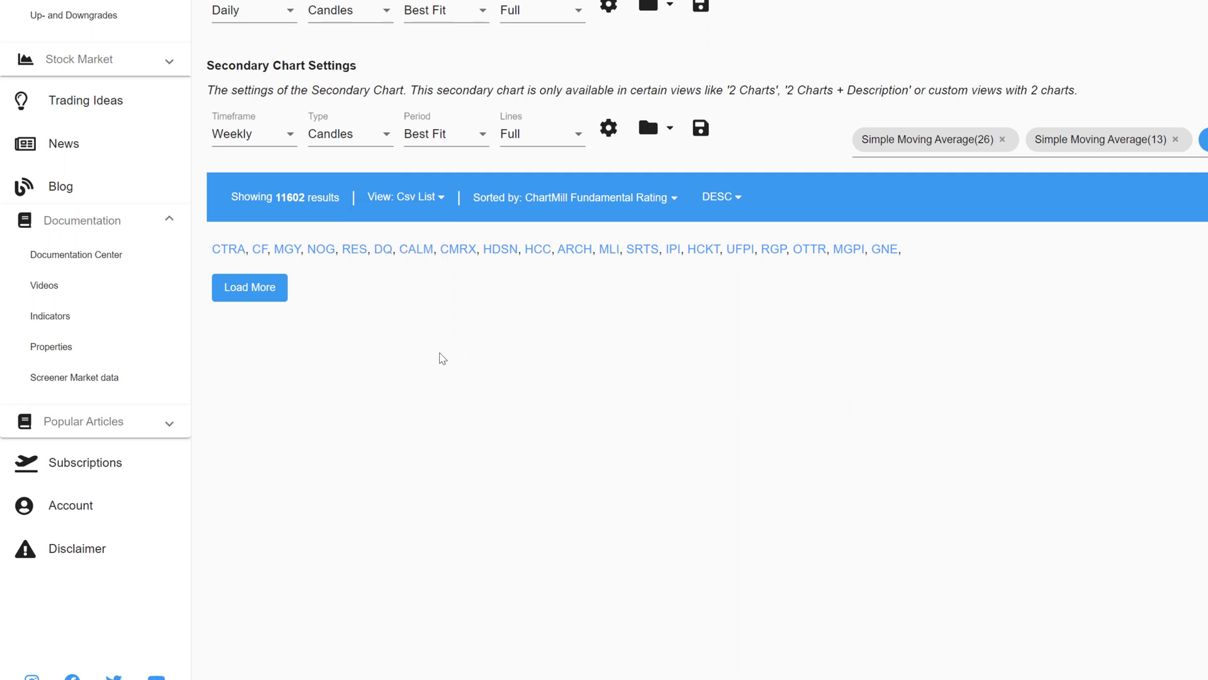
scroll(down, 3)
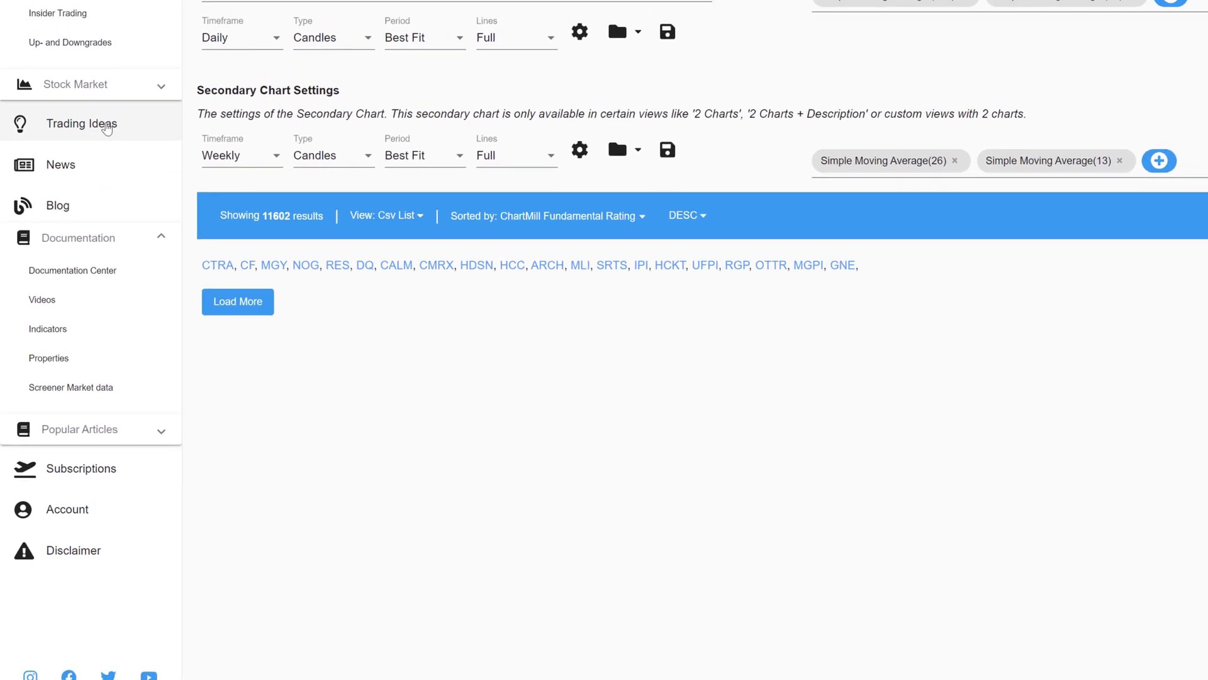
scroll(up, 3)
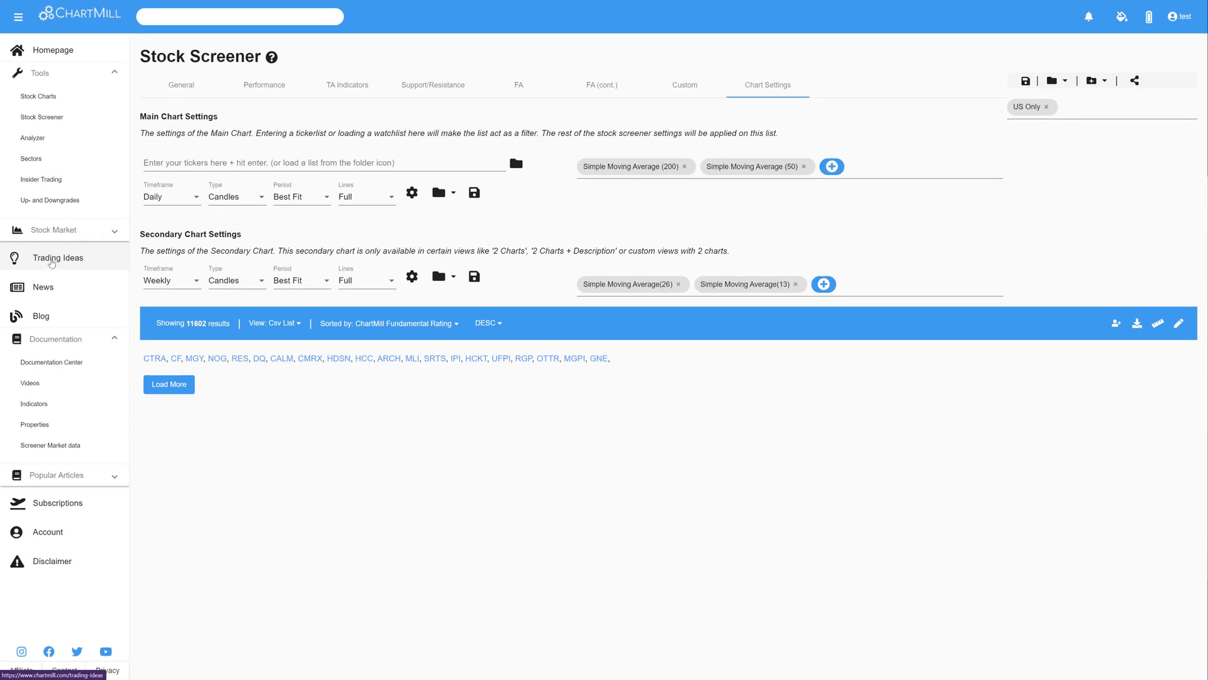
On Trading Ideas, filter to ChartMill-only screens with the Dividend Investing strategy
click(58, 257)
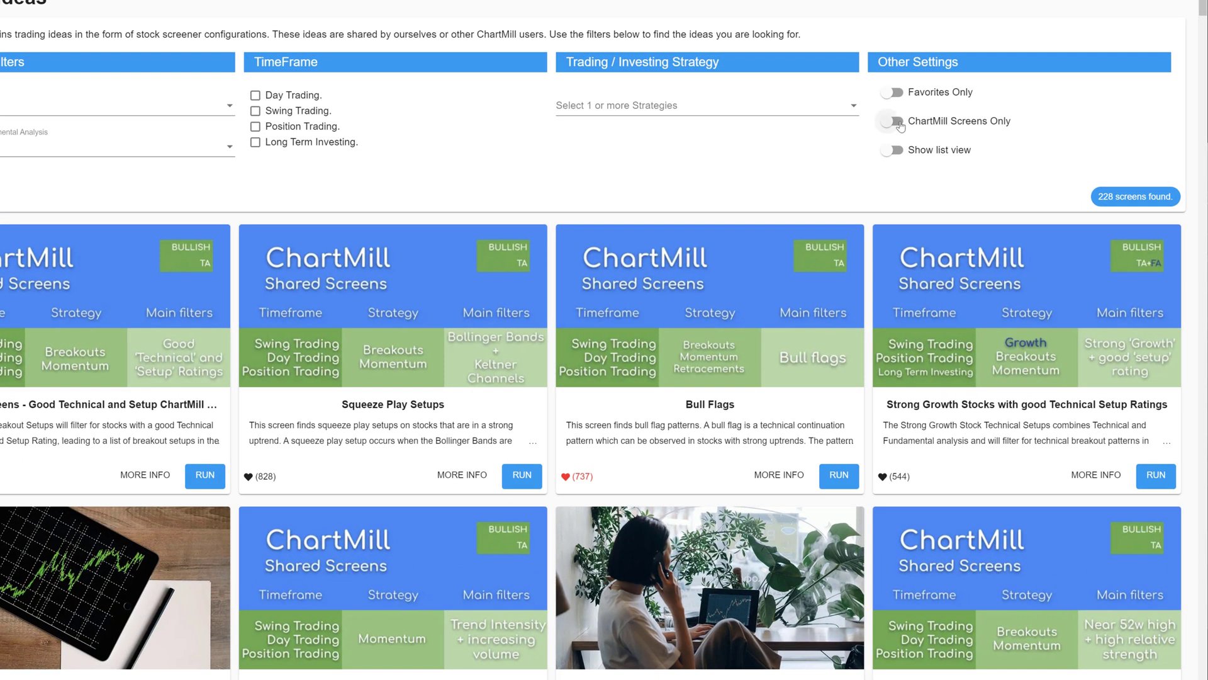
click(892, 121)
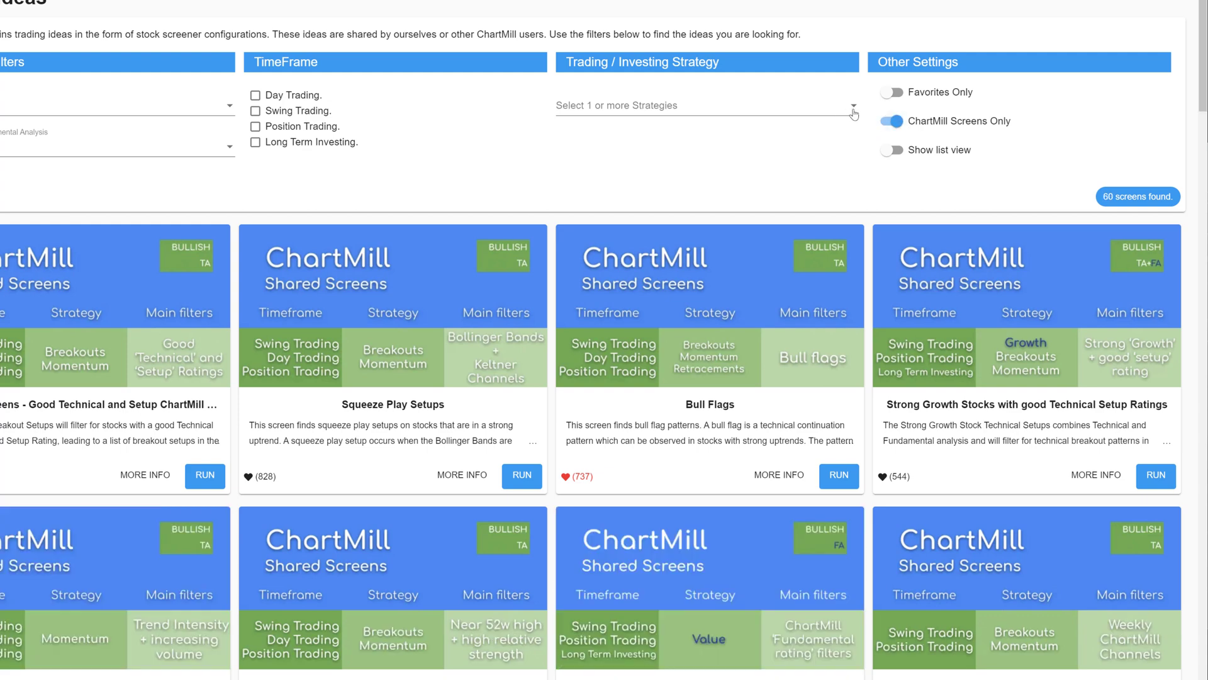
click(705, 106)
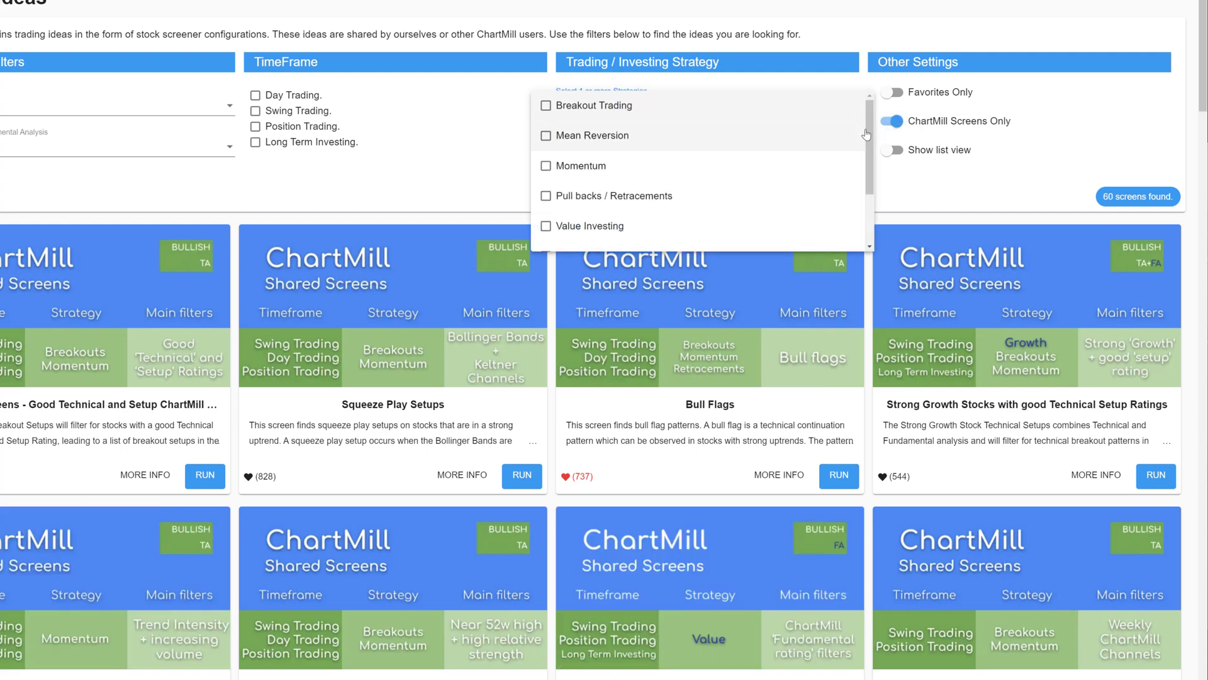
scroll(down, 3)
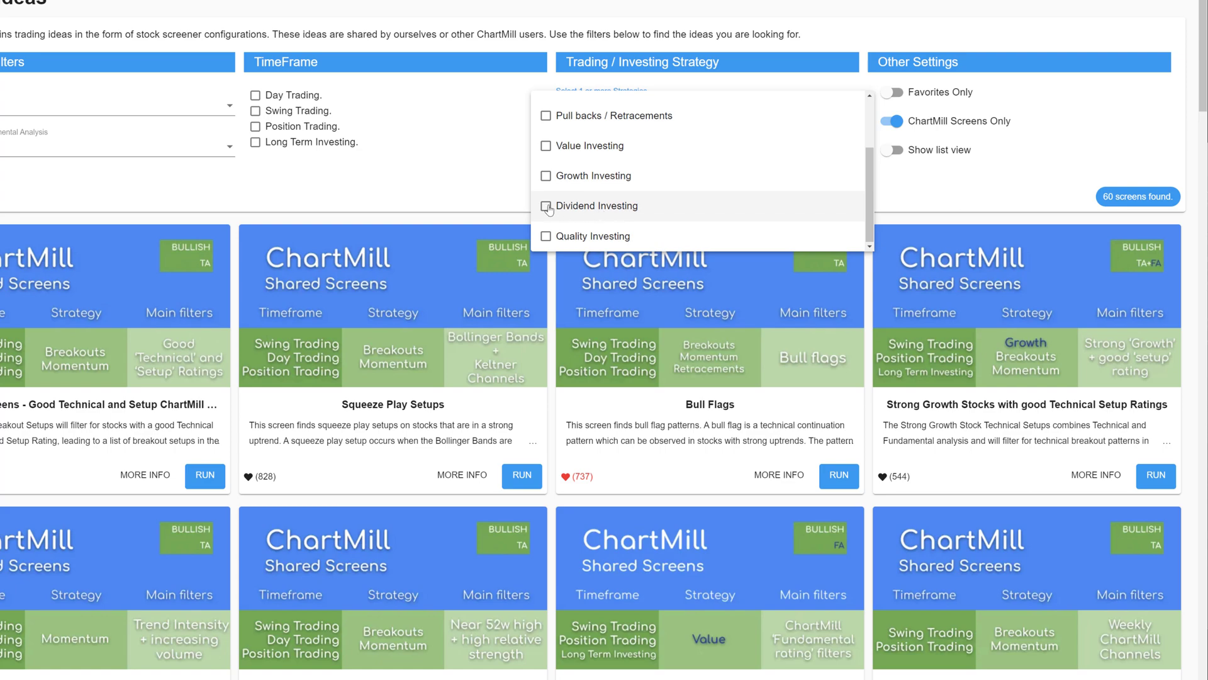
click(545, 205)
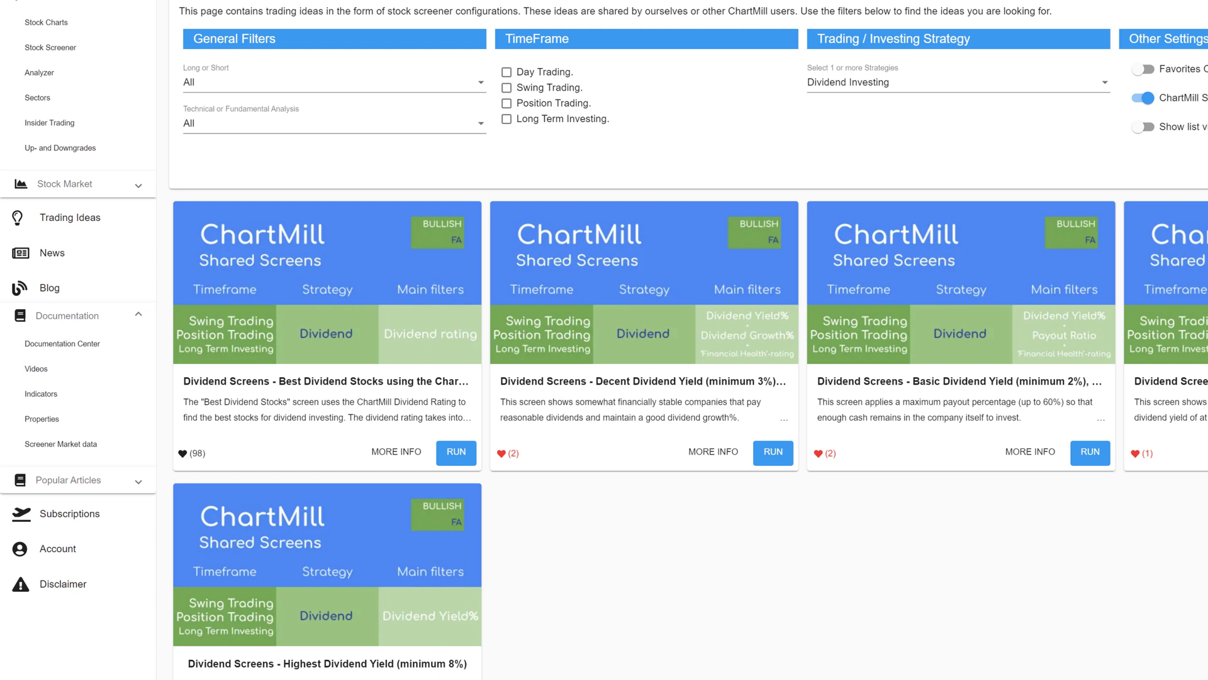
scroll(down, 3)
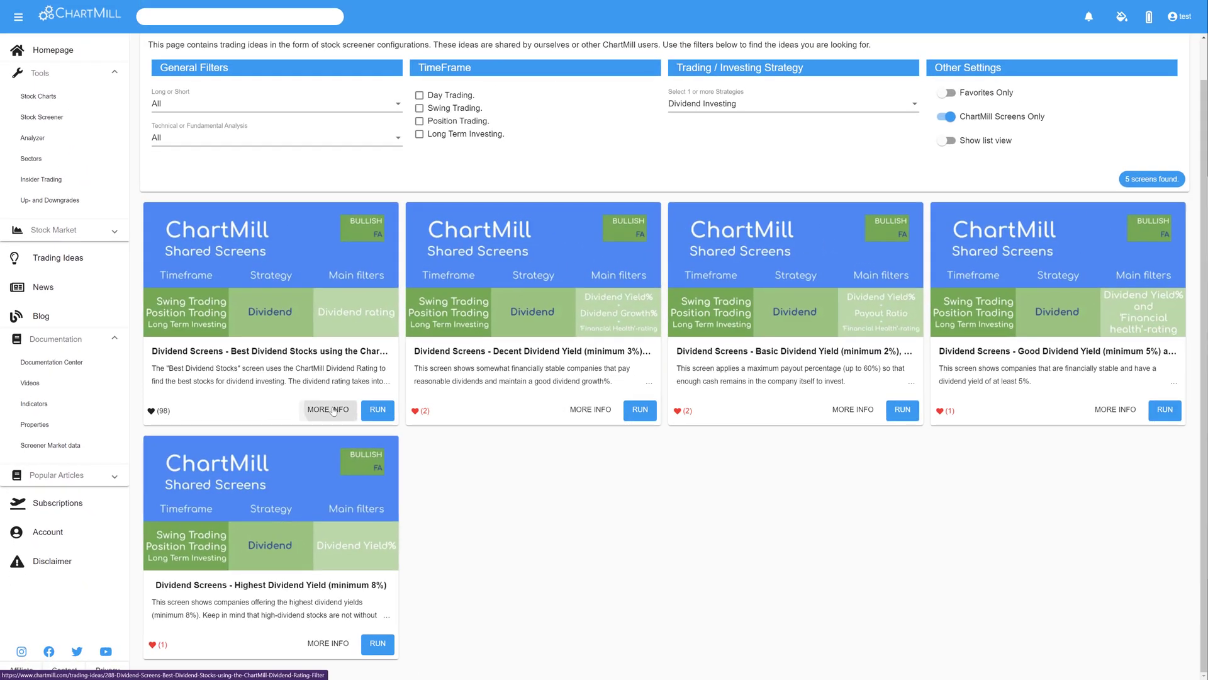
click(328, 409)
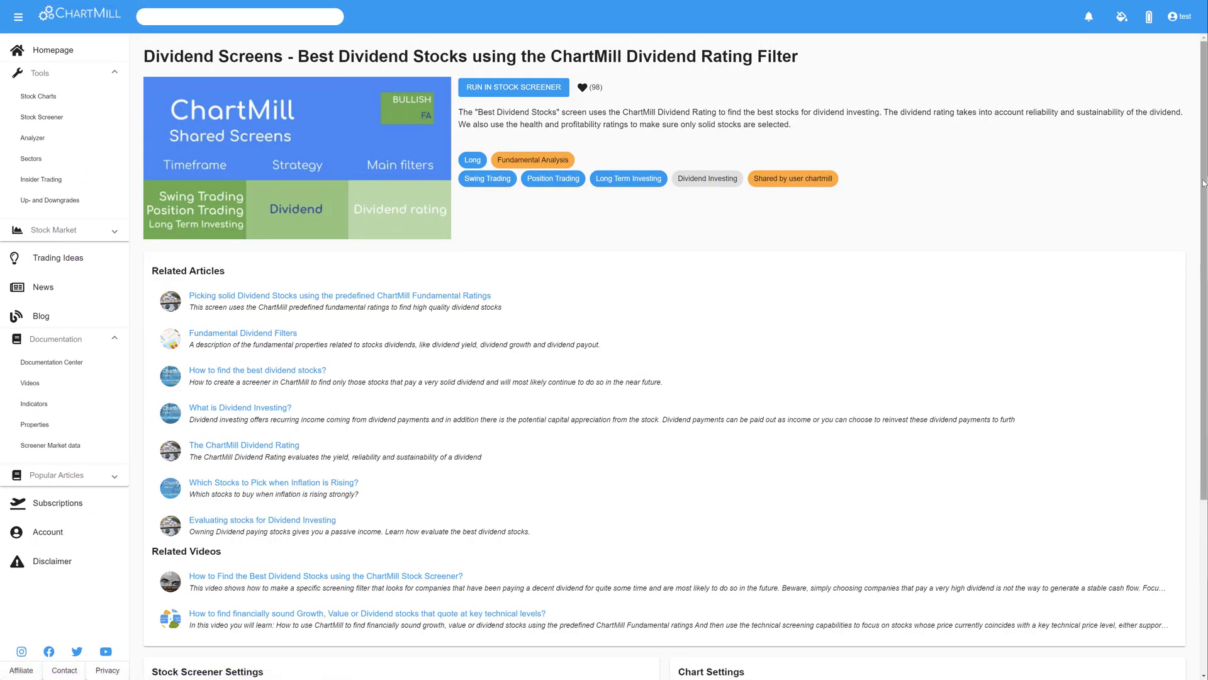
scroll(down, 3)
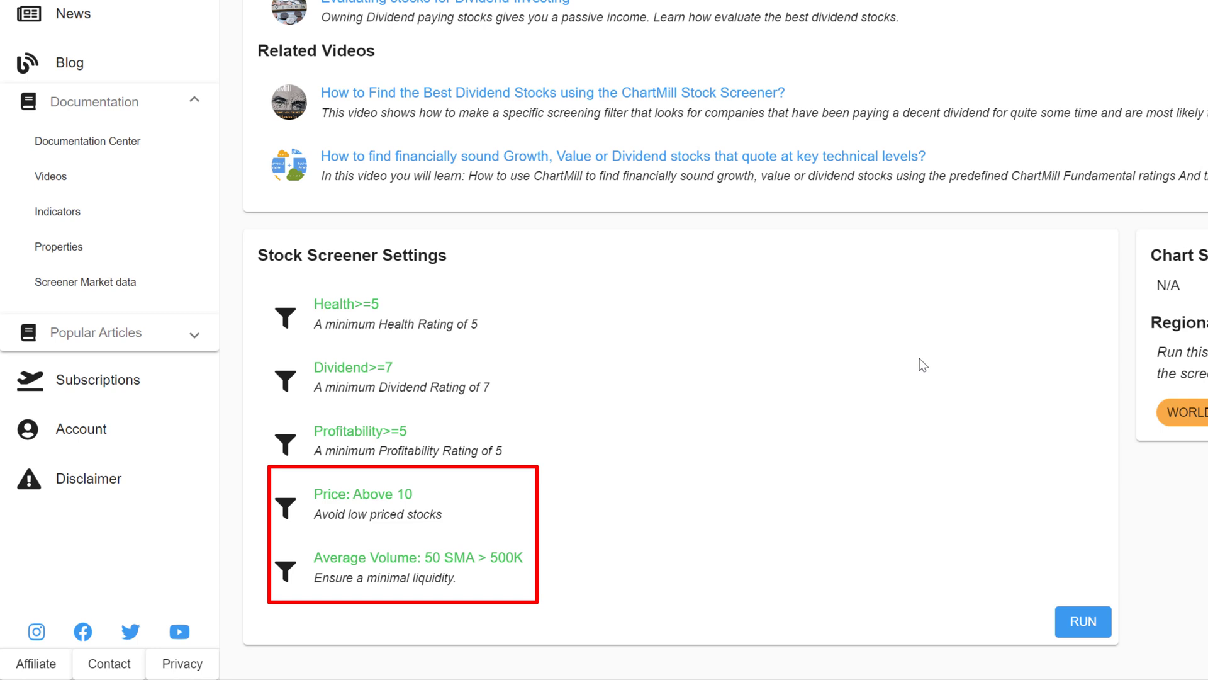
scroll(down, 3)
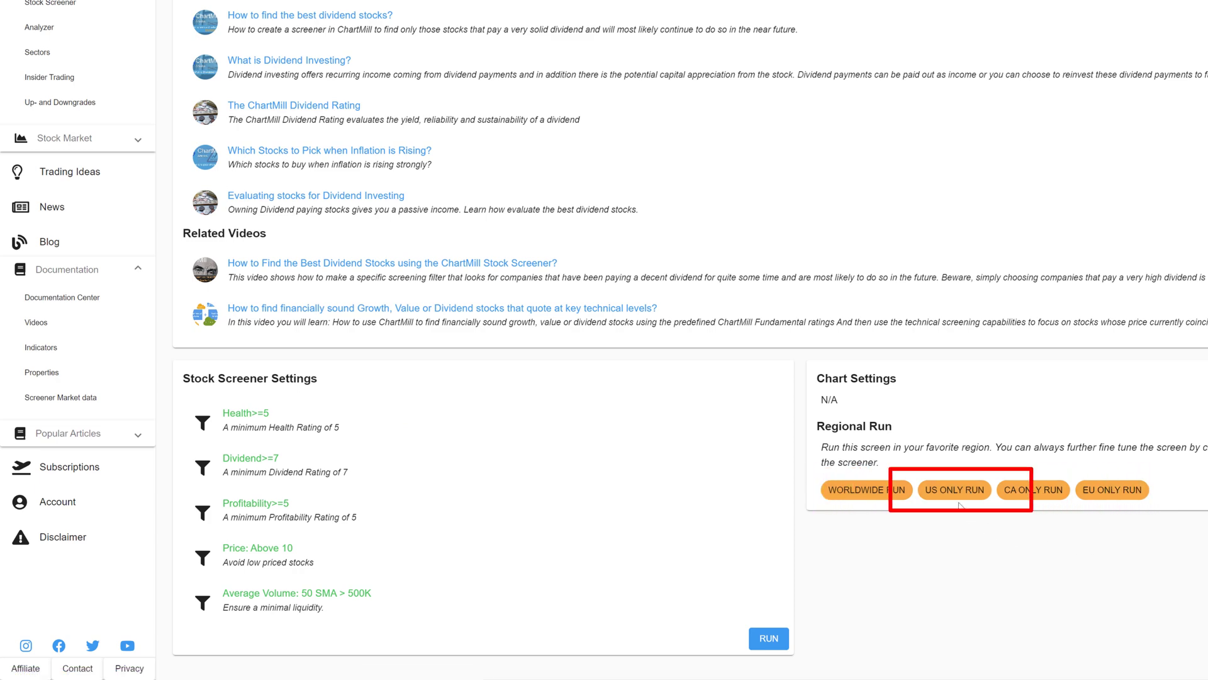
Run the Best Dividend Stocks screen on US stocks only, returning 23 results
click(954, 490)
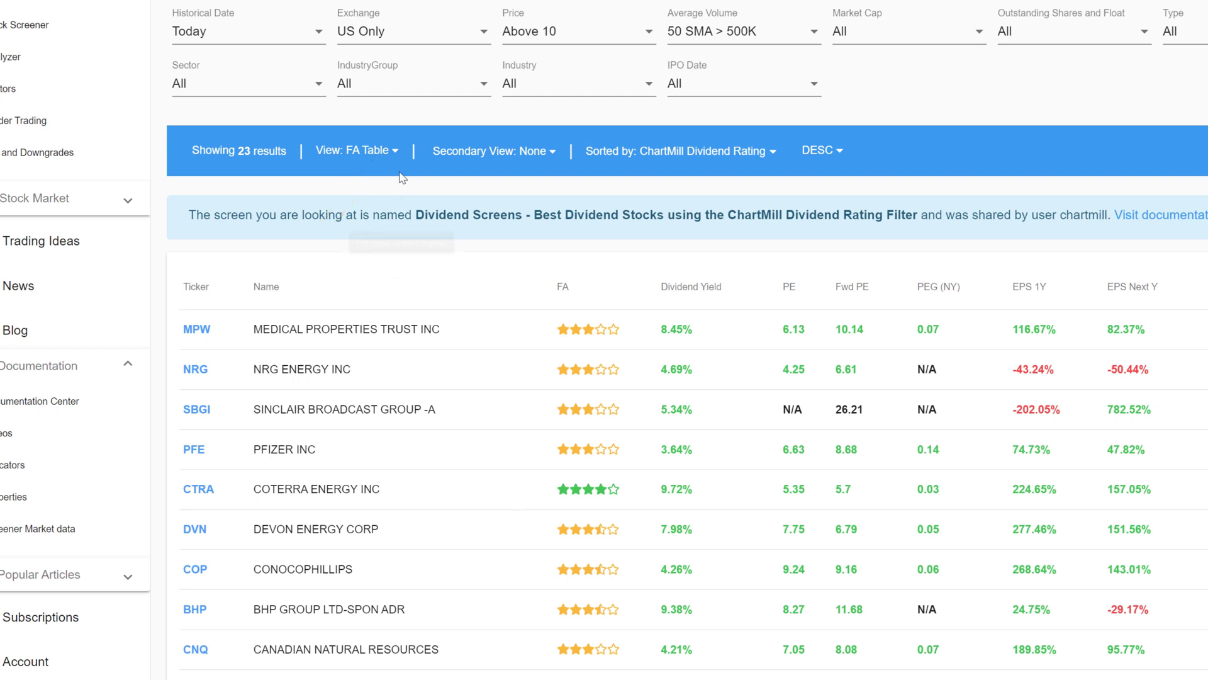
click(355, 150)
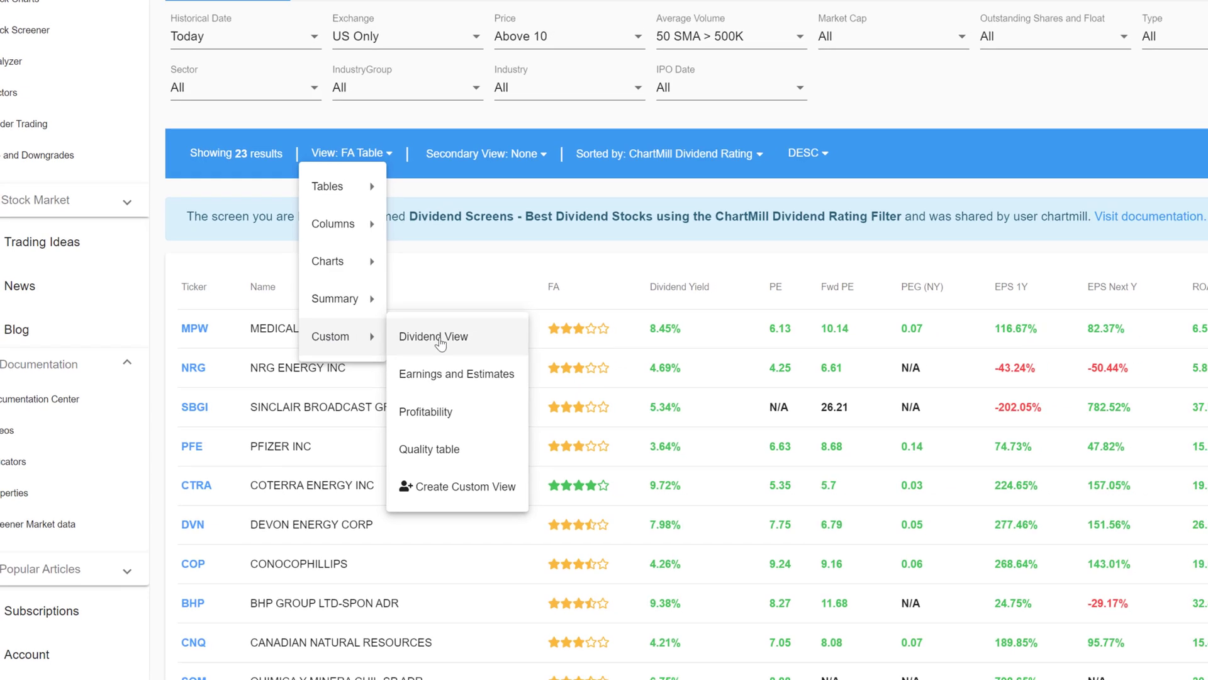
Show the 23 results in the existing custom Dividend View and browse the stock cards
click(432, 336)
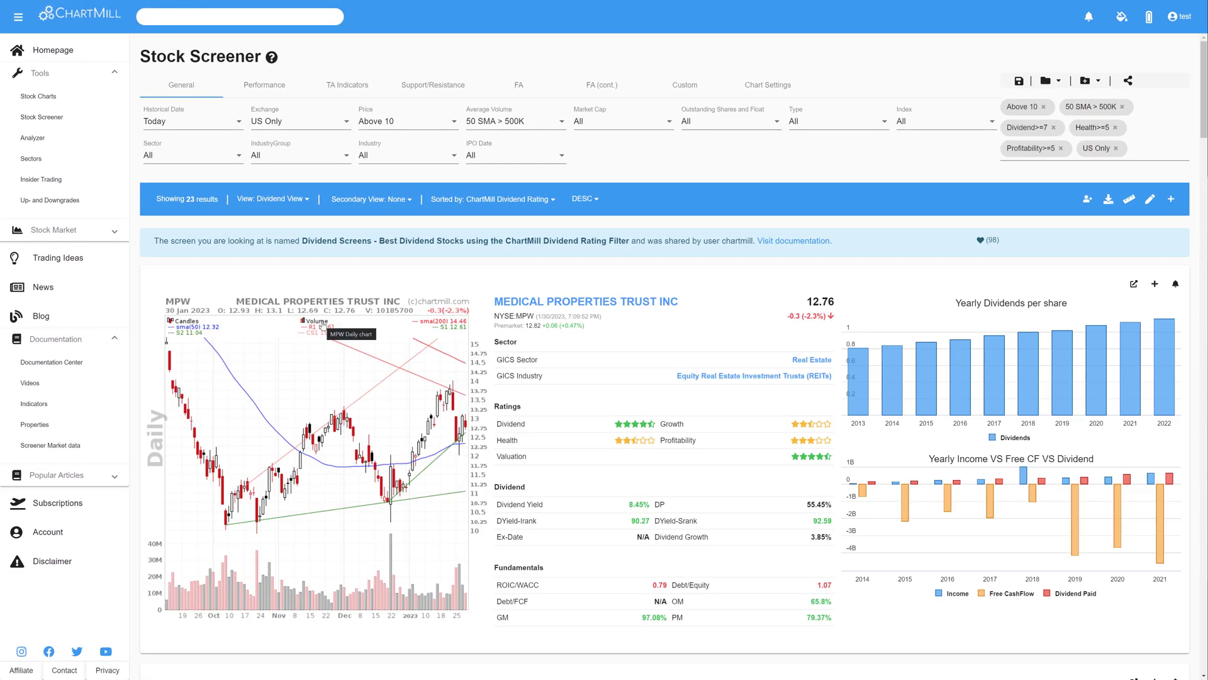
mouse_move(388, 268)
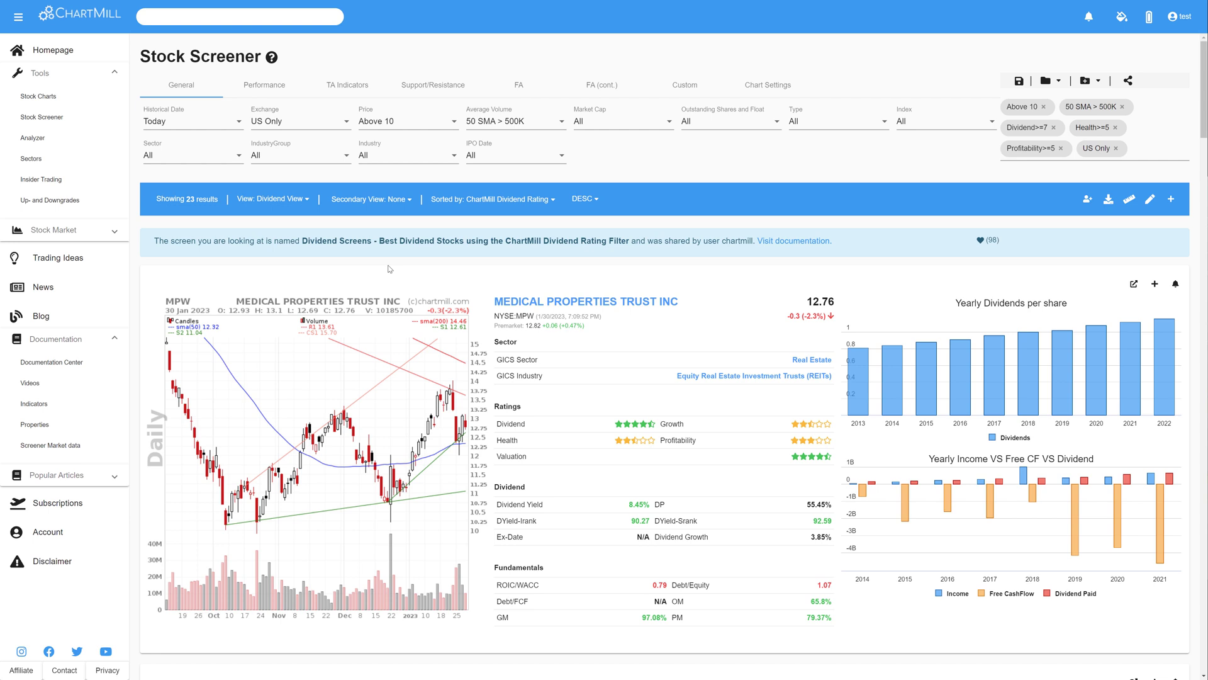
mouse_move(390, 271)
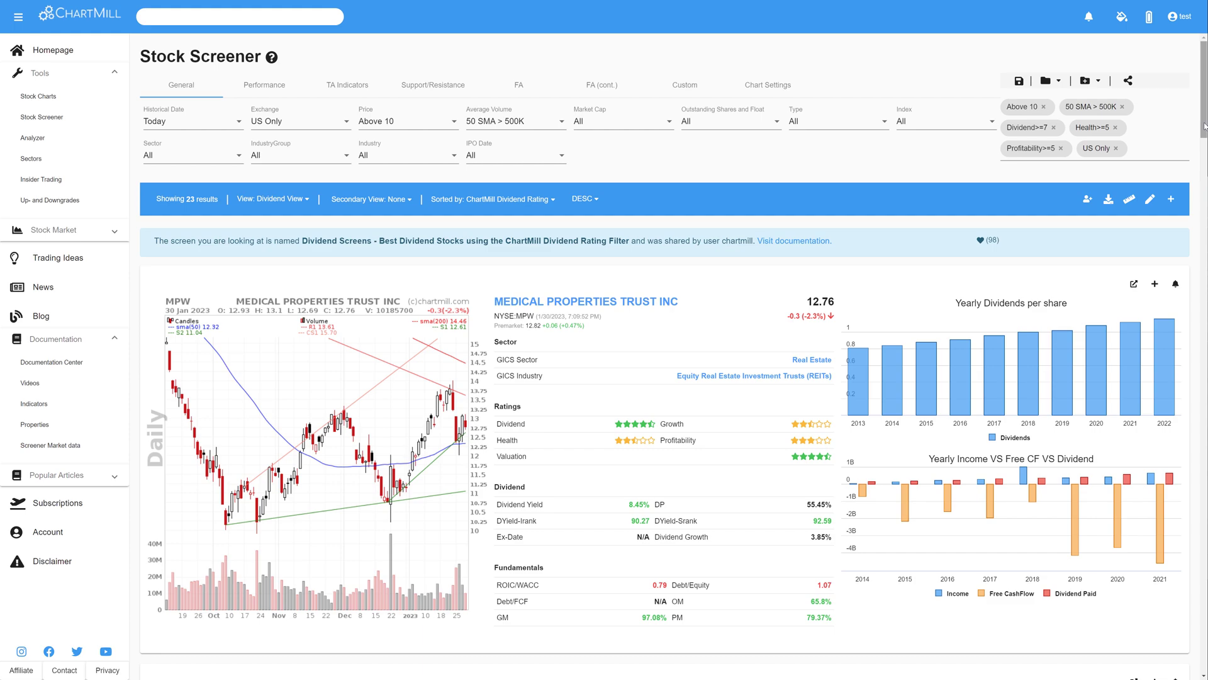
scroll(down, 3)
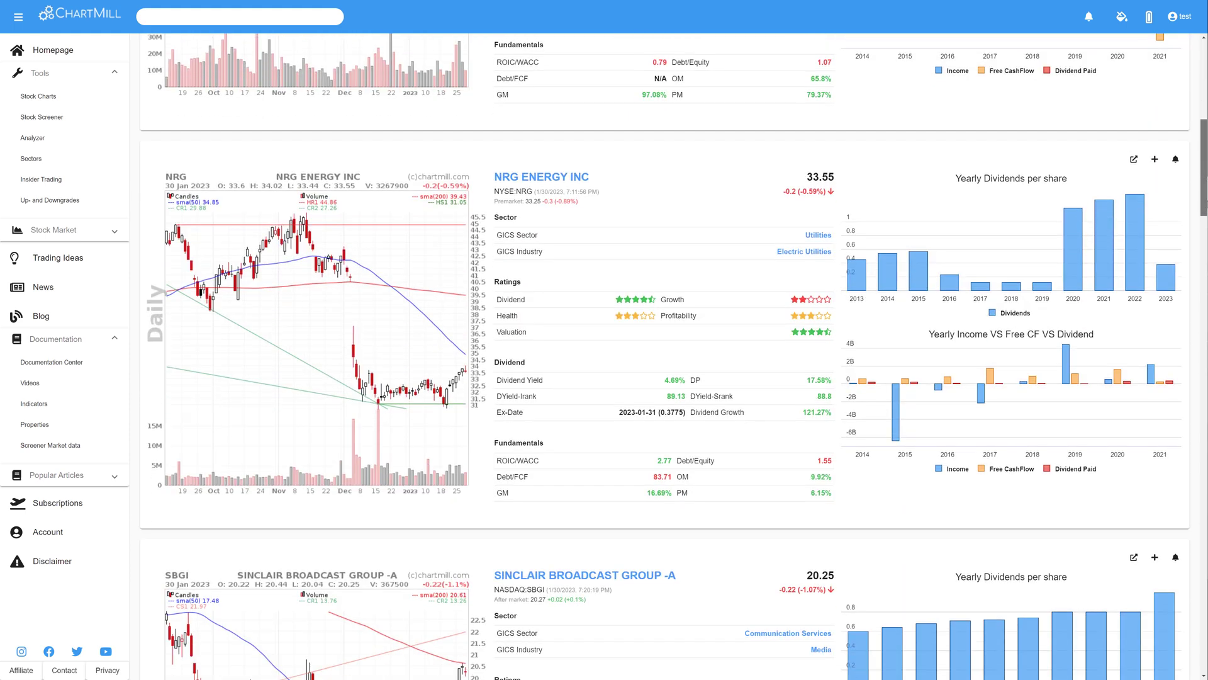
scroll(down, 3)
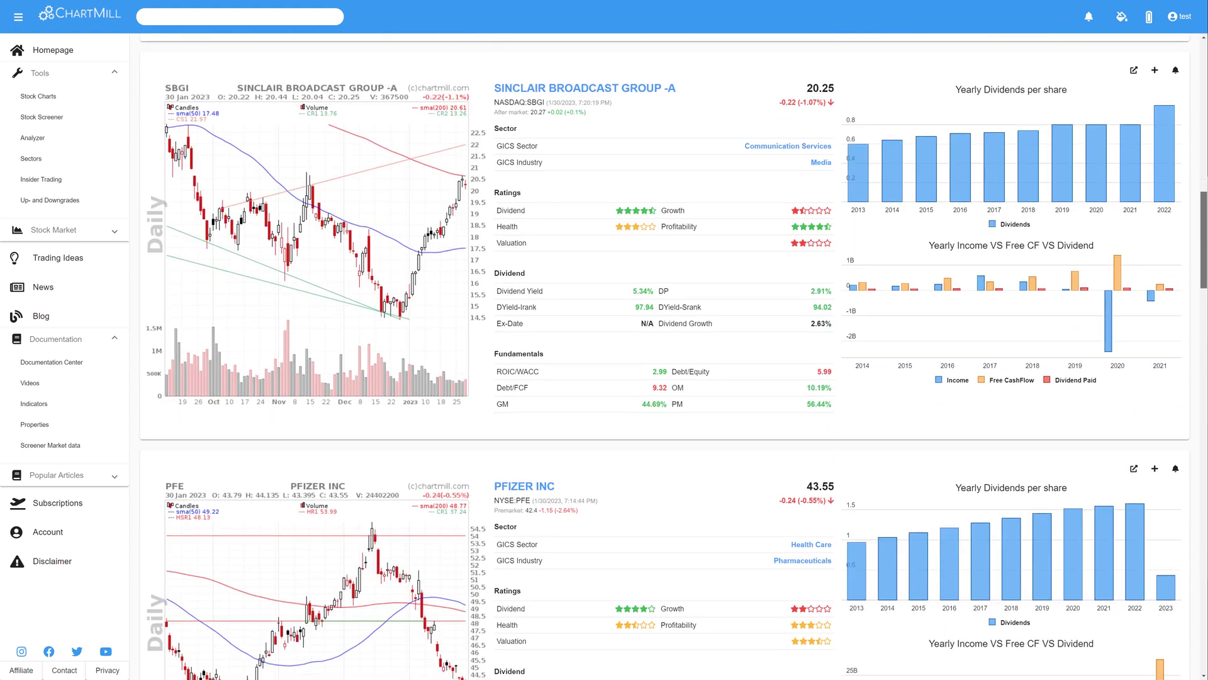
scroll(down, 3)
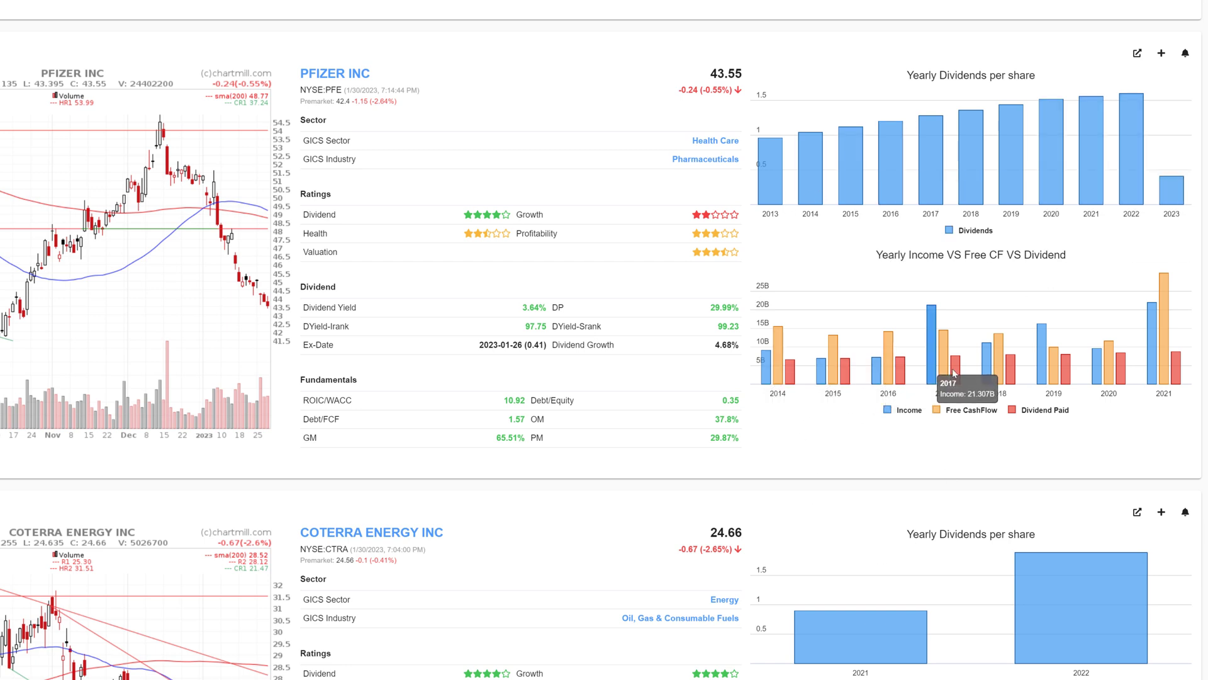
mouse_move(966, 441)
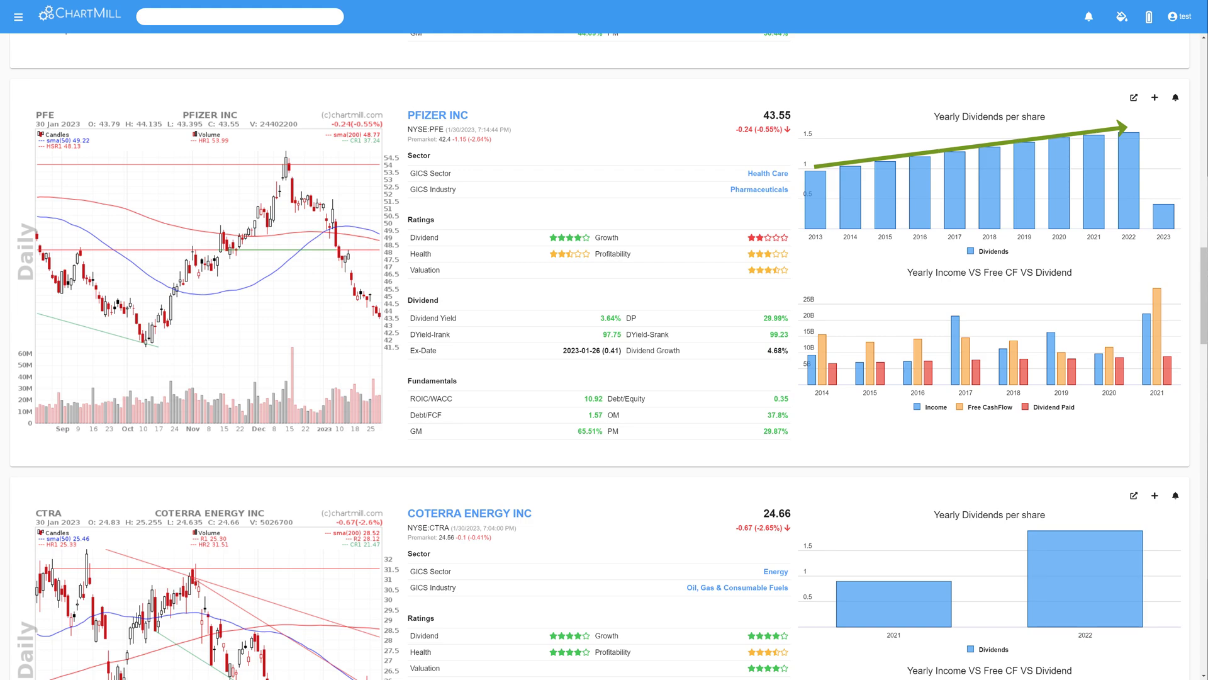
scroll(down, 3)
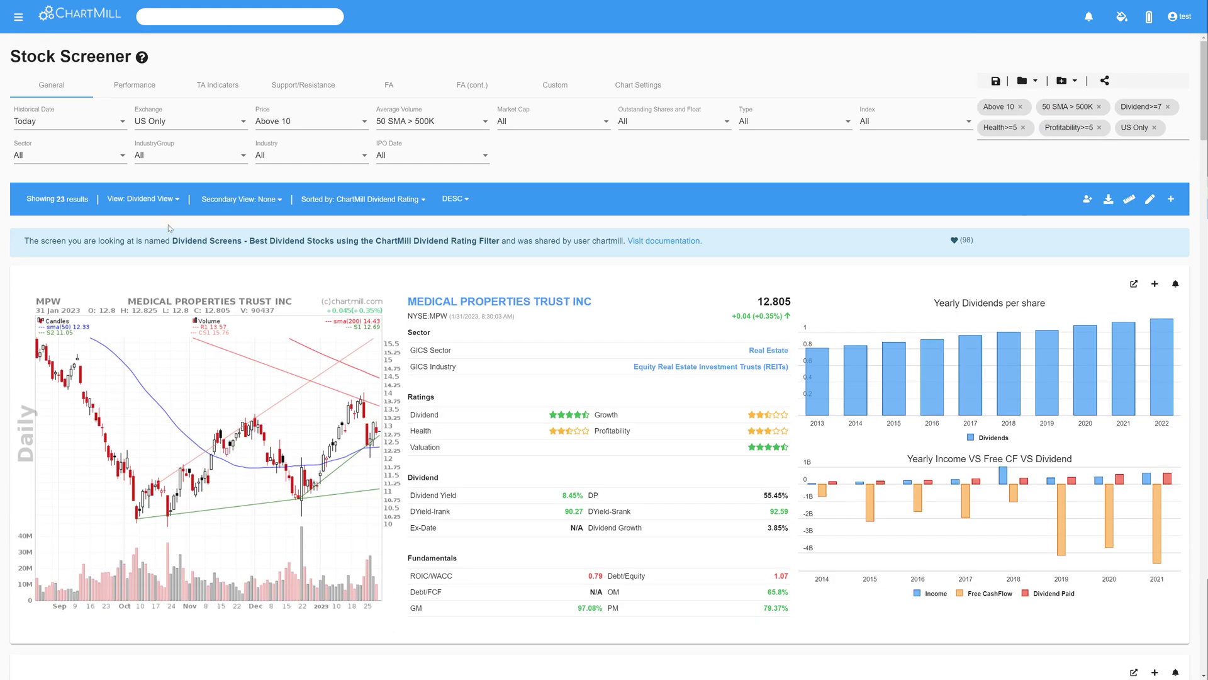
Start a new custom view using the 3 Column View layout
click(142, 198)
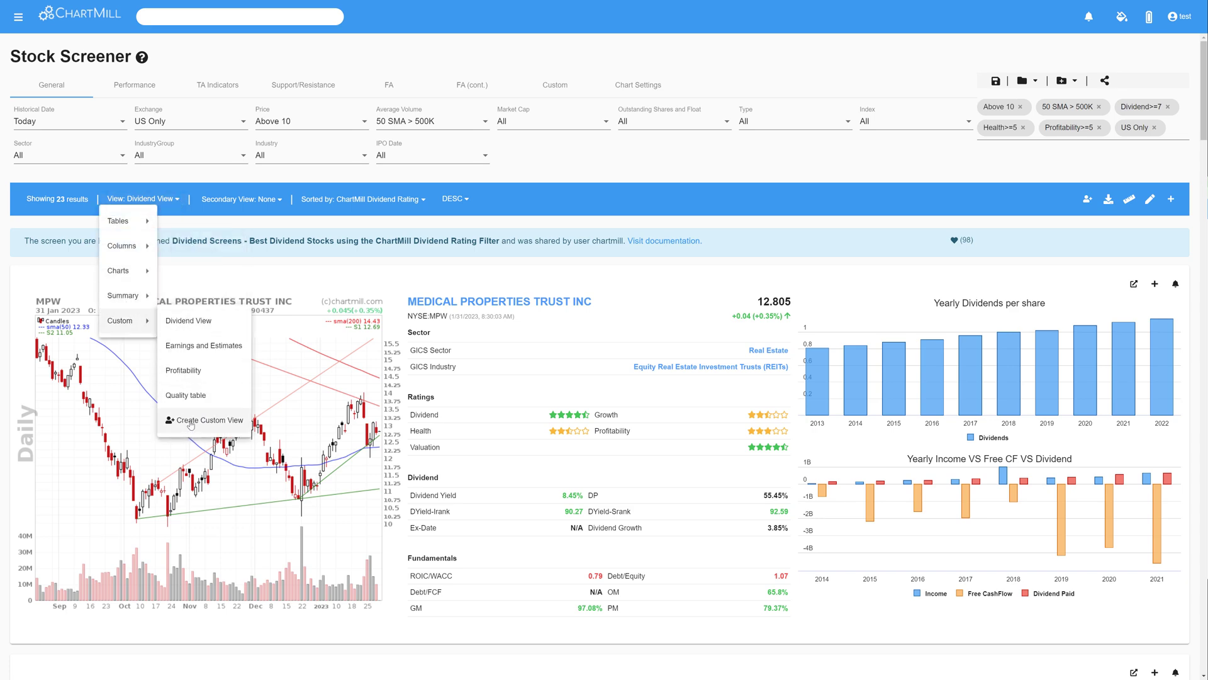
click(208, 420)
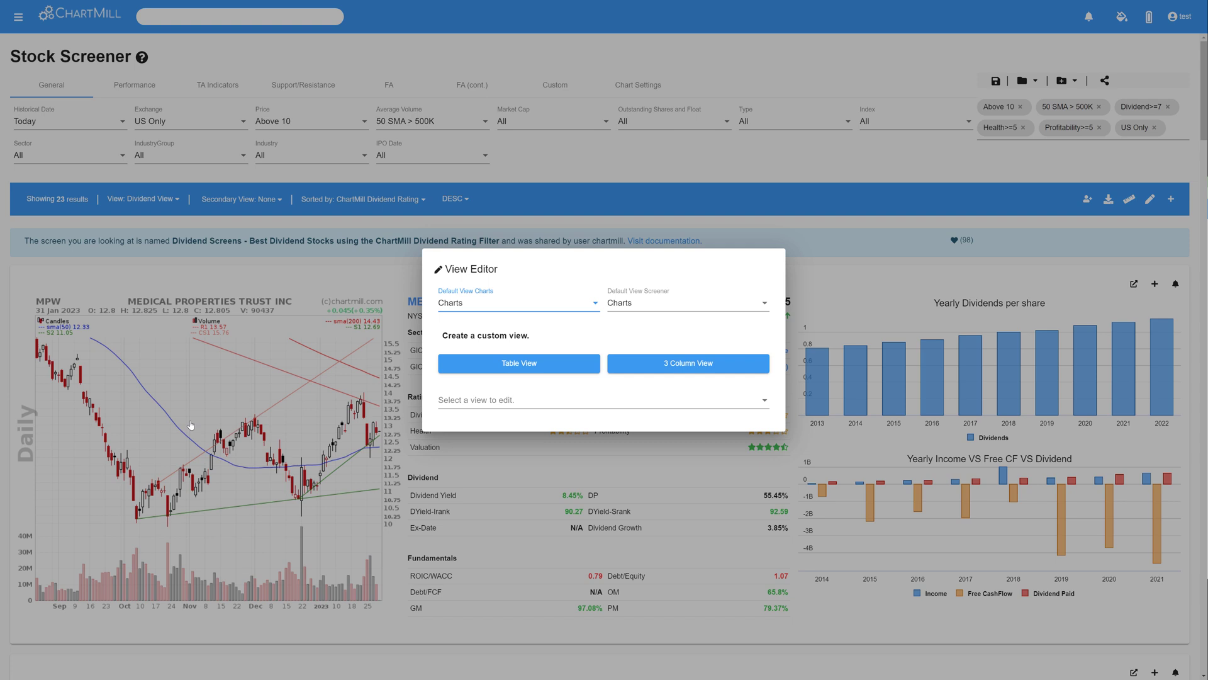
mouse_move(680, 372)
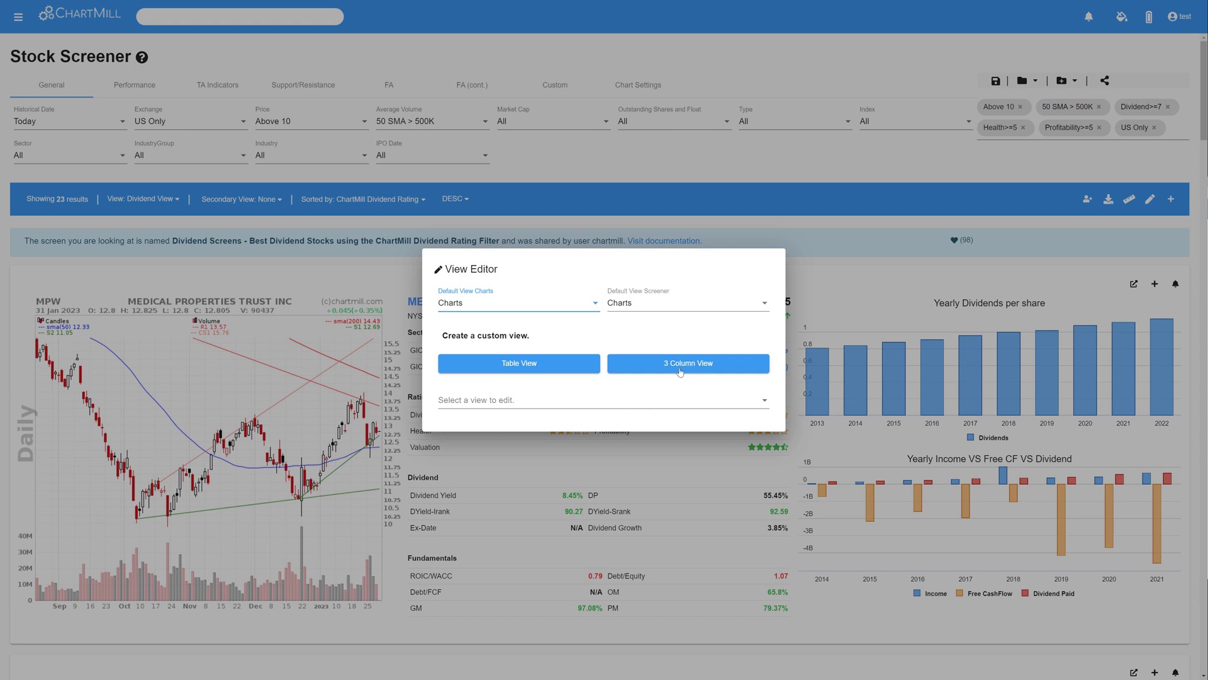
click(689, 363)
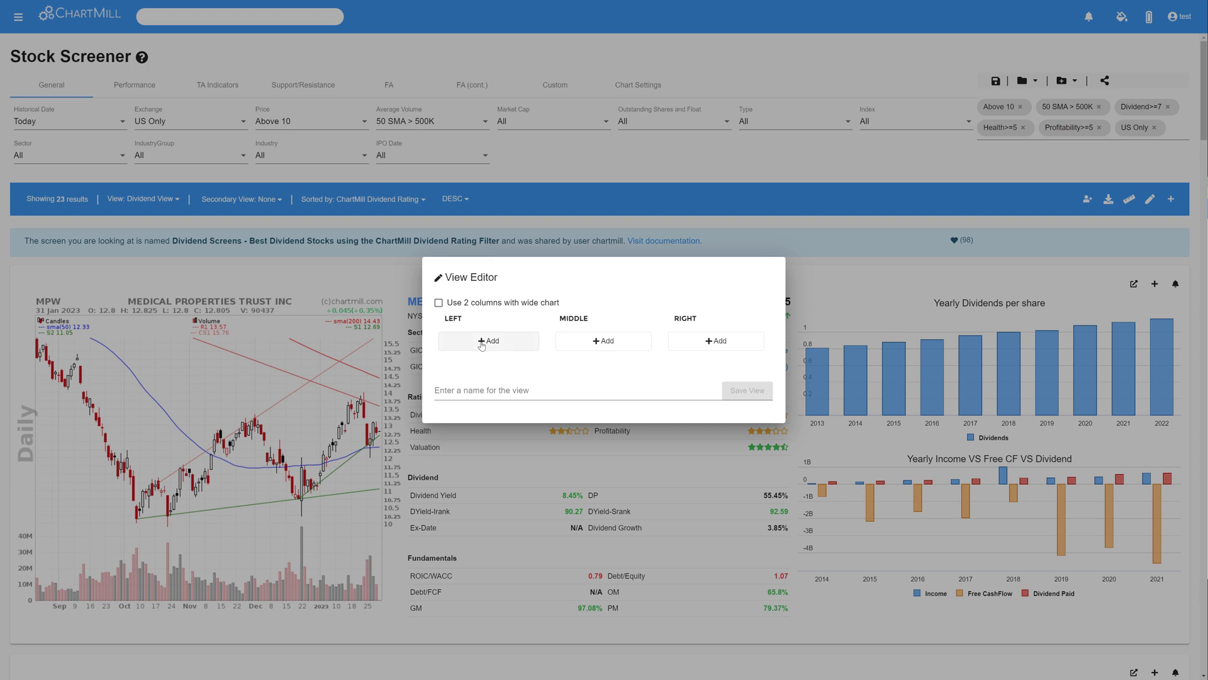
Place a Stock Chart in the left column and a Quote in the middle column
click(489, 341)
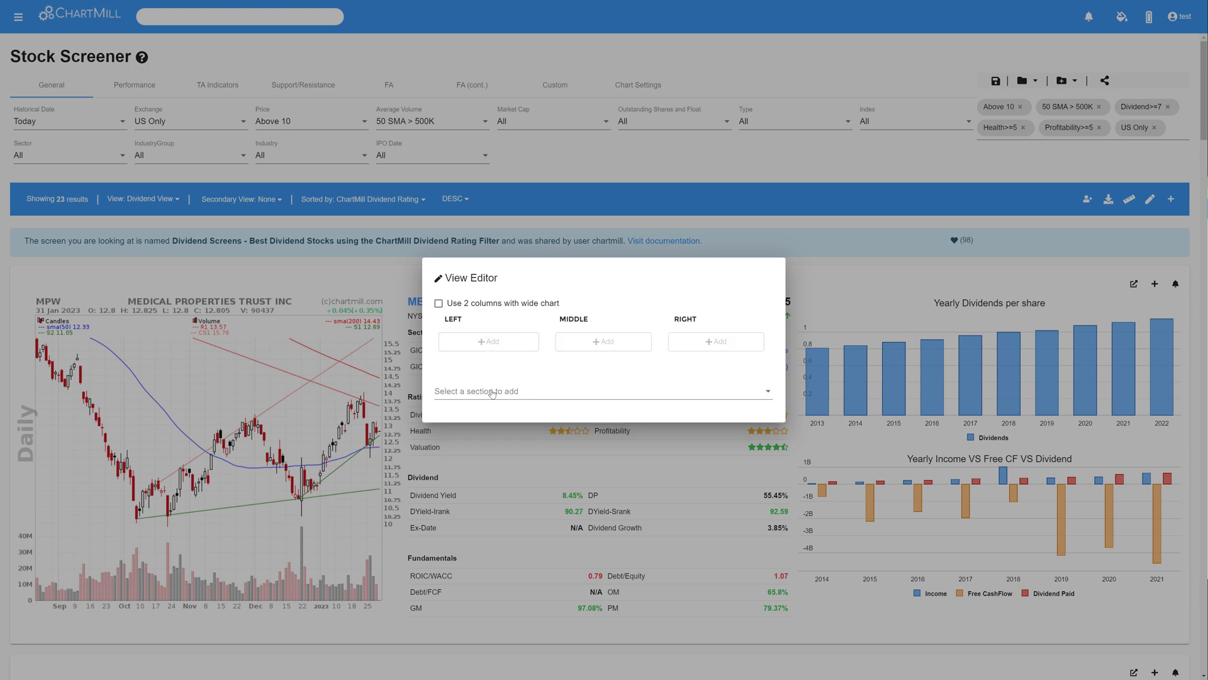
click(602, 390)
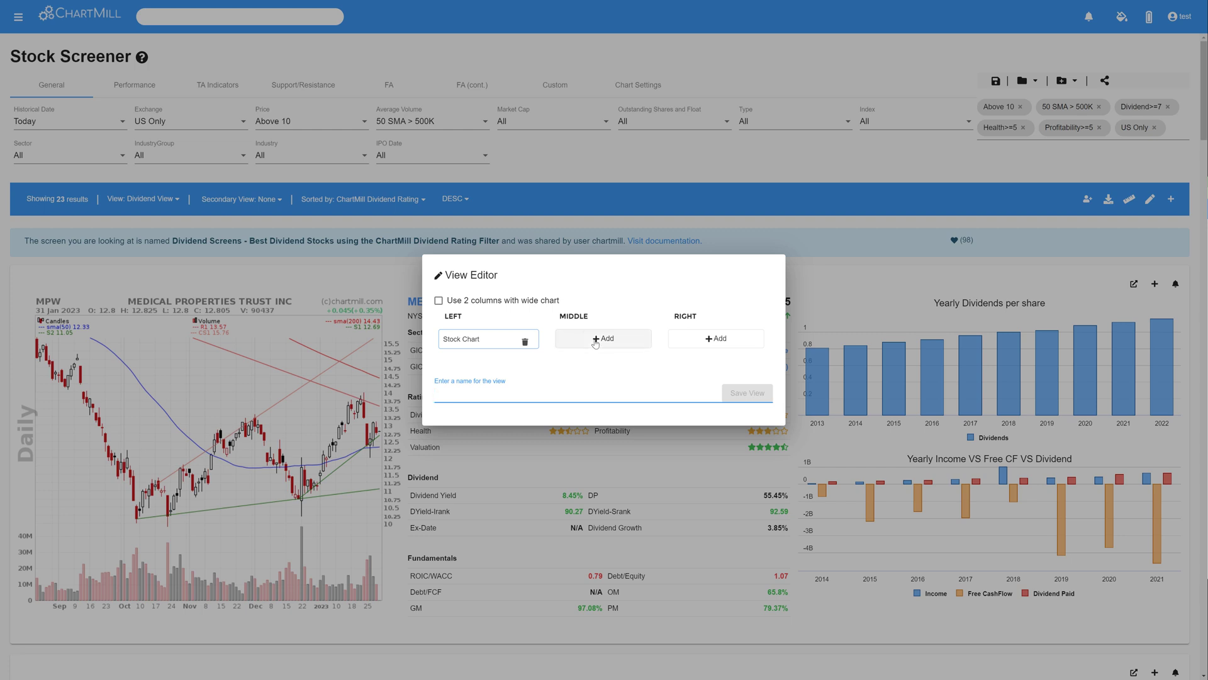
click(603, 338)
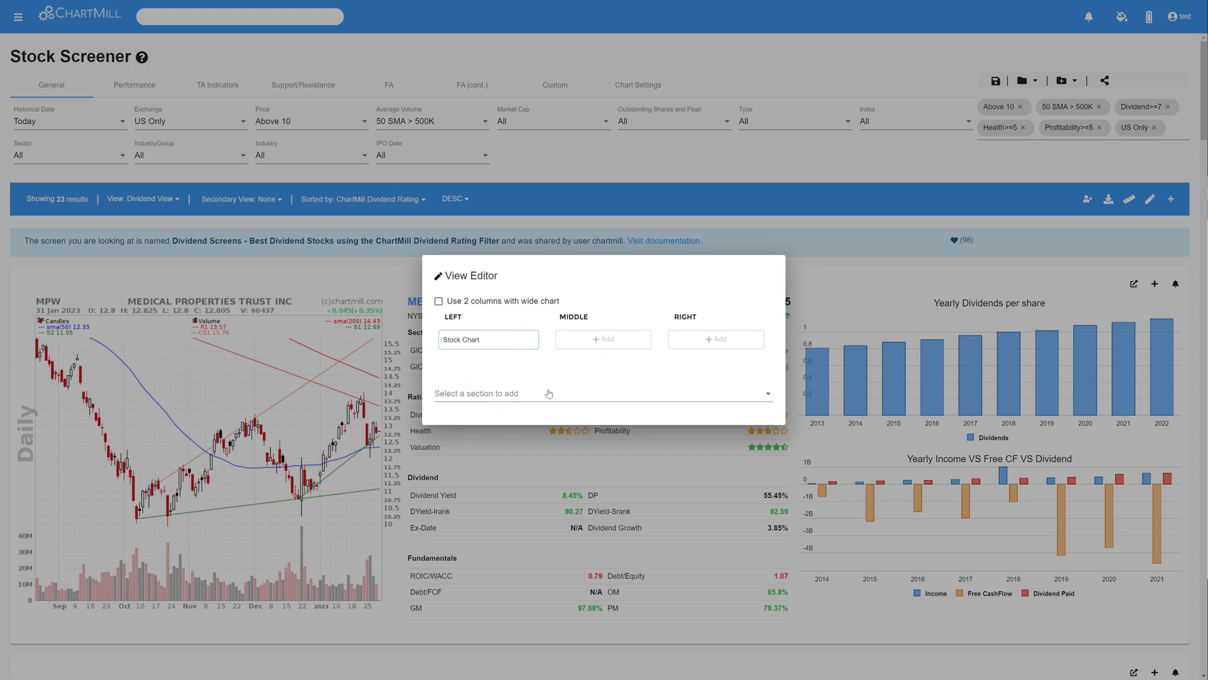
click(603, 338)
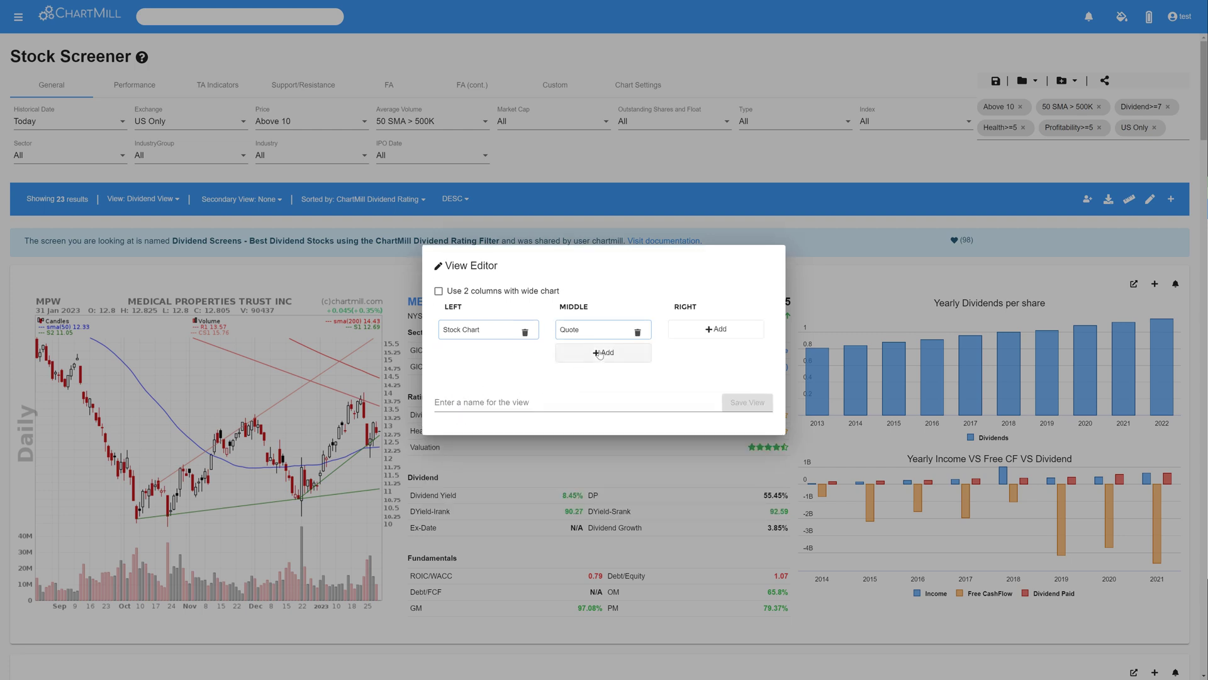
click(603, 352)
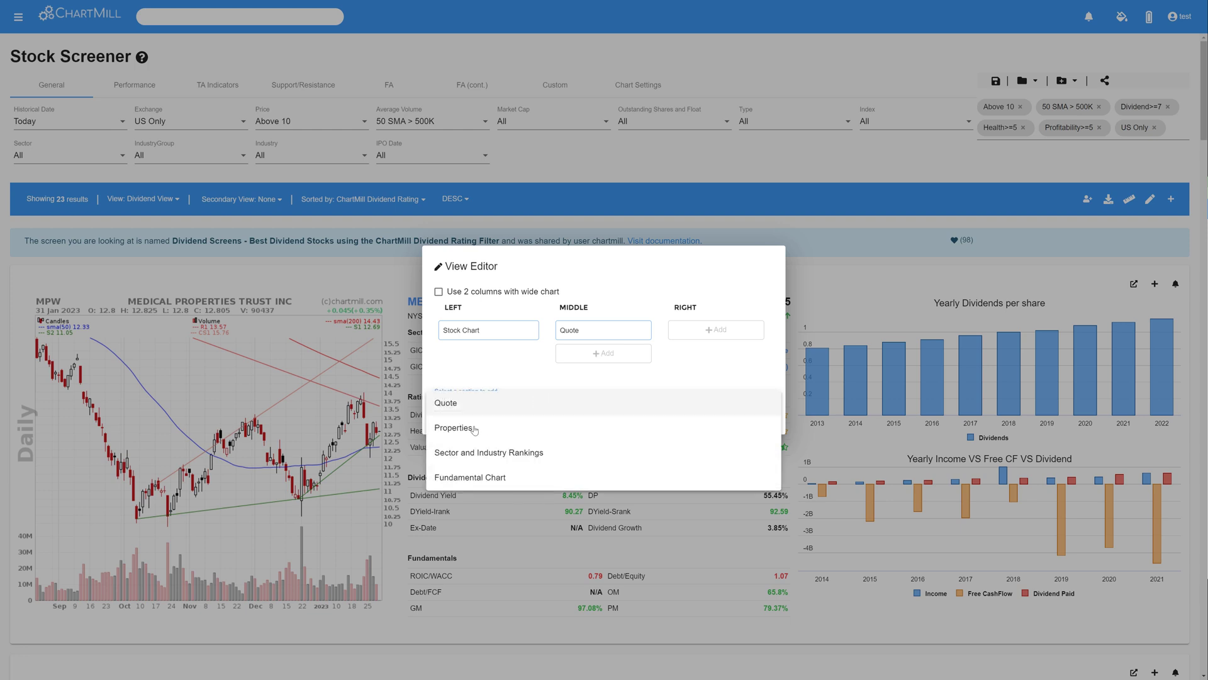
Add a middle-column properties section 'Sector' holding GICS Sector and GICS Industry
click(455, 428)
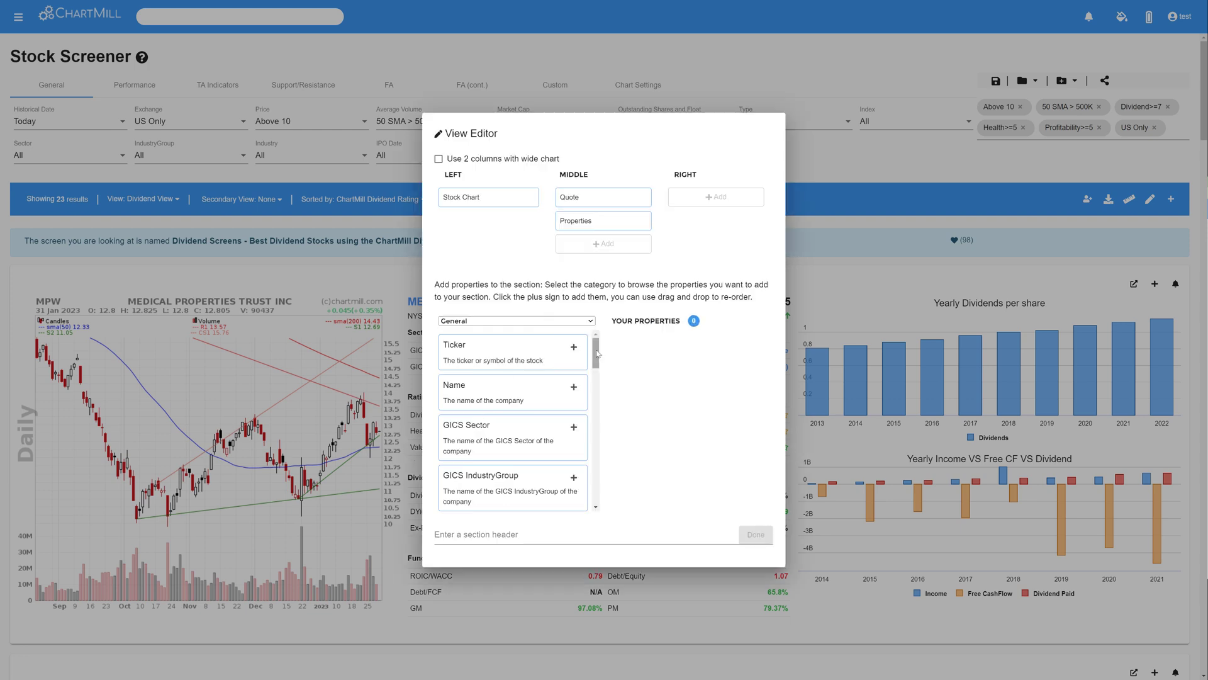
scroll(down, 3)
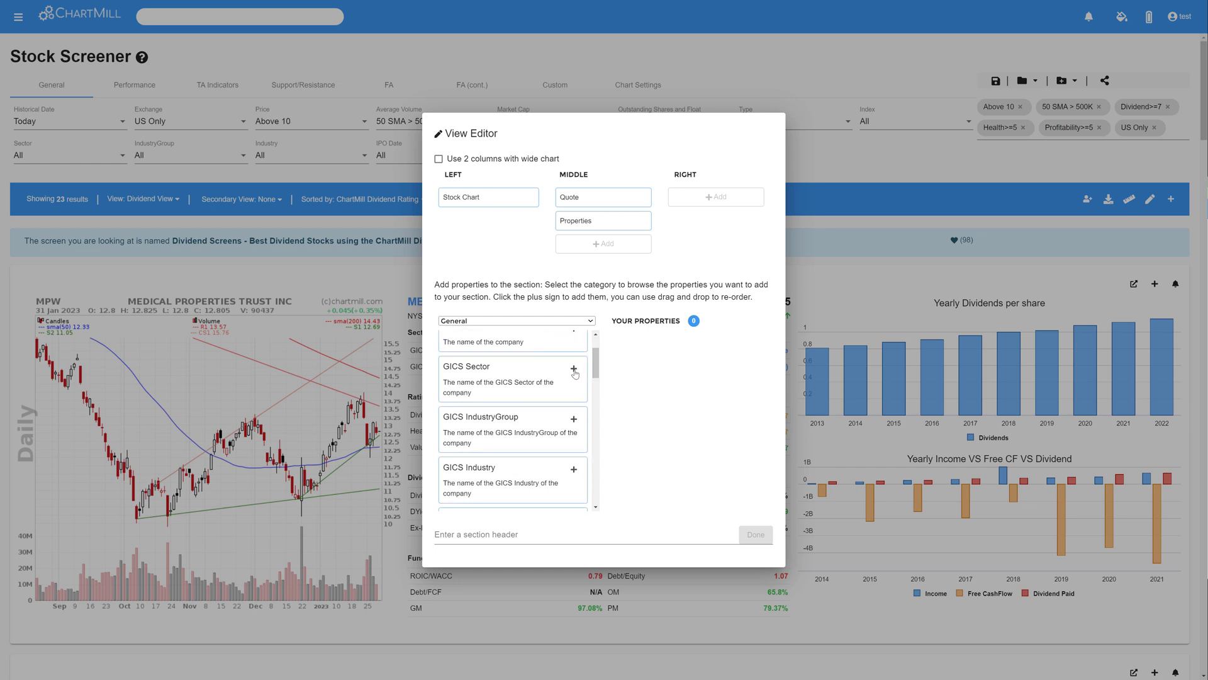
click(574, 366)
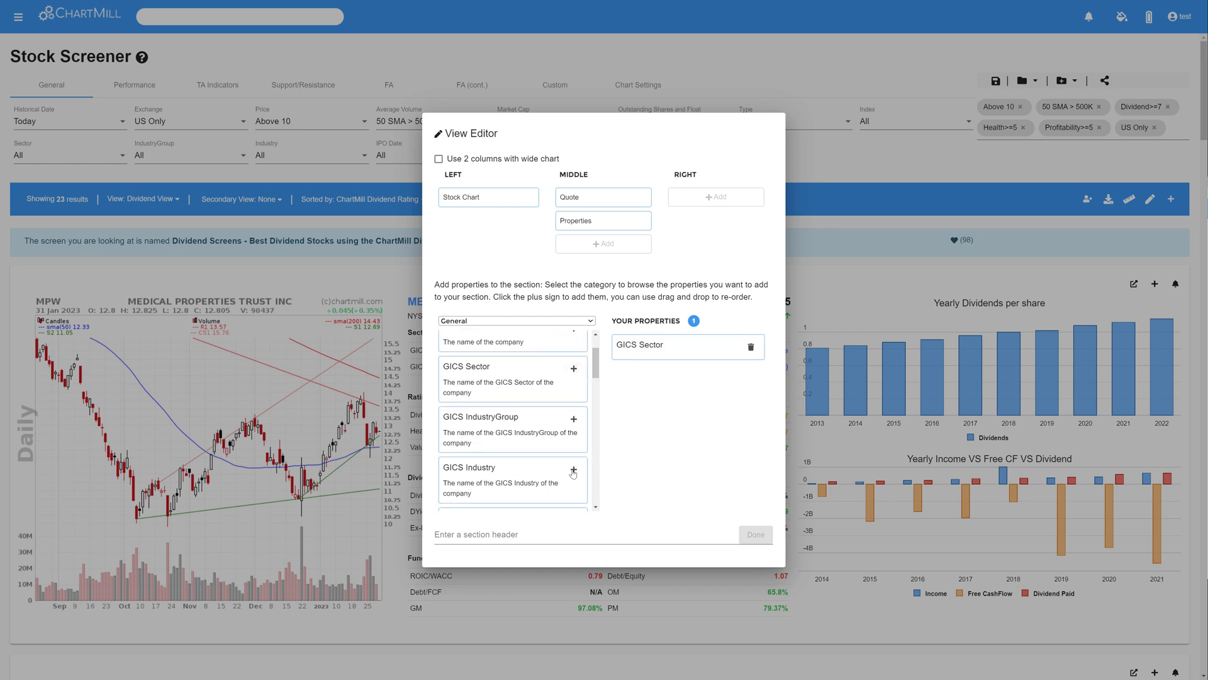
click(574, 471)
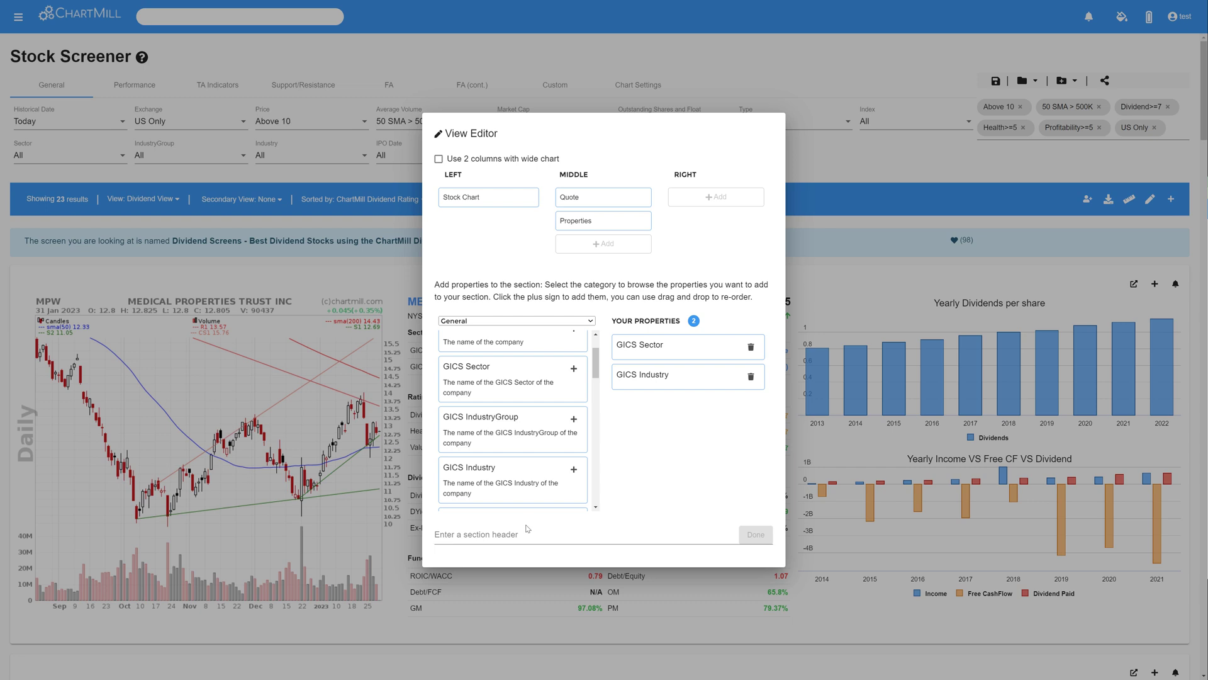
click(524, 533)
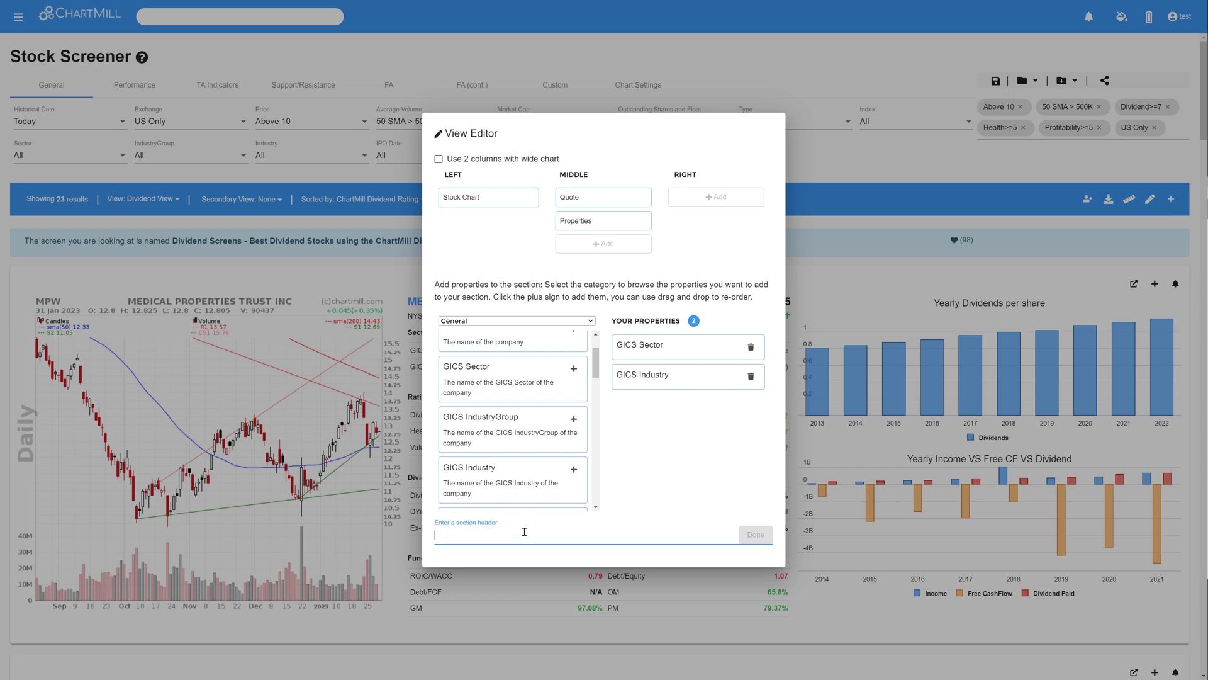
text(Sector)
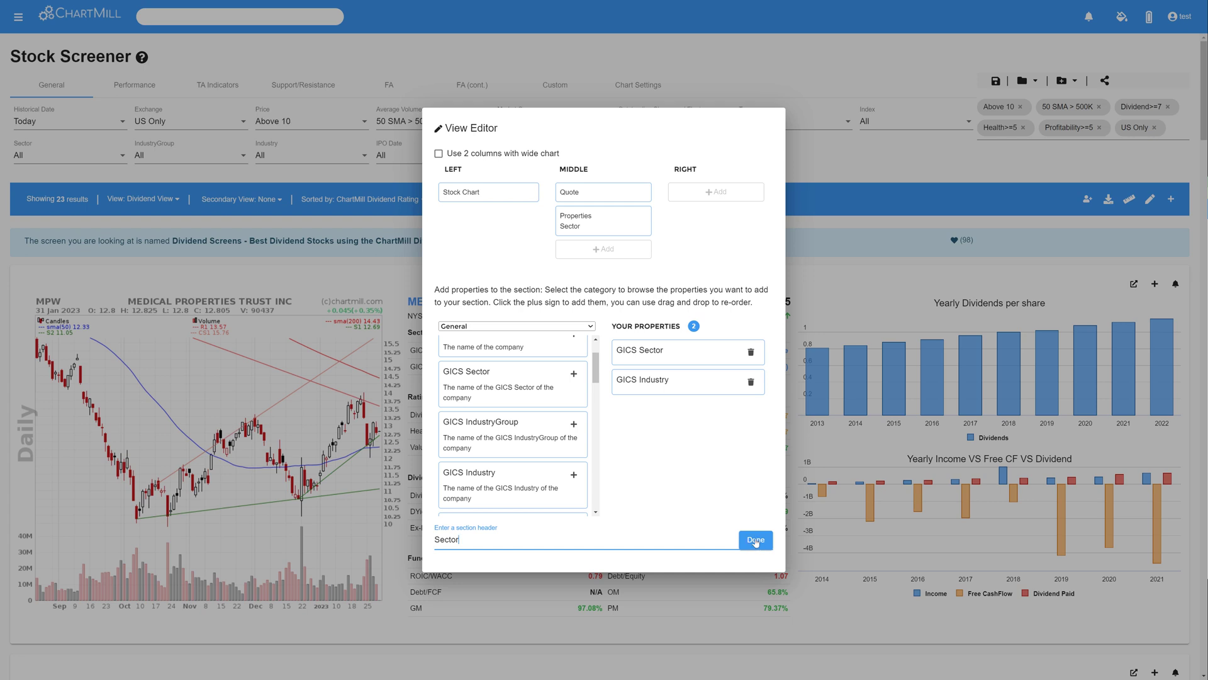
click(754, 540)
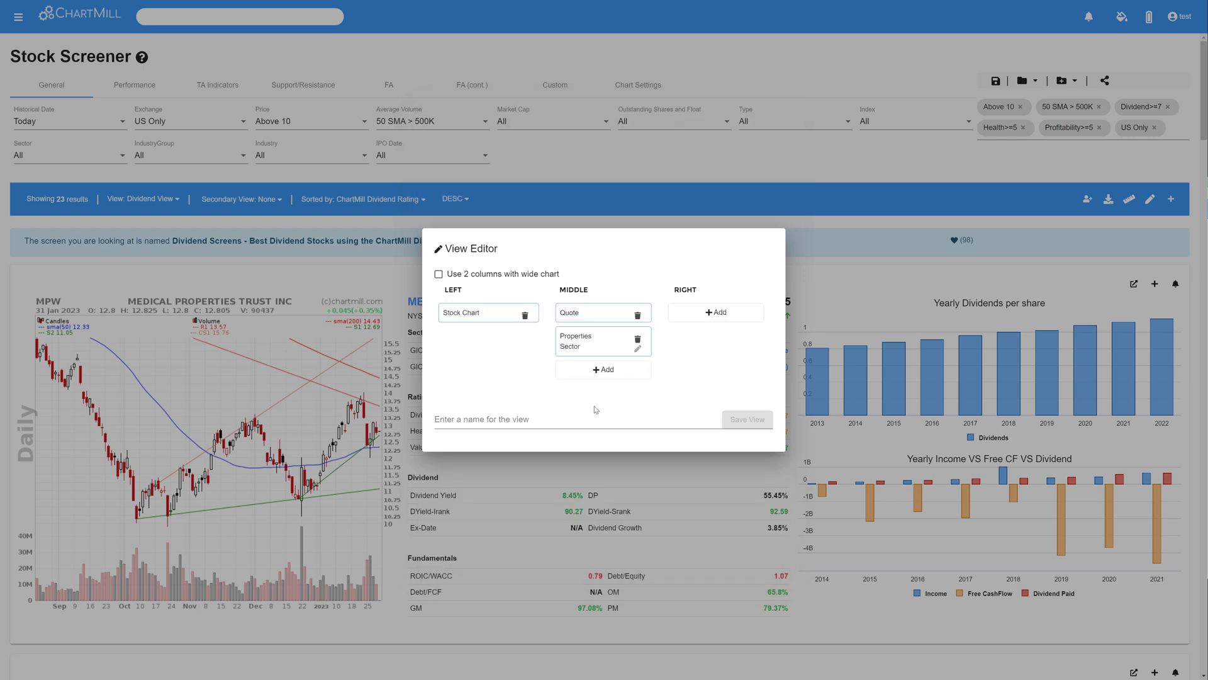
mouse_move(603, 370)
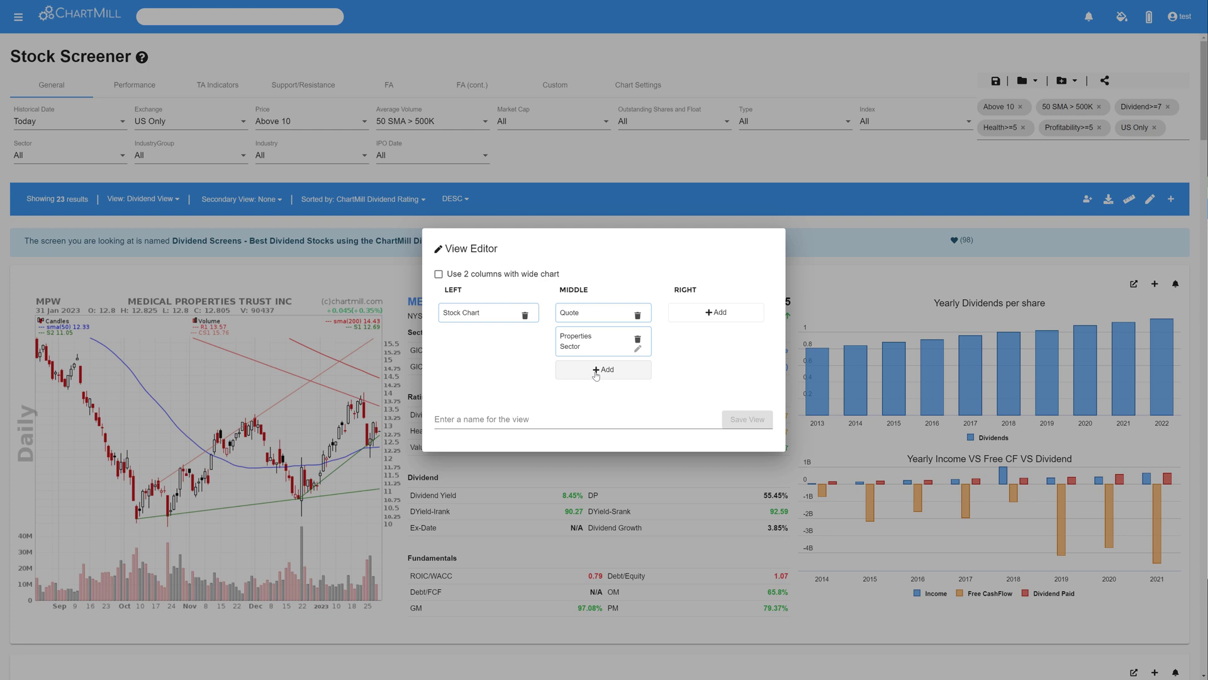
Add a middle-column section with ChartMill Ratings: Dividend, Growth, Health, Profitability, Valuation
click(603, 369)
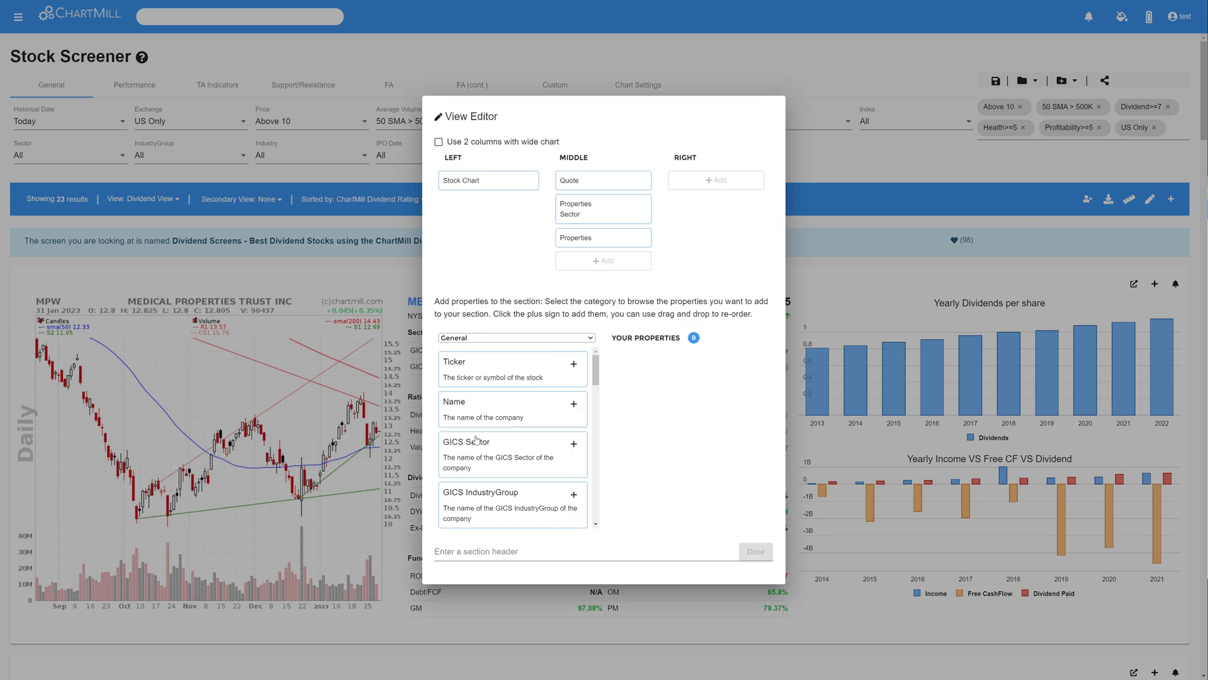
click(515, 337)
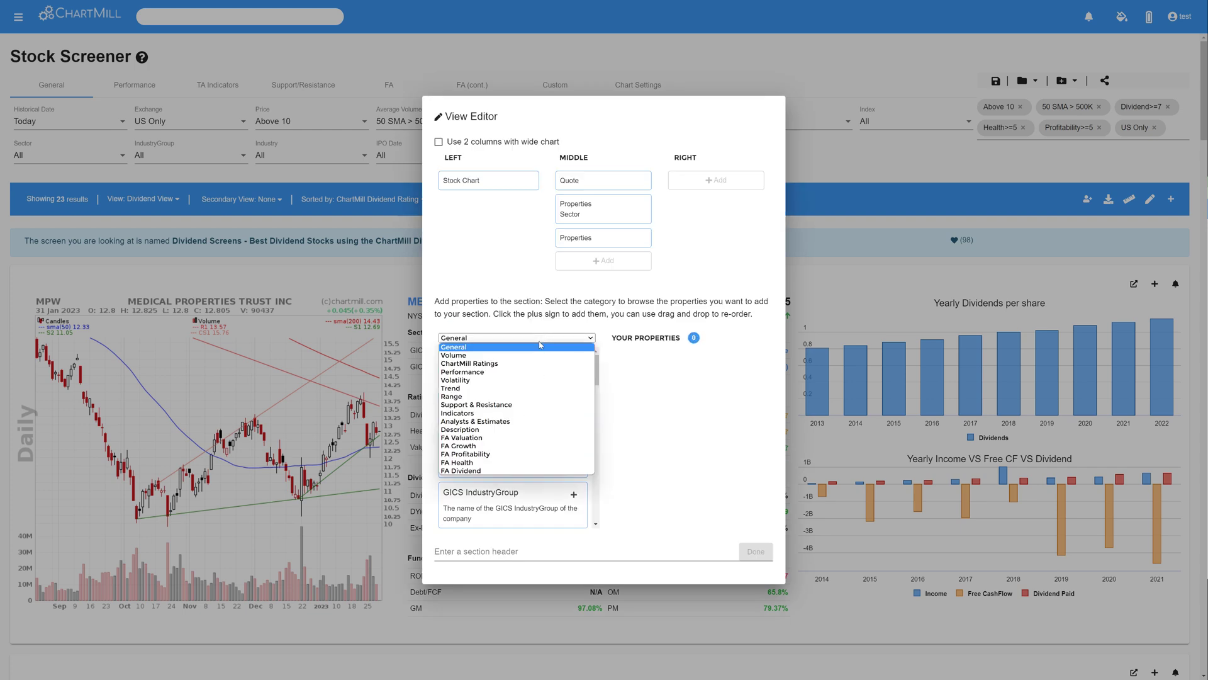
click(469, 363)
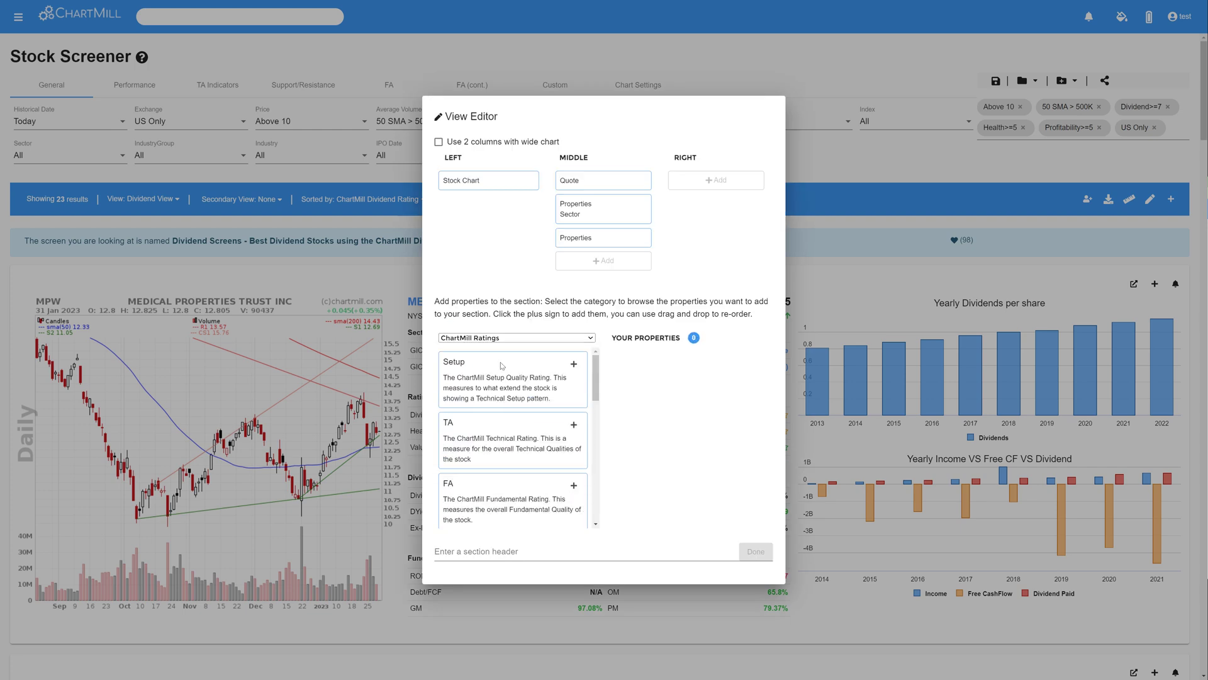
scroll(down, 3)
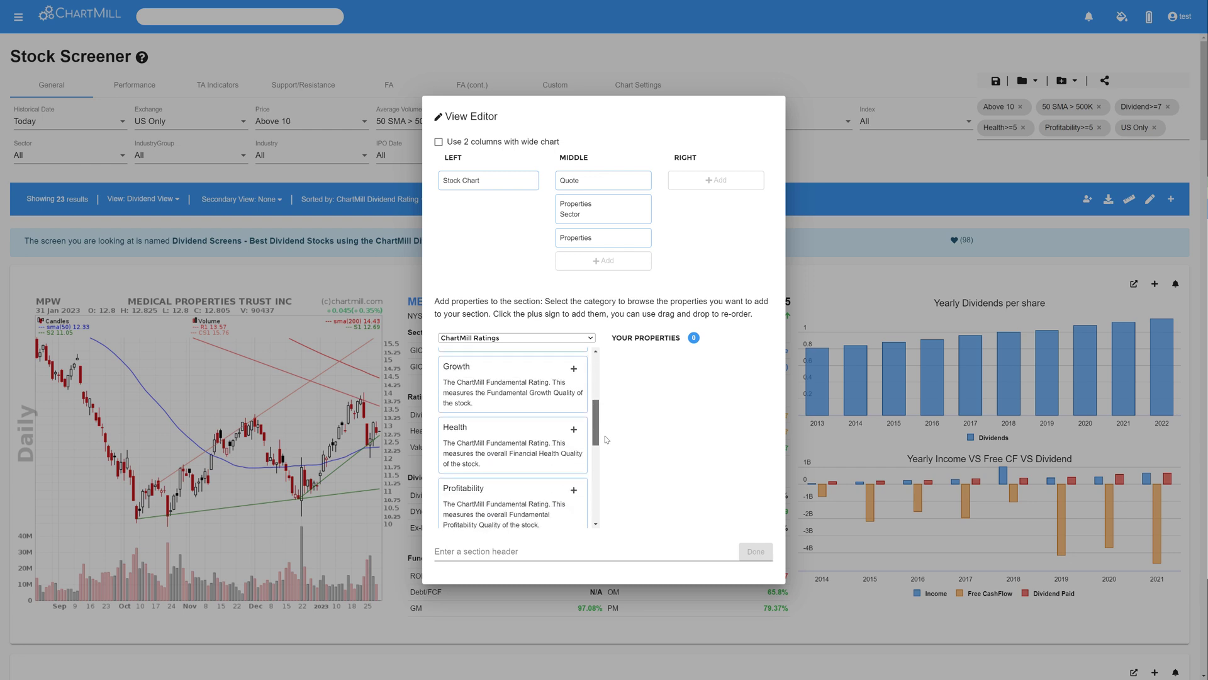
click(574, 452)
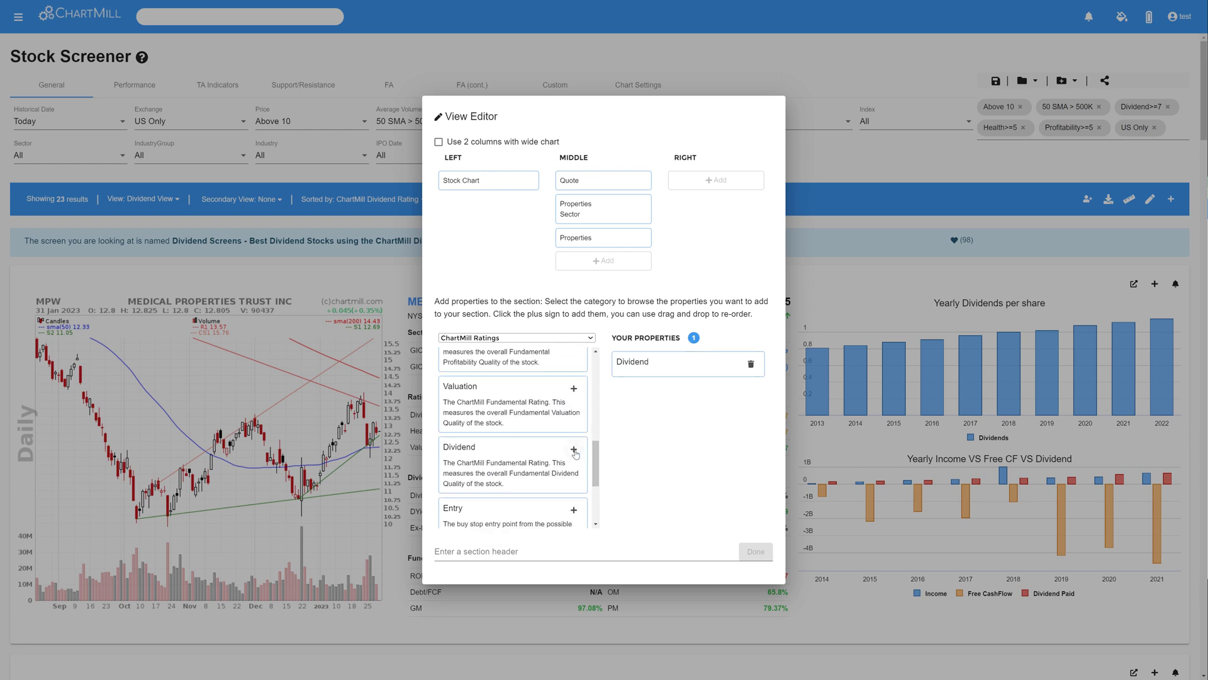
scroll(down, 3)
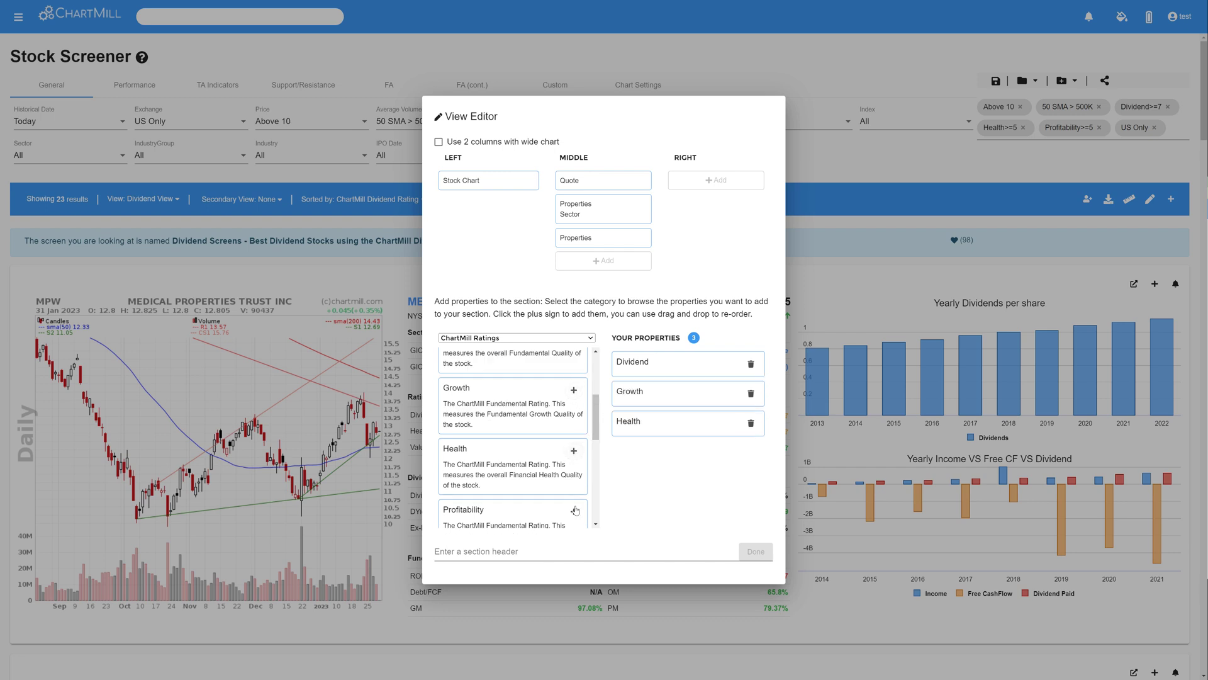
click(574, 512)
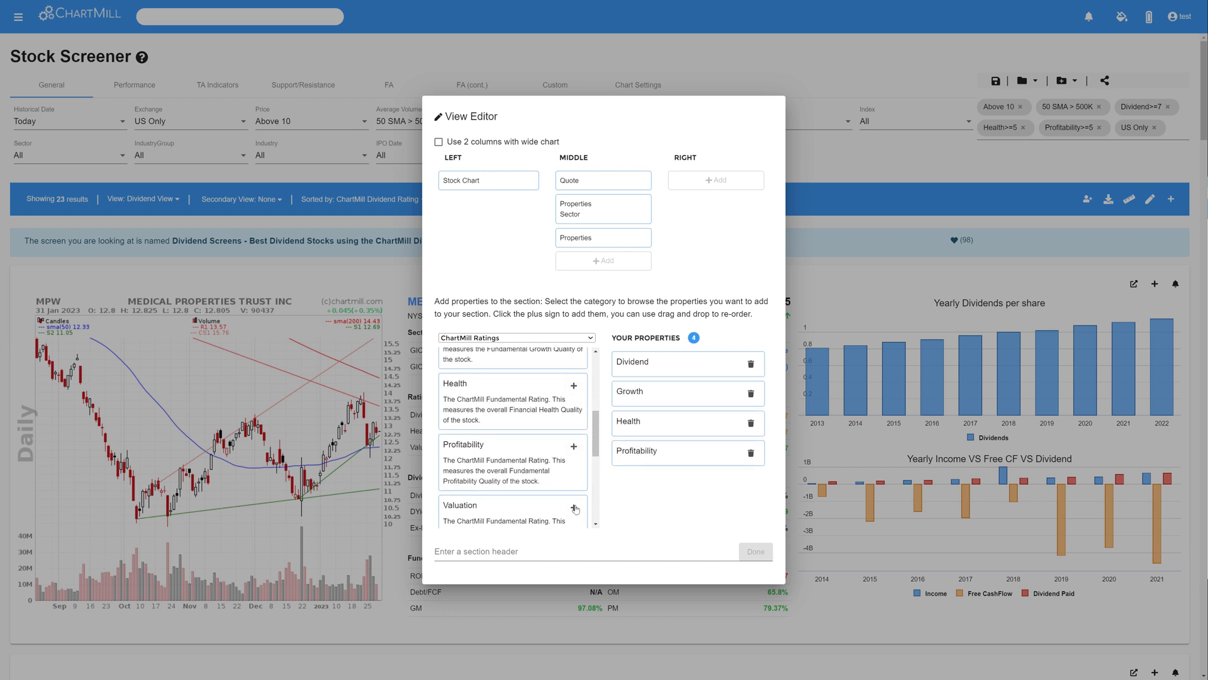
Name the section header 'FA ratings' and finish it
click(574, 508)
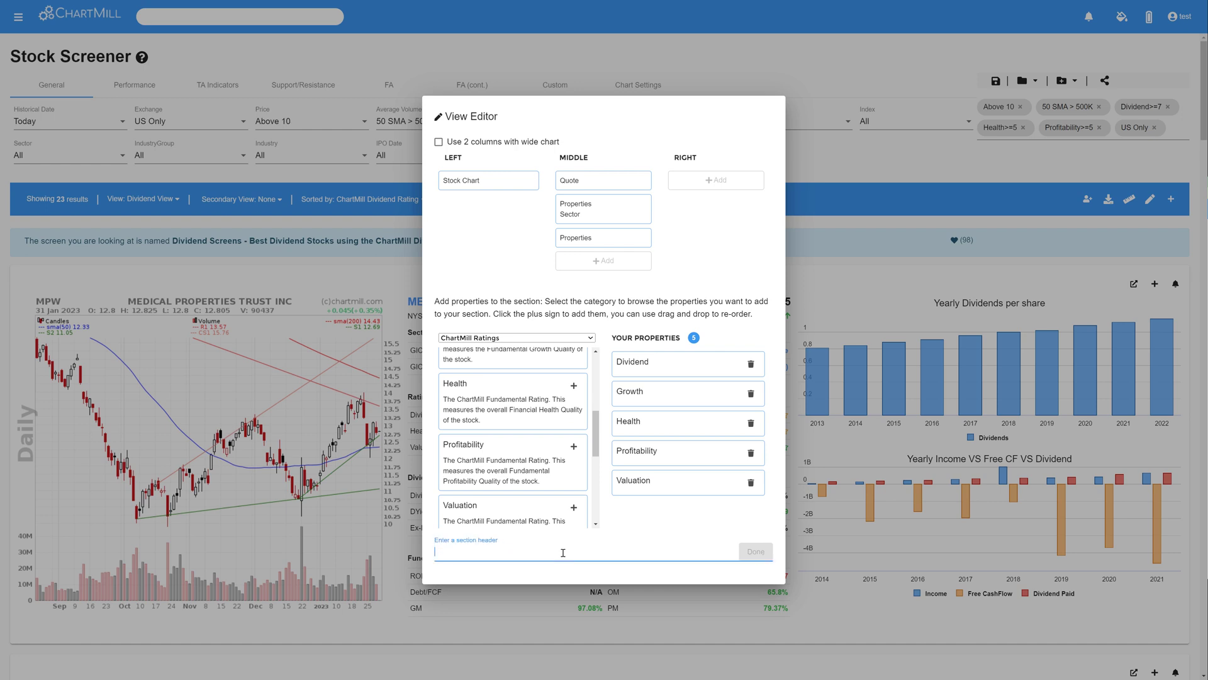
text(FA)
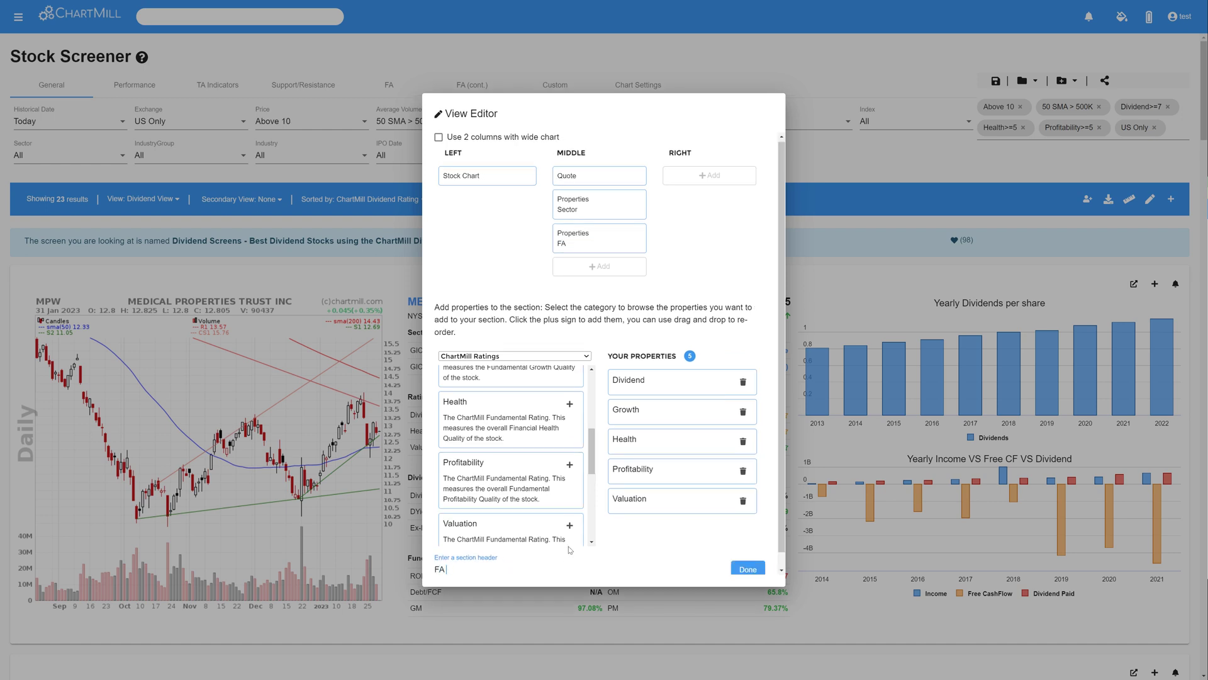
text(ratings)
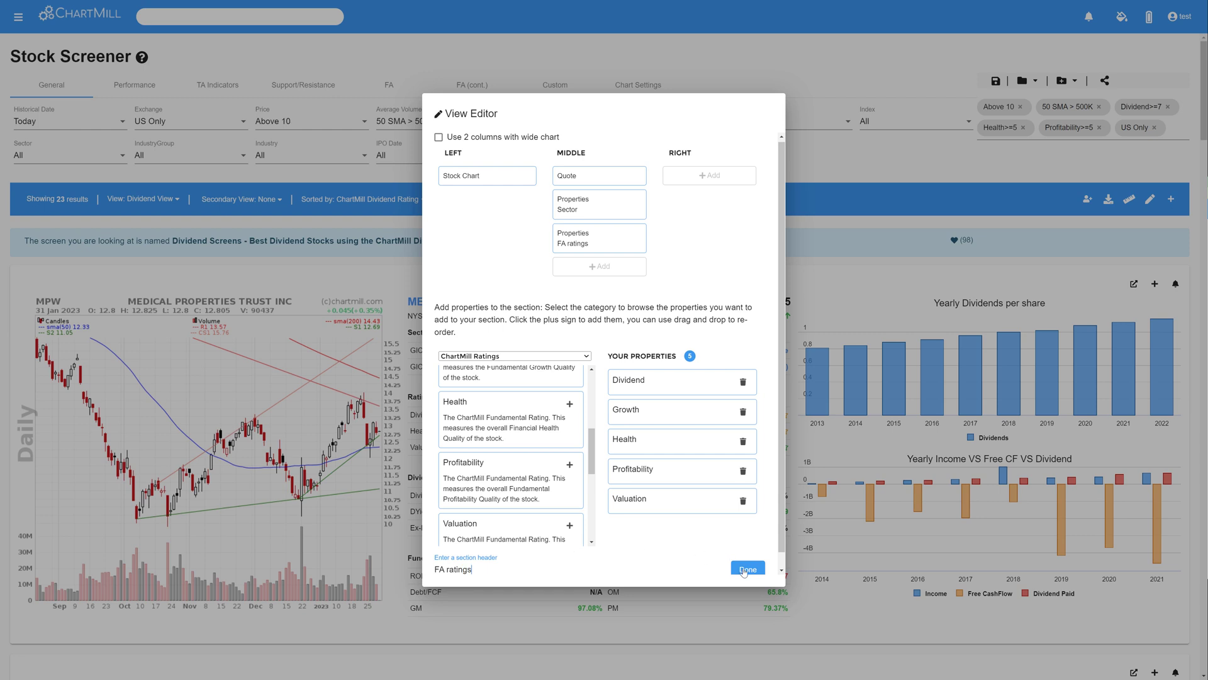
click(746, 568)
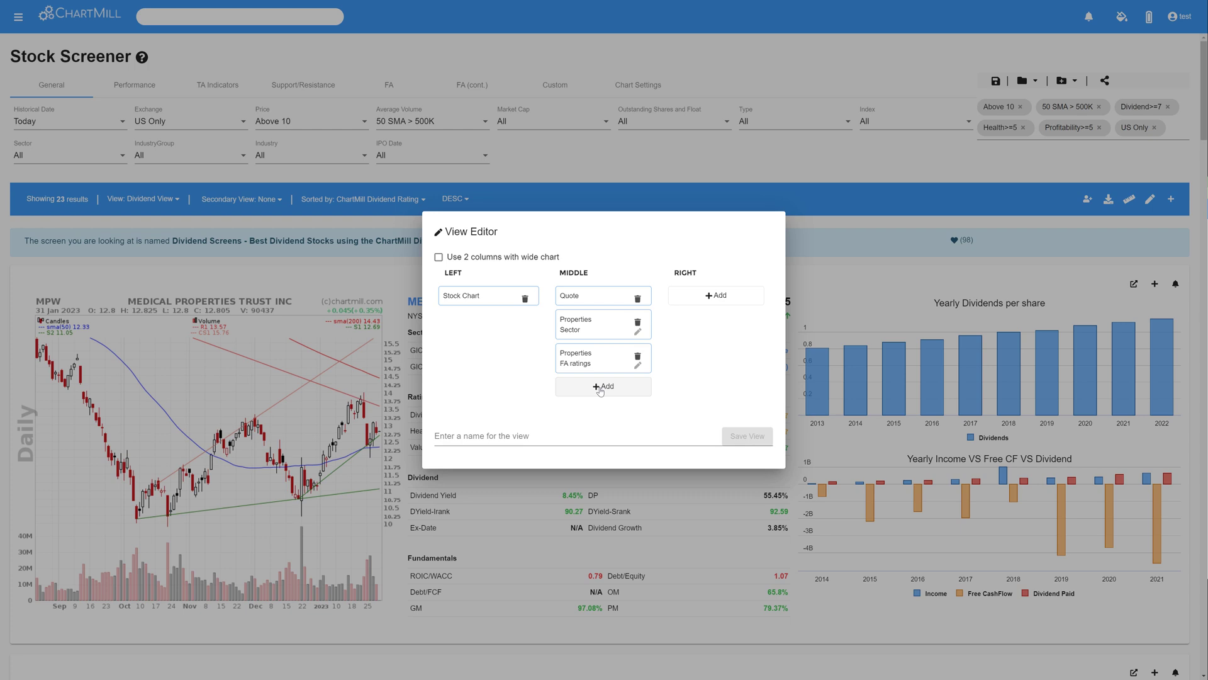
Add a middle-column 'dividend' section from FA Dividend with Dividend Yield, DP, DYield ranks, Ex-Date and Dividend Growth
click(602, 387)
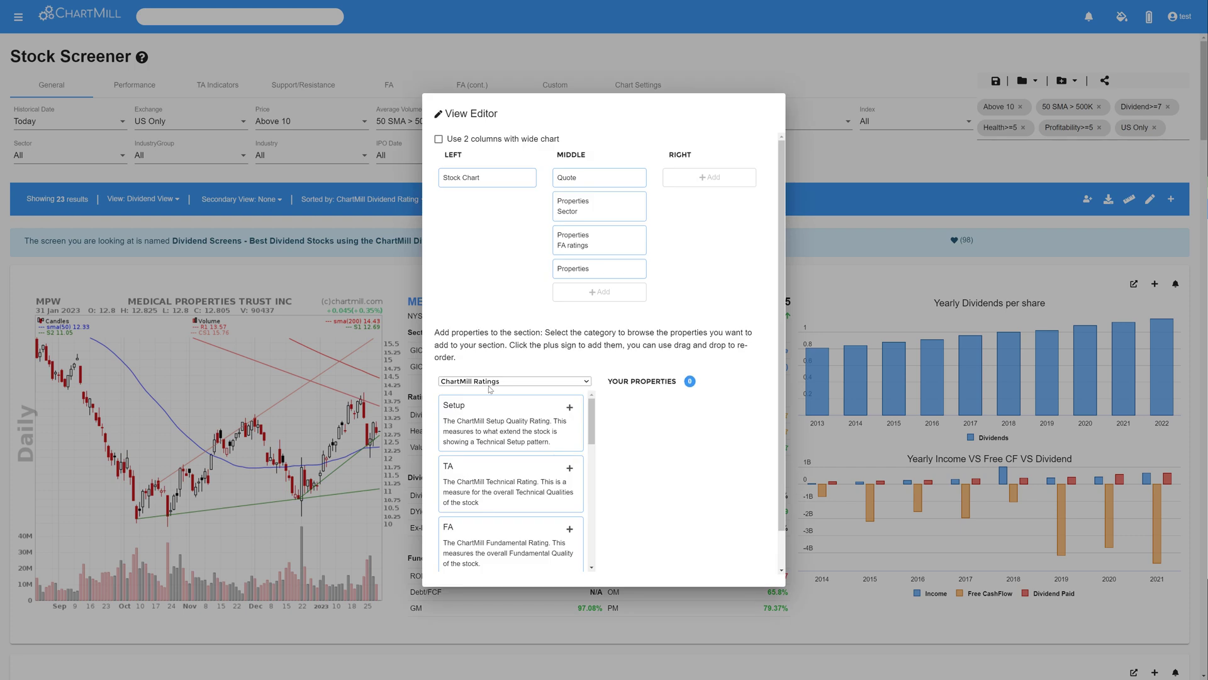
click(514, 380)
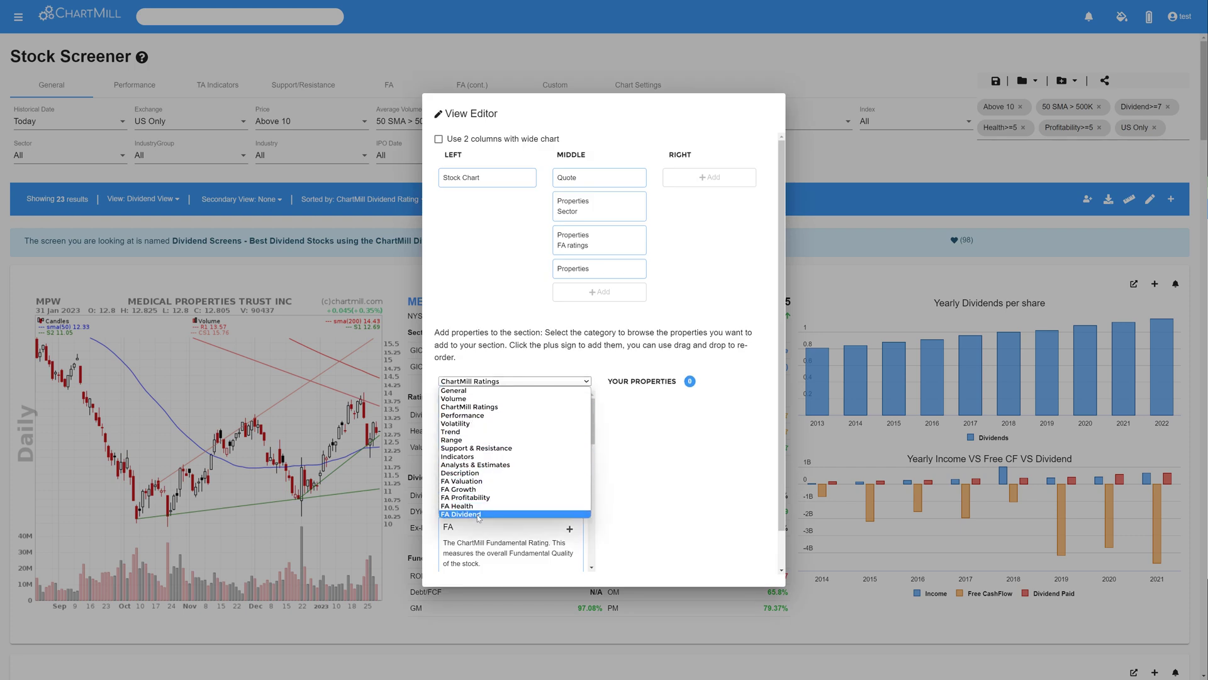
click(462, 514)
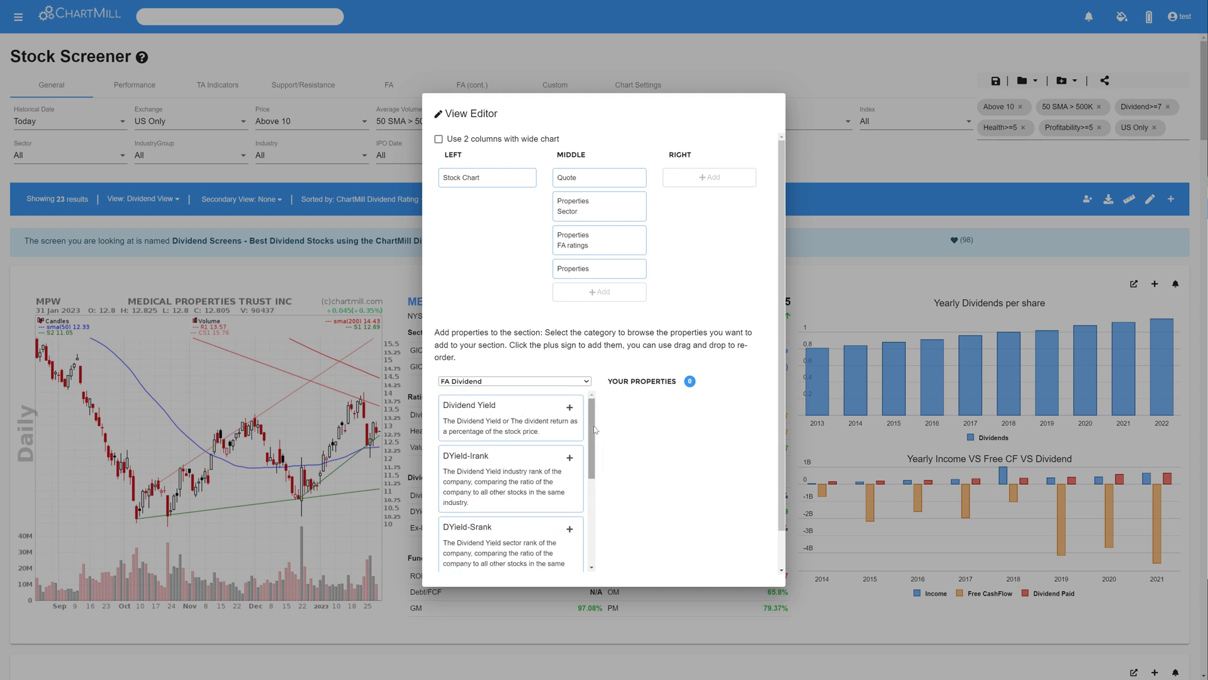
click(570, 406)
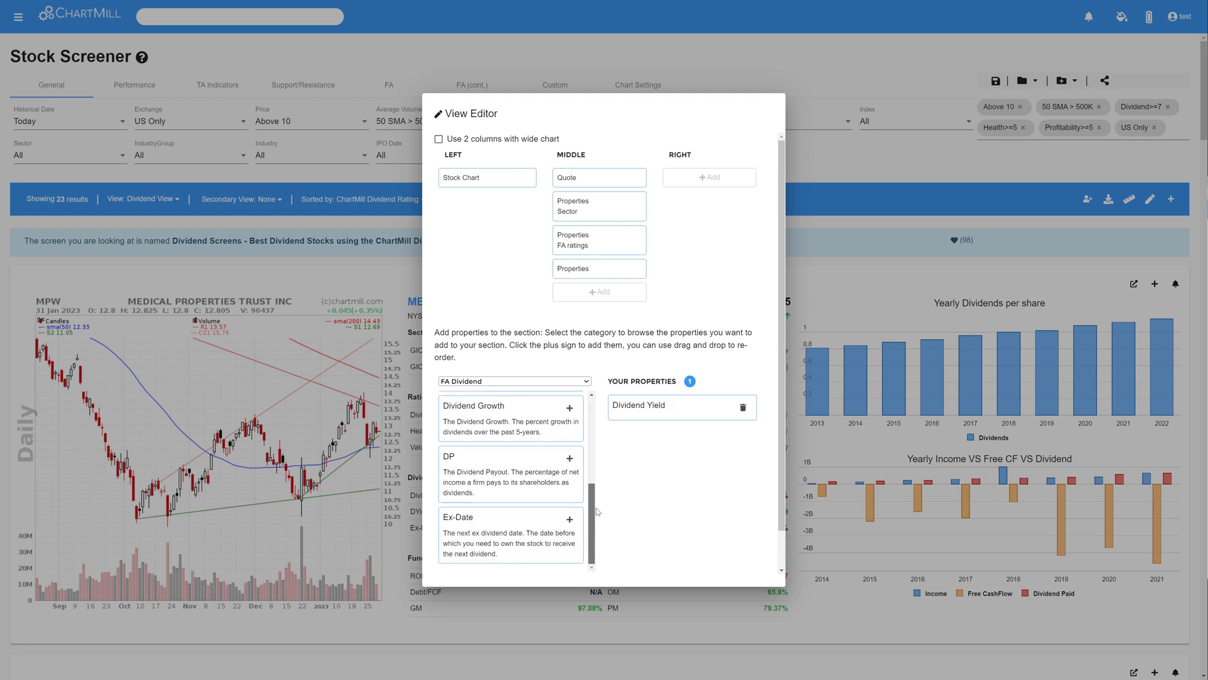
click(569, 457)
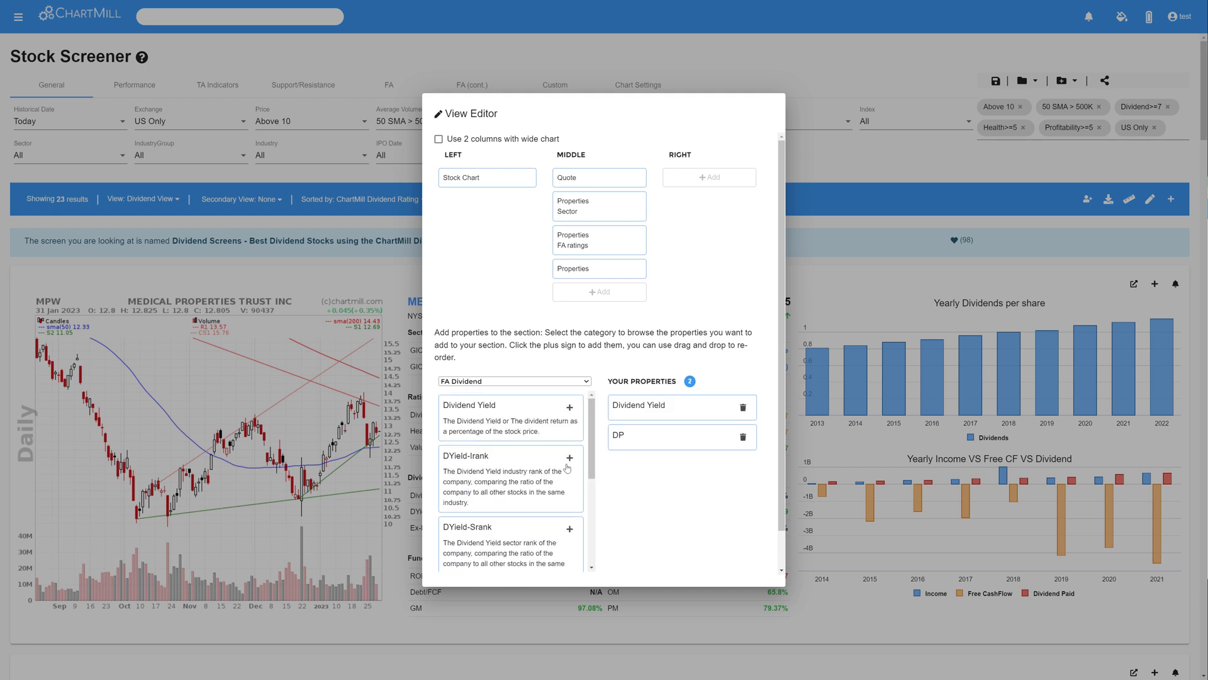
click(569, 455)
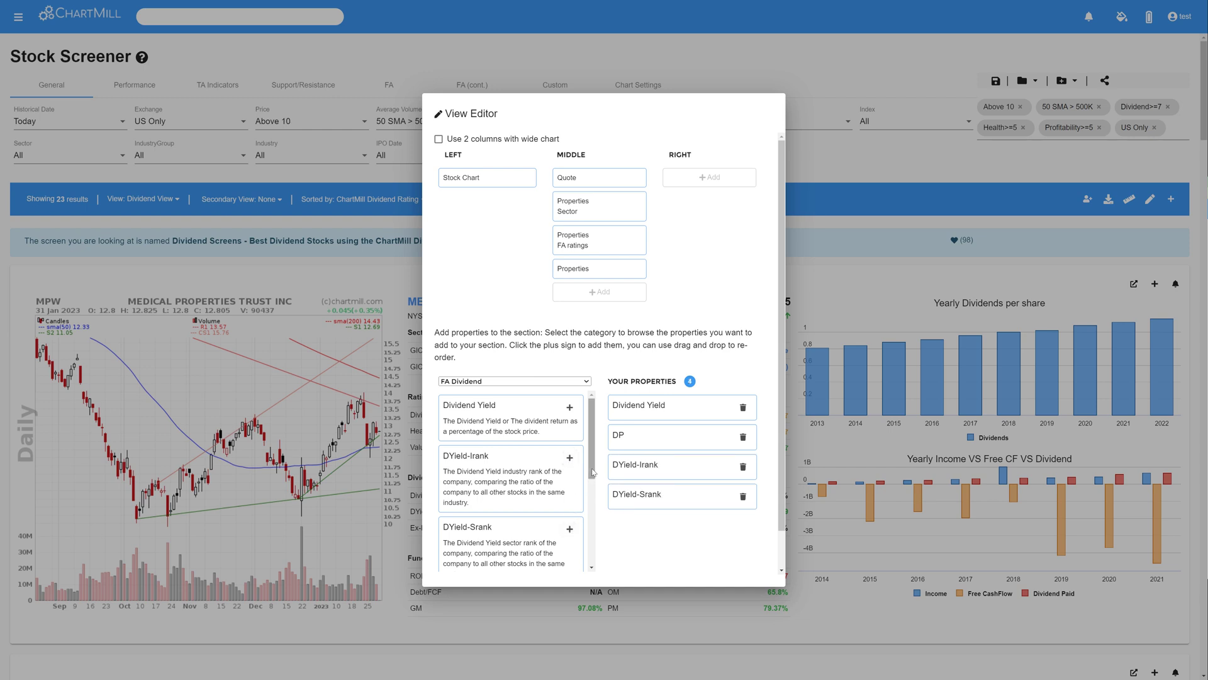
click(570, 535)
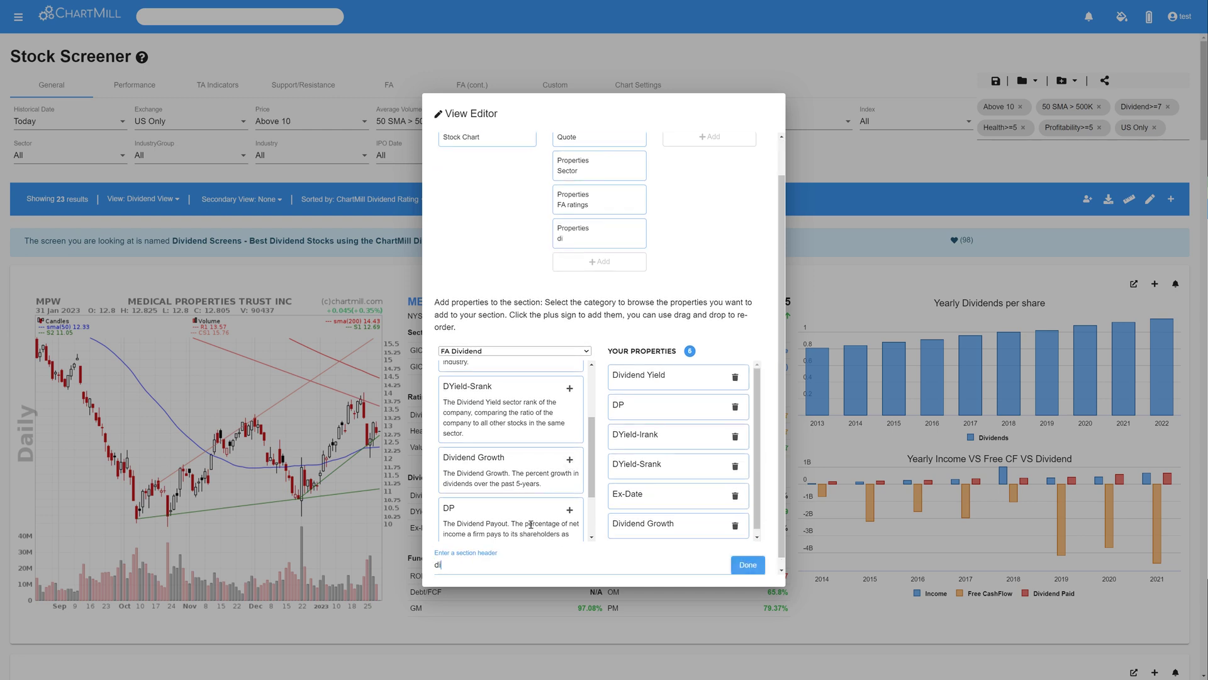
text(dividend)
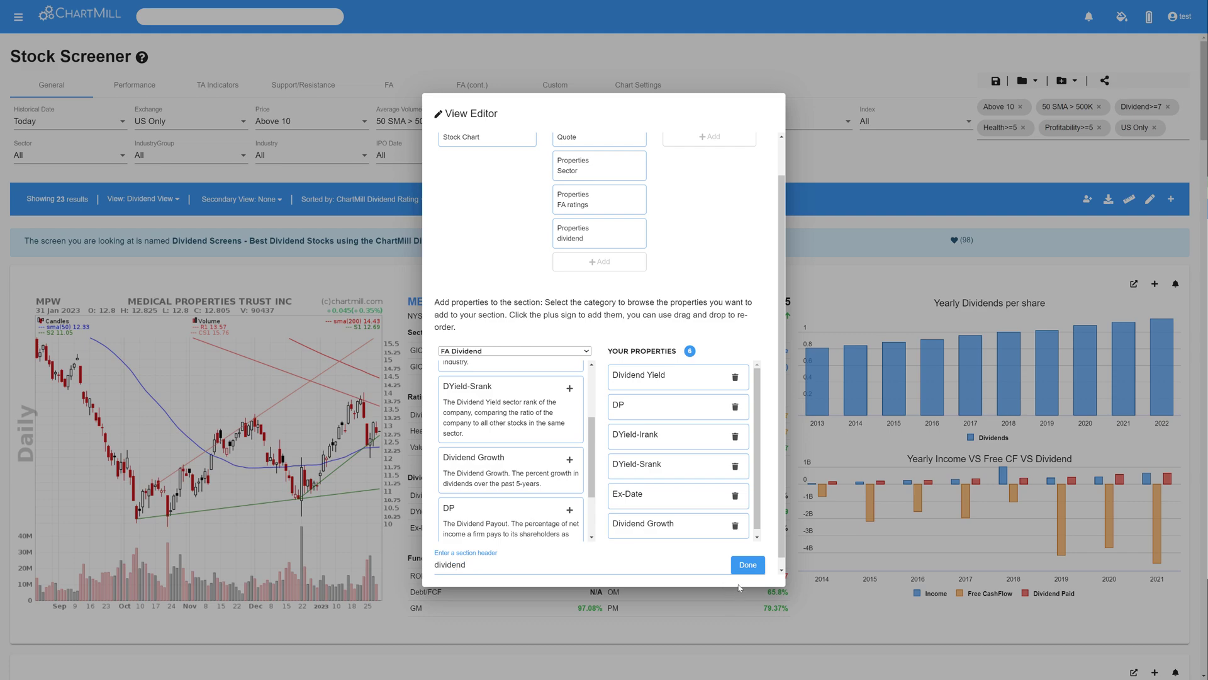
Finish the dividend section and list the available views, where dividend II now appears
click(746, 565)
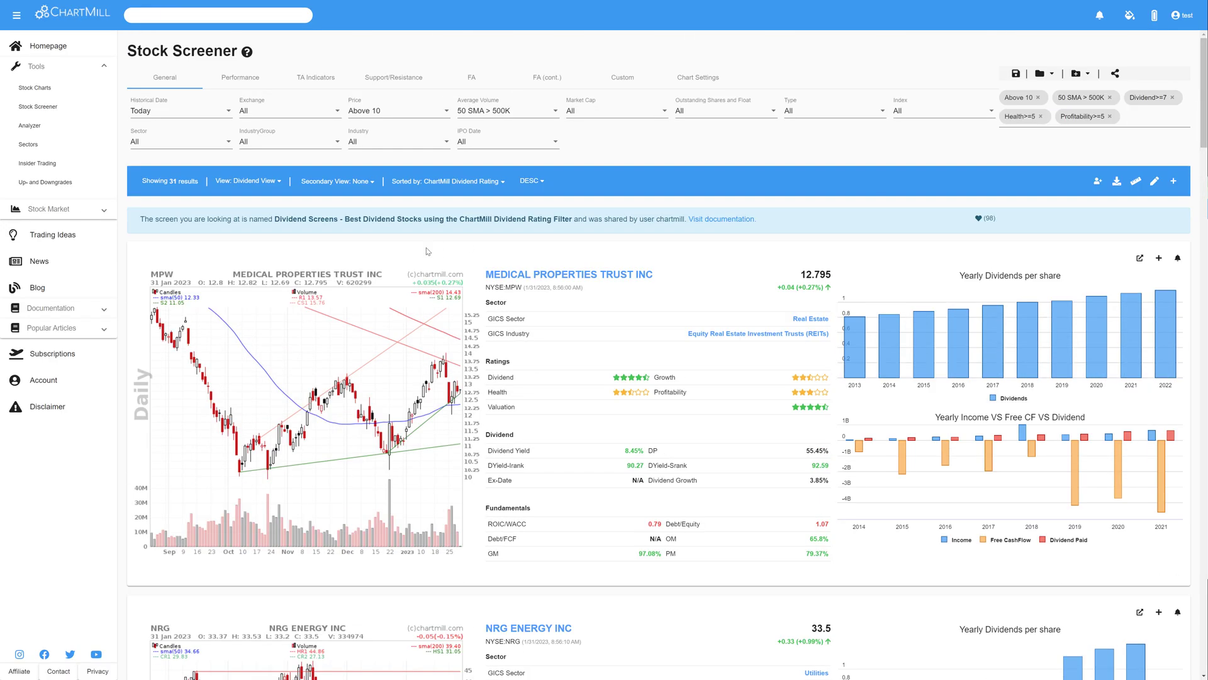
mouse_move(385, 252)
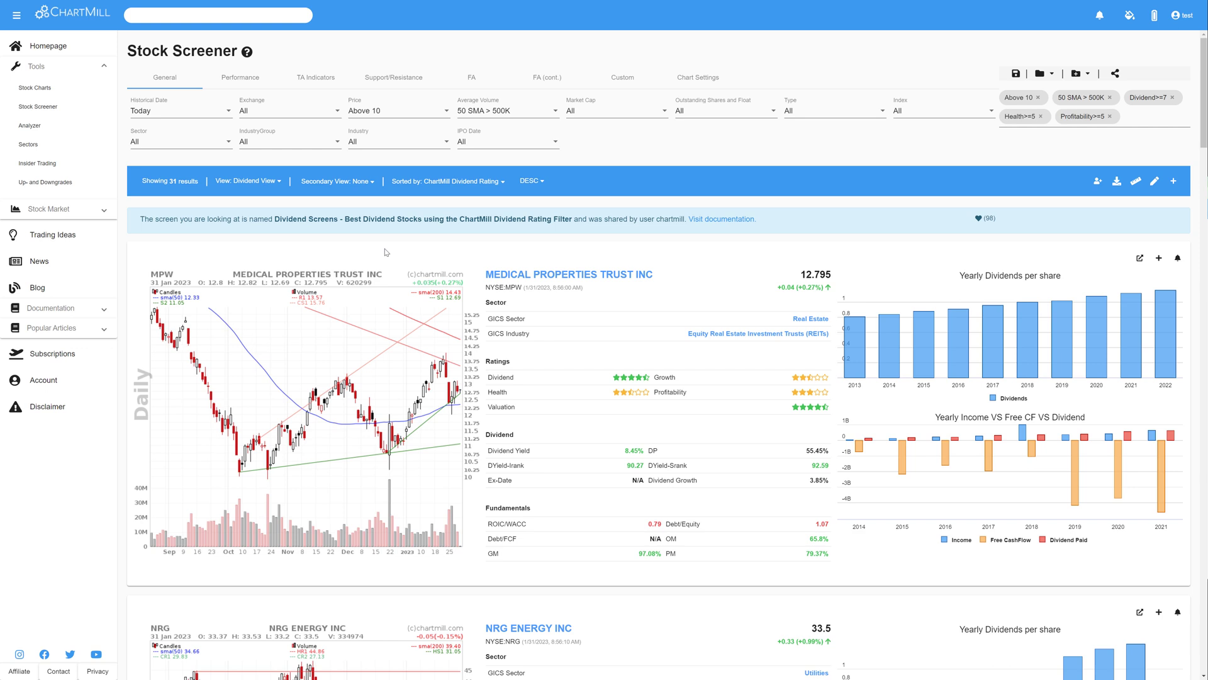
mouse_move(331, 259)
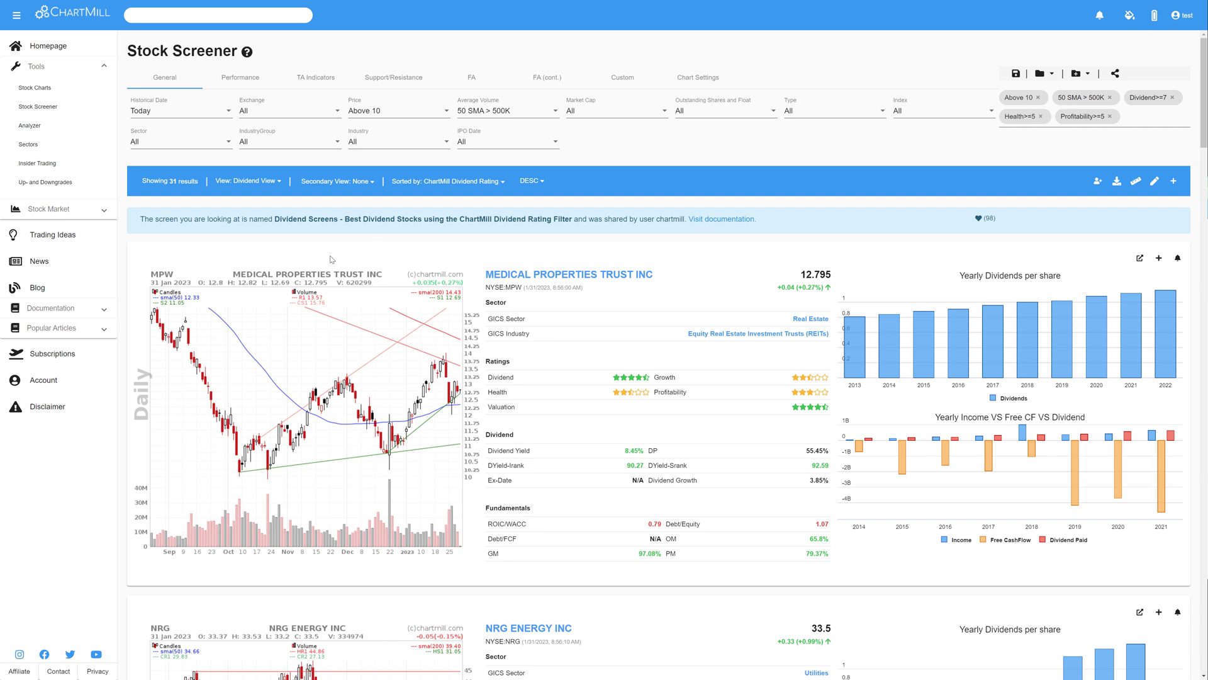
mouse_move(321, 261)
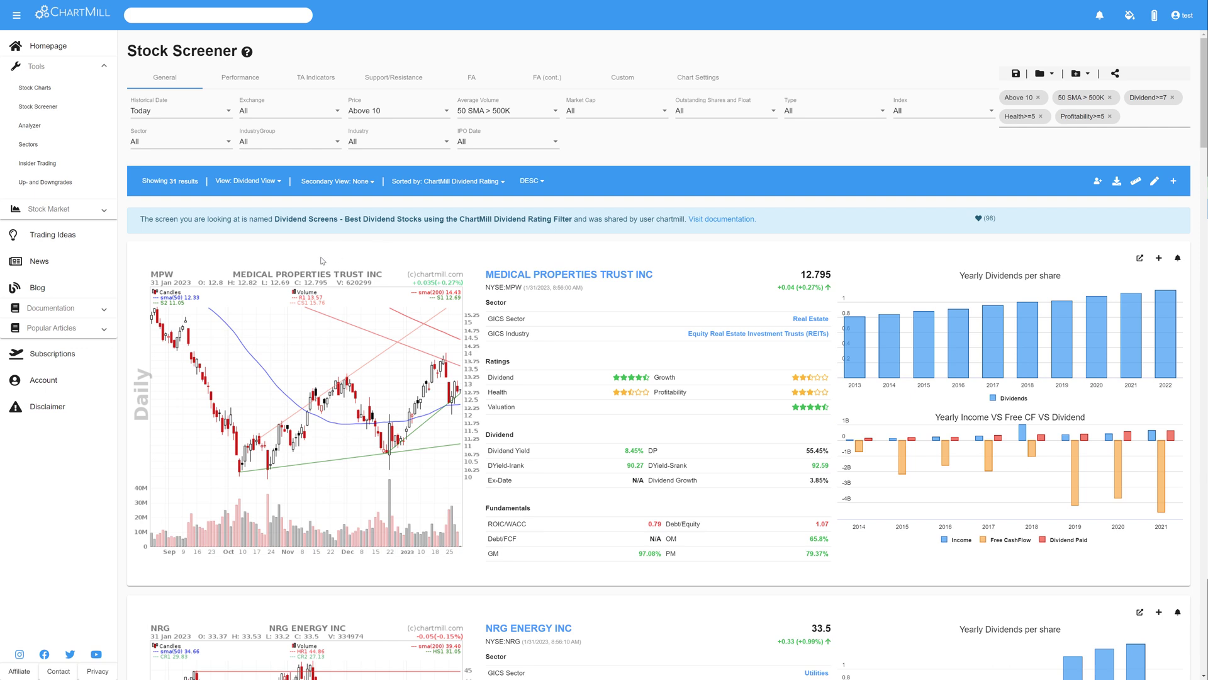
click(245, 180)
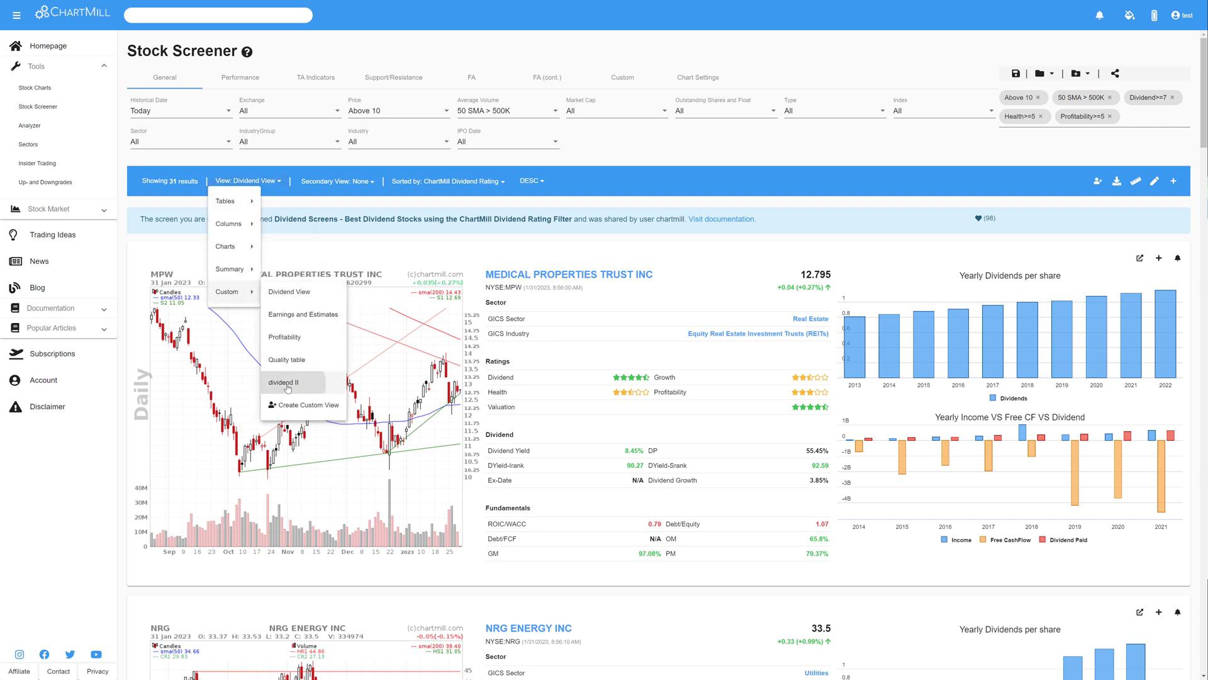
Apply the dividend II view to the results and reopen its View Editor
click(285, 383)
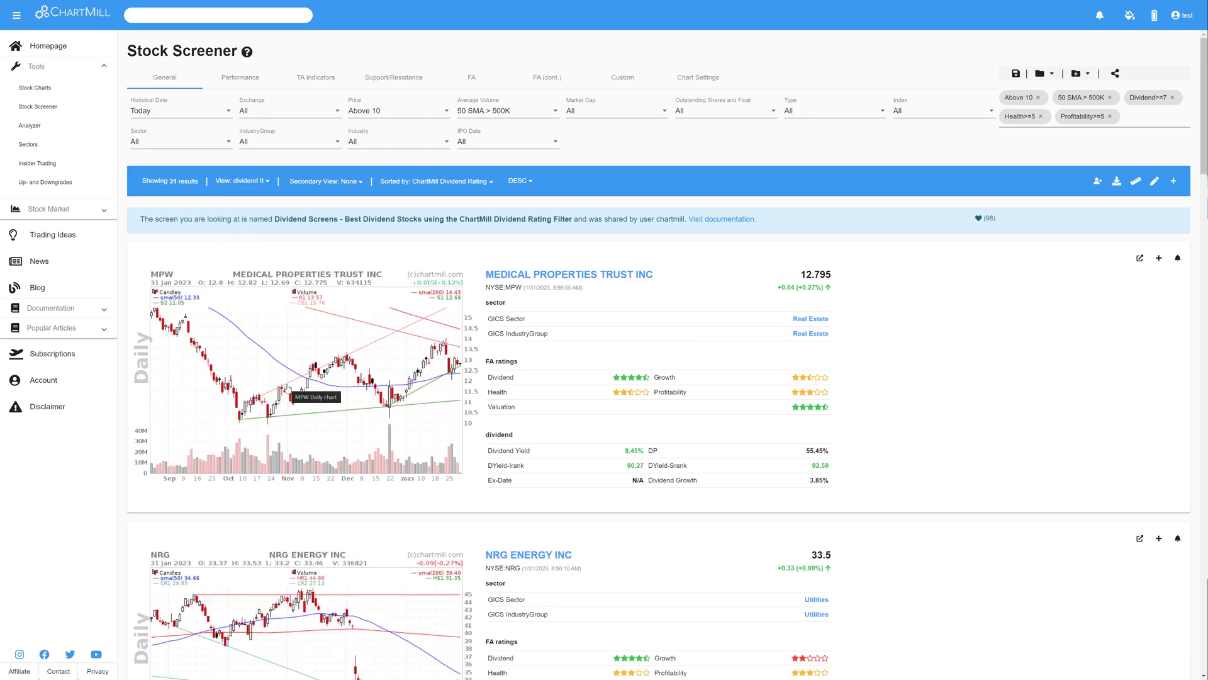
click(240, 181)
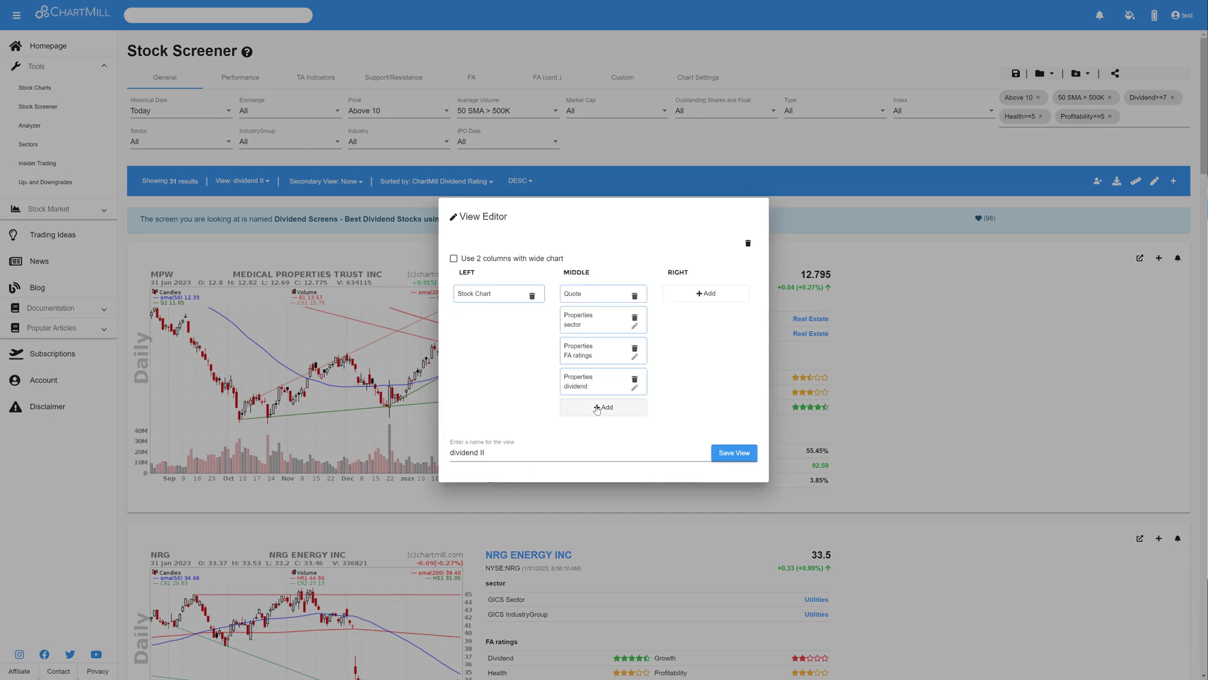
Start a middle-column section from FA Health with ROIC/WACC, Debt/Equity and Debt/FCF
click(603, 407)
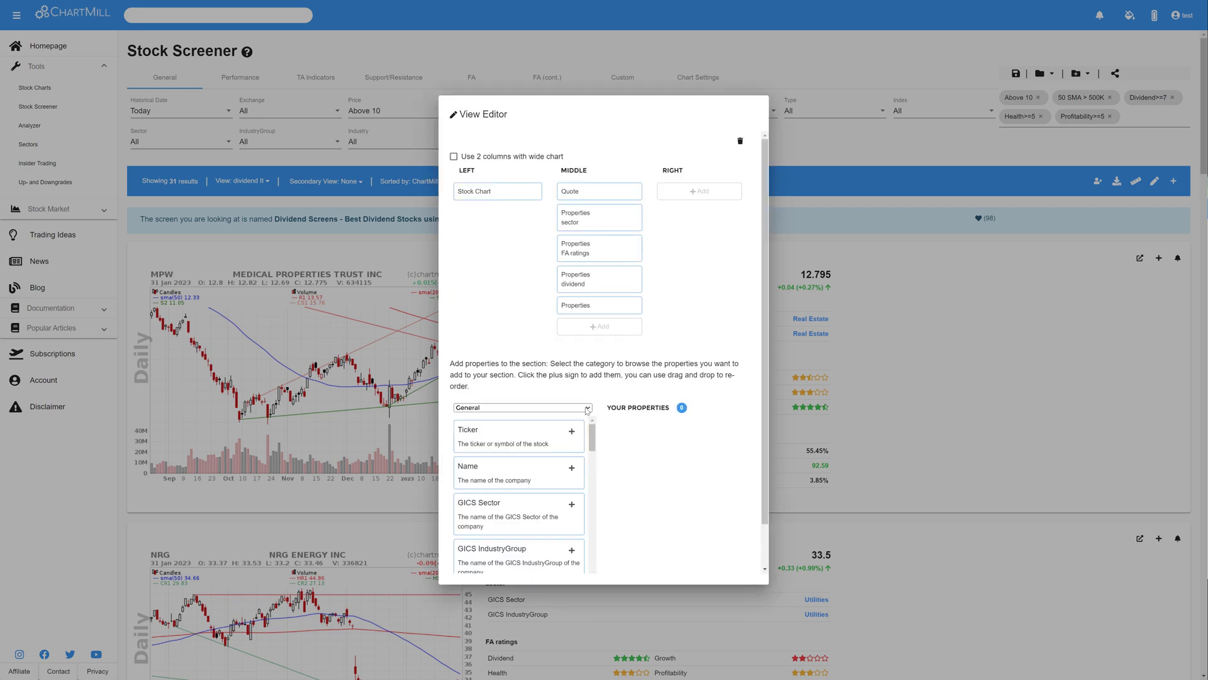
click(521, 407)
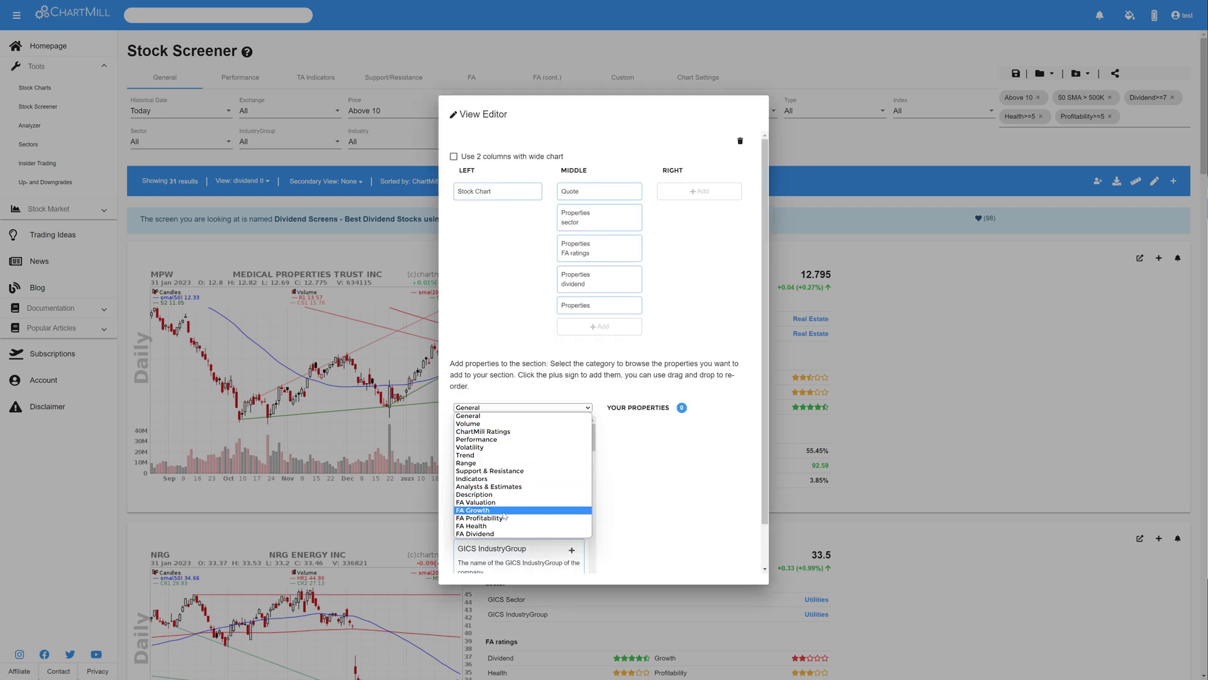
click(472, 526)
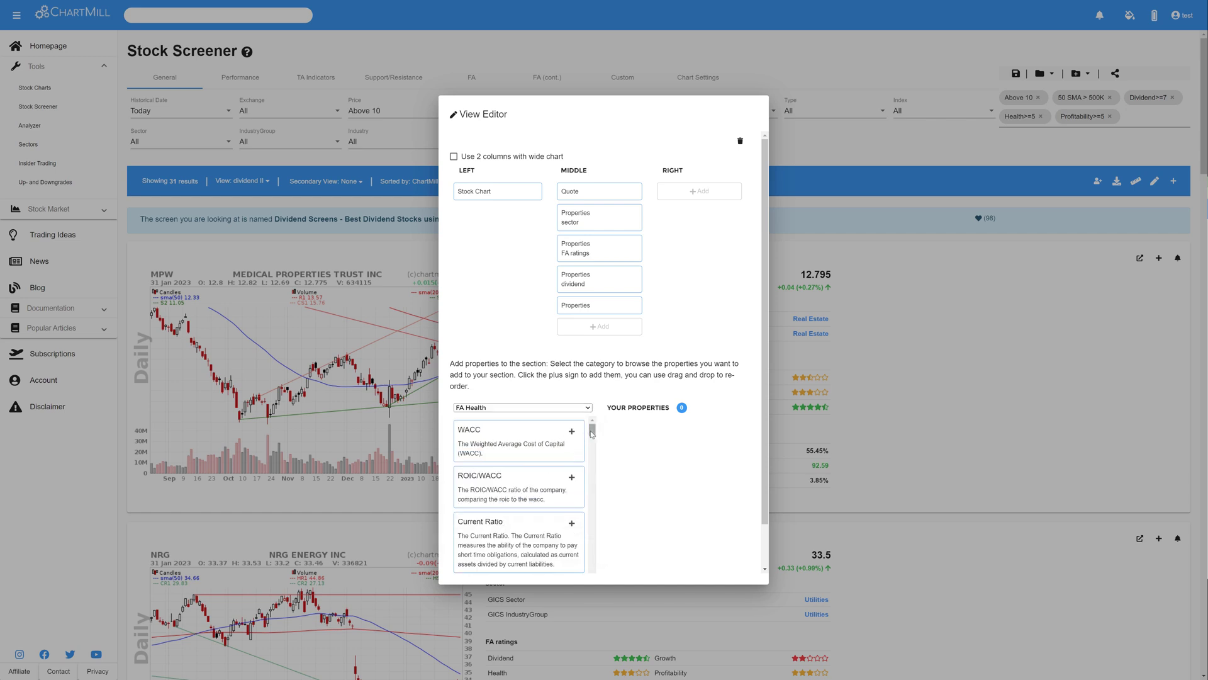
click(572, 476)
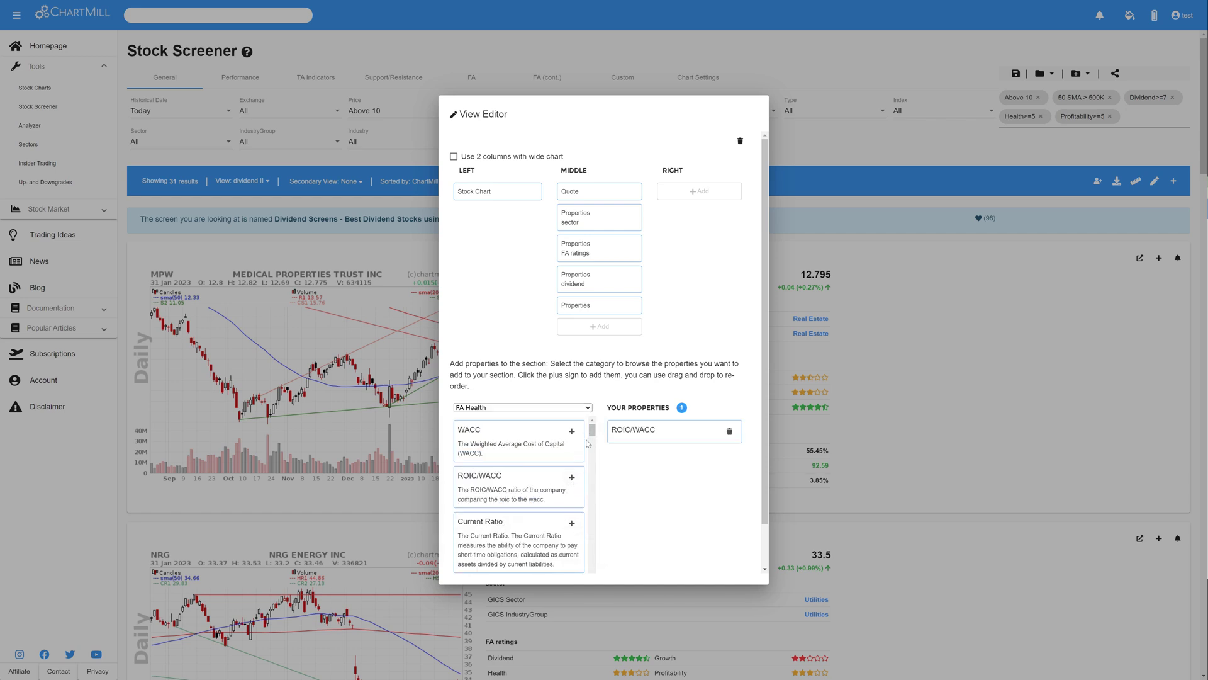
scroll(down, 3)
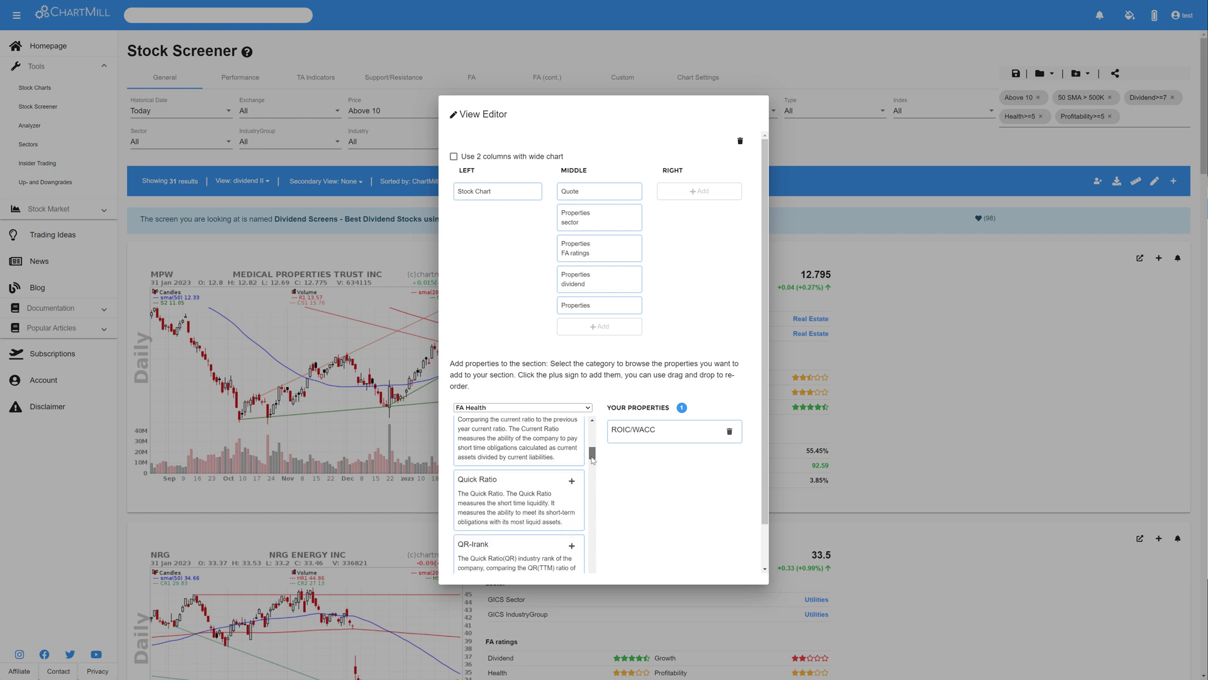
scroll(down, 3)
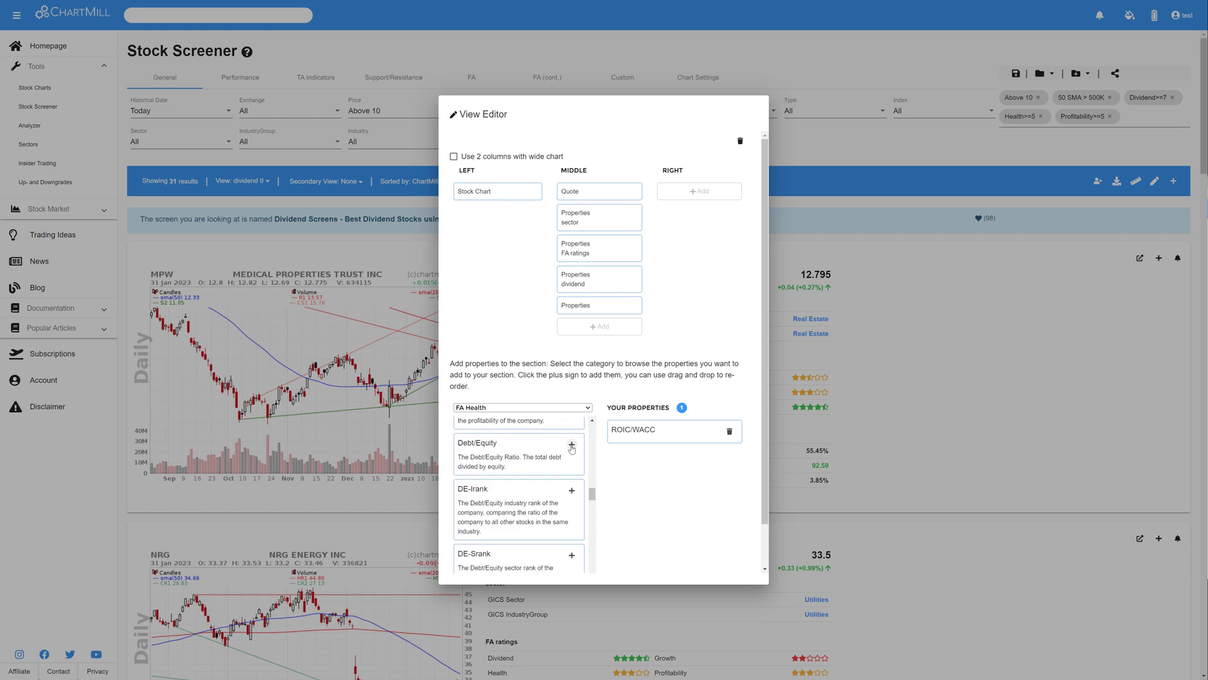
click(572, 447)
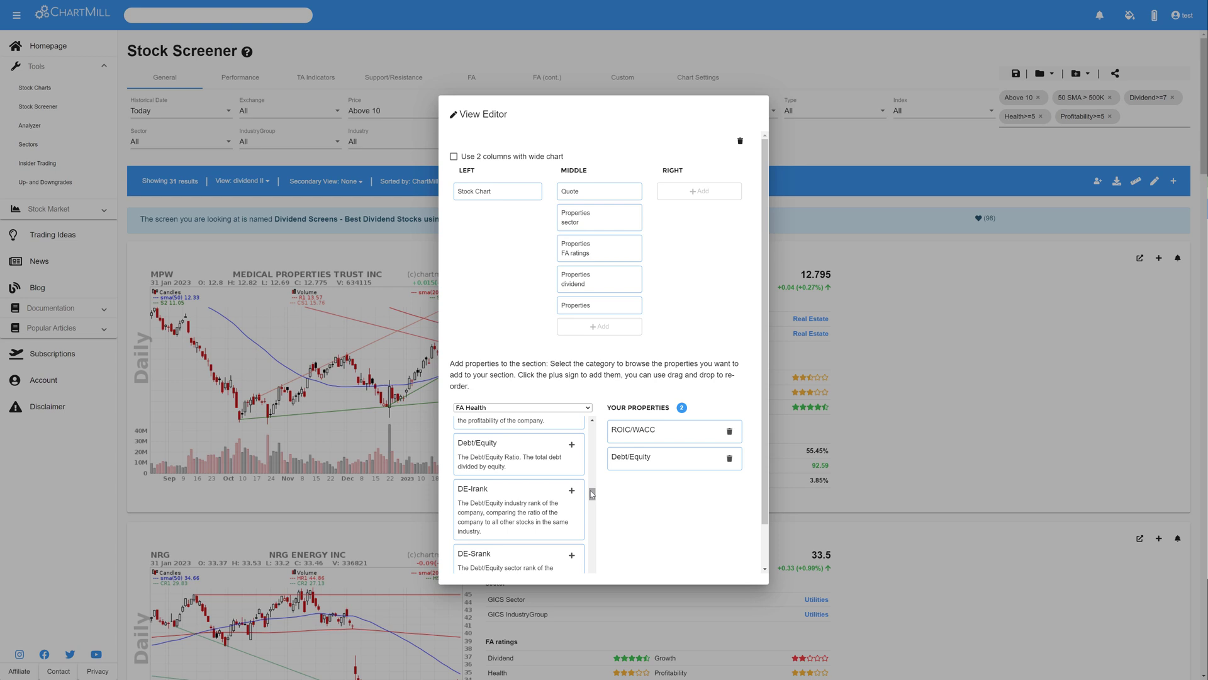
scroll(down, 3)
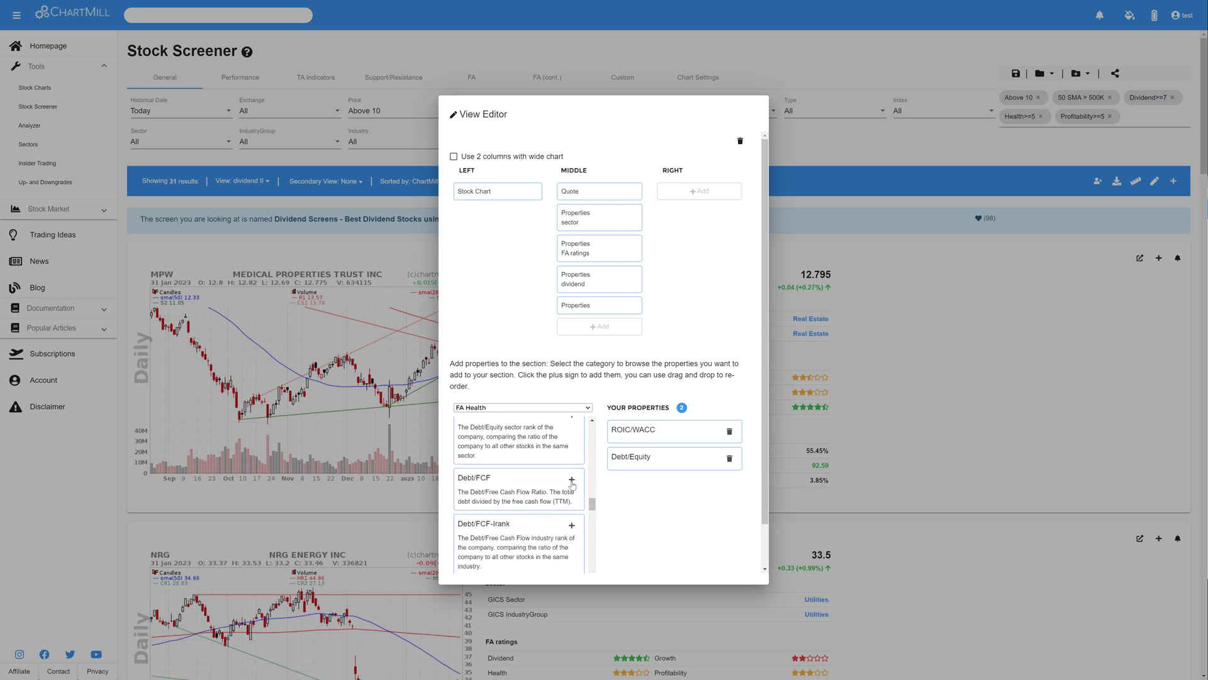
click(571, 482)
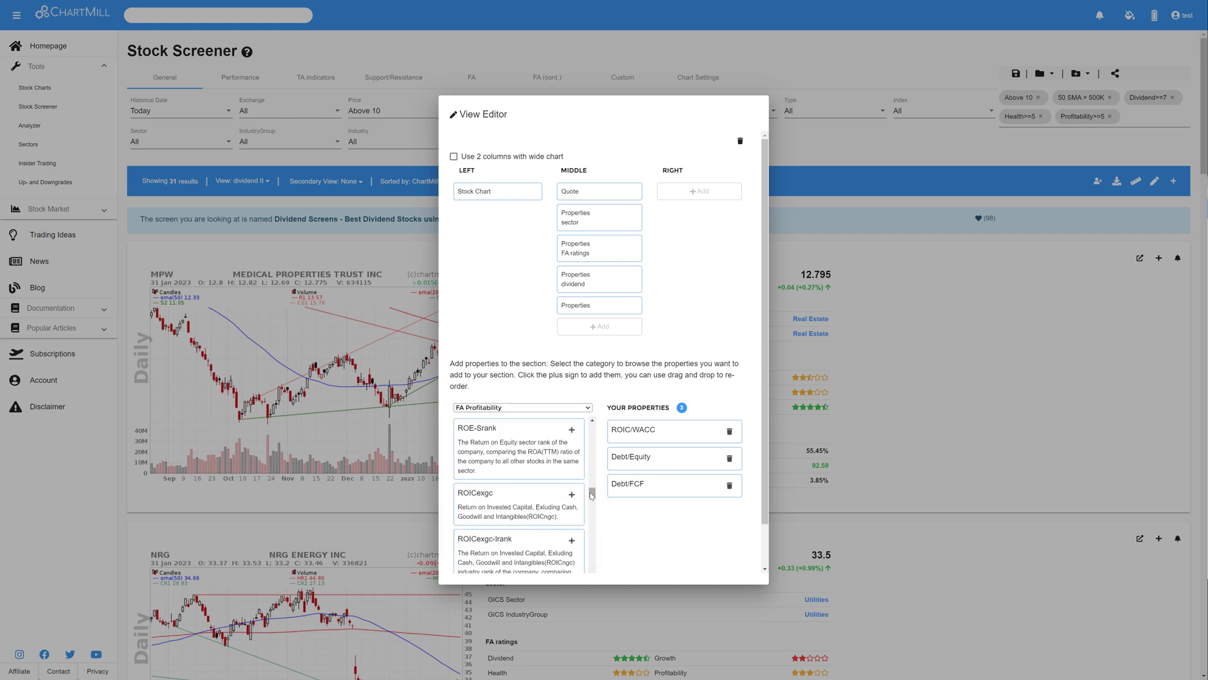
Add OM, GM and PM, name the section 'fundamentals' and finish it
scroll(down, 3)
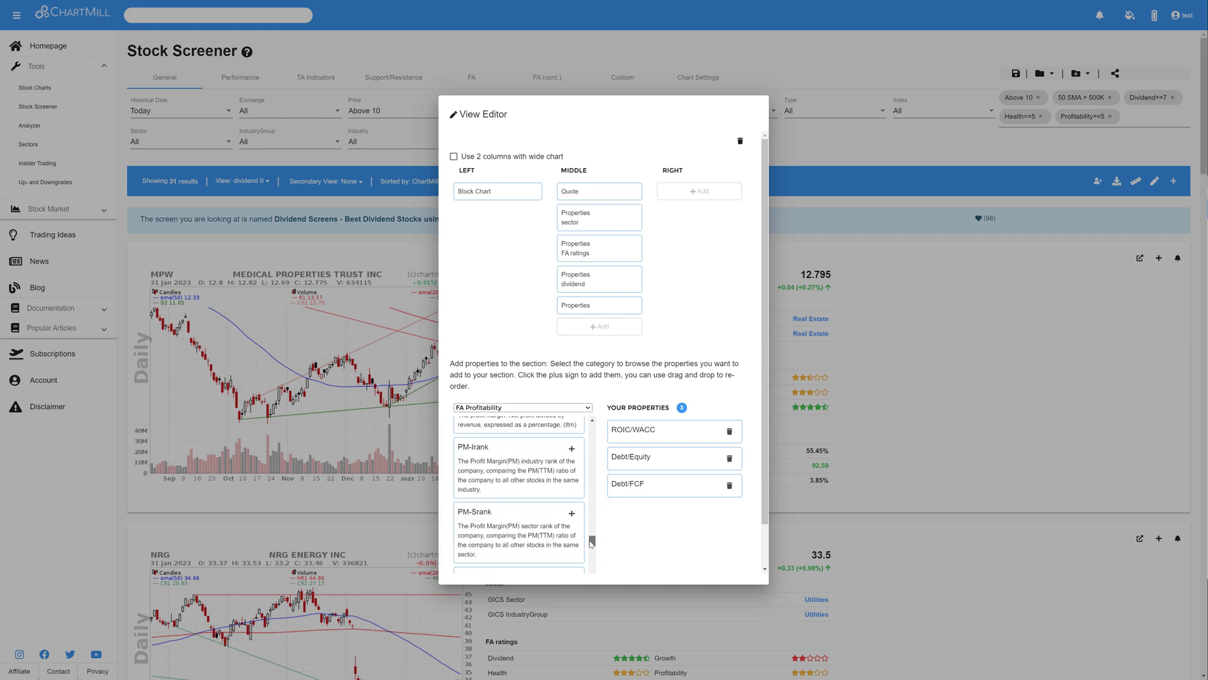
click(572, 481)
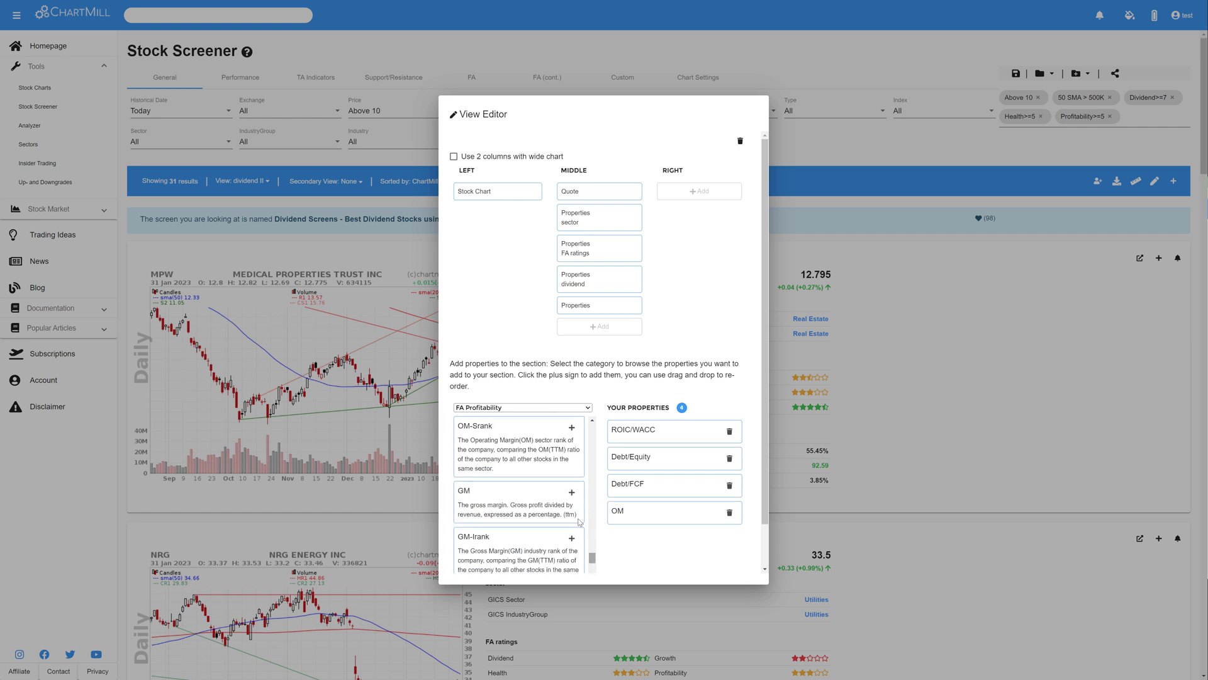
click(572, 493)
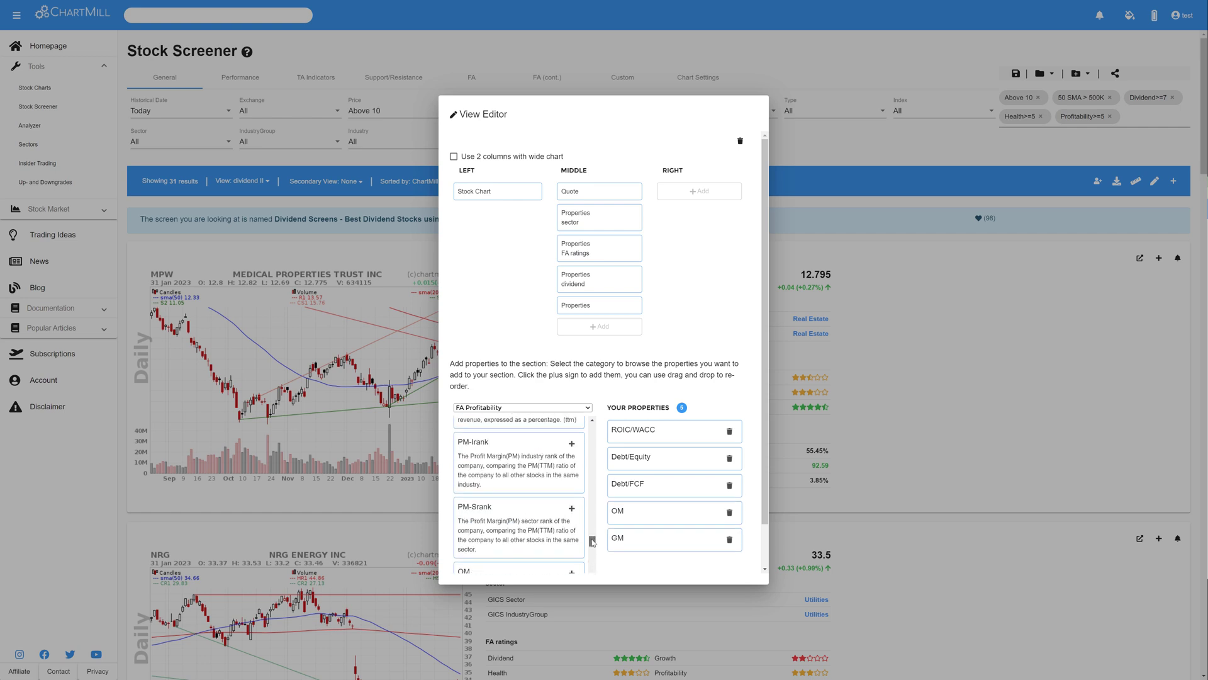
click(571, 448)
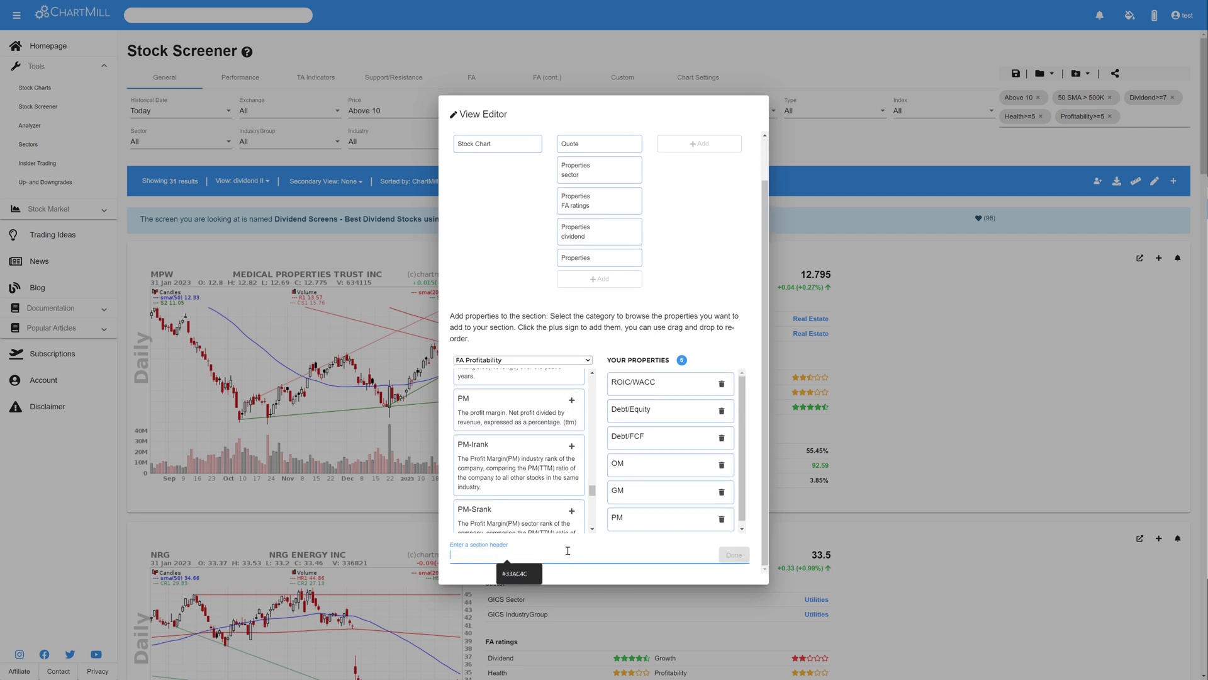
text(fundamen)
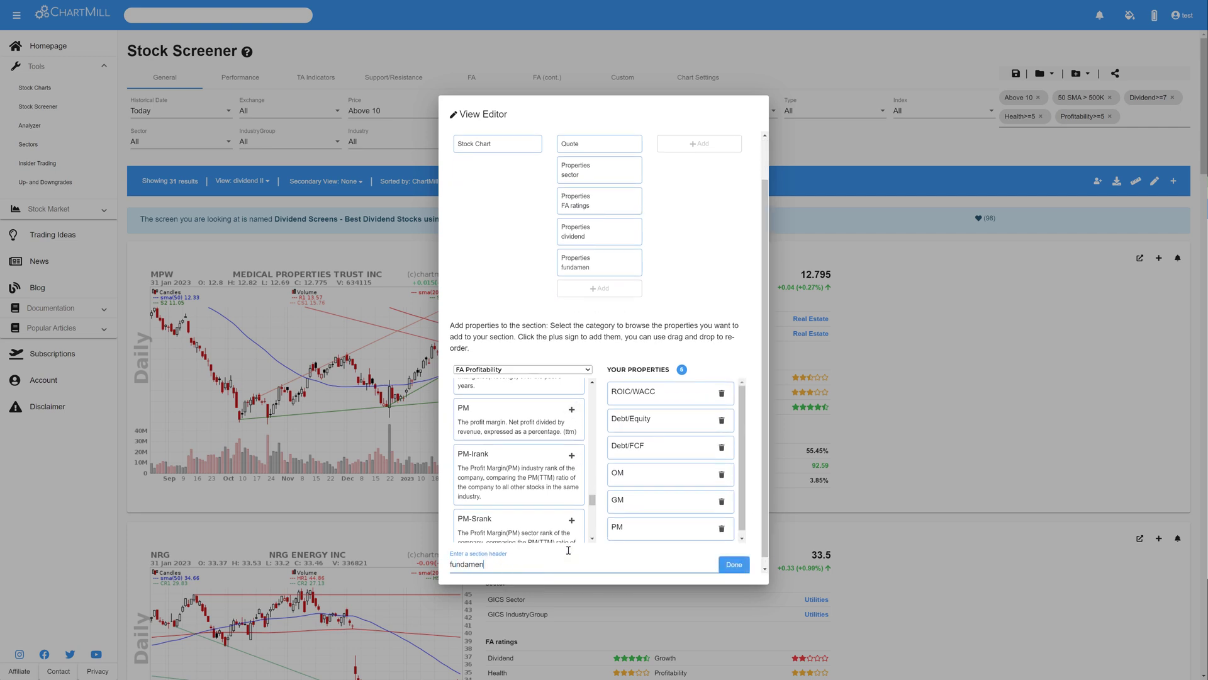
text(tals)
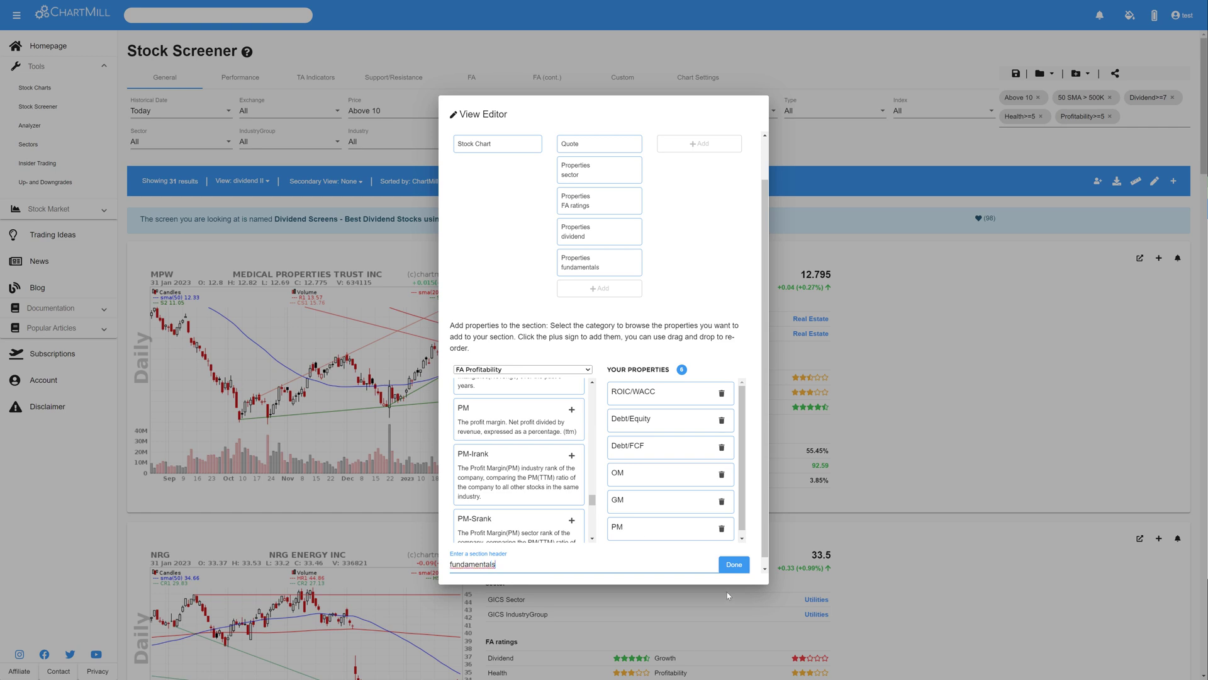
click(733, 564)
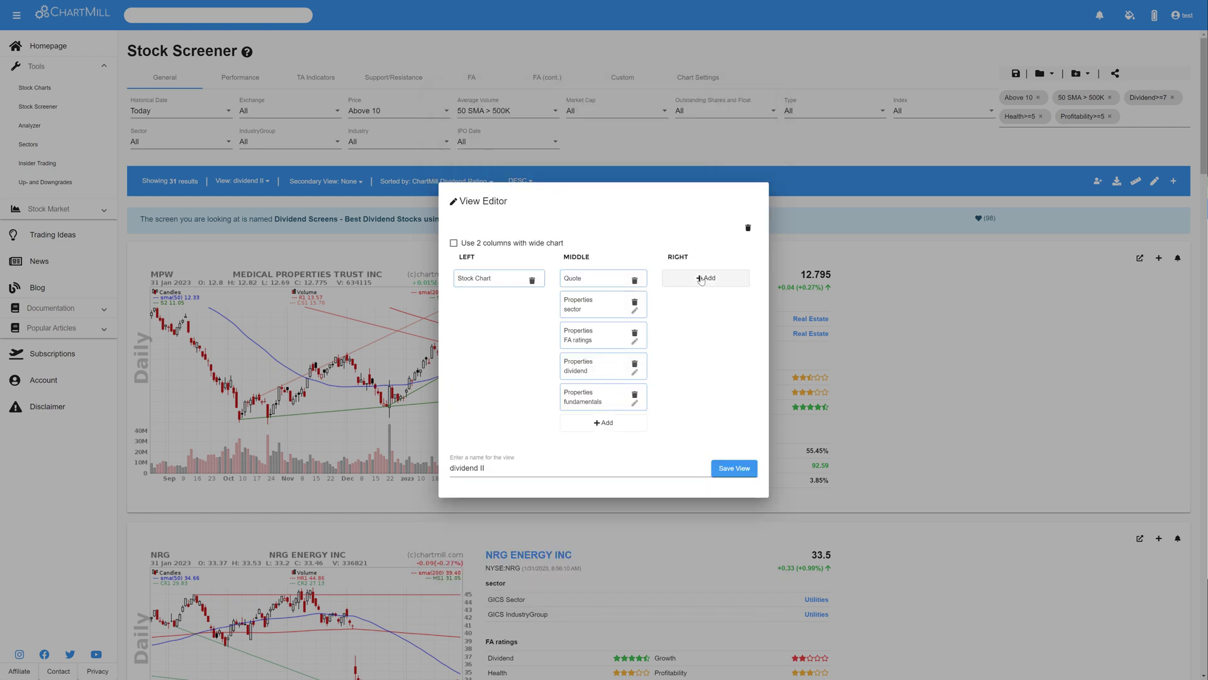
Add a right-column Fundamental Chart section for Dividends (Yearly)
click(705, 279)
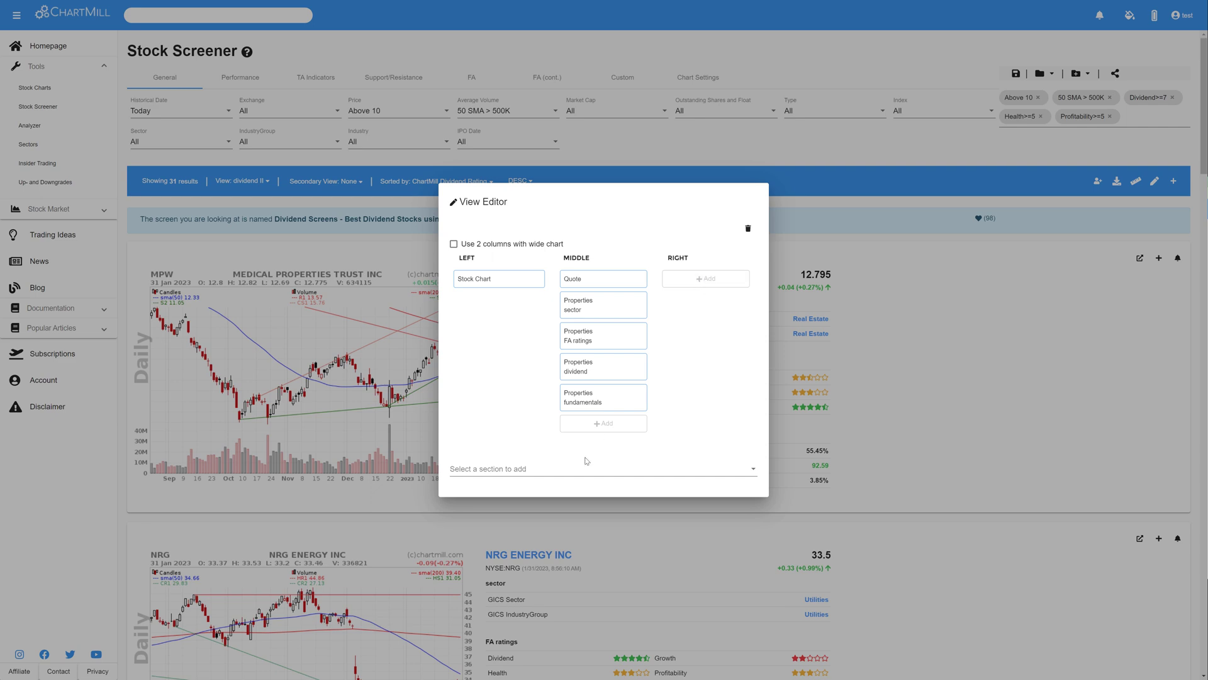
click(602, 468)
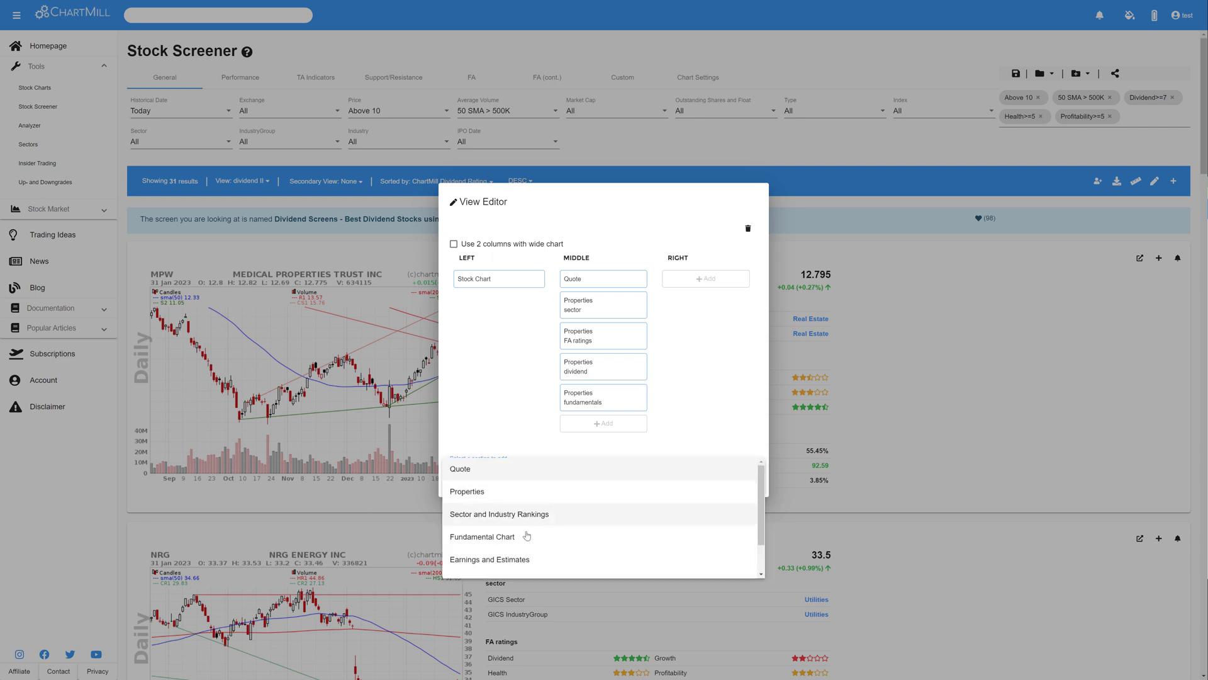
click(482, 536)
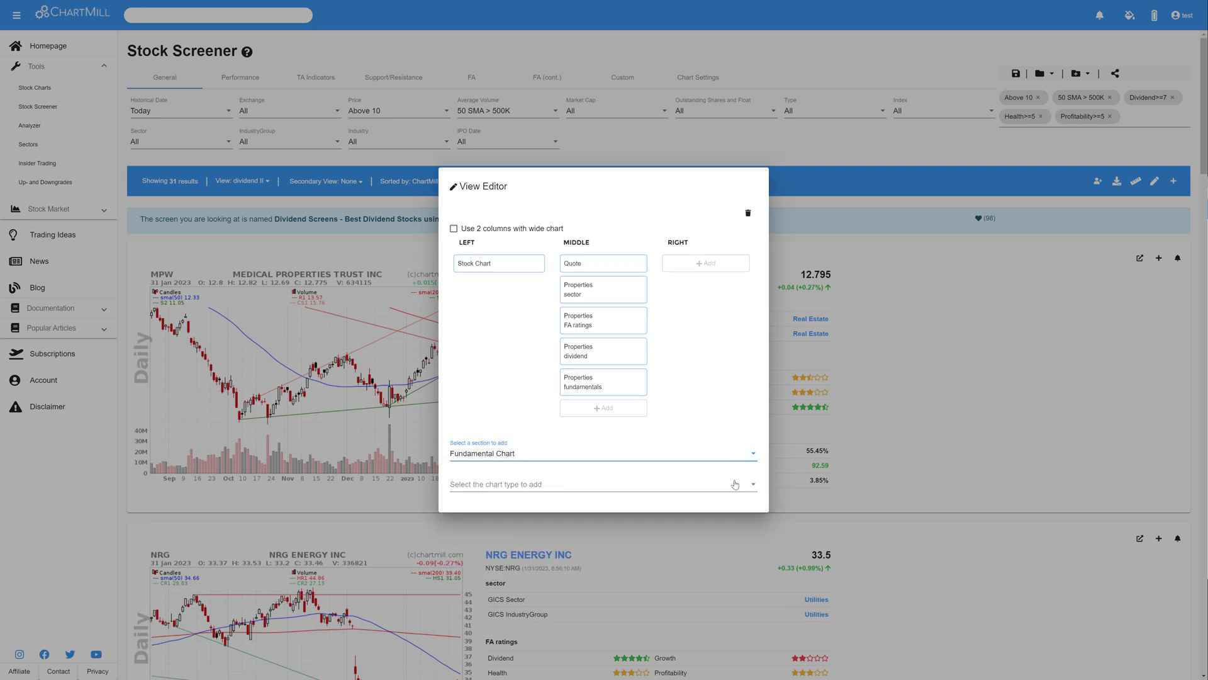
click(750, 483)
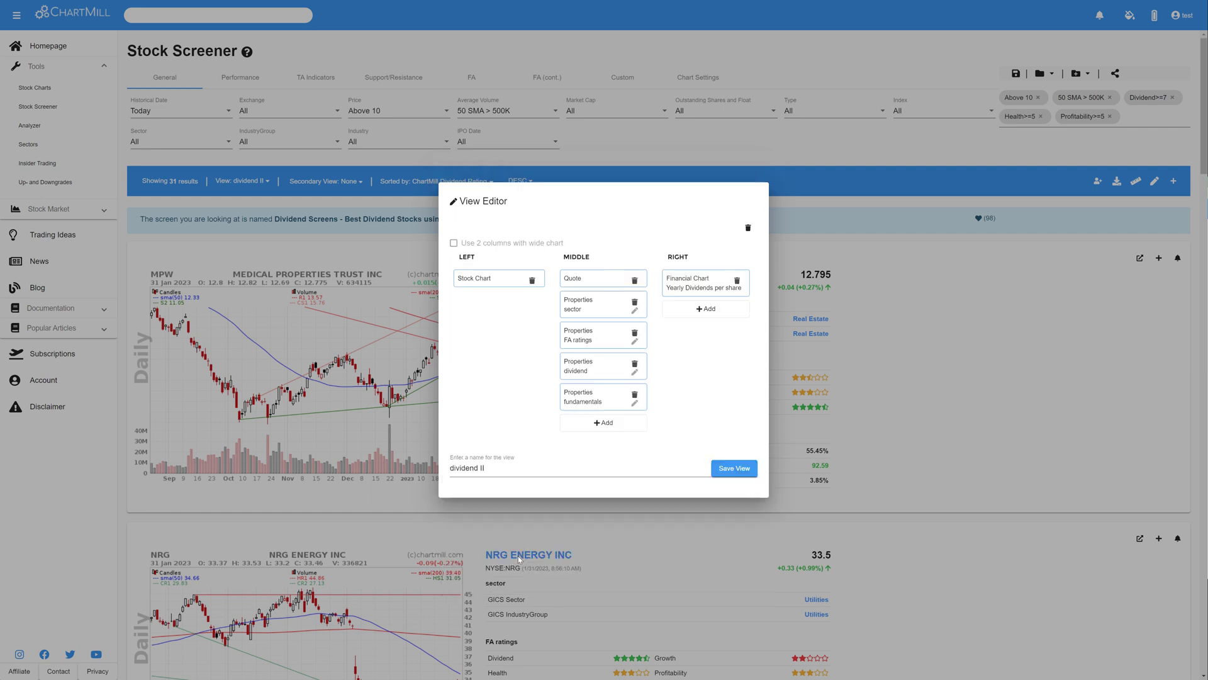
Add a second right-column chart, Dividend VS Income VS FCF (Yearly), and save the dividend II view
click(705, 308)
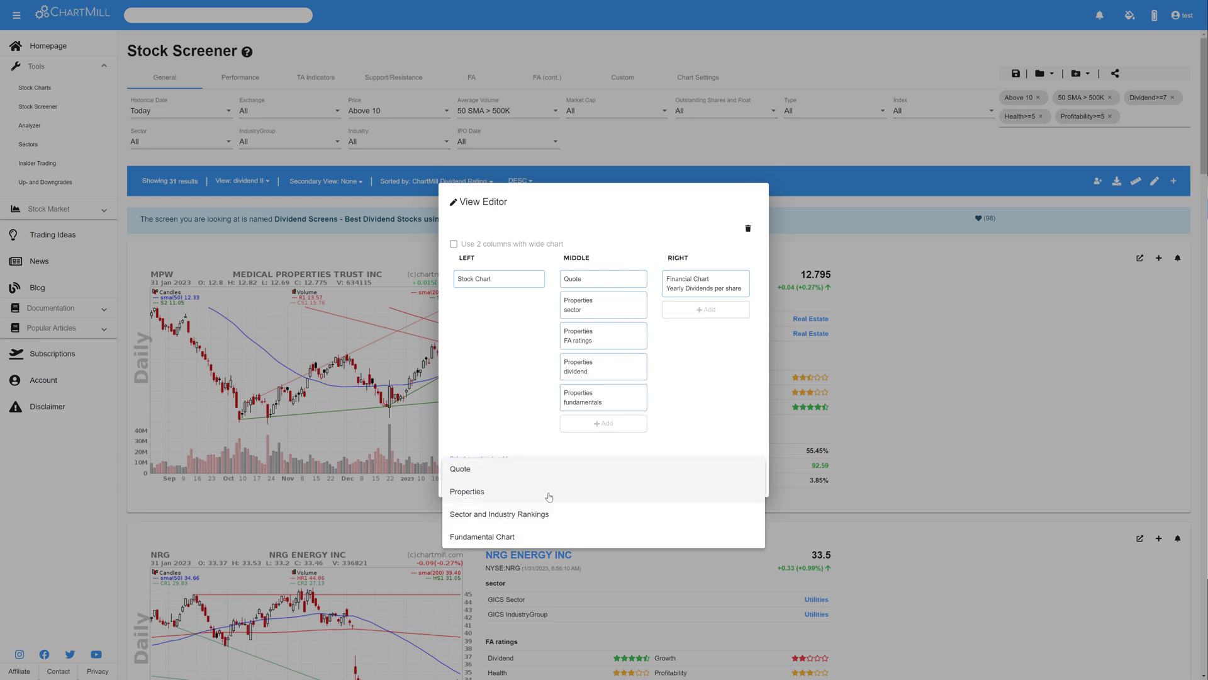
click(482, 536)
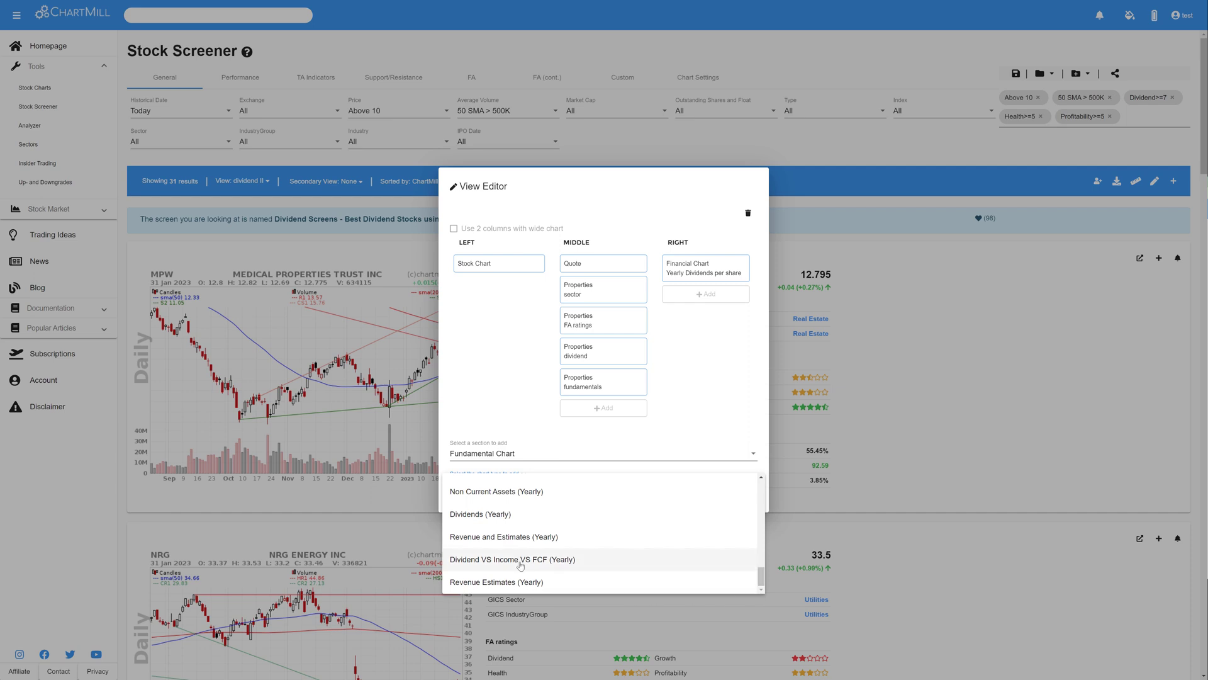
mouse_move(520, 565)
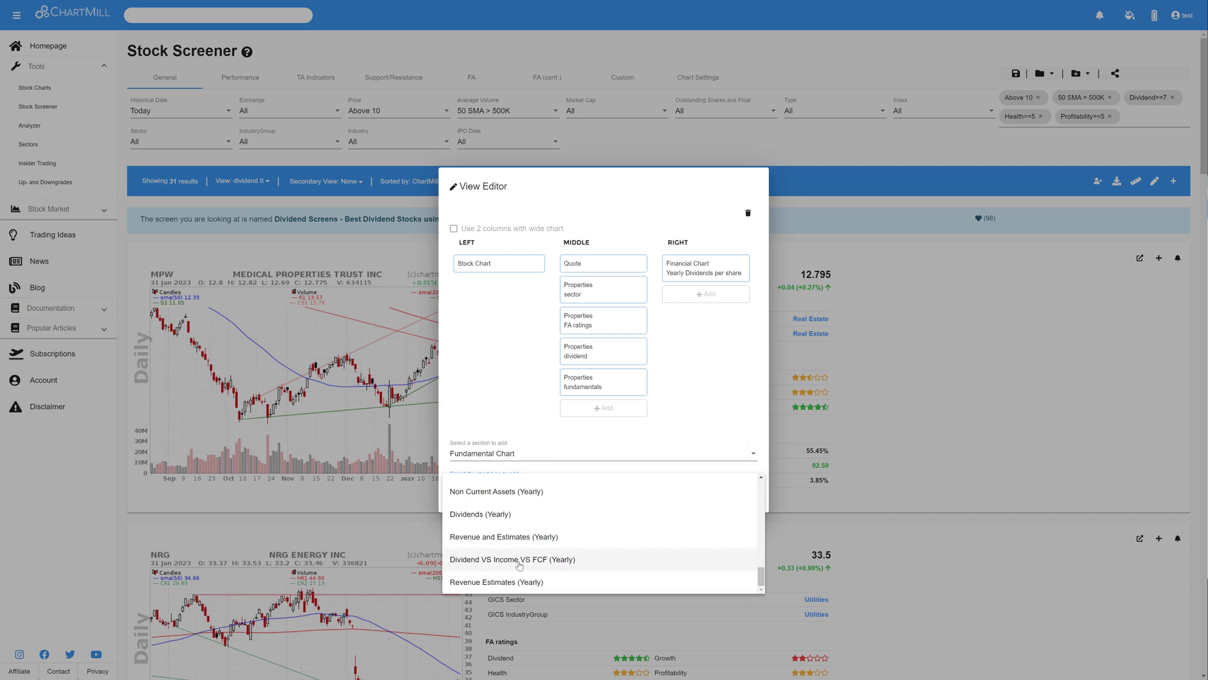
click(511, 559)
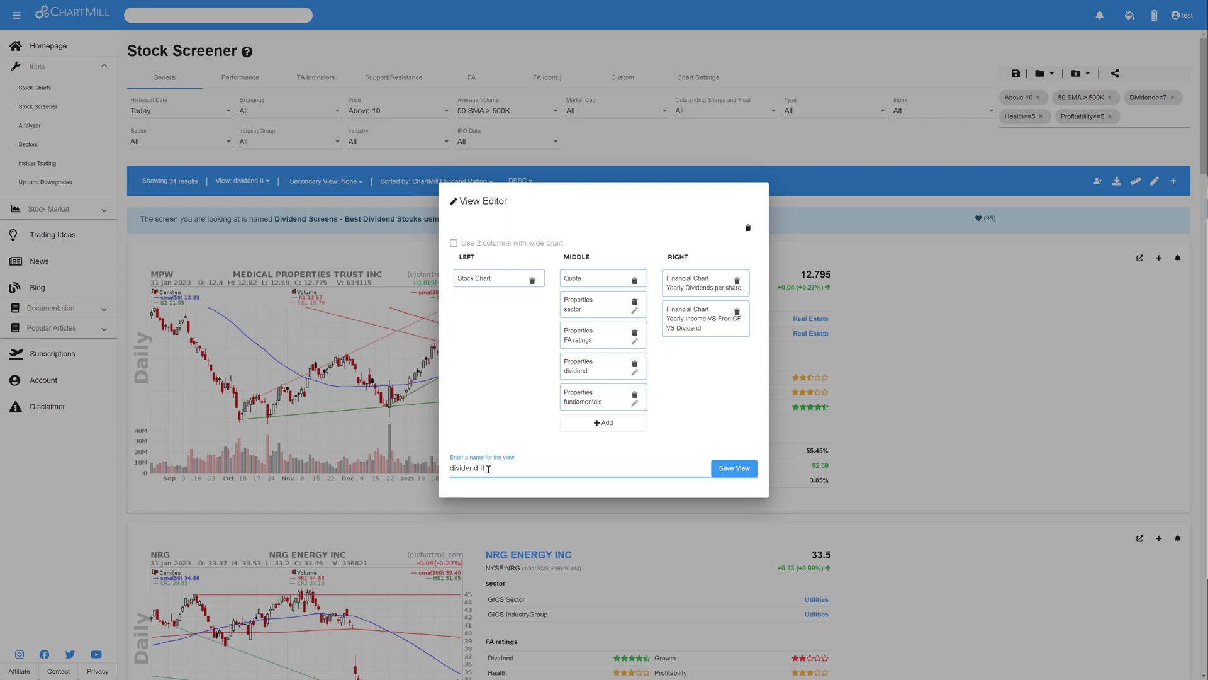
click(733, 468)
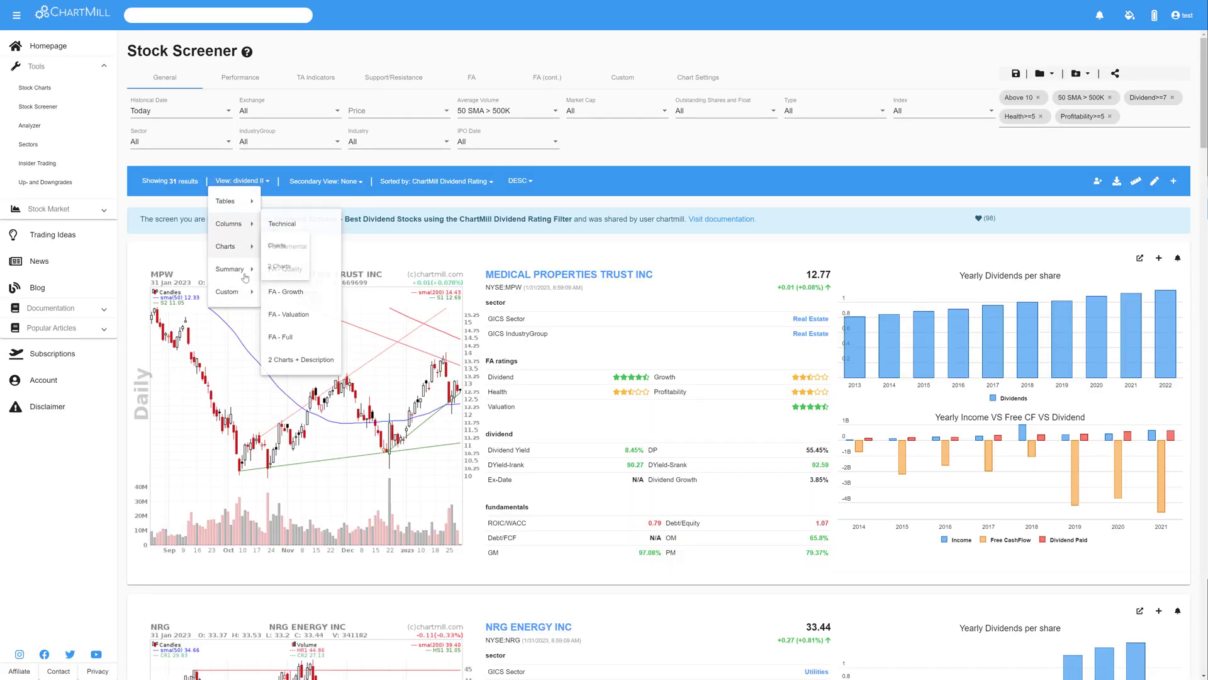
click(272, 243)
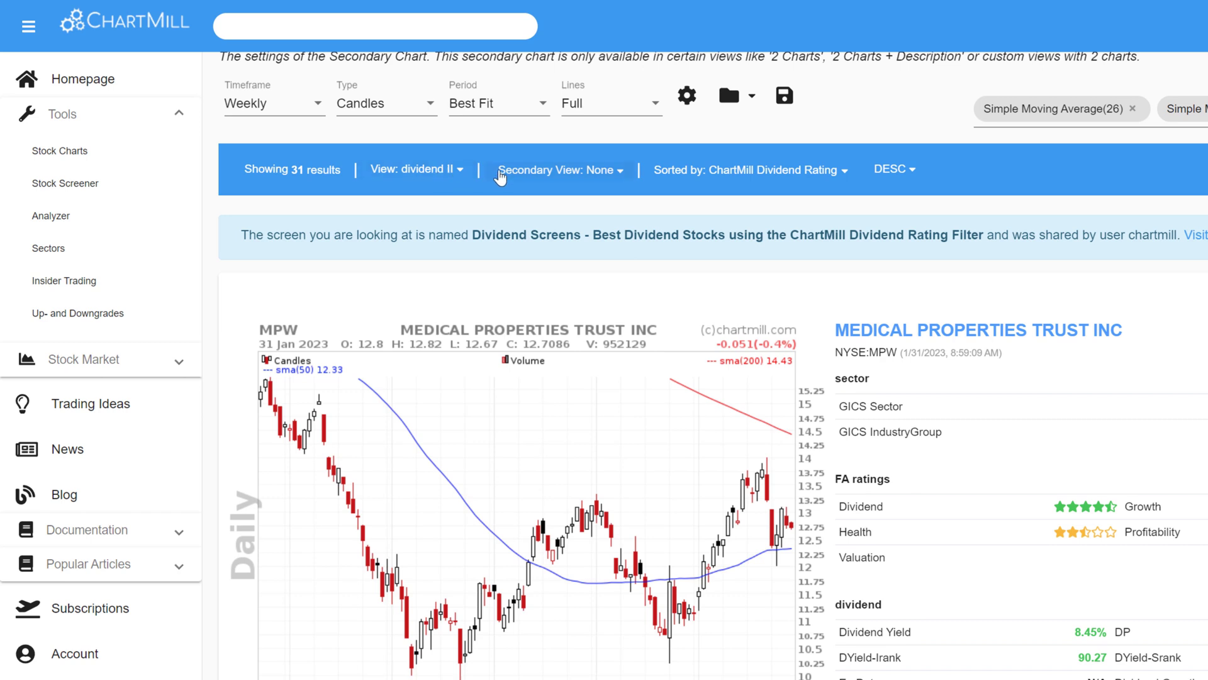
Switch results to the Fundamental columns view with Ratings as the secondary view
click(417, 169)
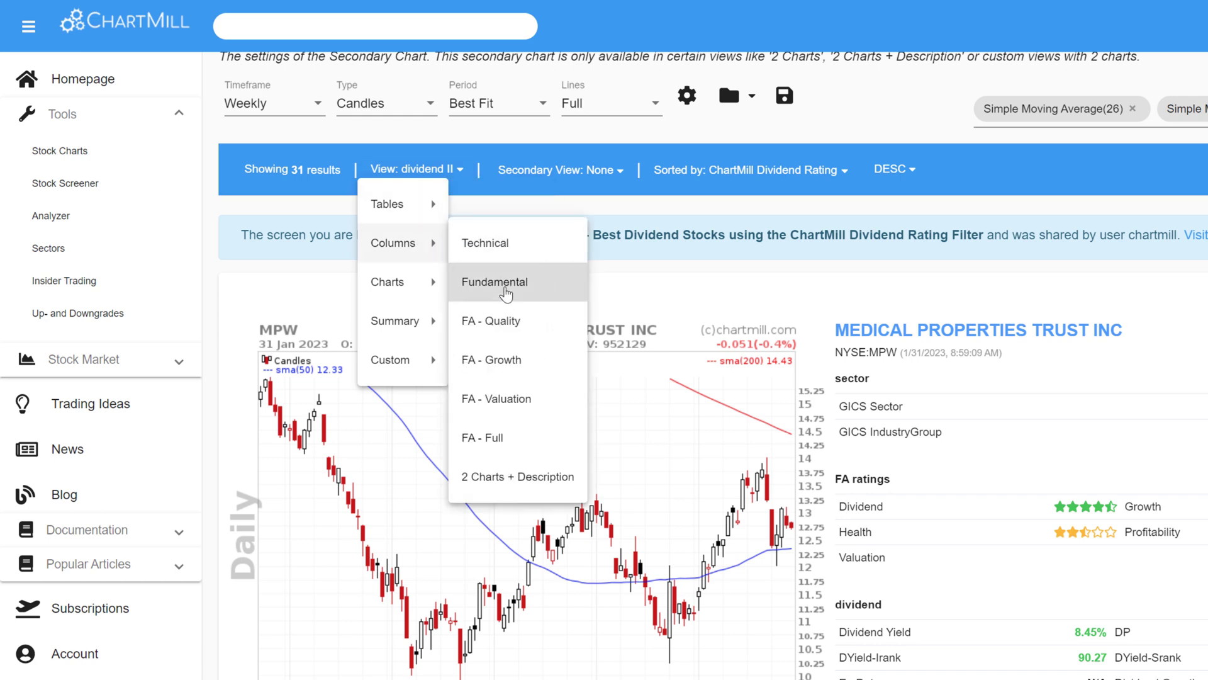
click(495, 281)
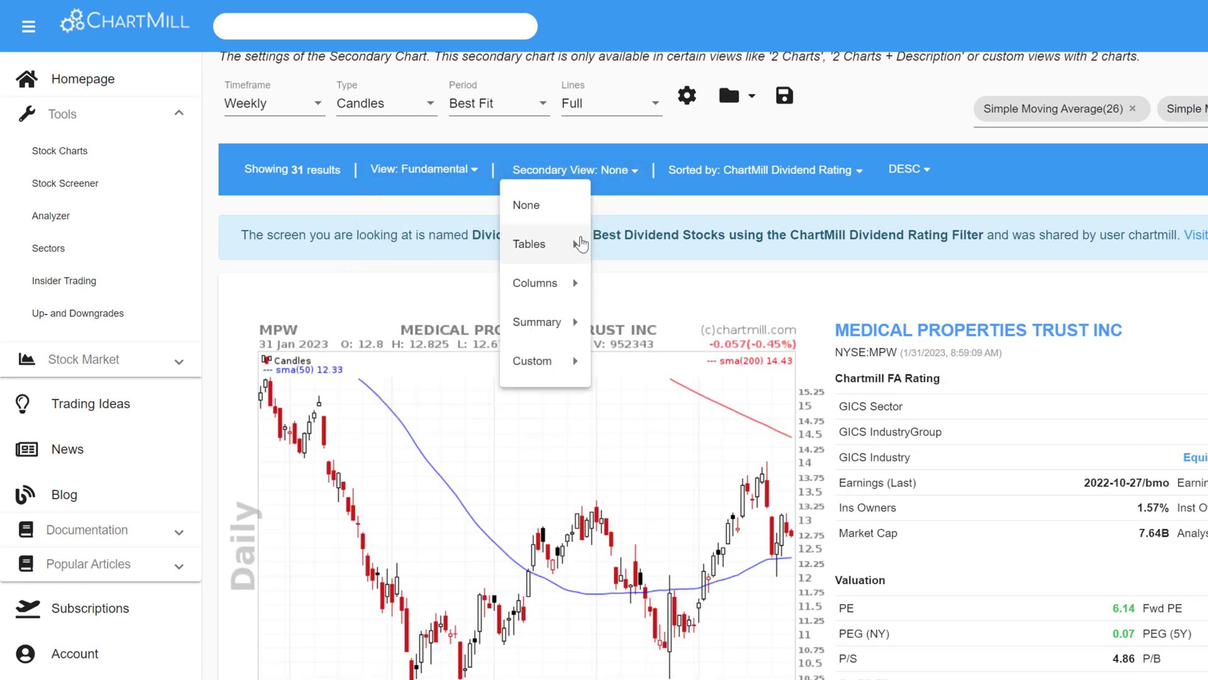
mouse_move(528, 243)
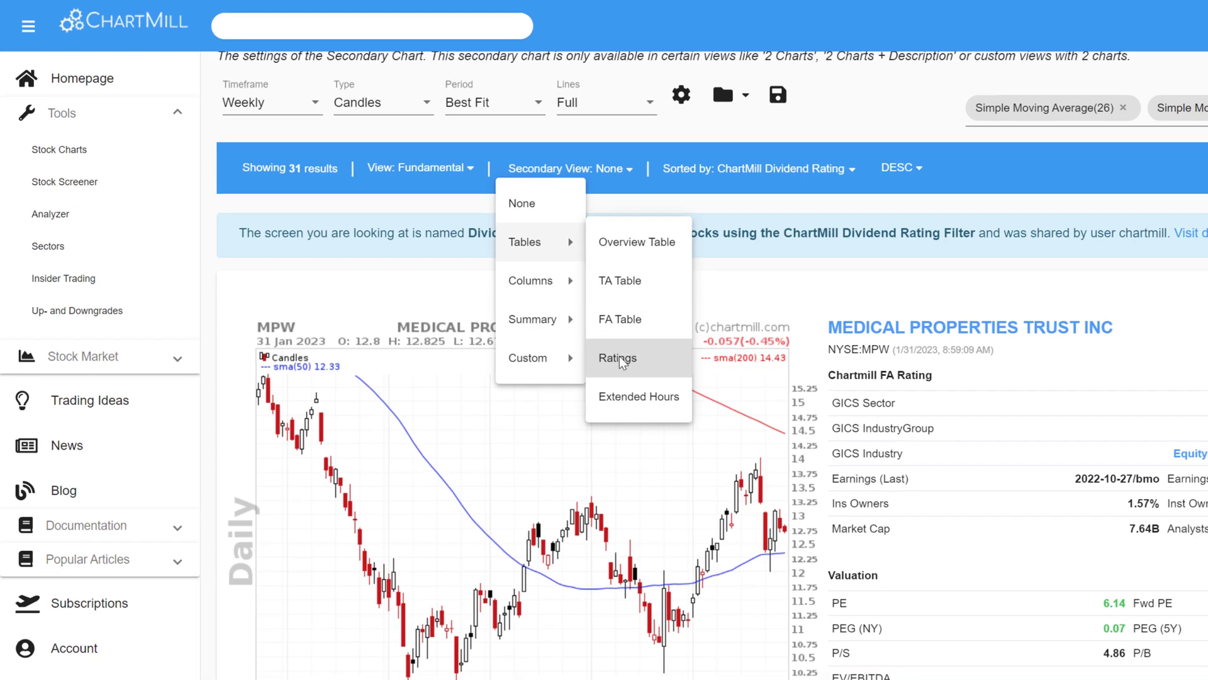
click(616, 358)
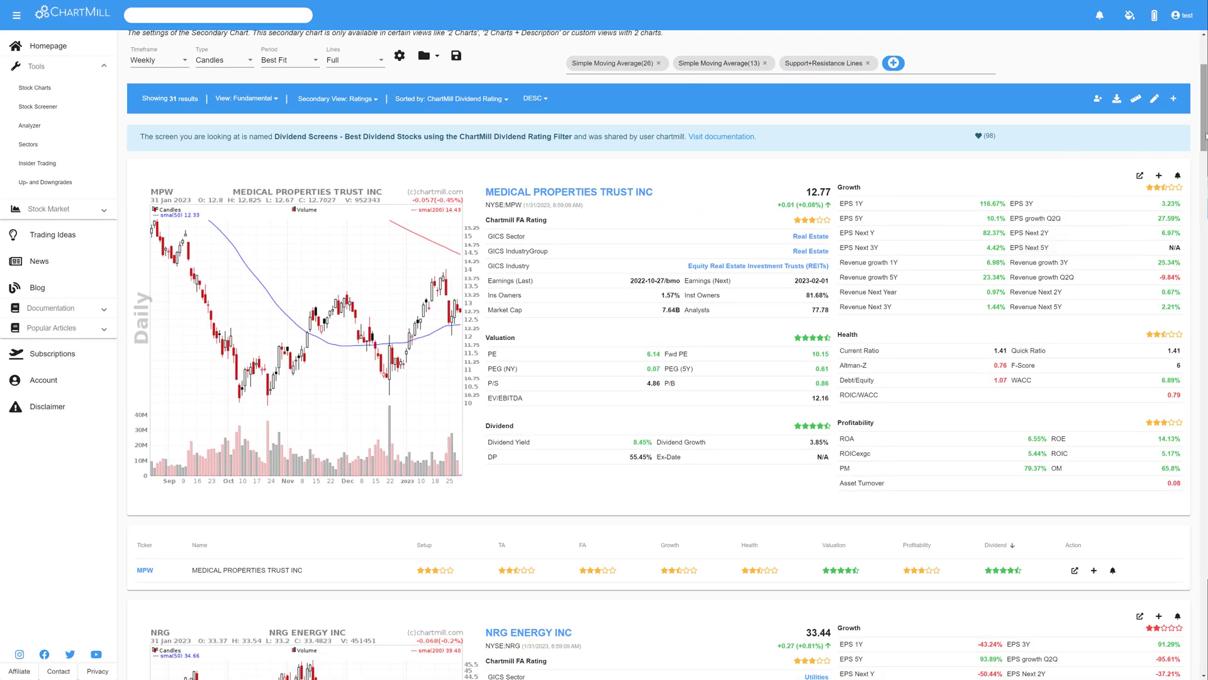
scroll(down, 3)
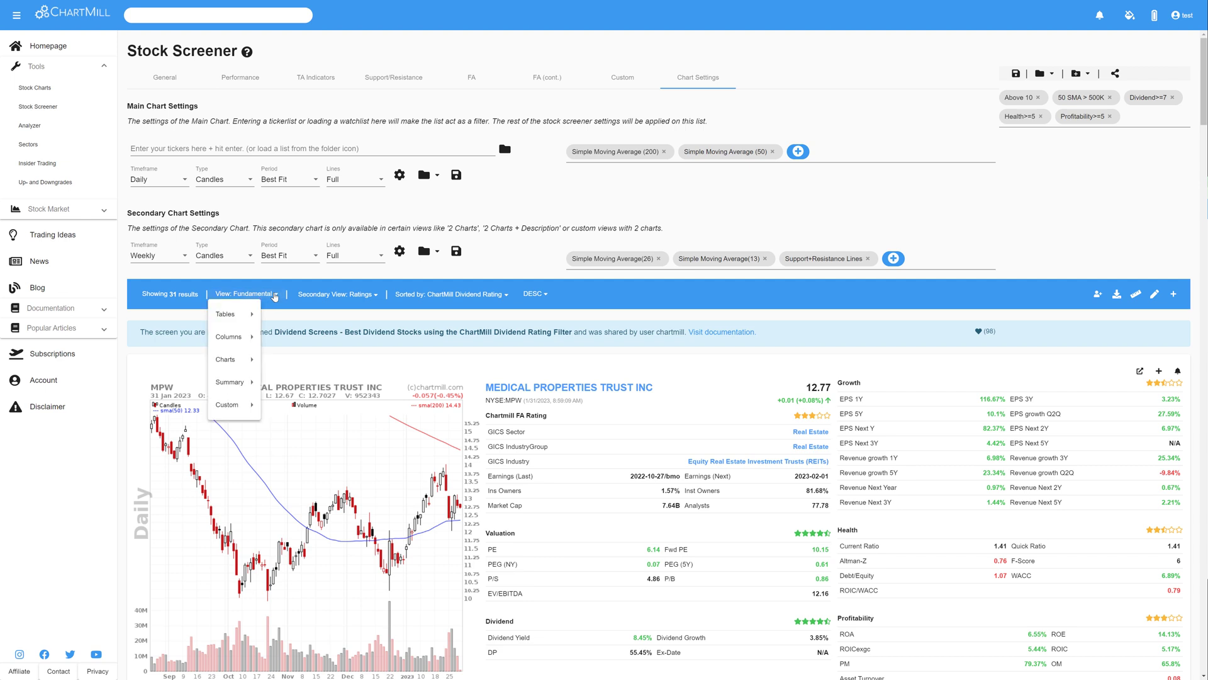
mouse_move(232, 382)
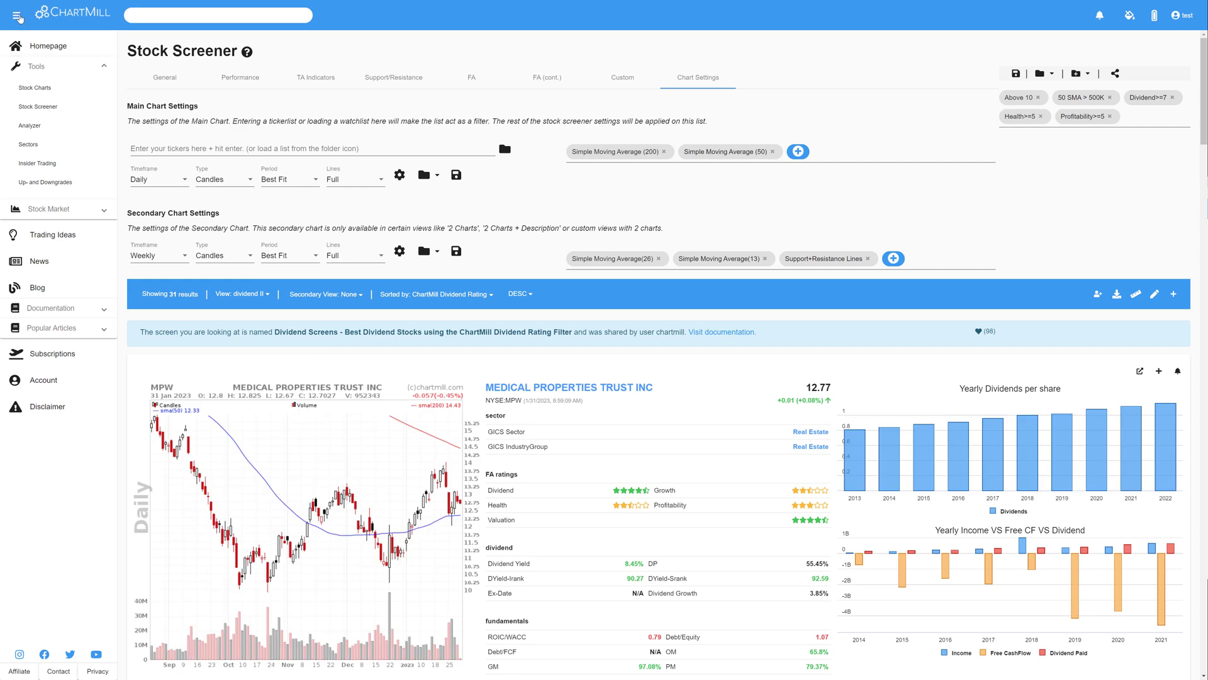
Collapse the side navigation and scroll through the dividend II results
click(15, 14)
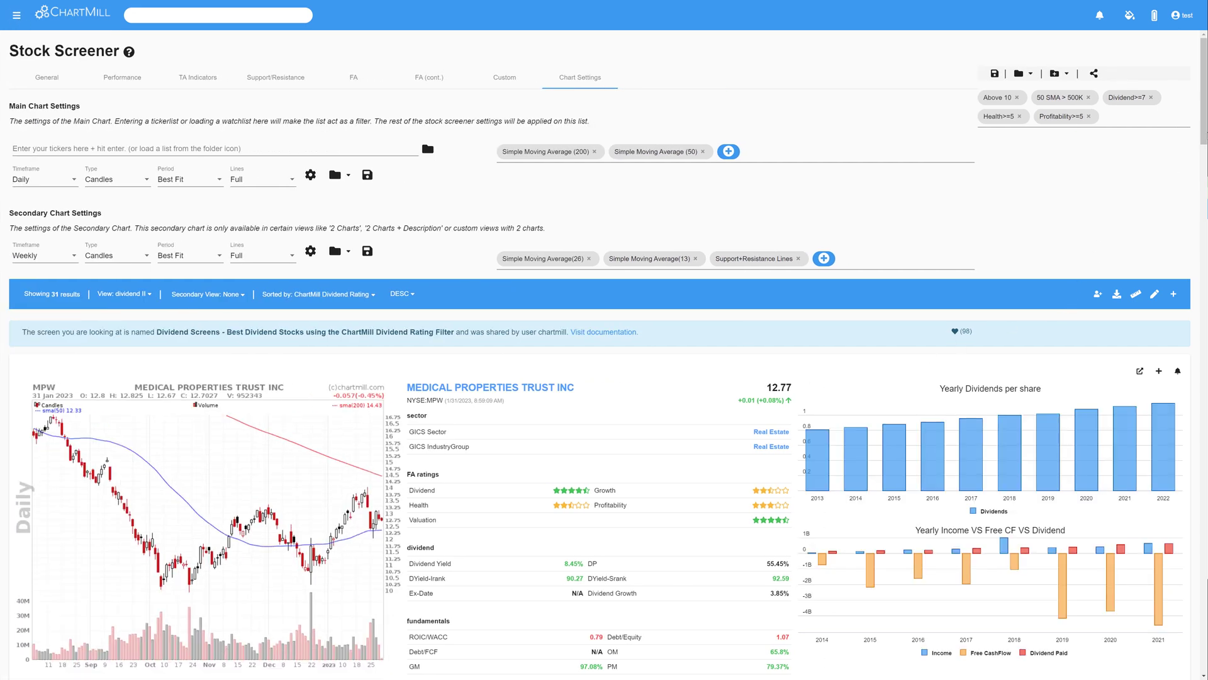
scroll(down, 3)
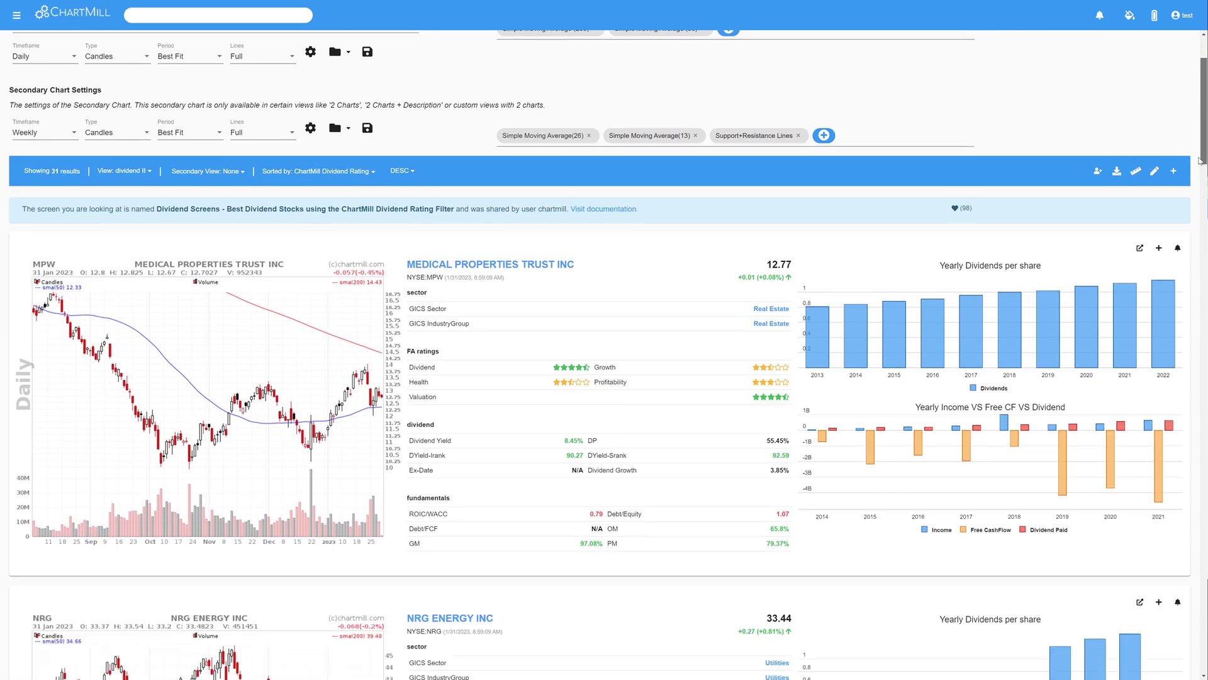
scroll(down, 3)
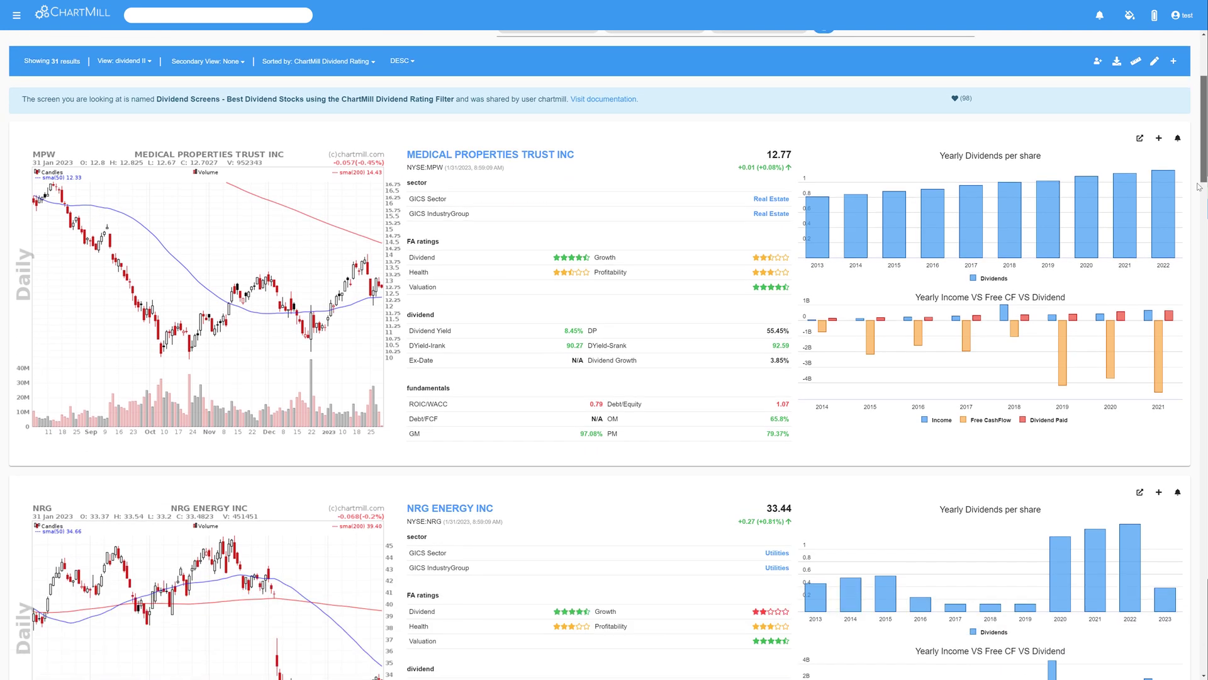
scroll(down, 3)
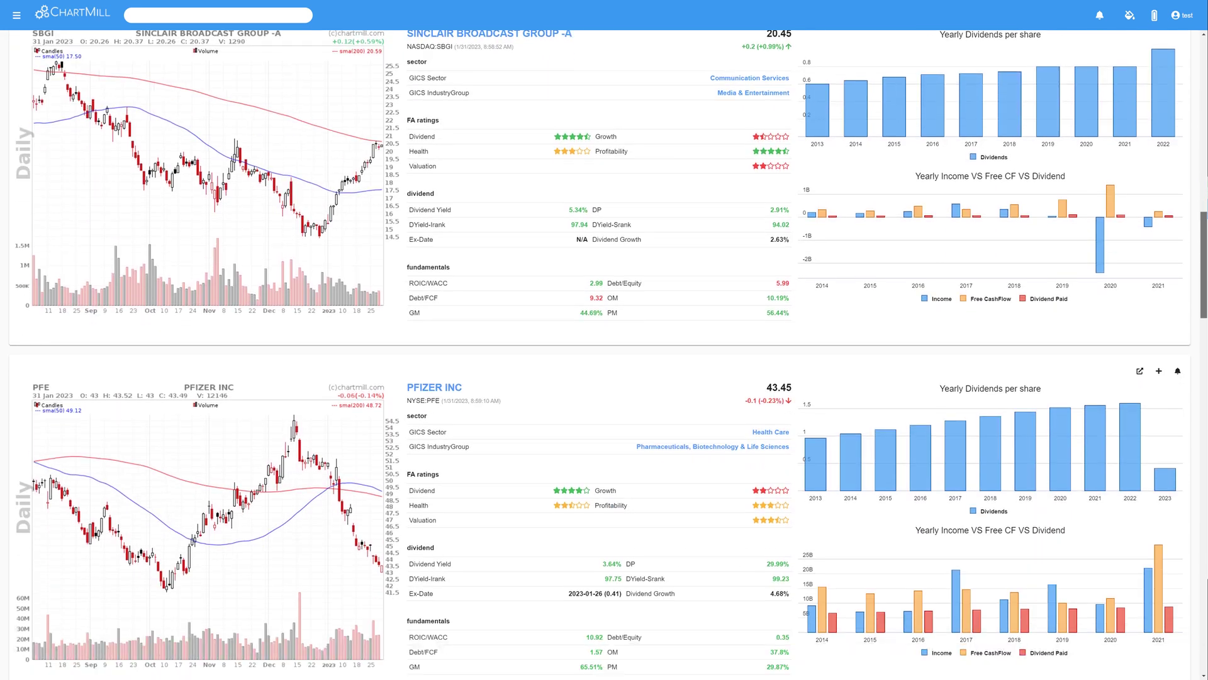
scroll(down, 3)
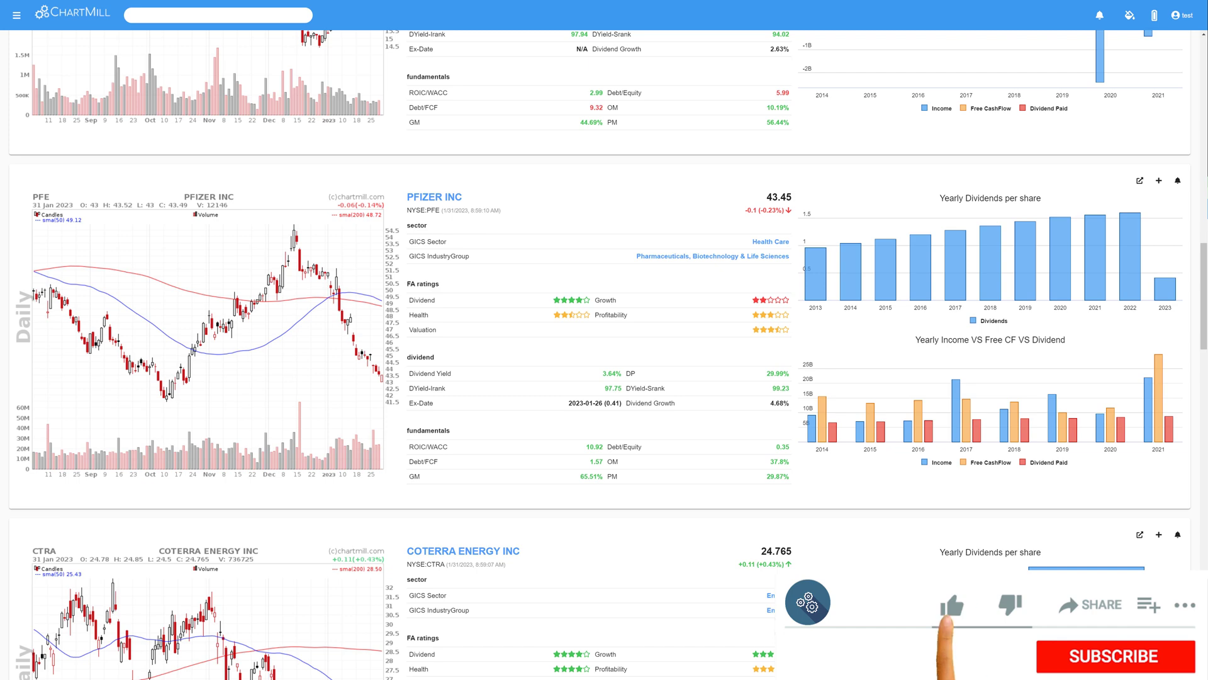
Reopen the side navigation and go to Tools > Stock Charts
click(952, 606)
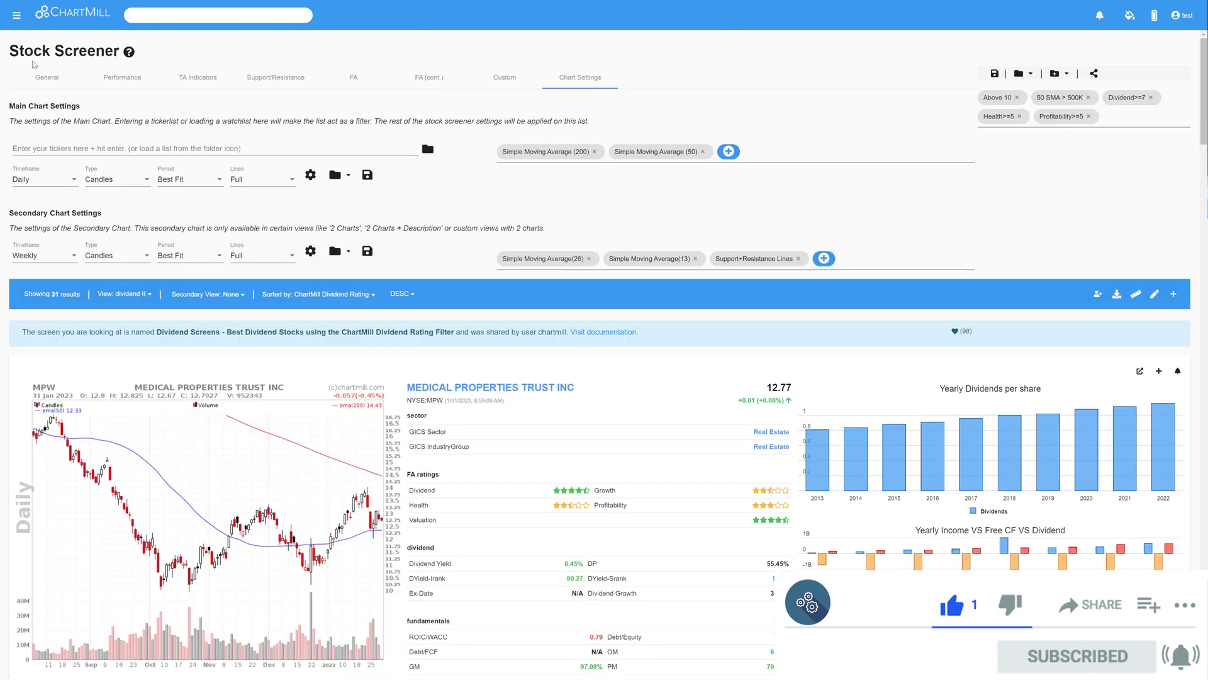
click(15, 15)
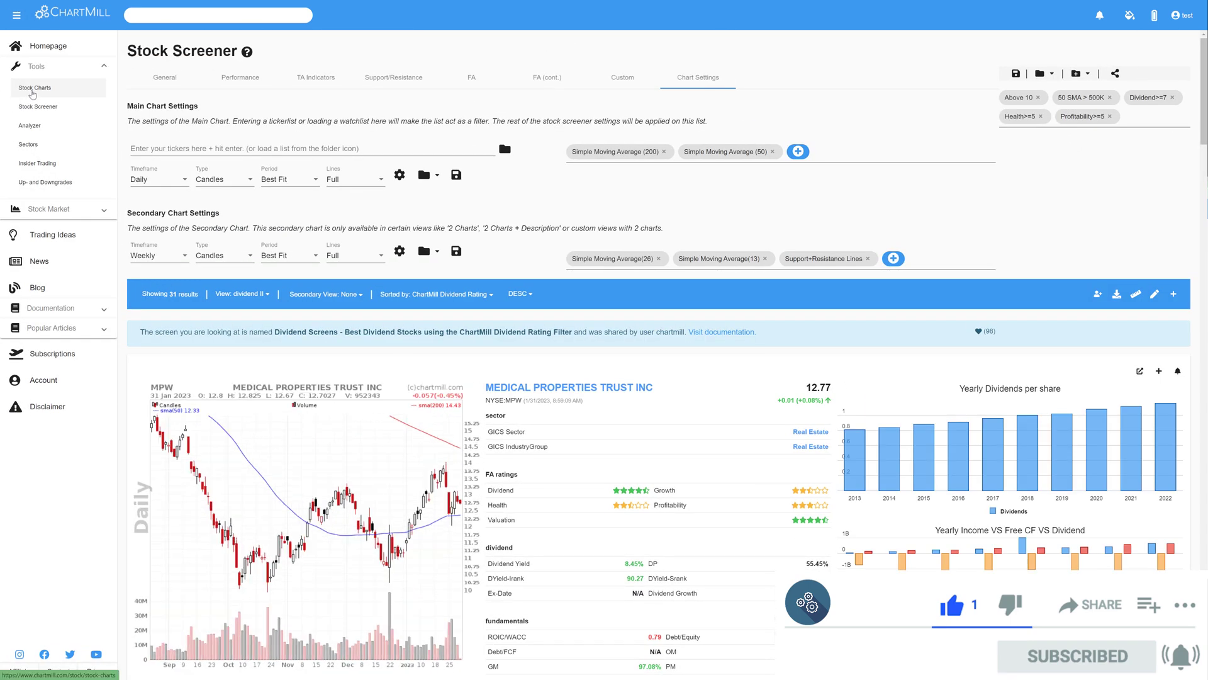
click(35, 87)
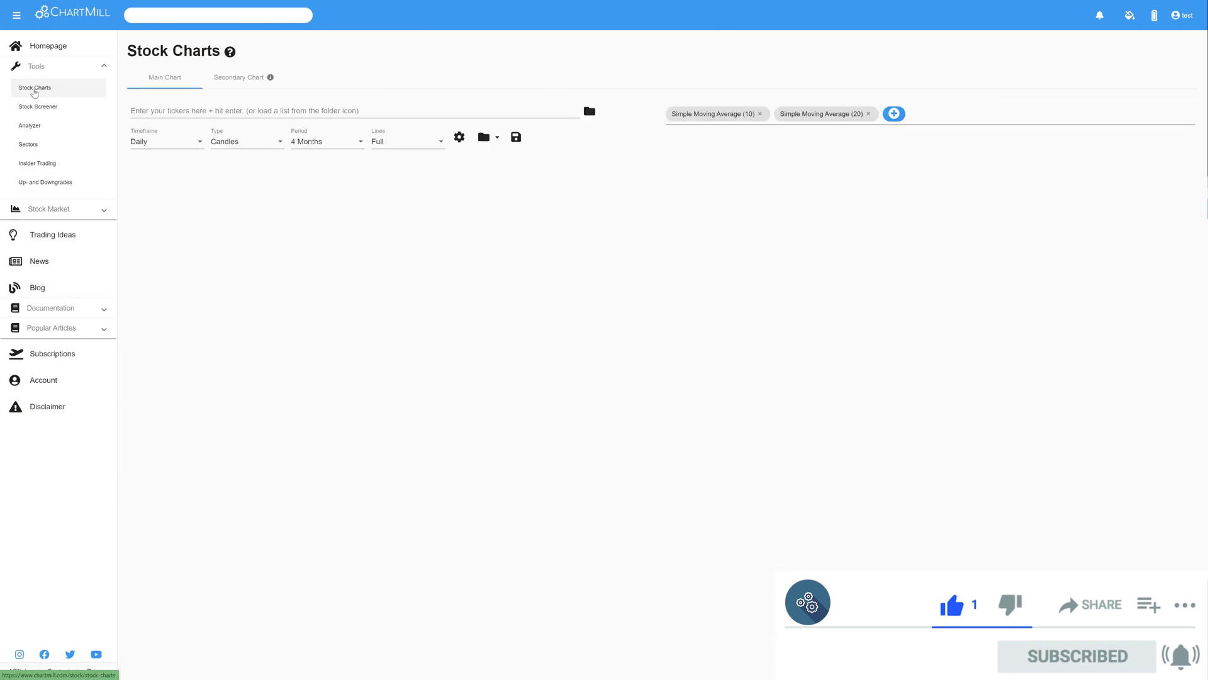